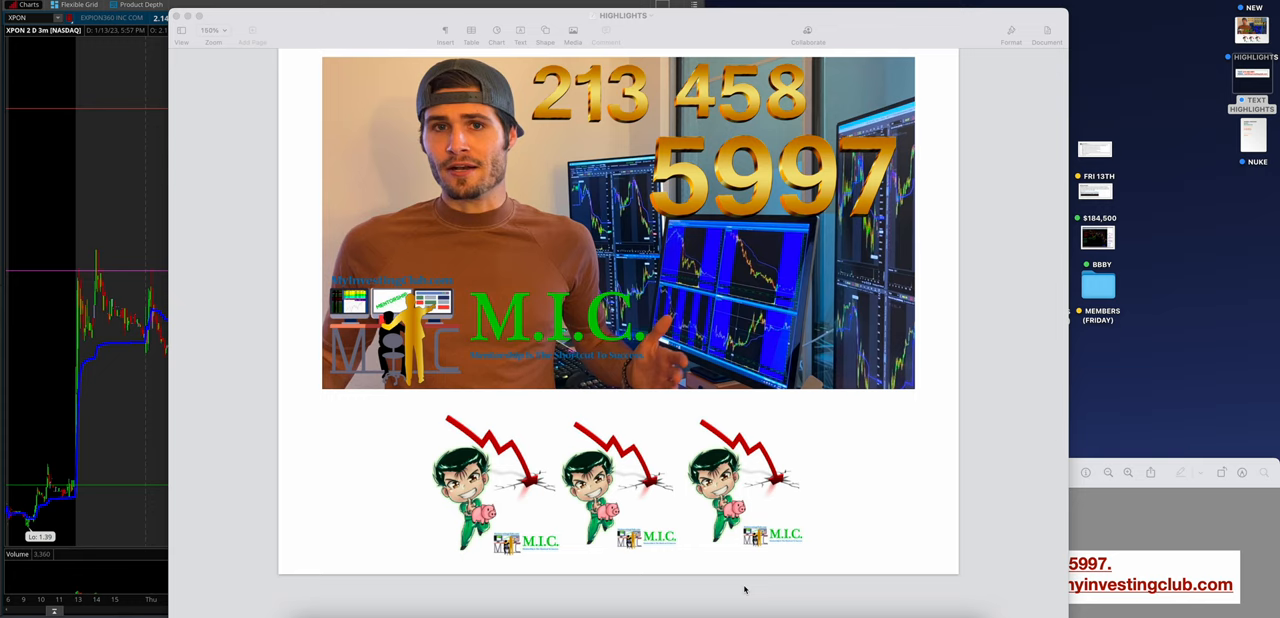
mouse_move(708, 36)
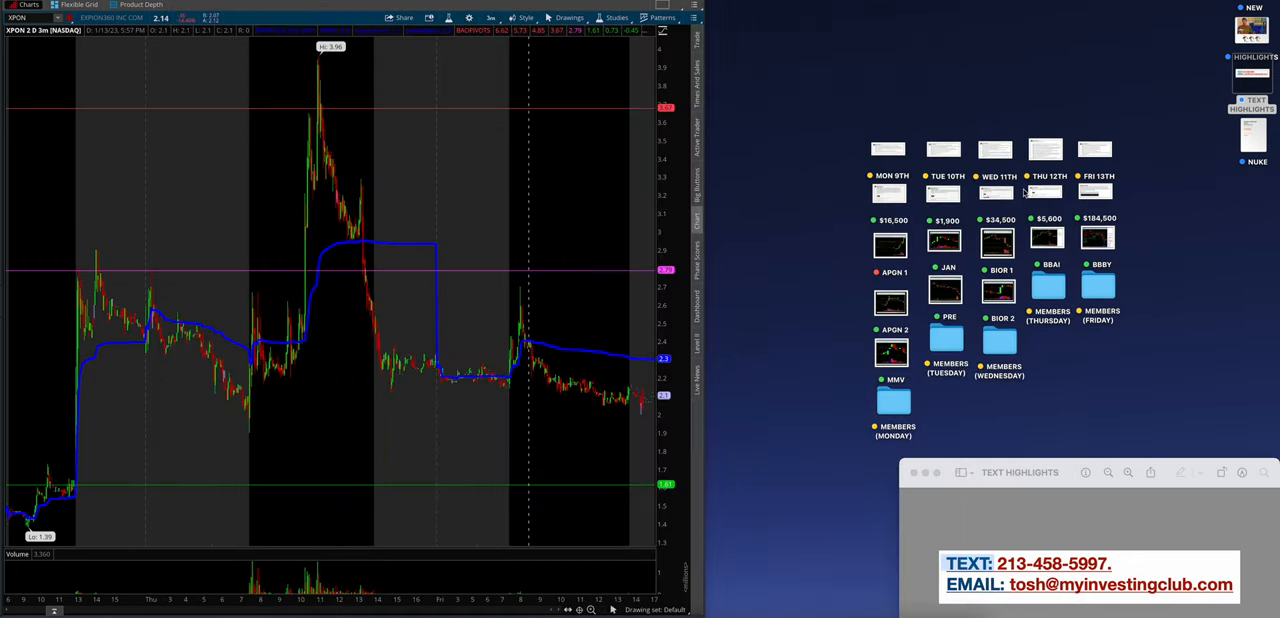
Open the MON 9TH plan and $16,500 recap screenshots in Preview and position them beside the chart
click(888, 150)
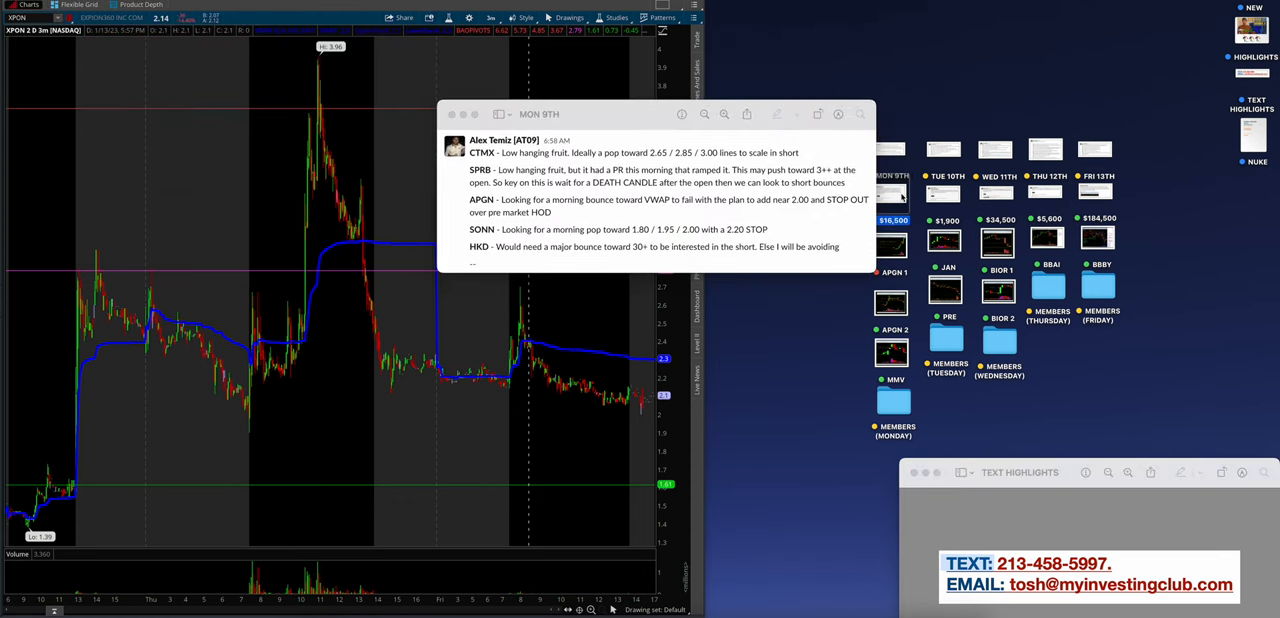
click(890, 220)
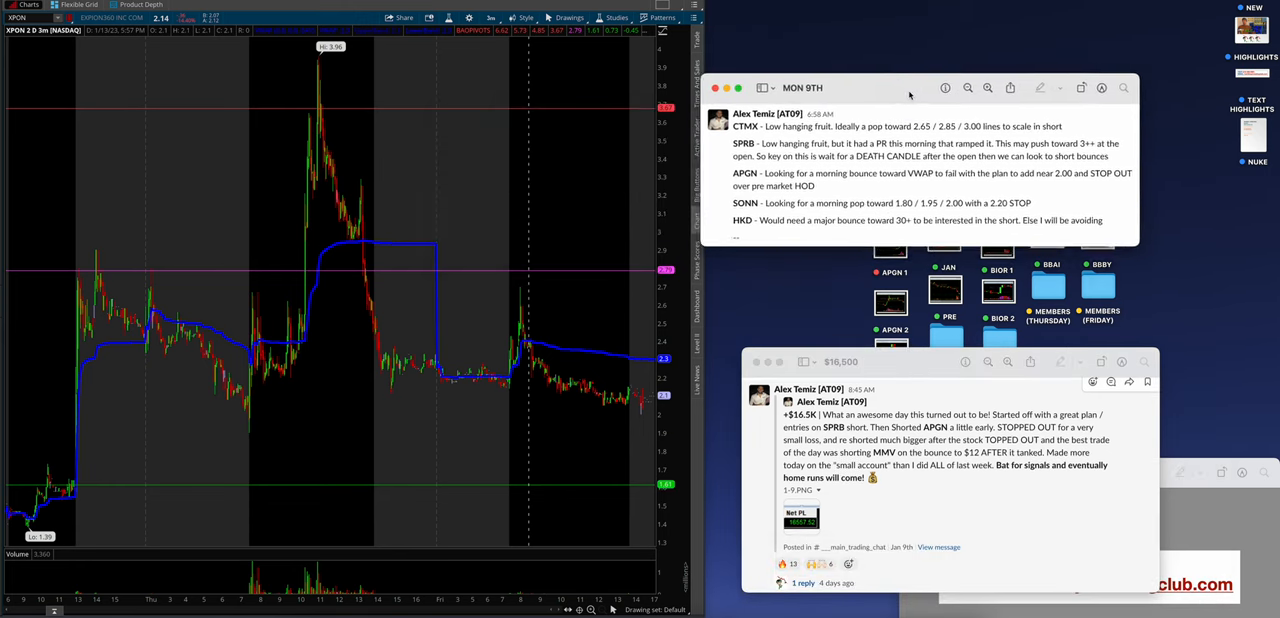
drag(908, 88, 958, 8)
text(APG)
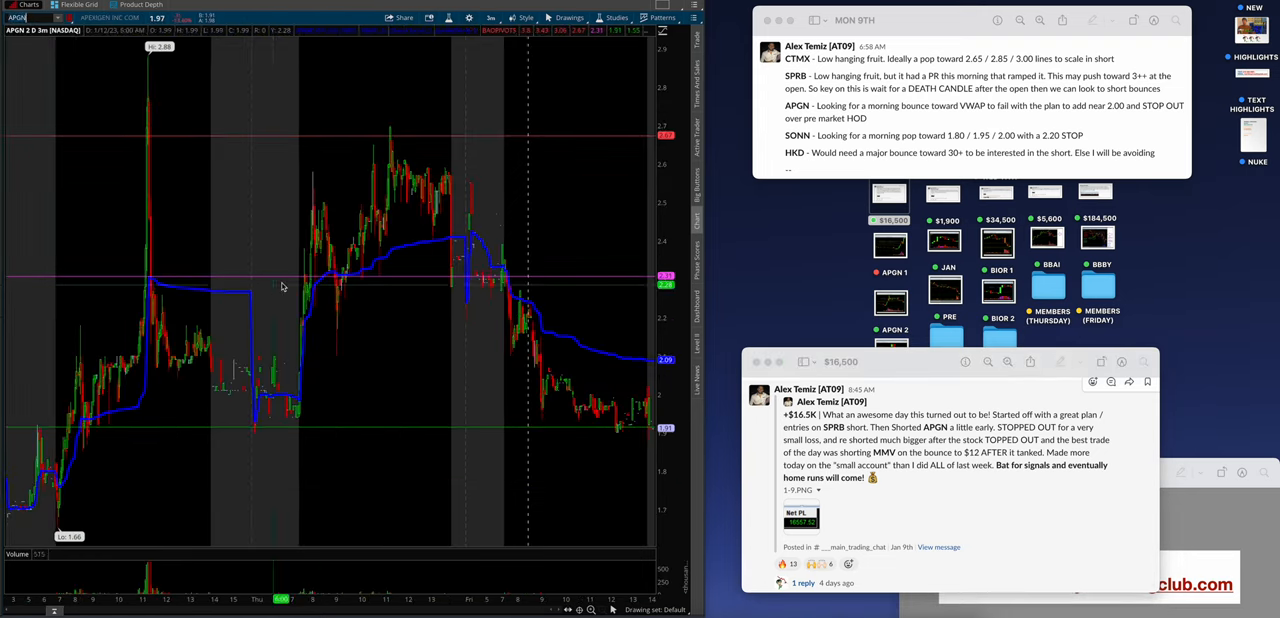
Load a saved chart style for APGN and place the APGN 1 screenshot beside the chart
click(524, 18)
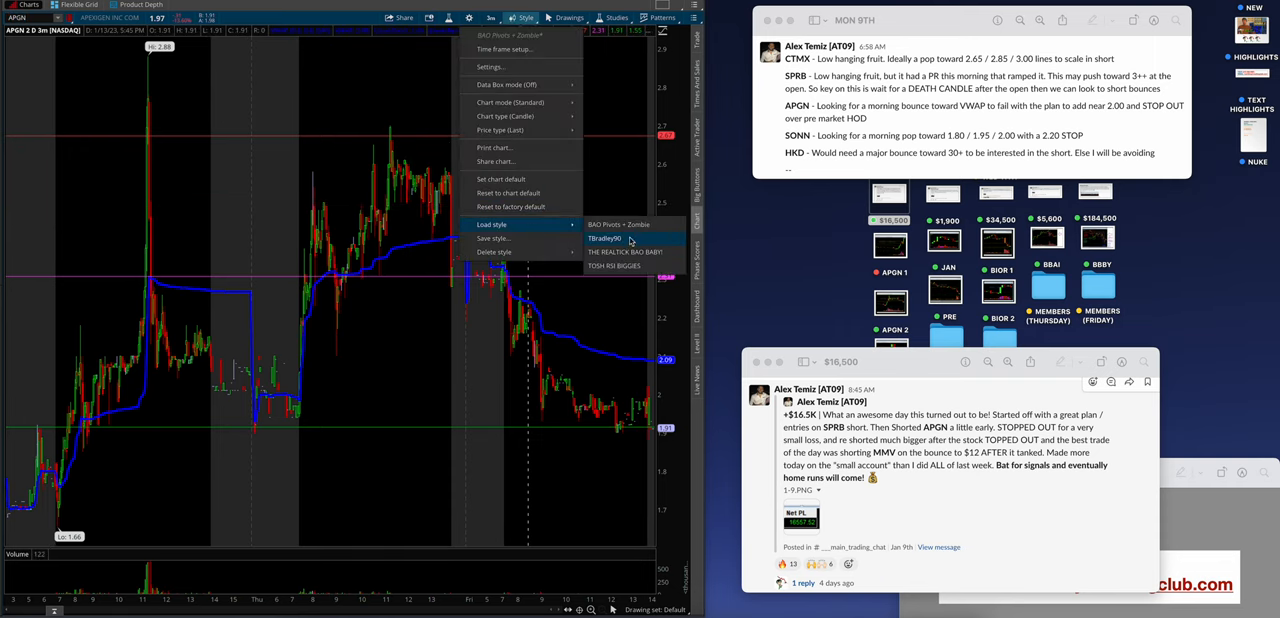
click(605, 238)
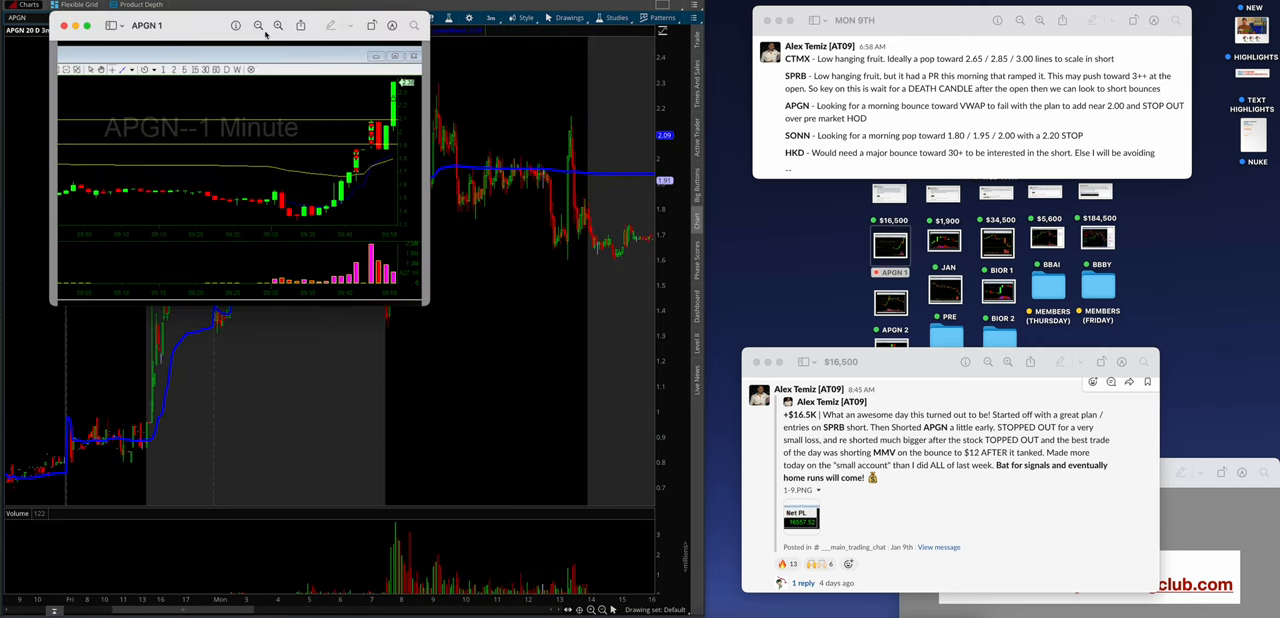
drag(147, 25, 765, 127)
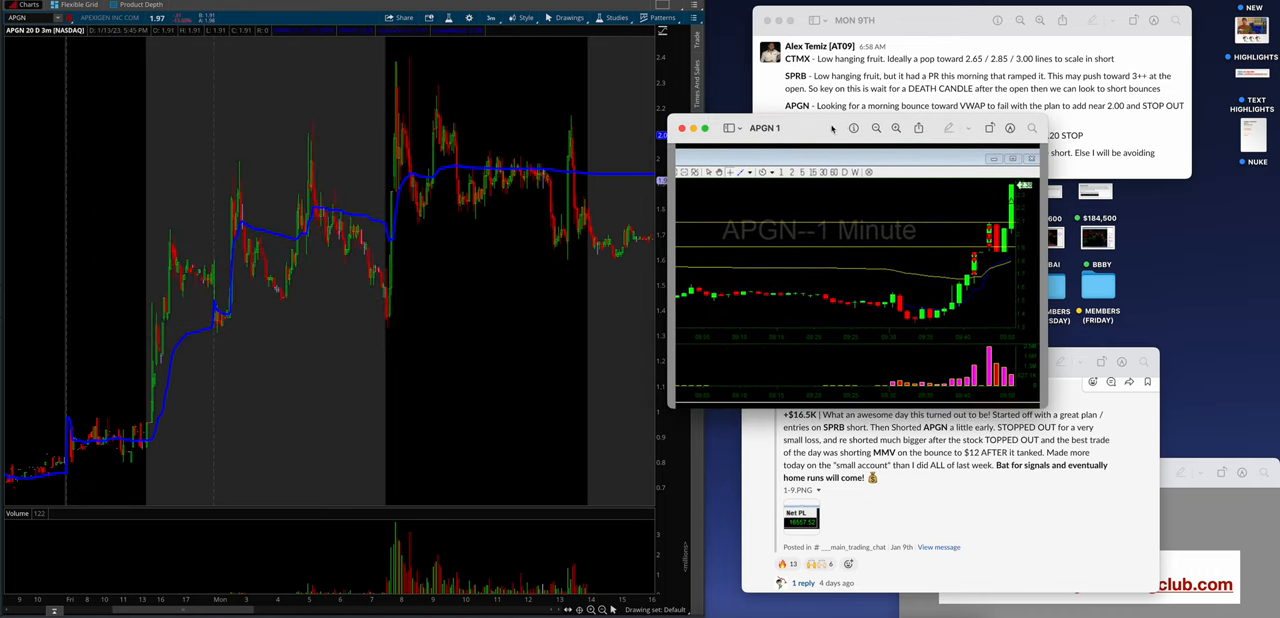
mouse_move(398, 233)
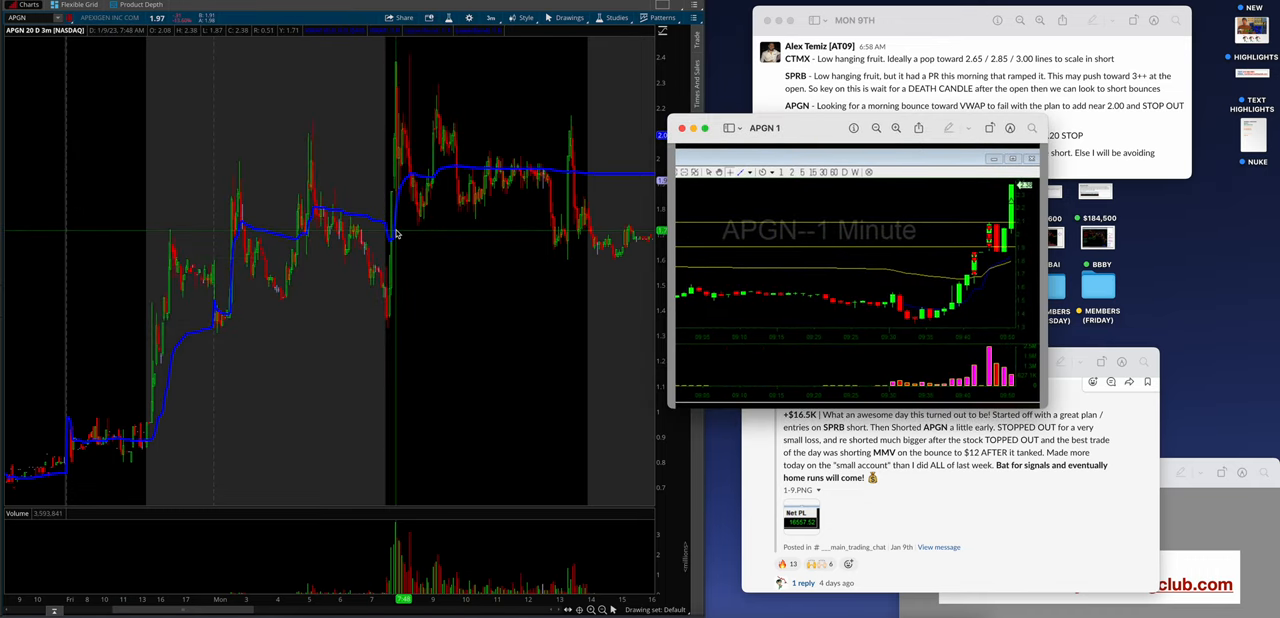
mouse_move(388, 207)
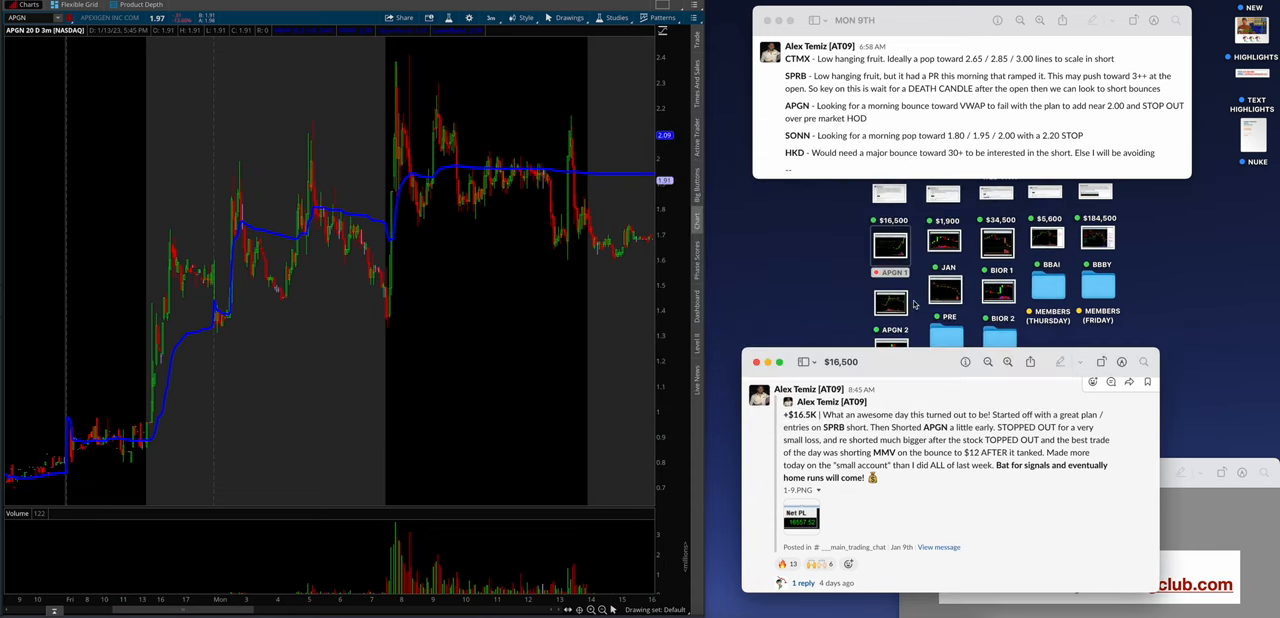
Open the MMV 1-minute chart screenshot in Preview
click(890, 302)
text(MMV)
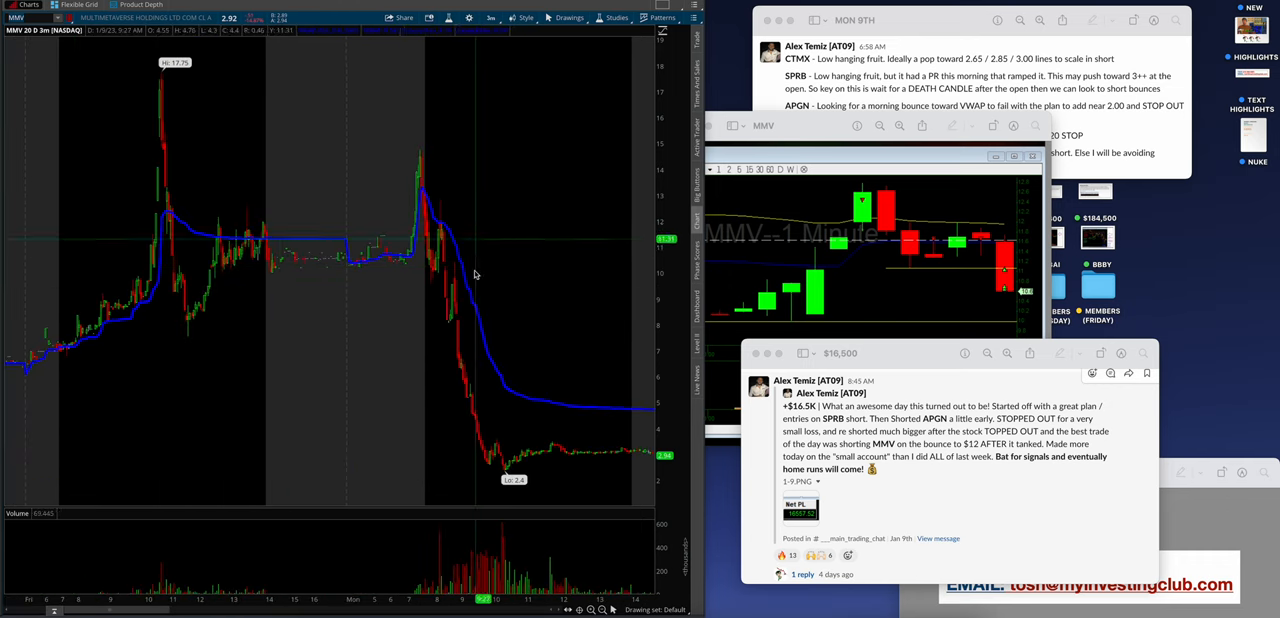
mouse_move(585, 155)
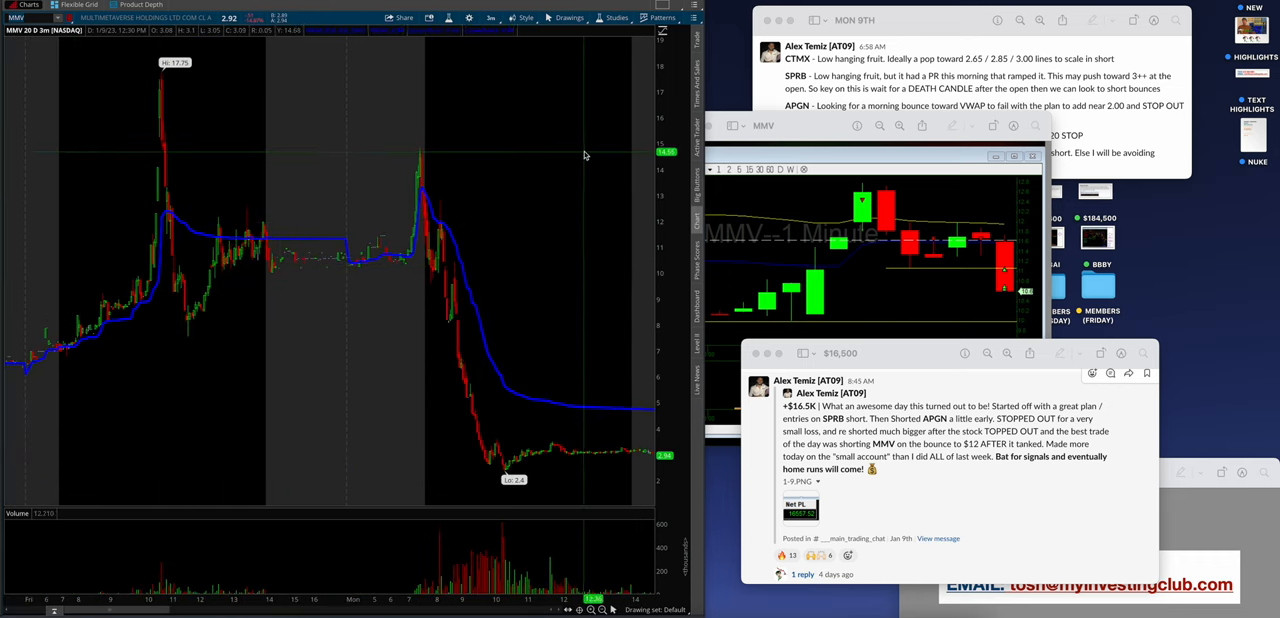
mouse_move(490, 248)
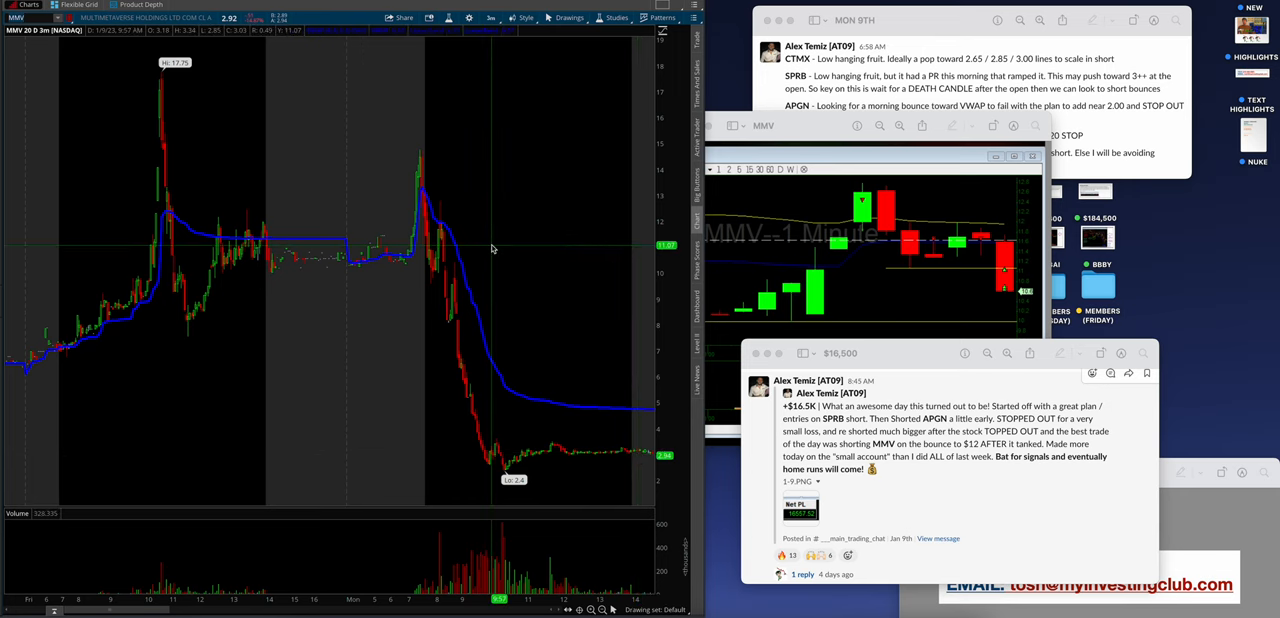
mouse_move(145, 200)
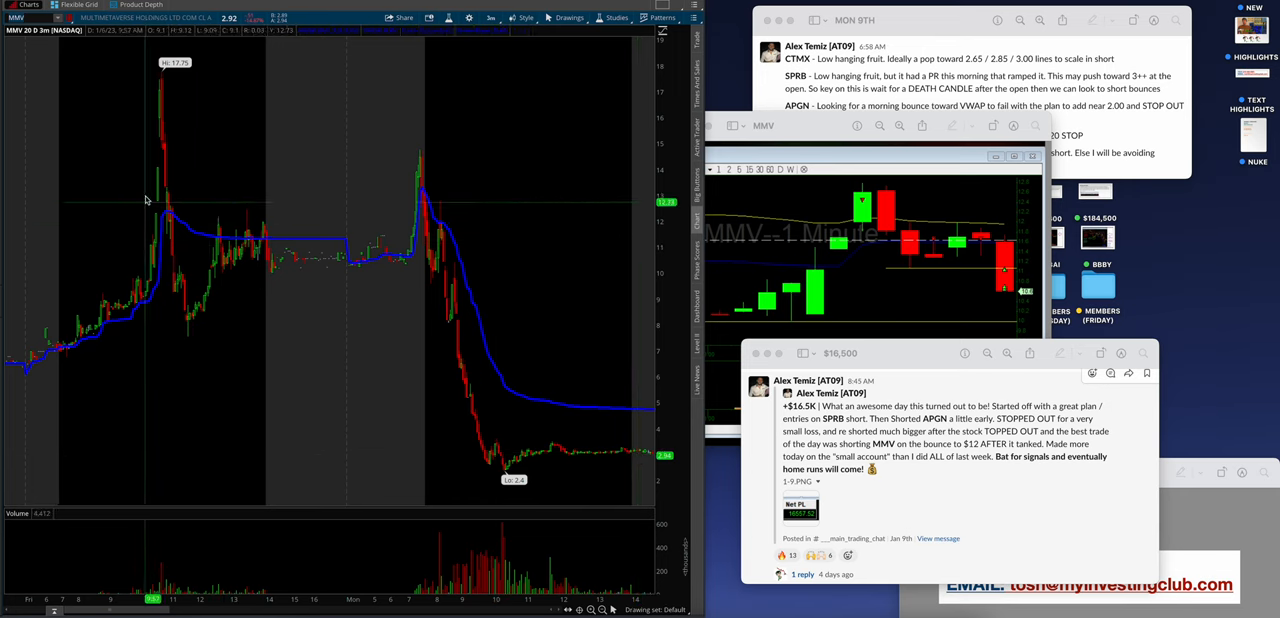
mouse_move(413, 218)
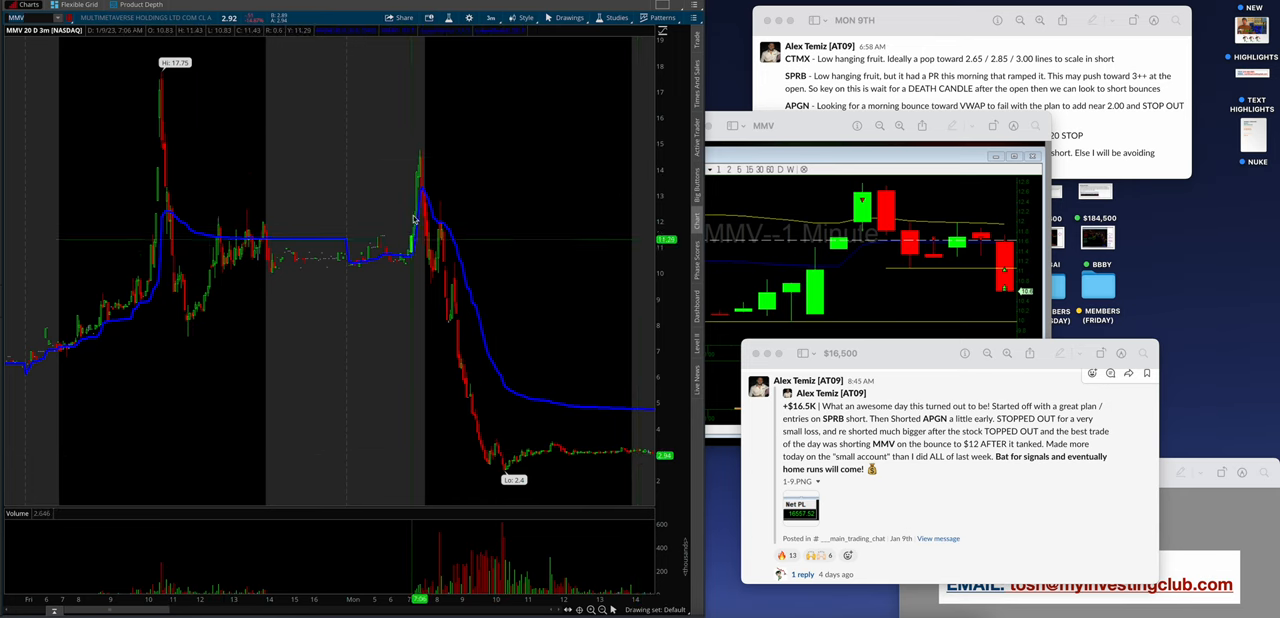
mouse_move(418, 166)
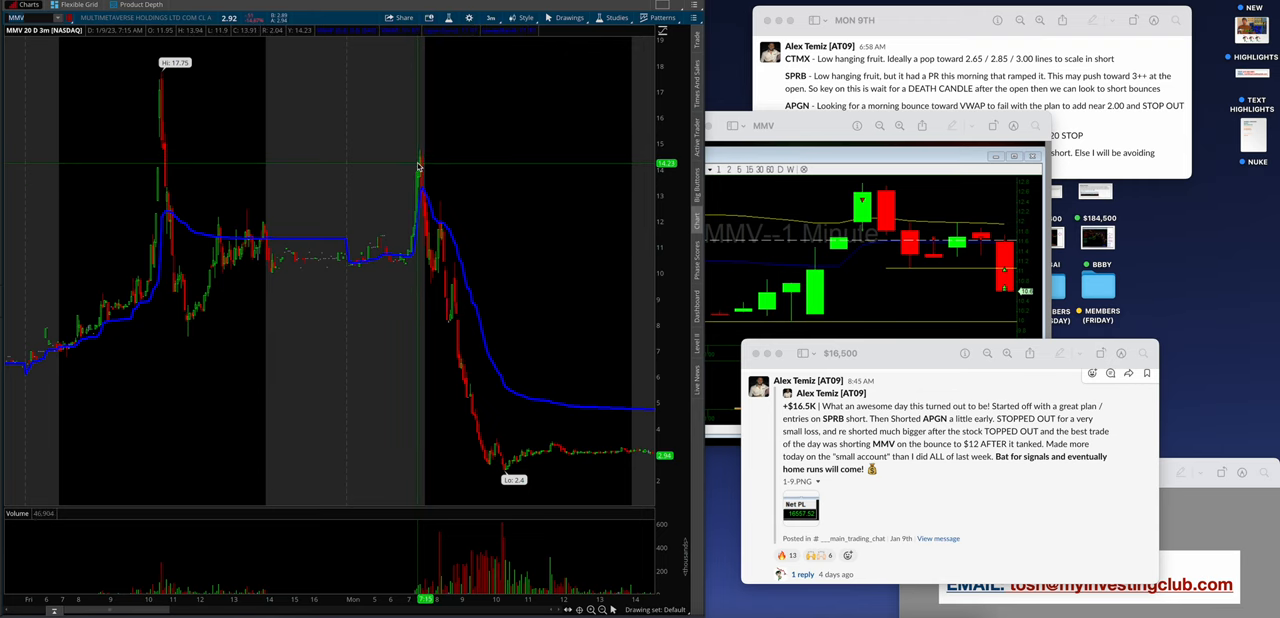
mouse_move(420, 152)
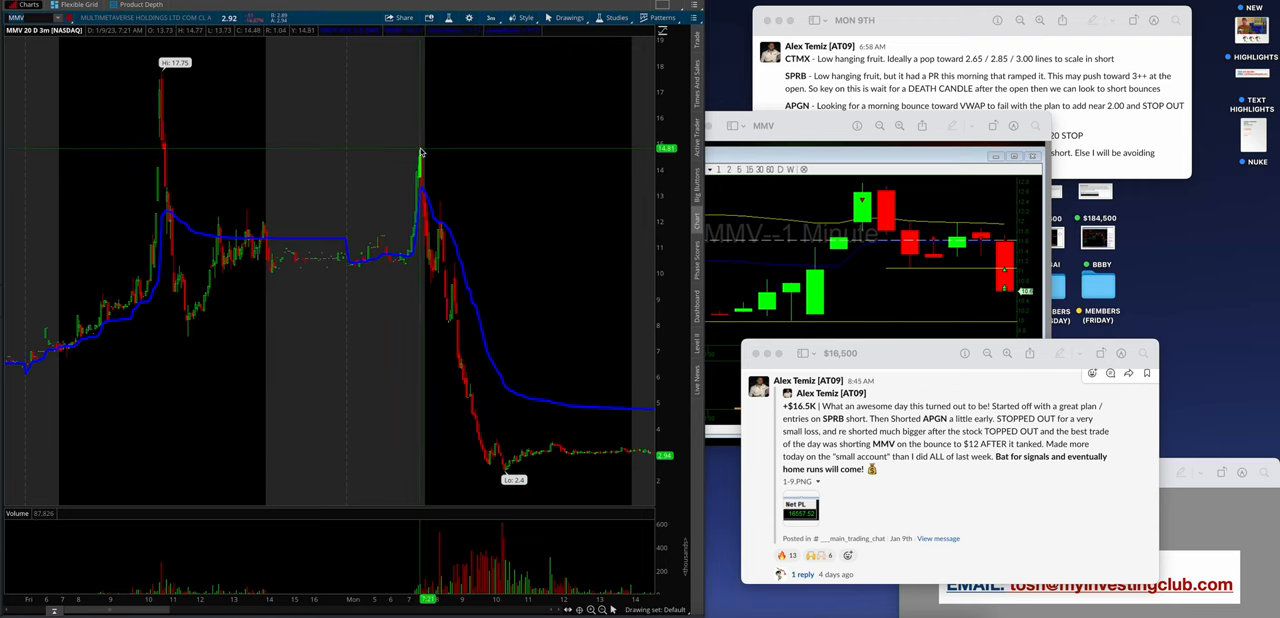
mouse_move(420, 235)
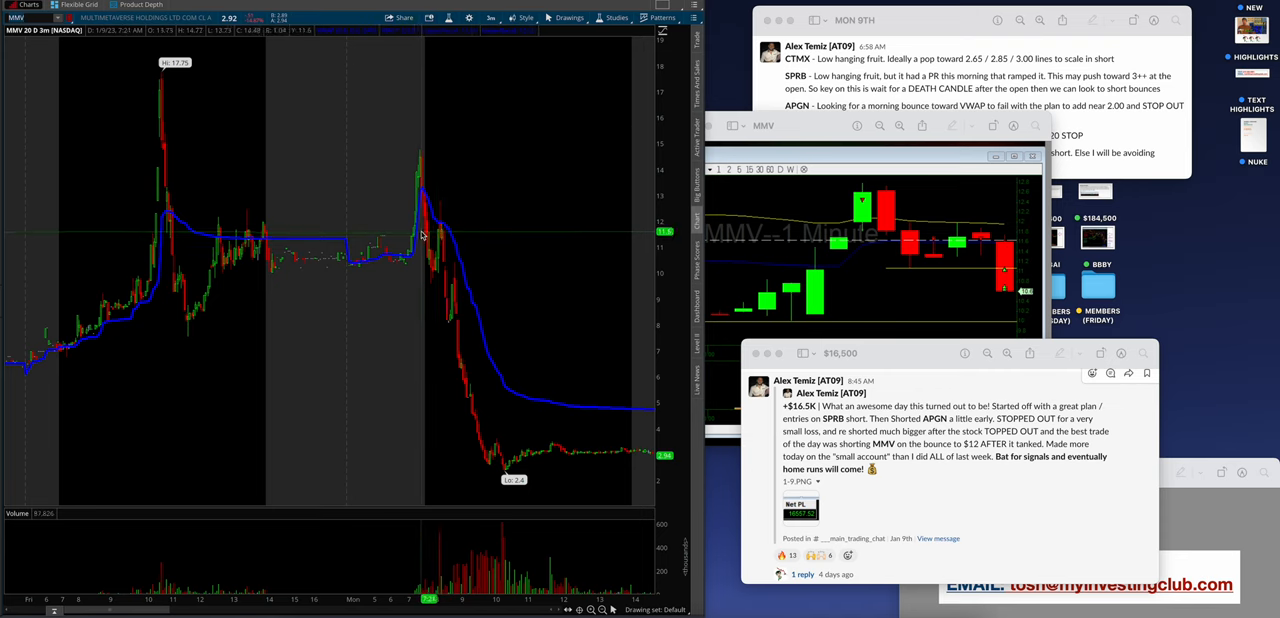
mouse_move(421, 203)
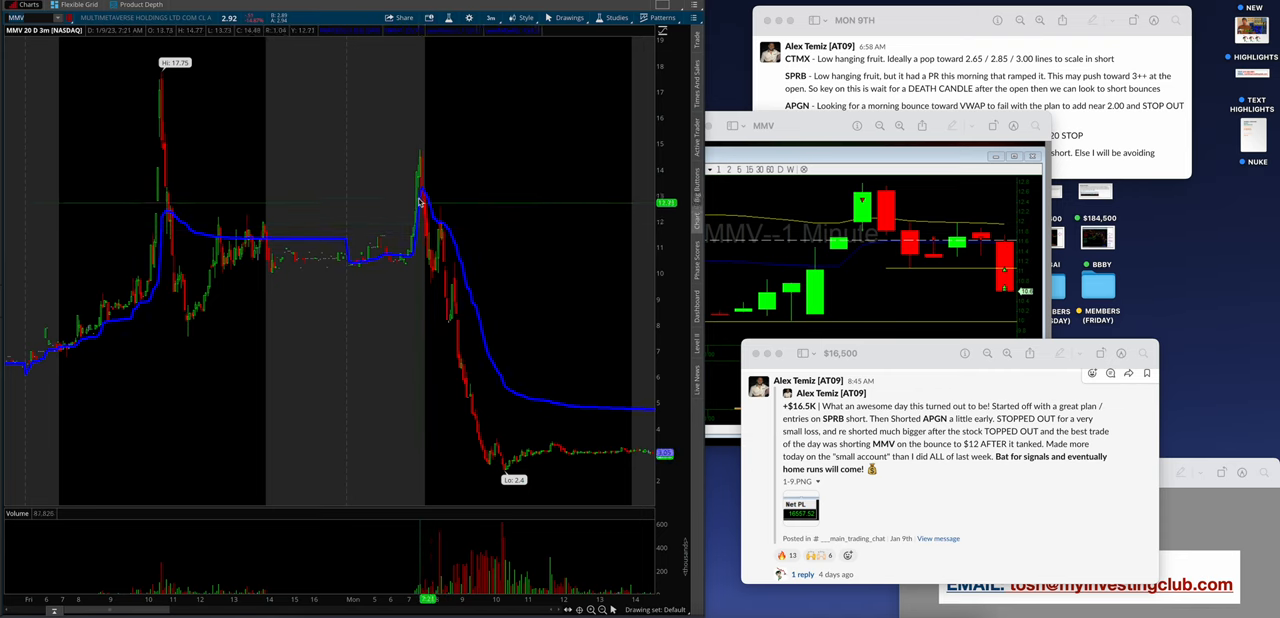
mouse_move(395, 250)
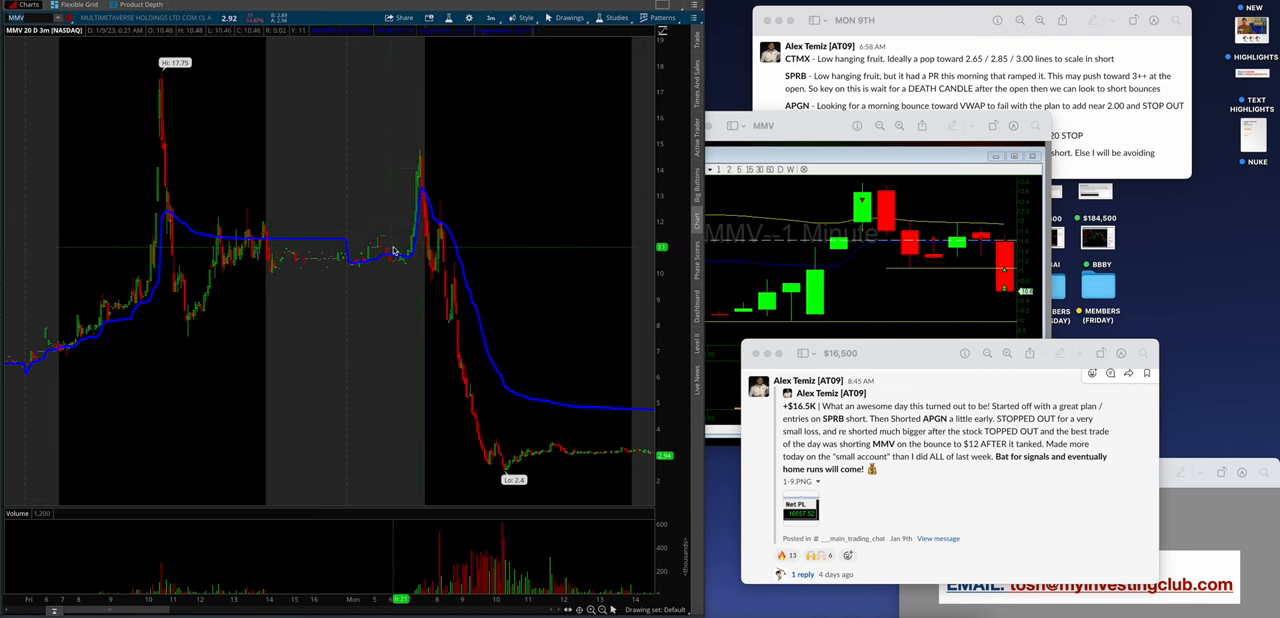
mouse_move(158, 48)
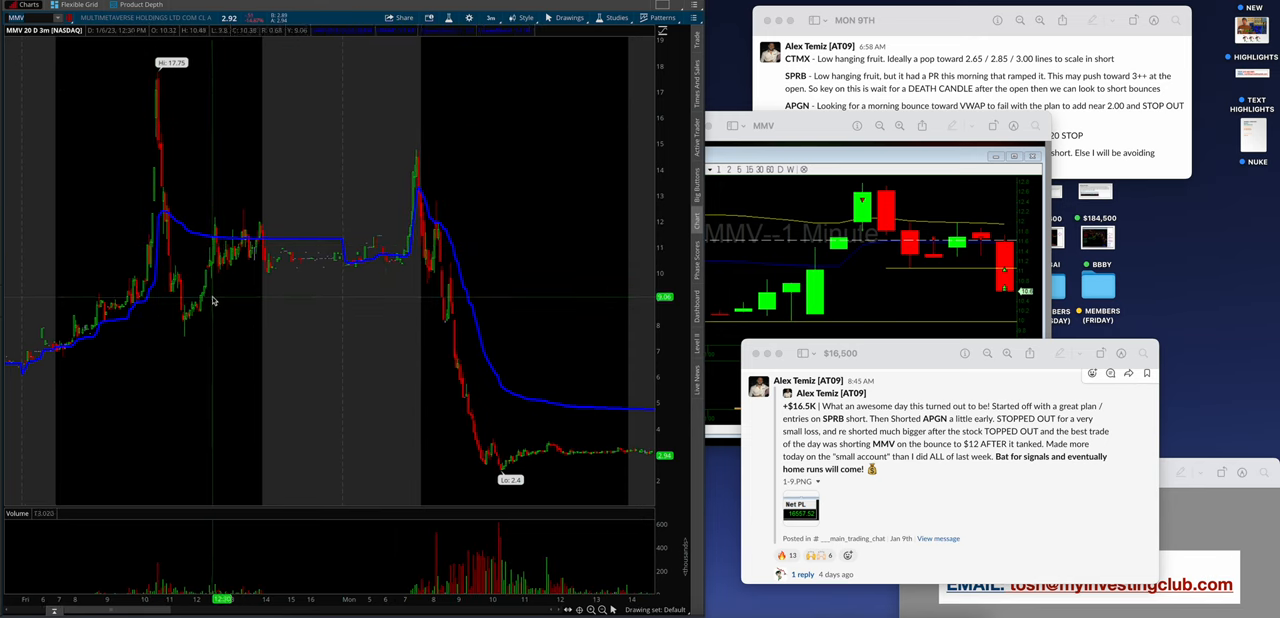
mouse_move(415, 163)
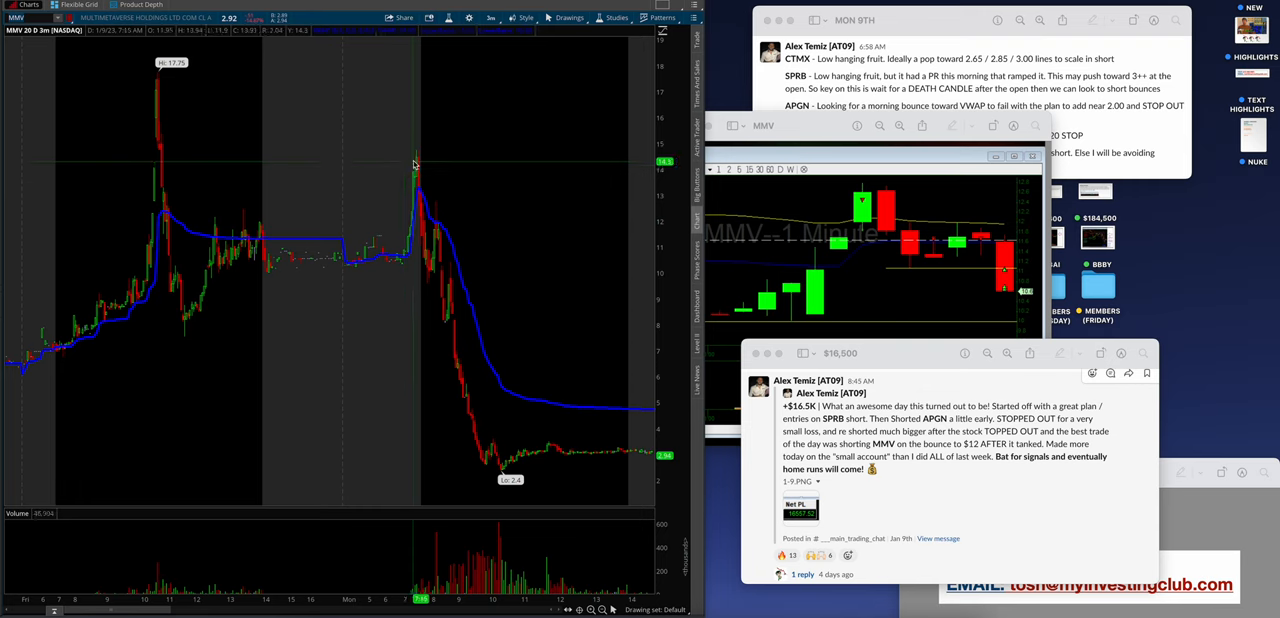
mouse_move(430, 176)
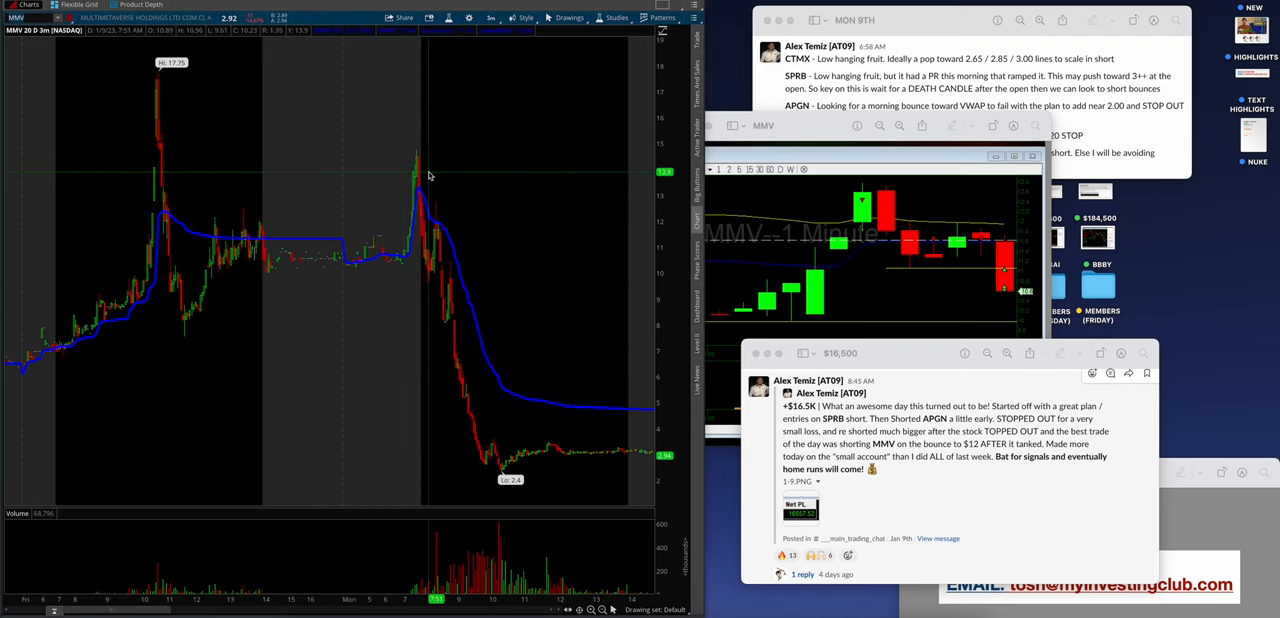
mouse_move(394, 226)
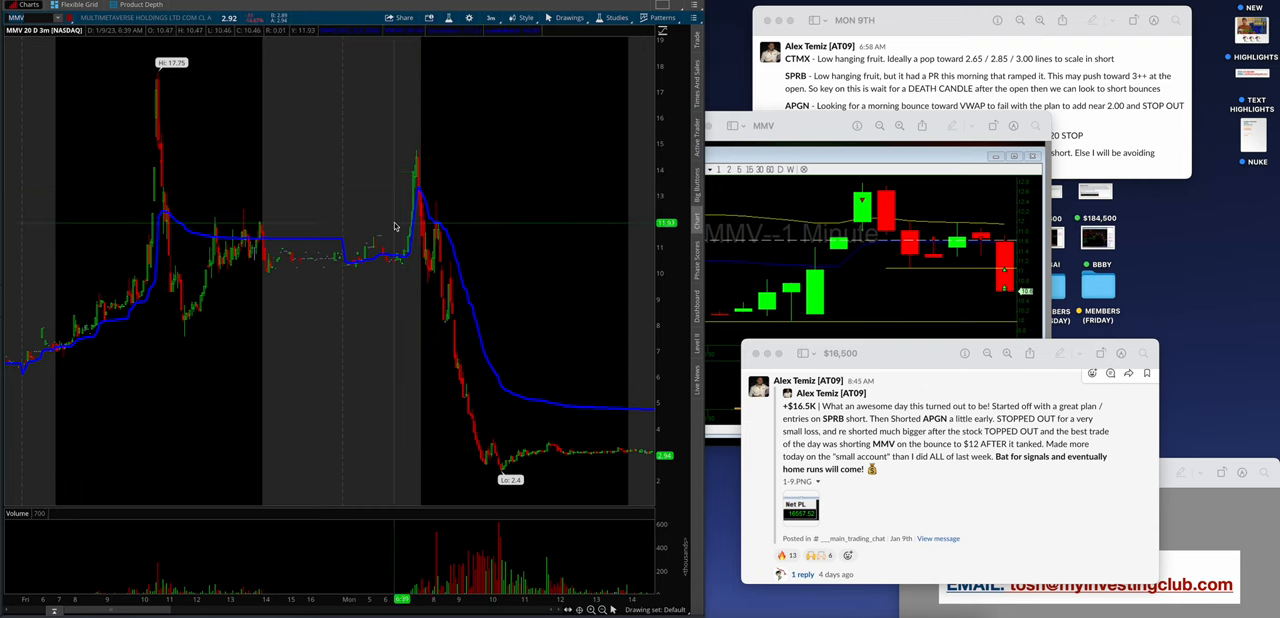
mouse_move(448, 205)
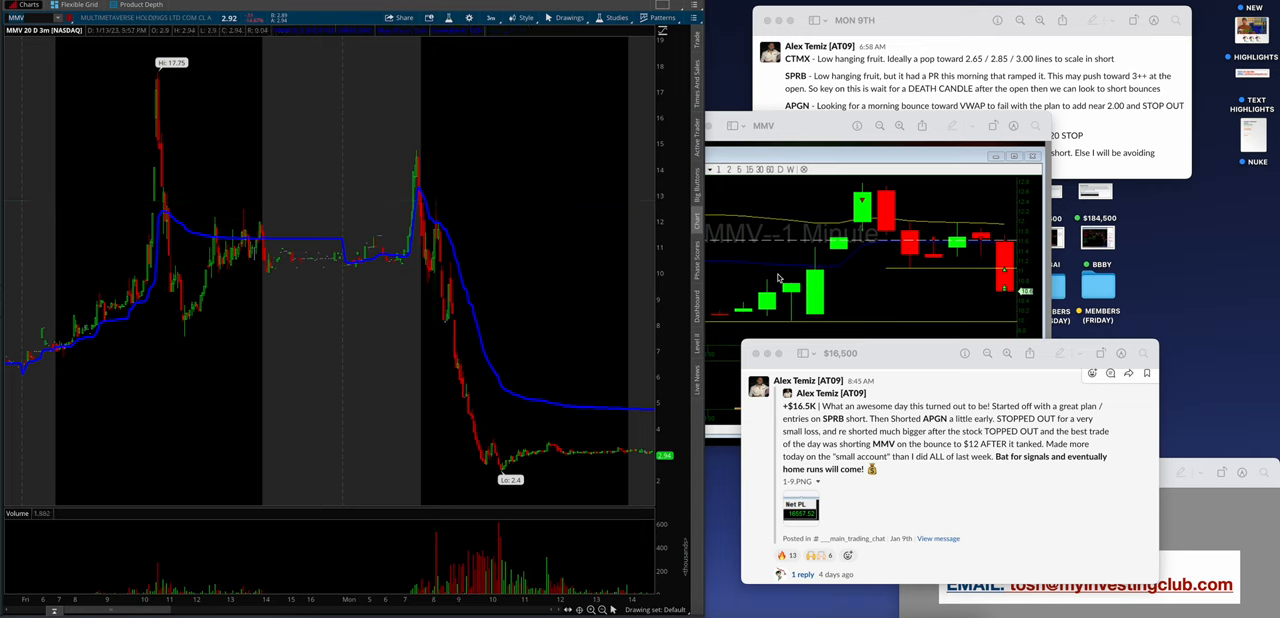
mouse_move(1016, 302)
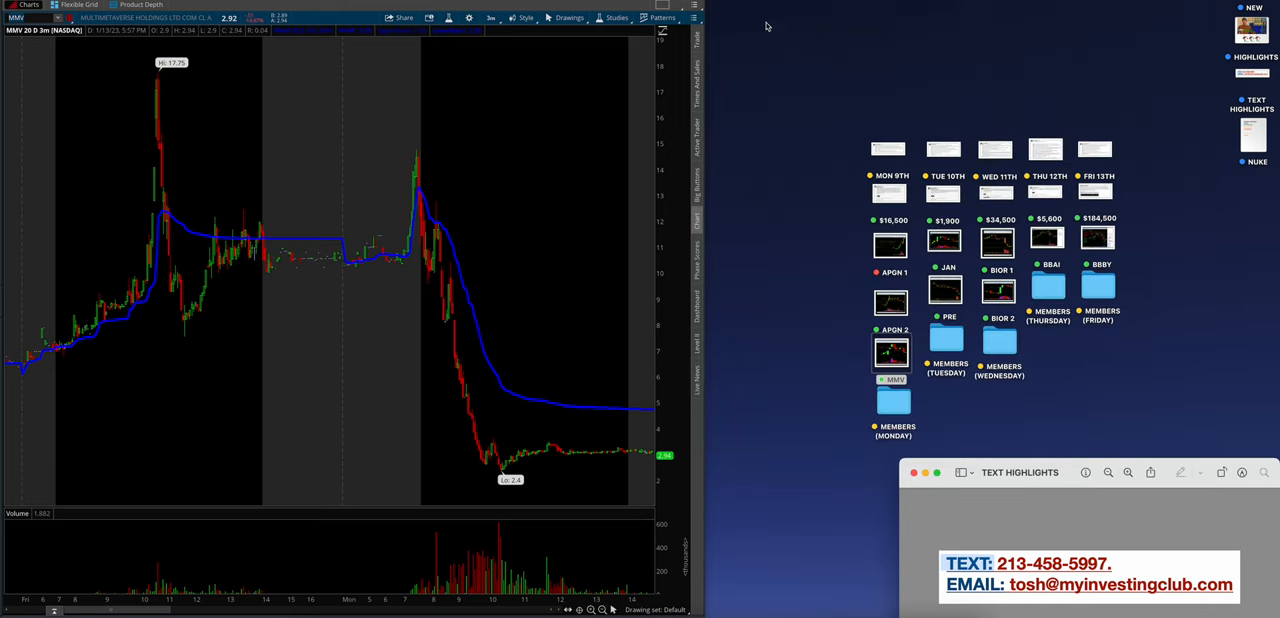
Open the MEMBERS (MONDAY) screenshots and flip through the five posts, ending on the APGN short recap
click(893, 400)
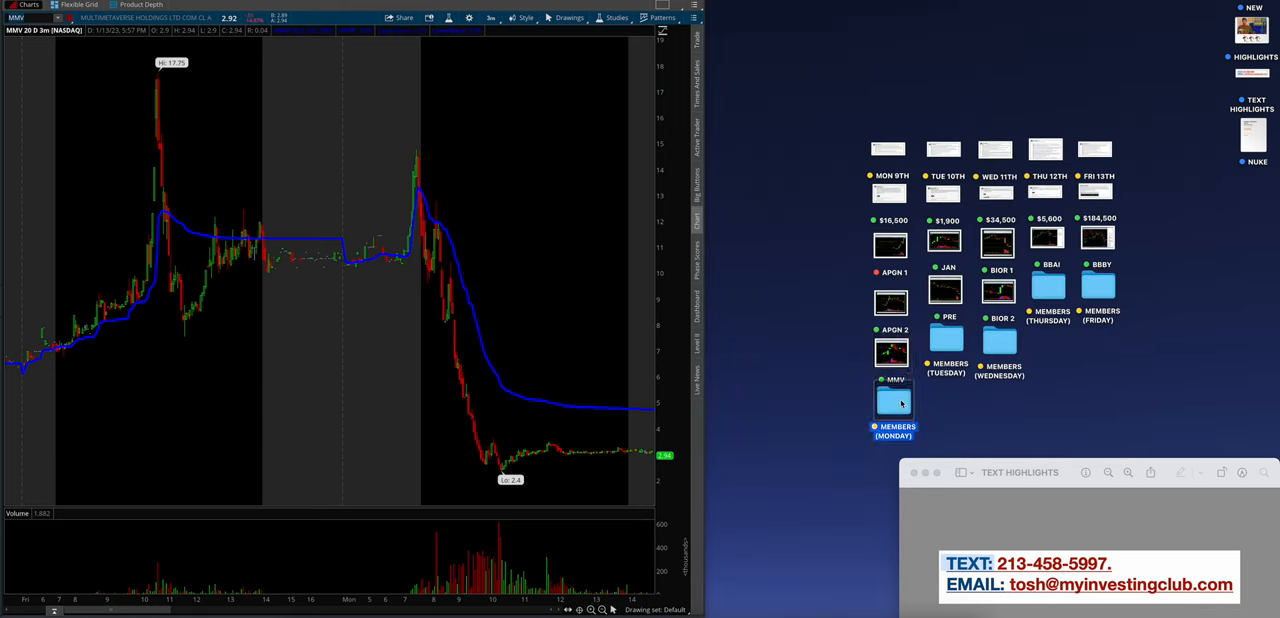
double_click(894, 400)
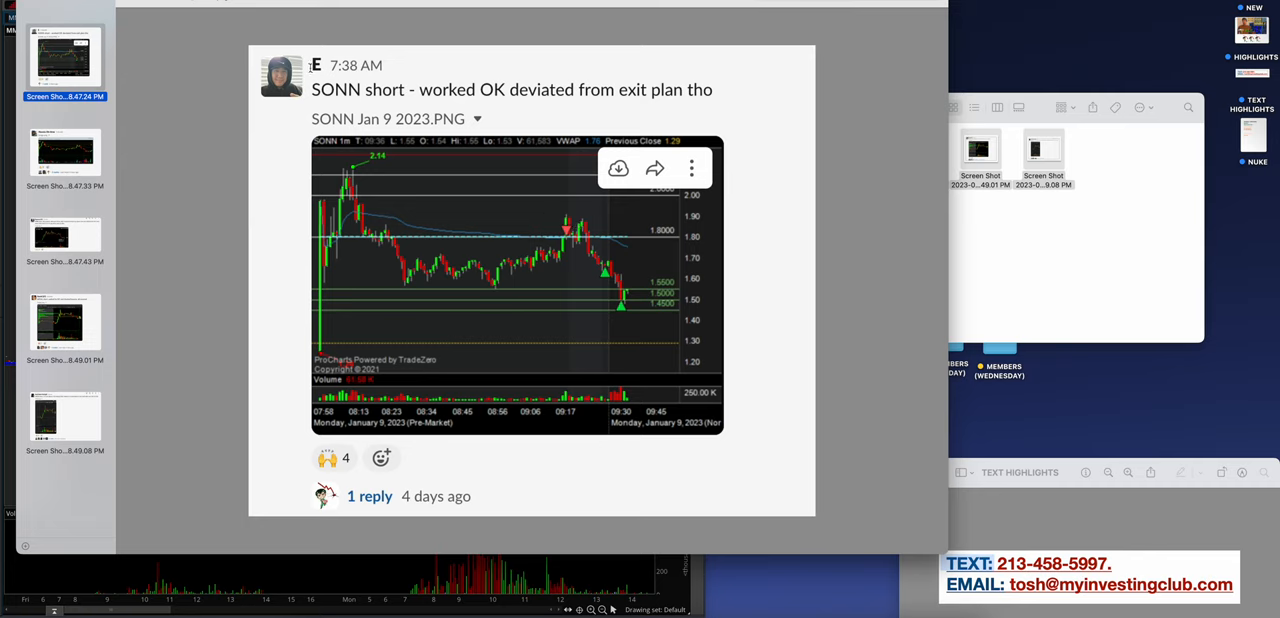
mouse_move(502, 165)
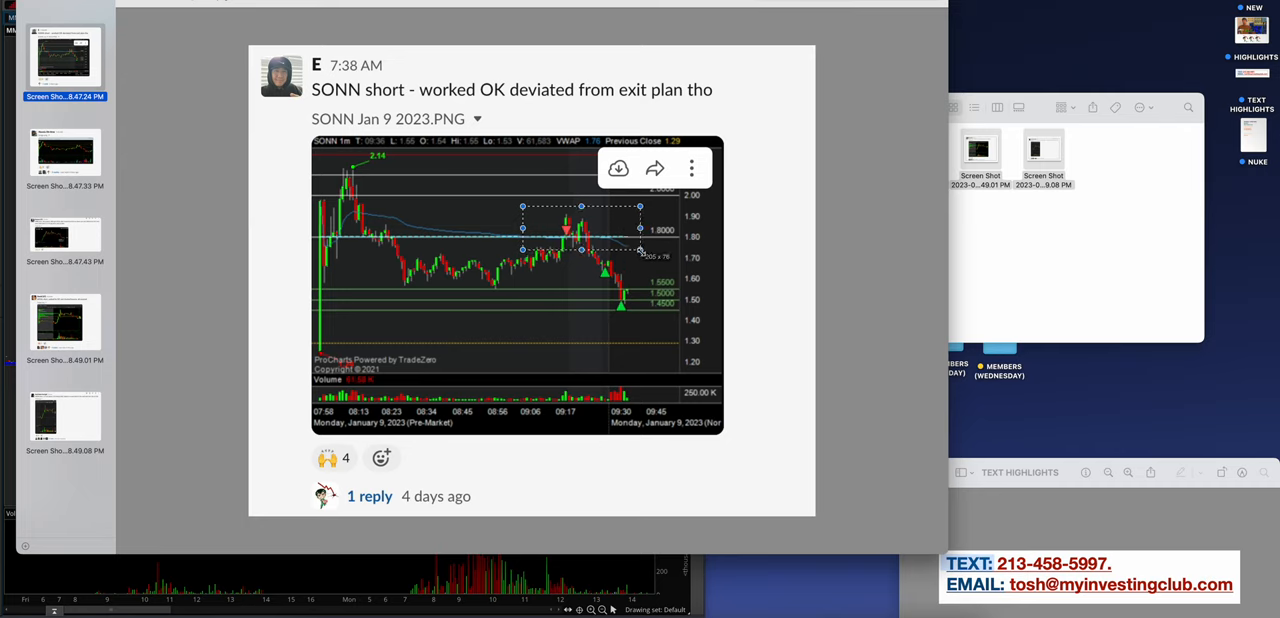
mouse_move(565, 248)
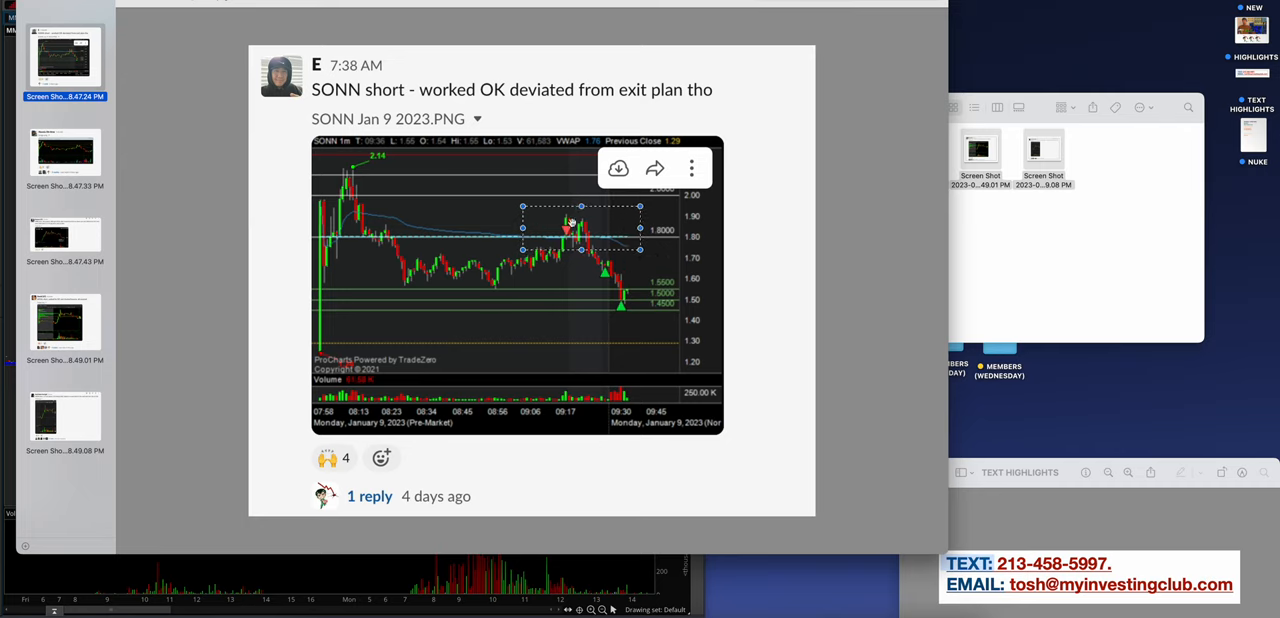
click(64, 152)
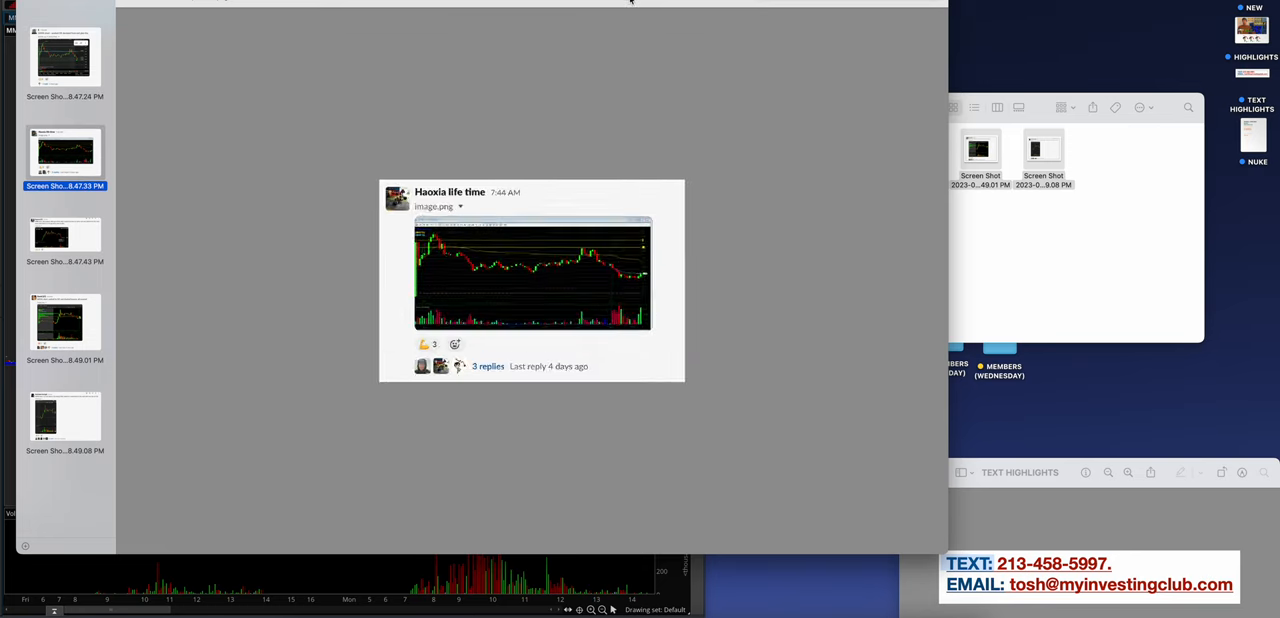
click(532, 273)
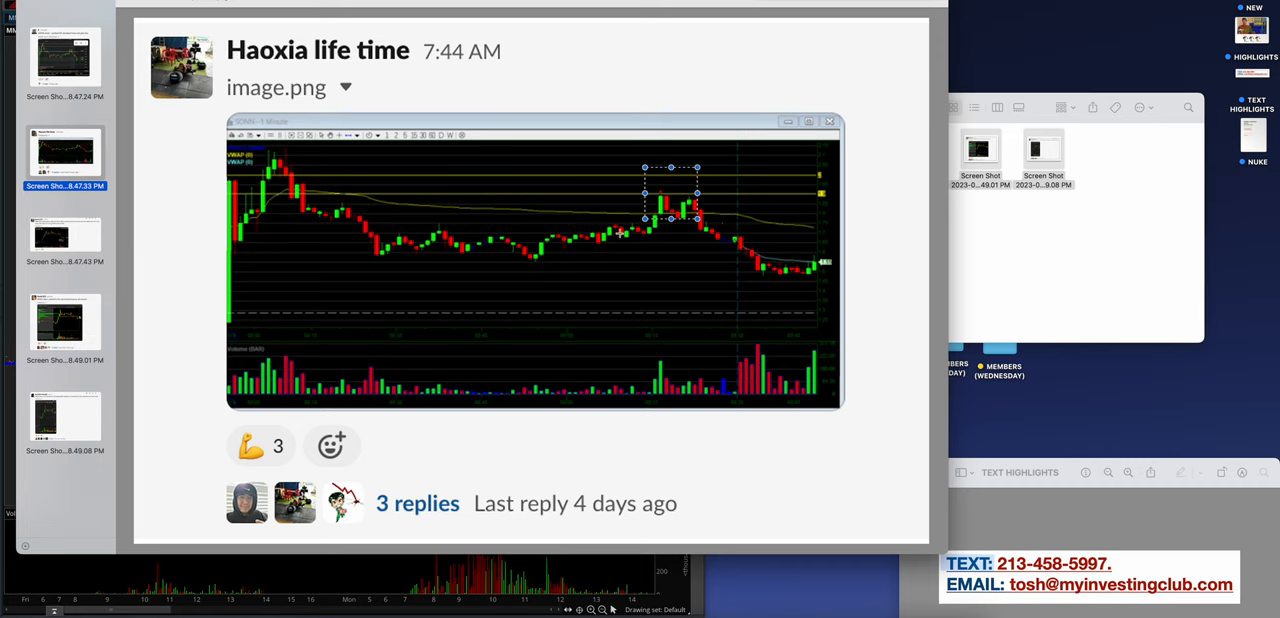
click(65, 237)
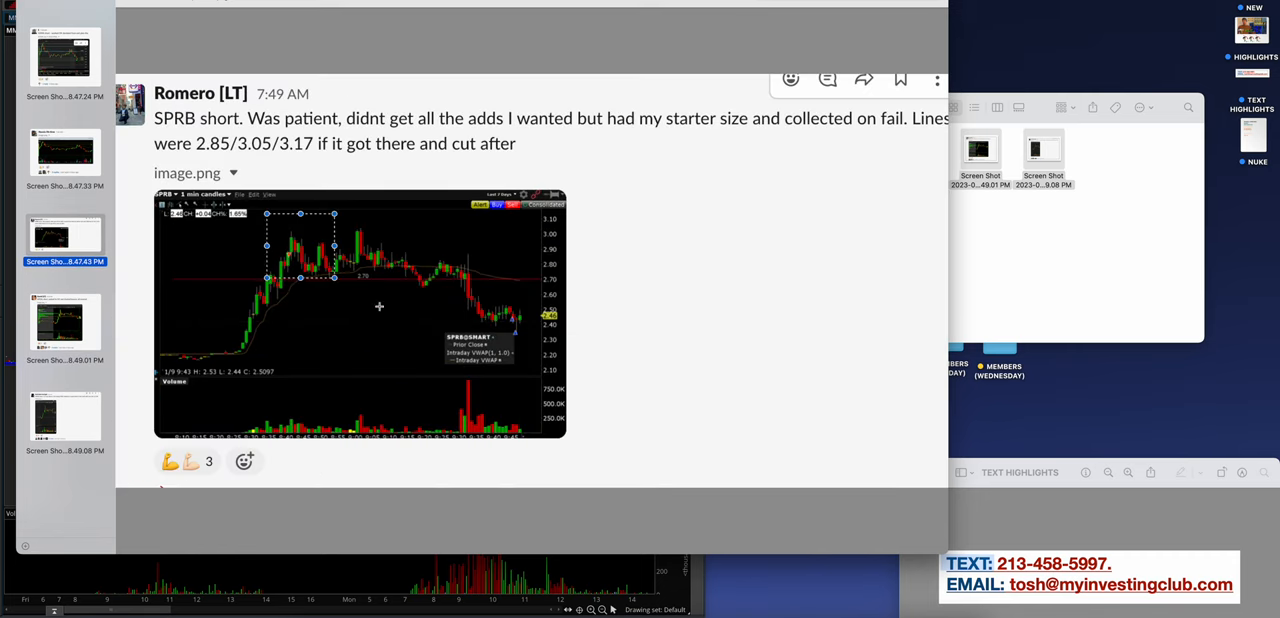
mouse_move(496, 309)
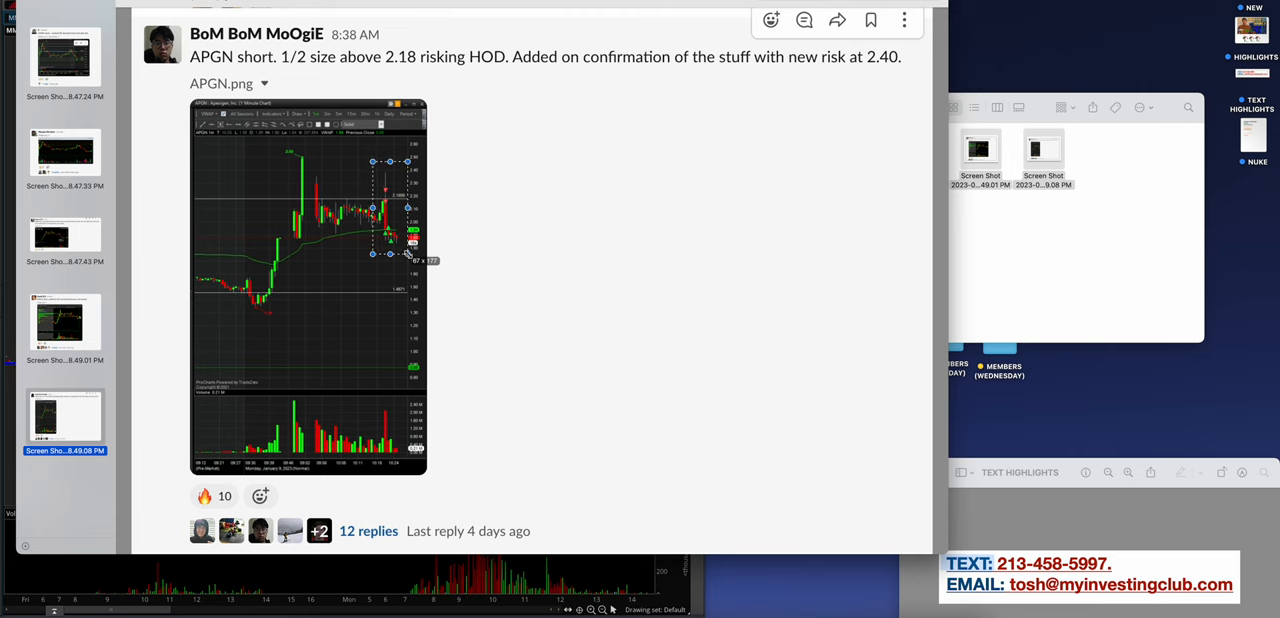
click(64, 322)
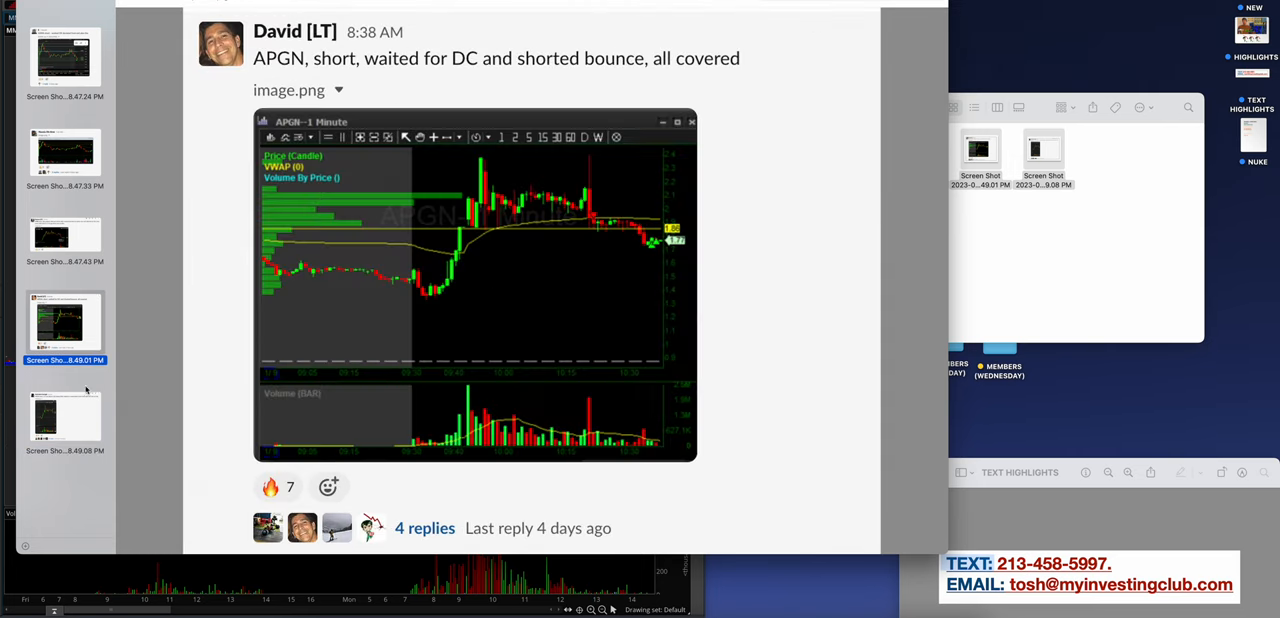
click(64, 415)
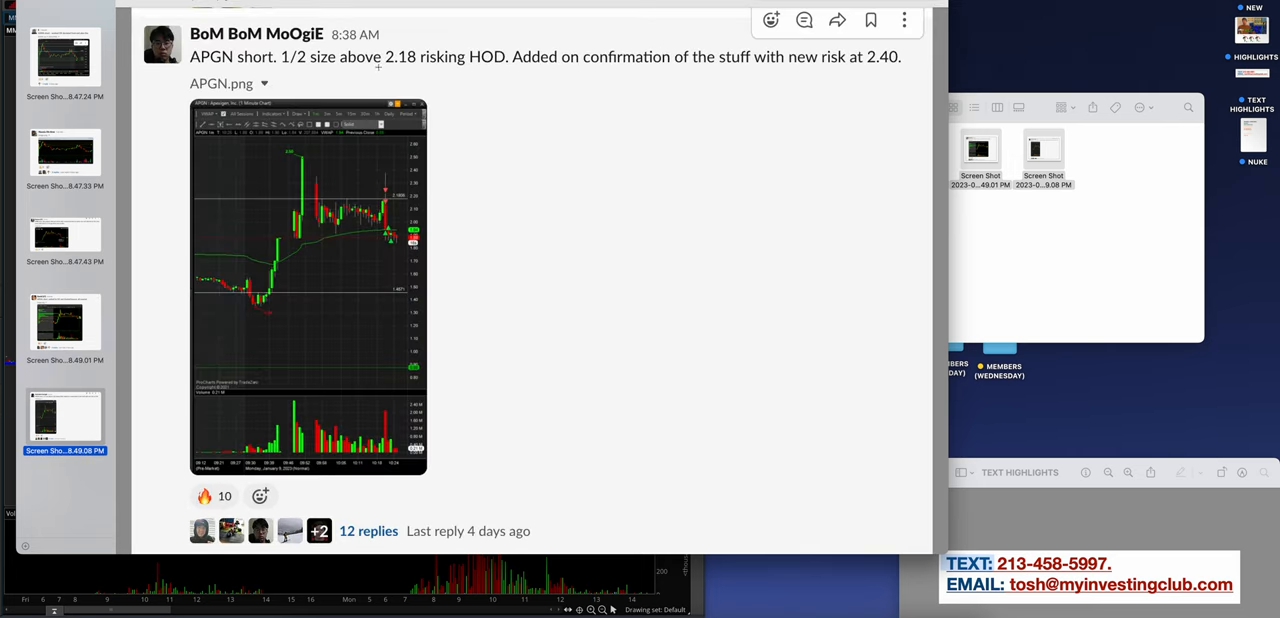
mouse_move(378, 185)
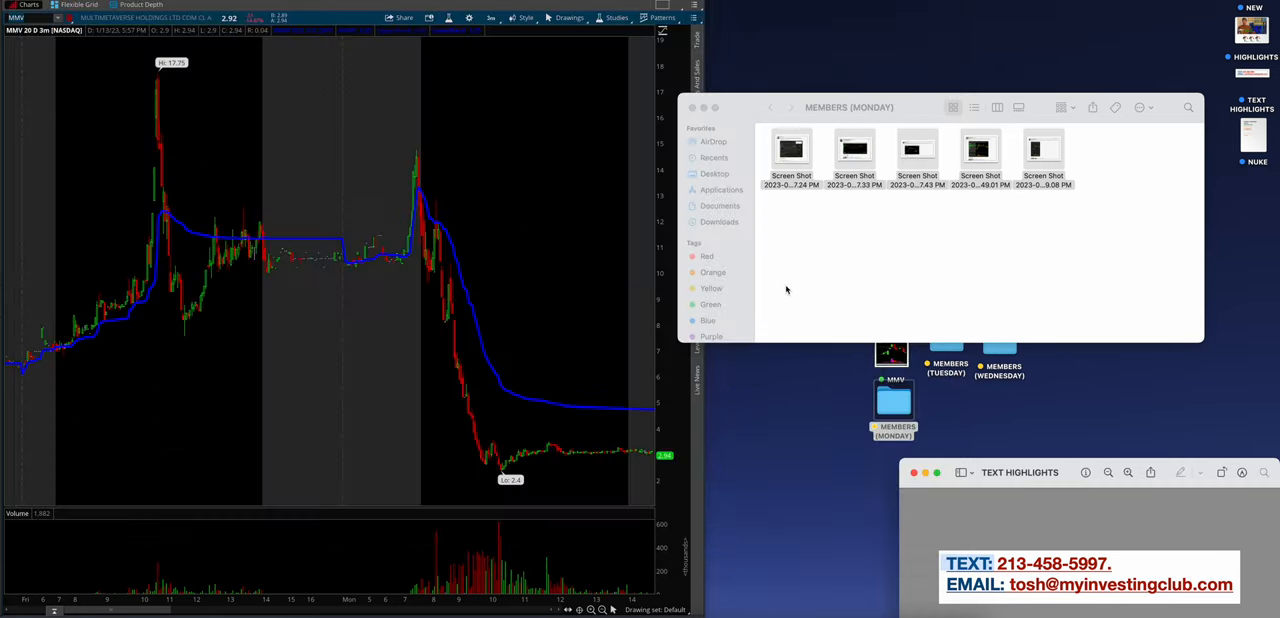
Close the MEMBERS (MONDAY) folder window
click(691, 107)
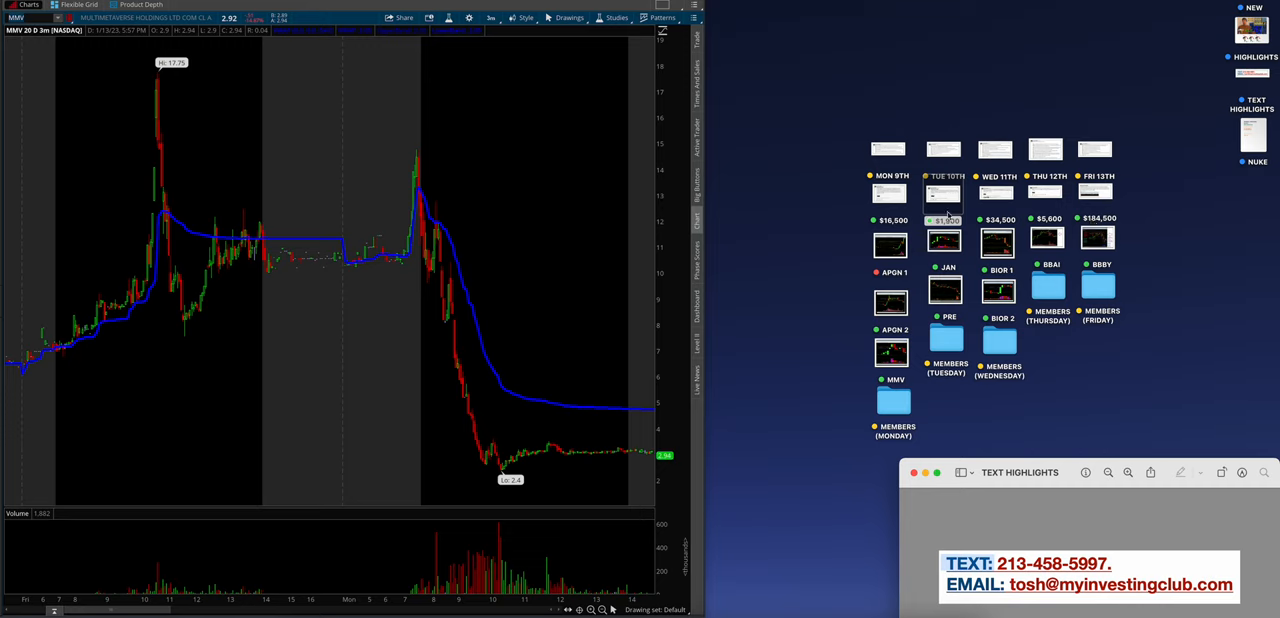
mouse_move(970, 233)
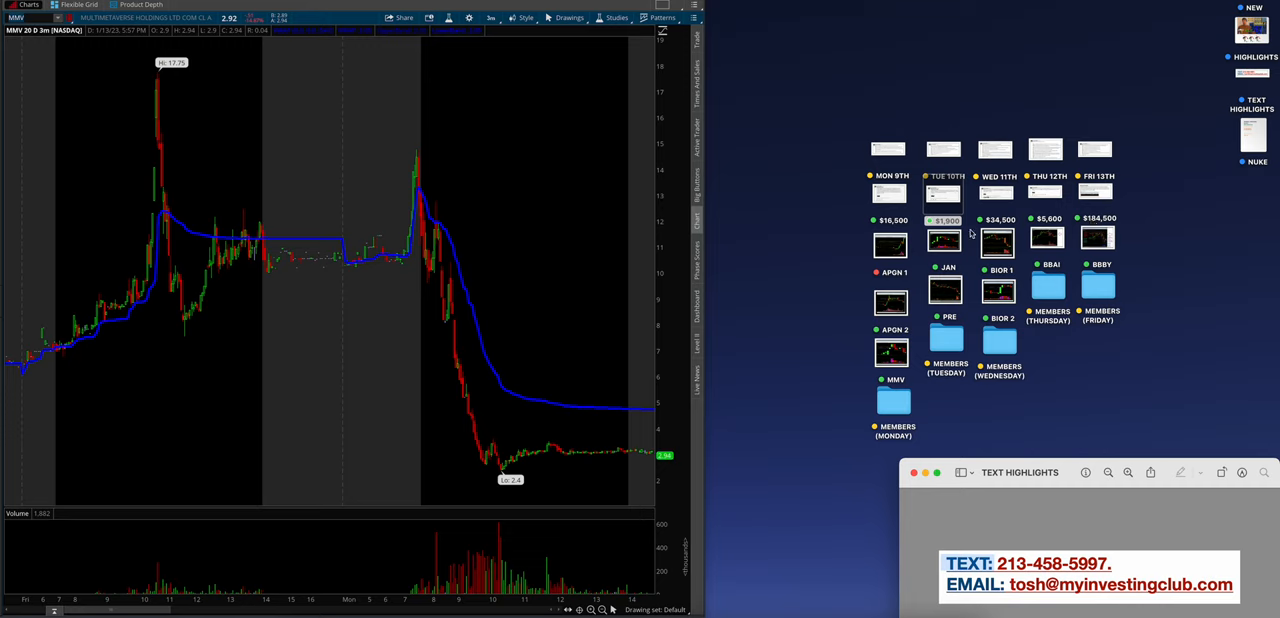
mouse_move(1100, 216)
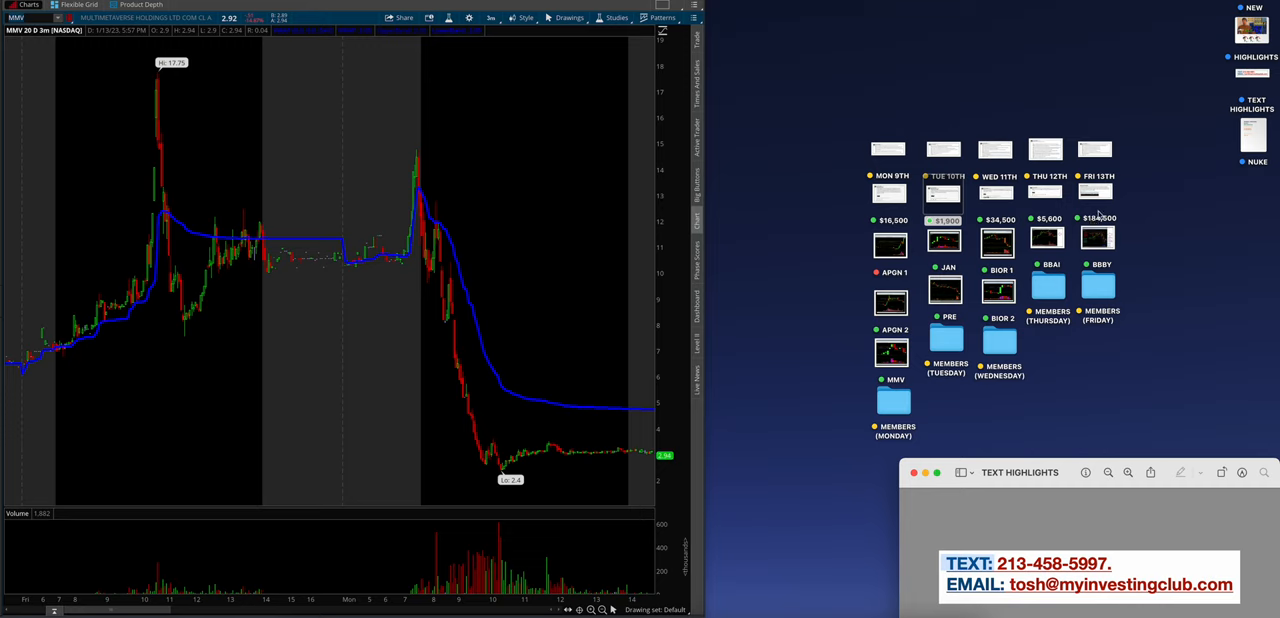
Open the JAN 1-minute screenshot and the TUE 10TH watch-list notes
click(943, 241)
text(JAN)
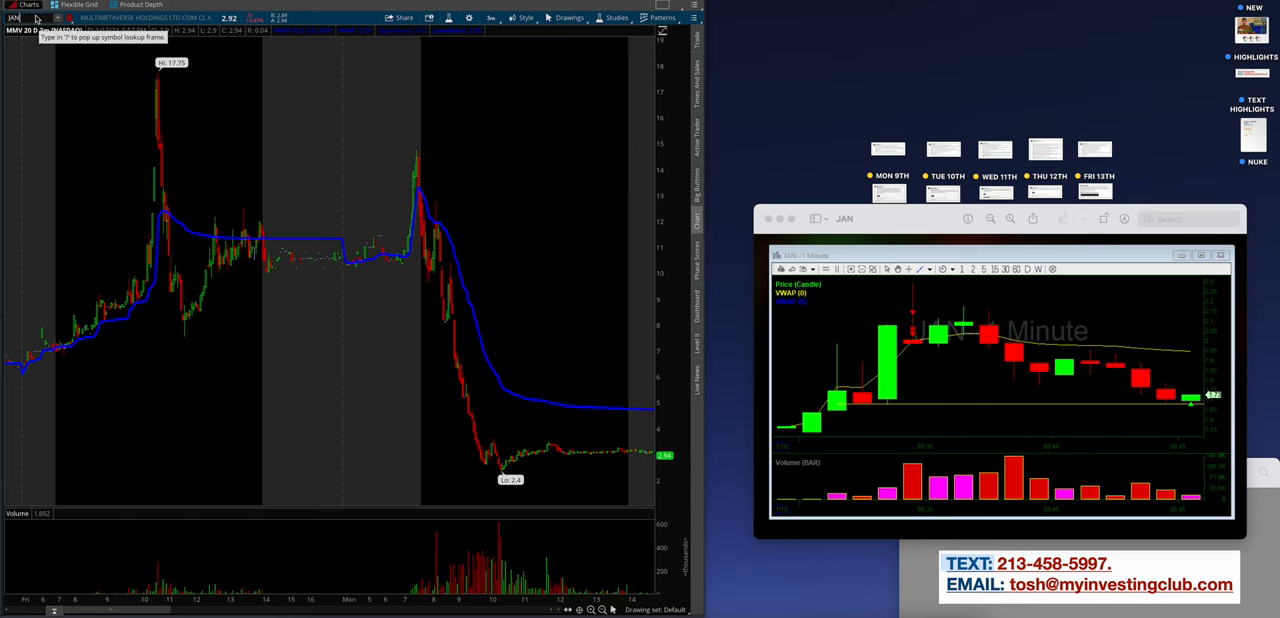
click(942, 150)
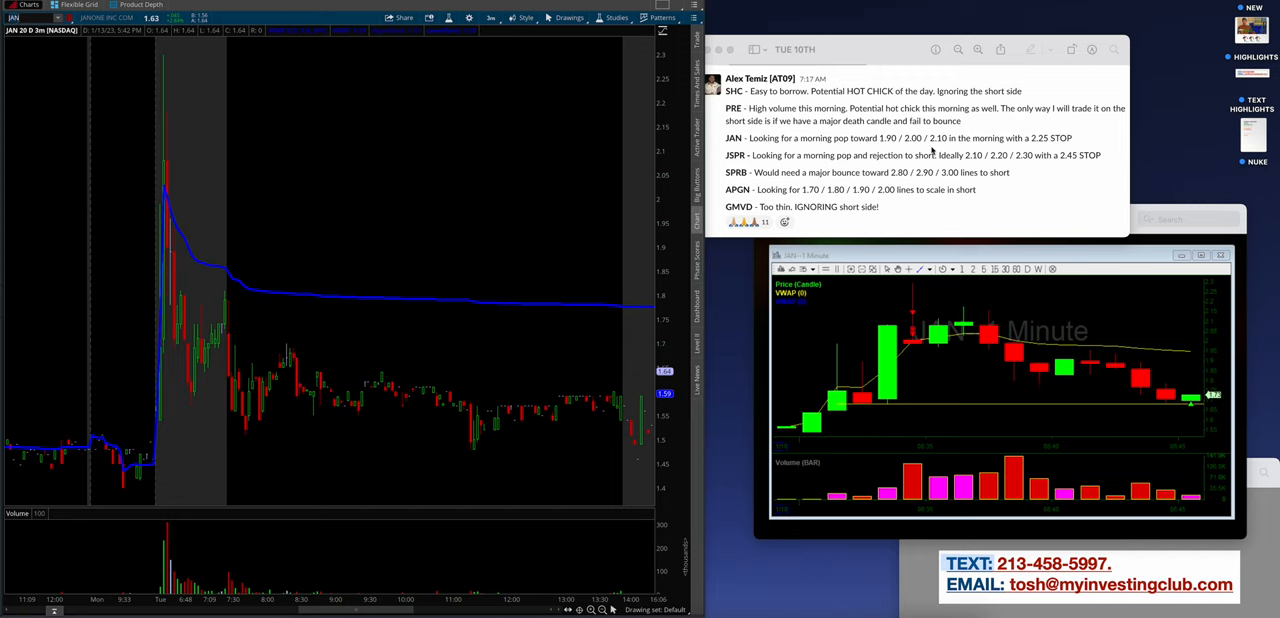
mouse_move(1021, 229)
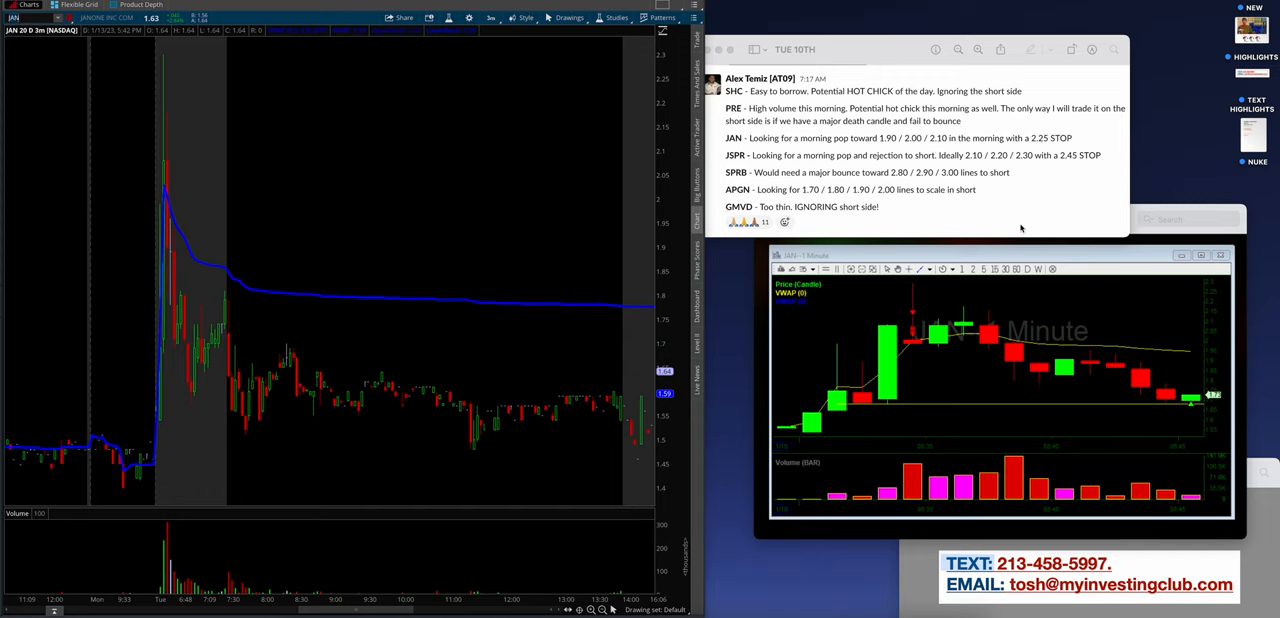
mouse_move(198, 258)
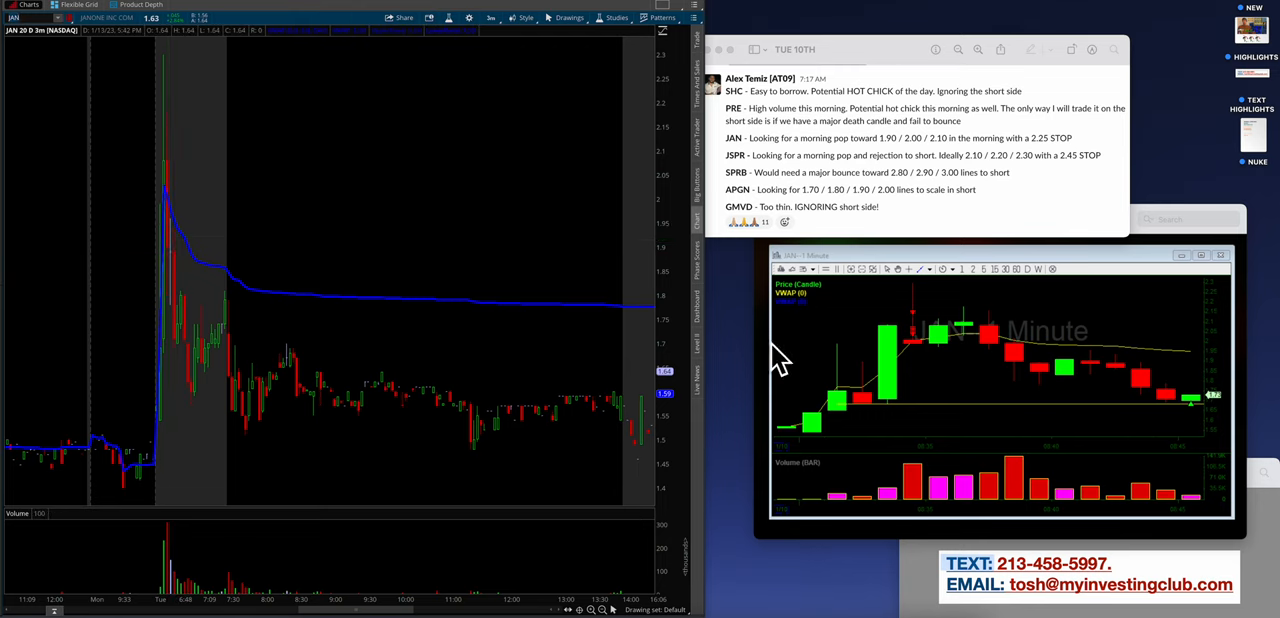
mouse_move(530, 240)
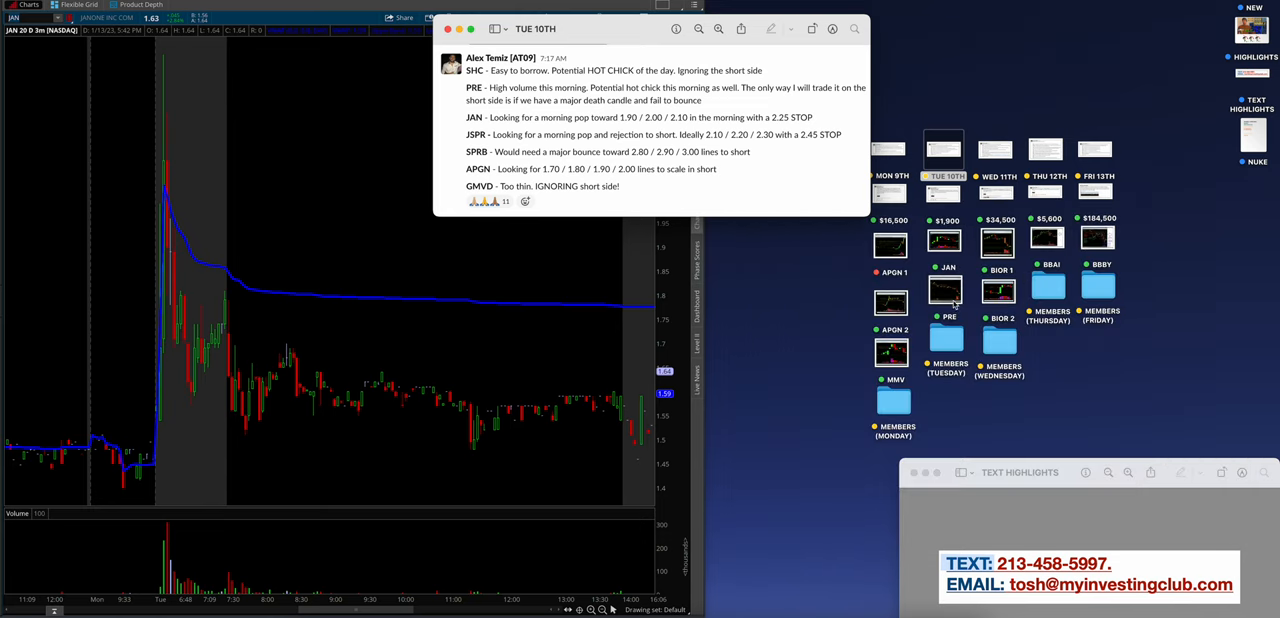
Open the PRE 1-minute trade screenshot beside Tuesday's notes
click(943, 291)
text(PRE)
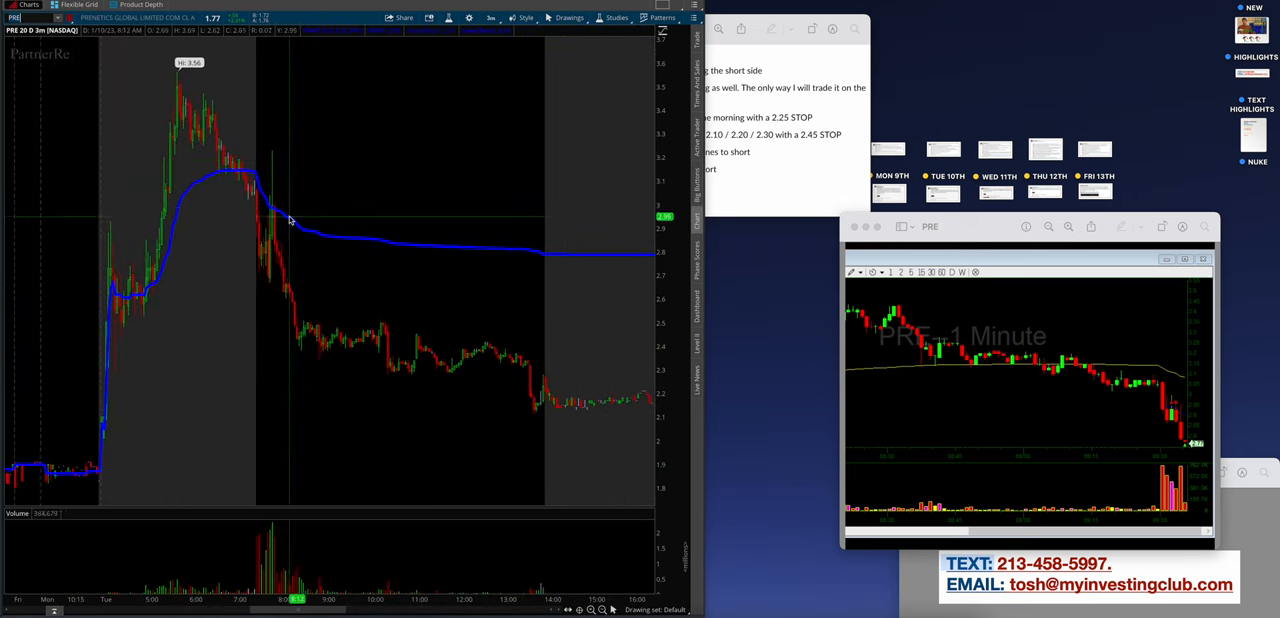
mouse_move(278, 164)
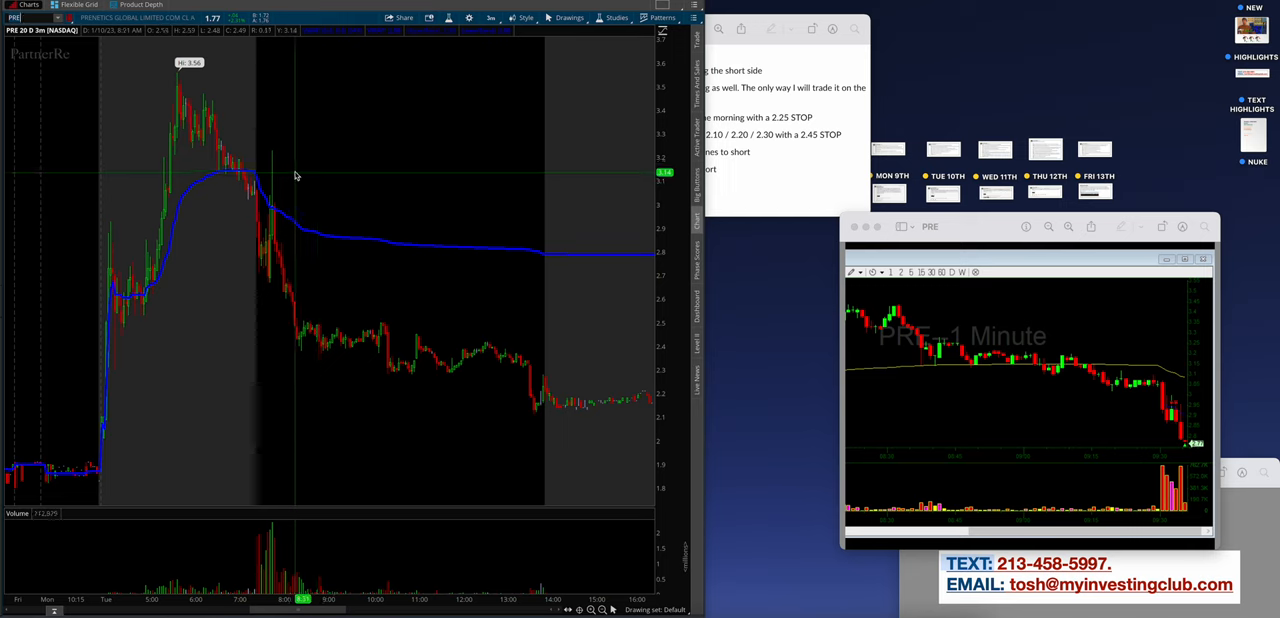
mouse_move(1200, 373)
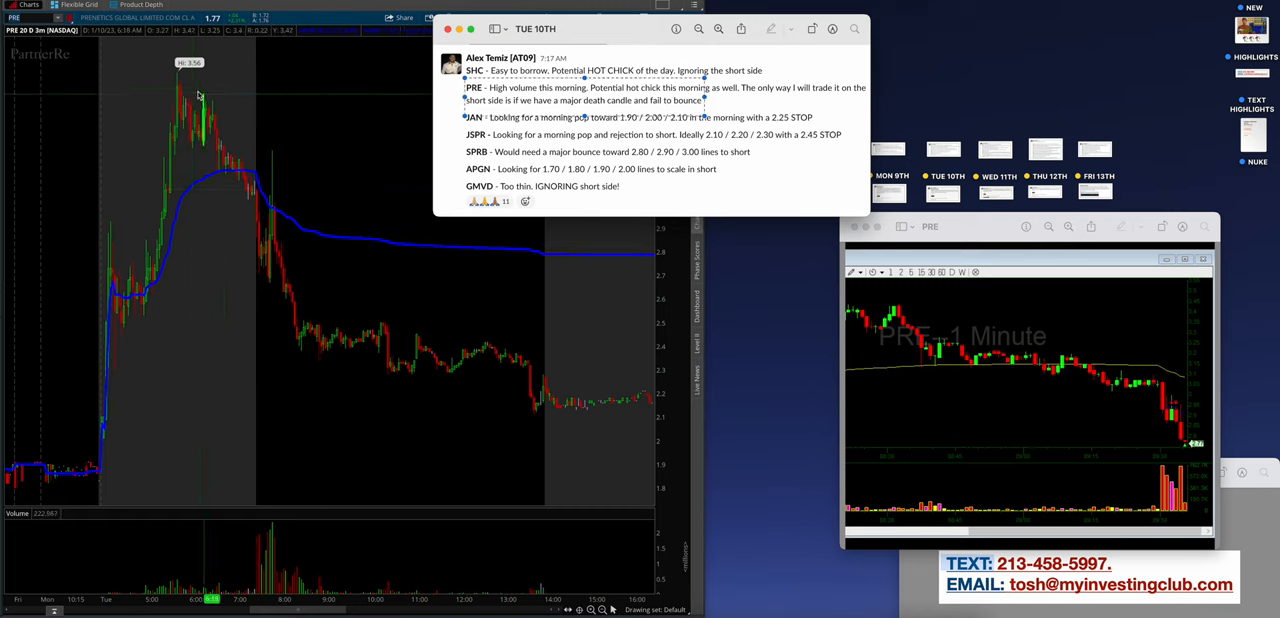
mouse_move(260, 200)
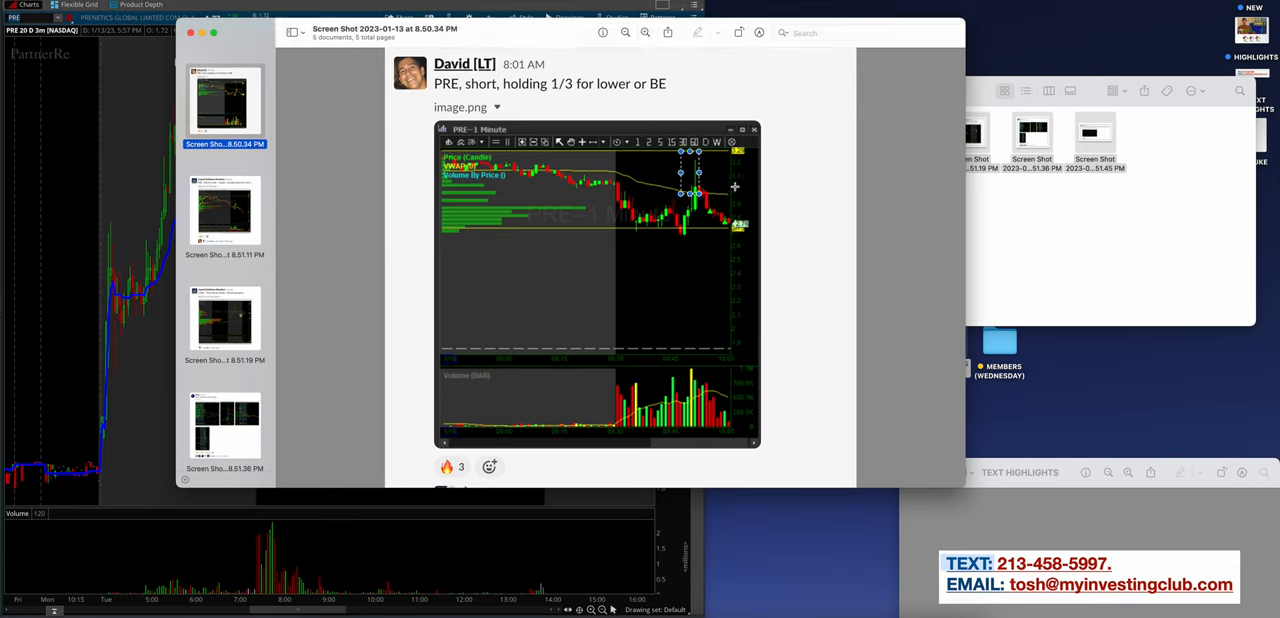
Step through the Tuesday member posts: PRE, CVAC, four morning charts, and the last screenshot
click(224, 210)
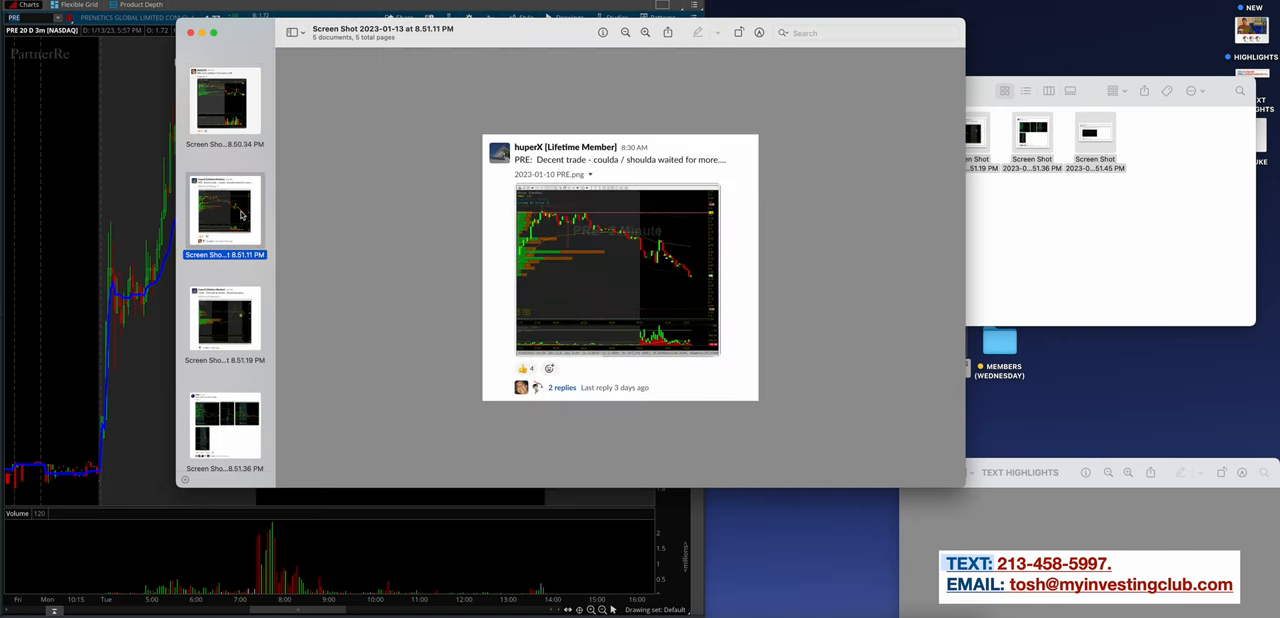
click(644, 33)
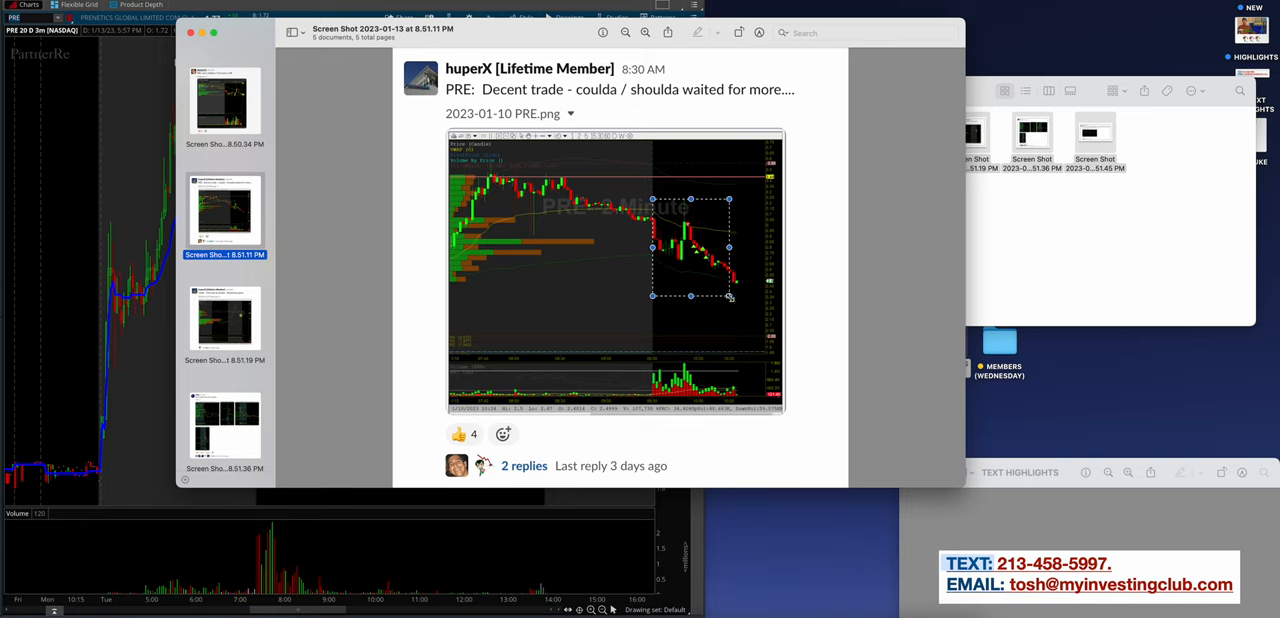
click(225, 318)
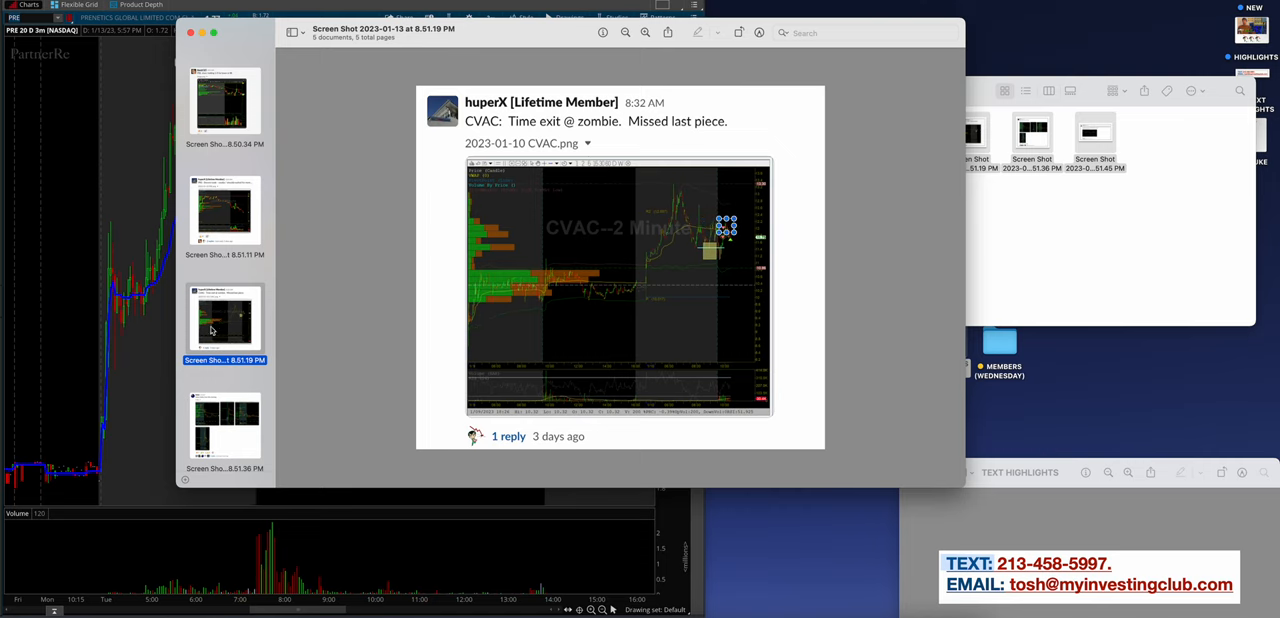
click(225, 337)
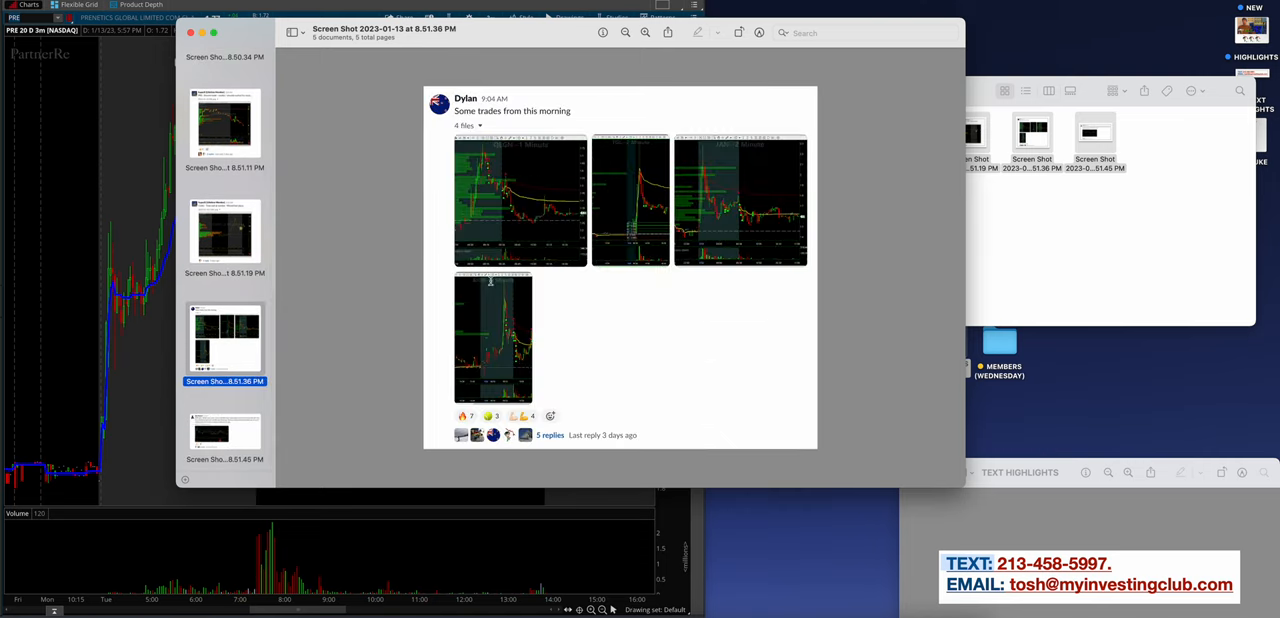
mouse_move(615, 205)
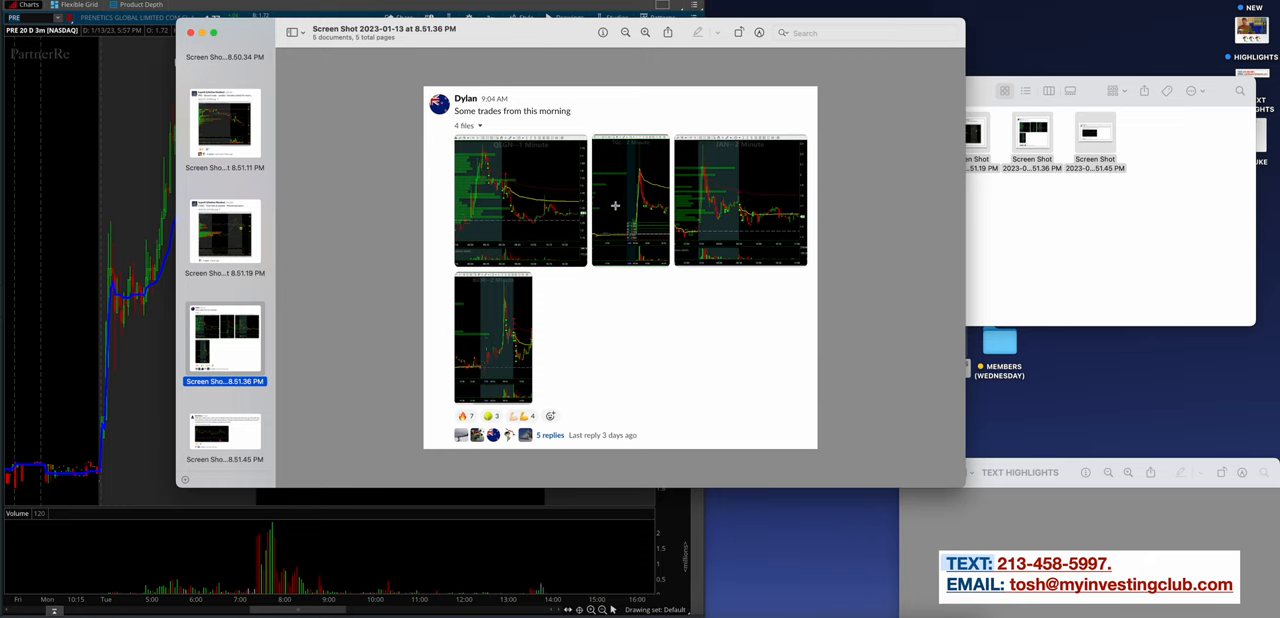
mouse_move(700, 207)
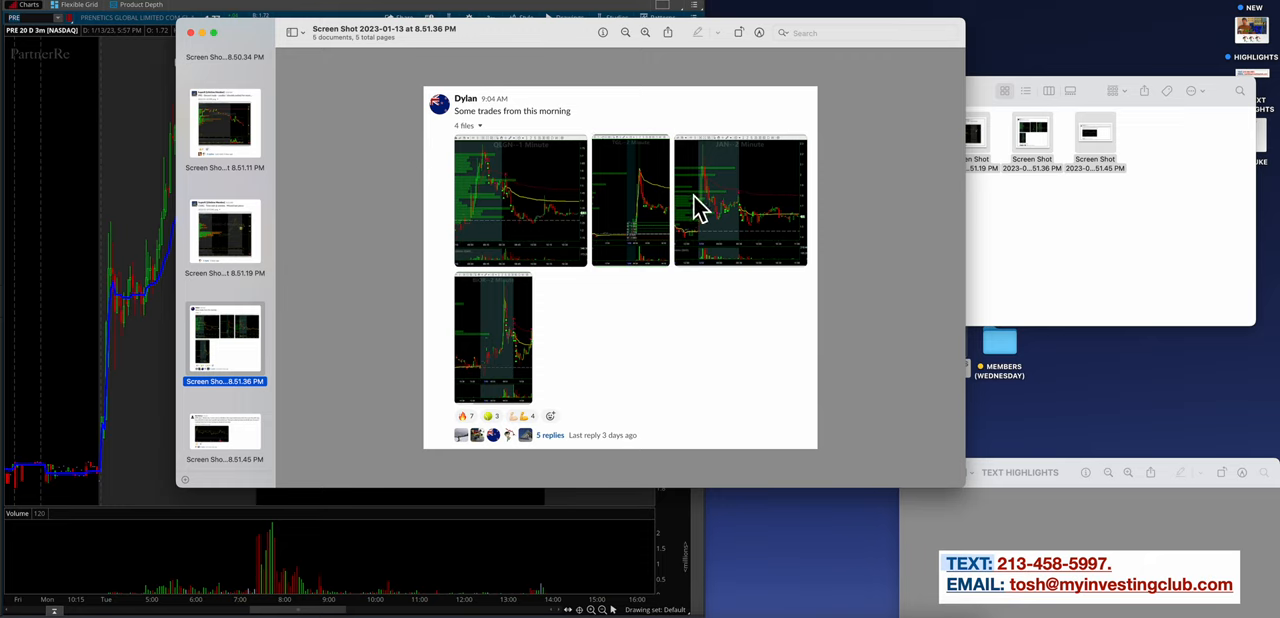
mouse_move(538, 280)
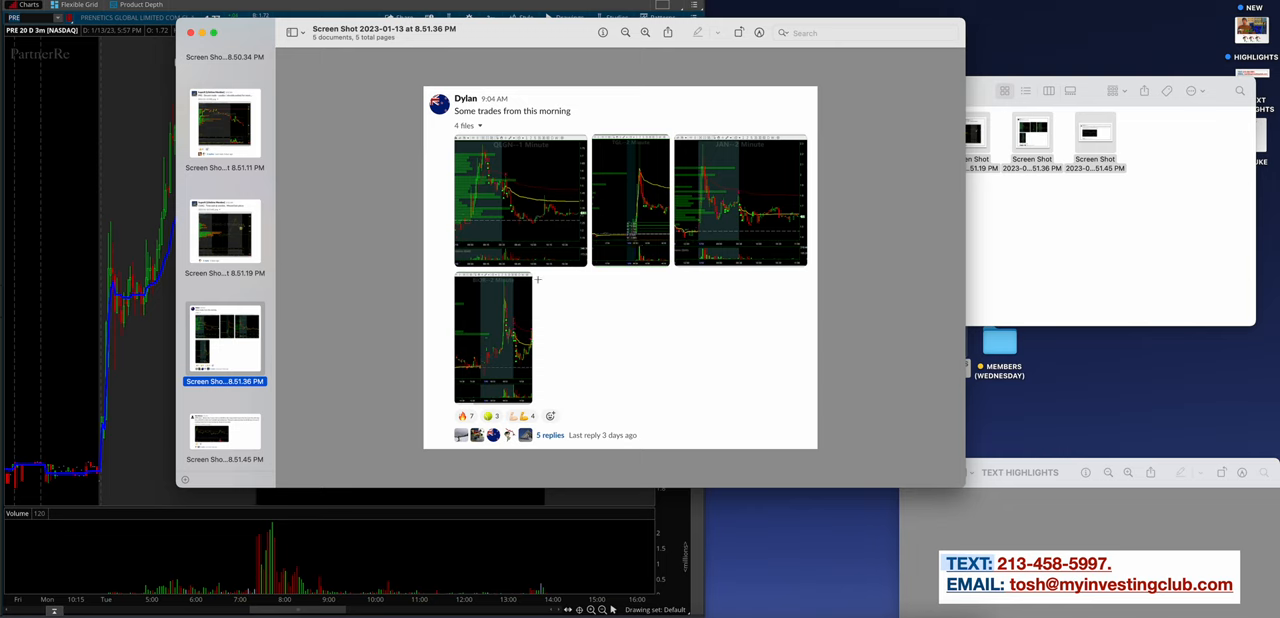
mouse_move(238, 440)
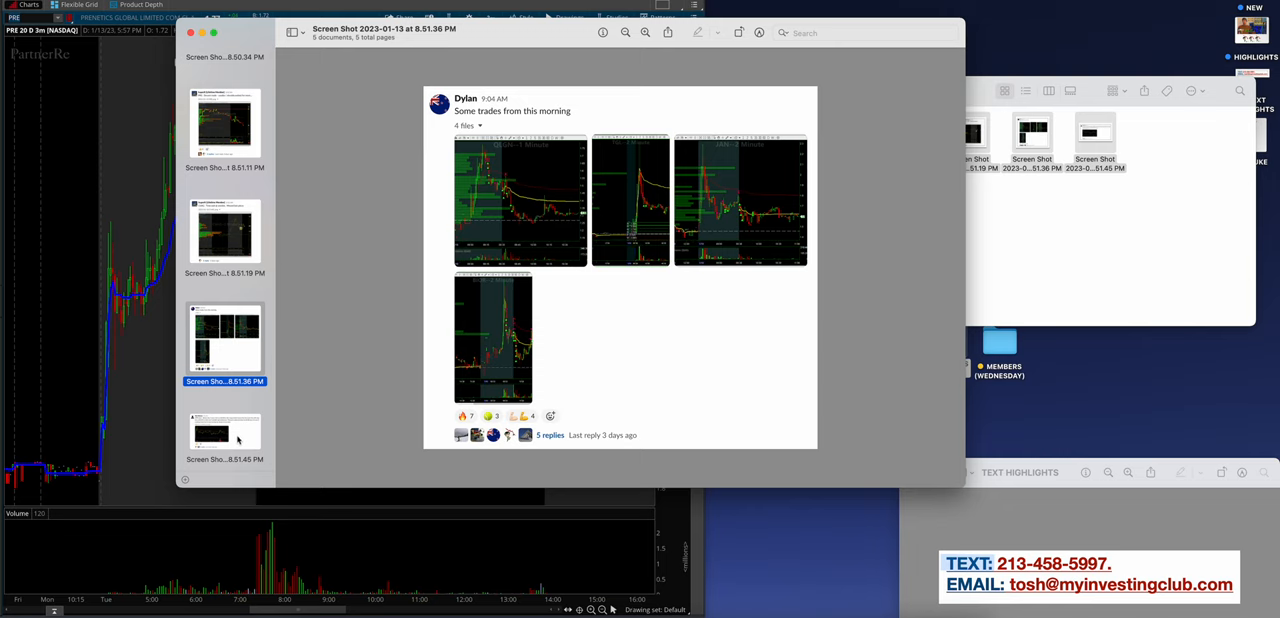
click(224, 434)
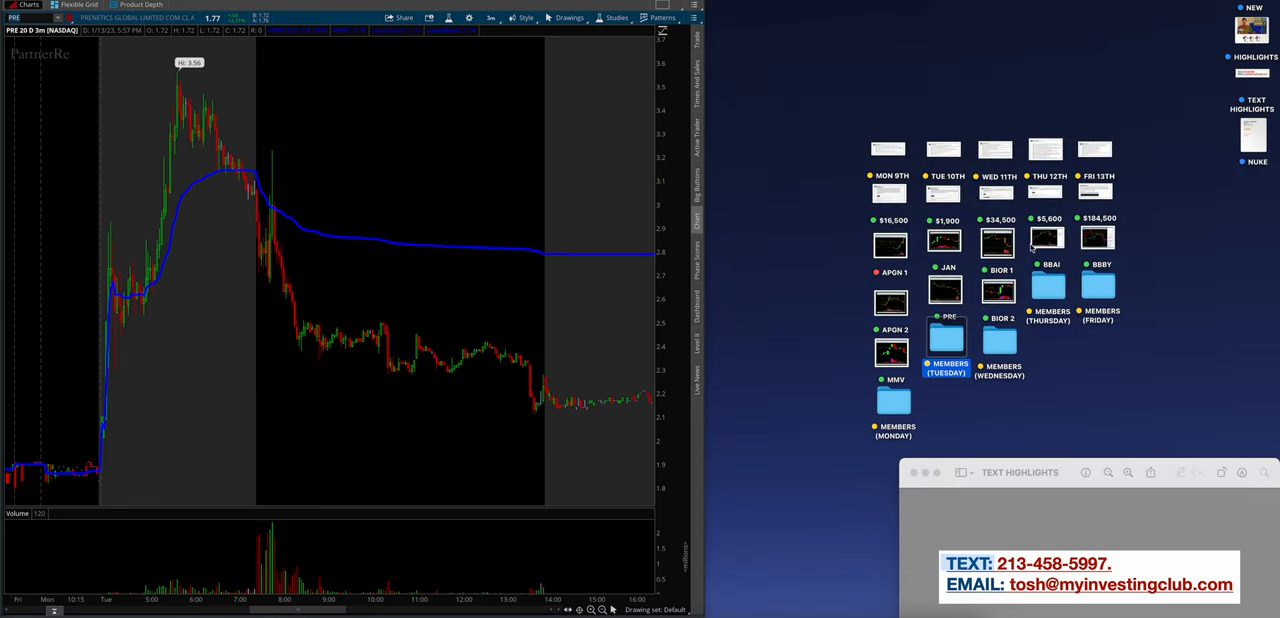
Open the WED 11TH notes, the $34,500 recap, and the BIOR 1 screenshot
click(995, 150)
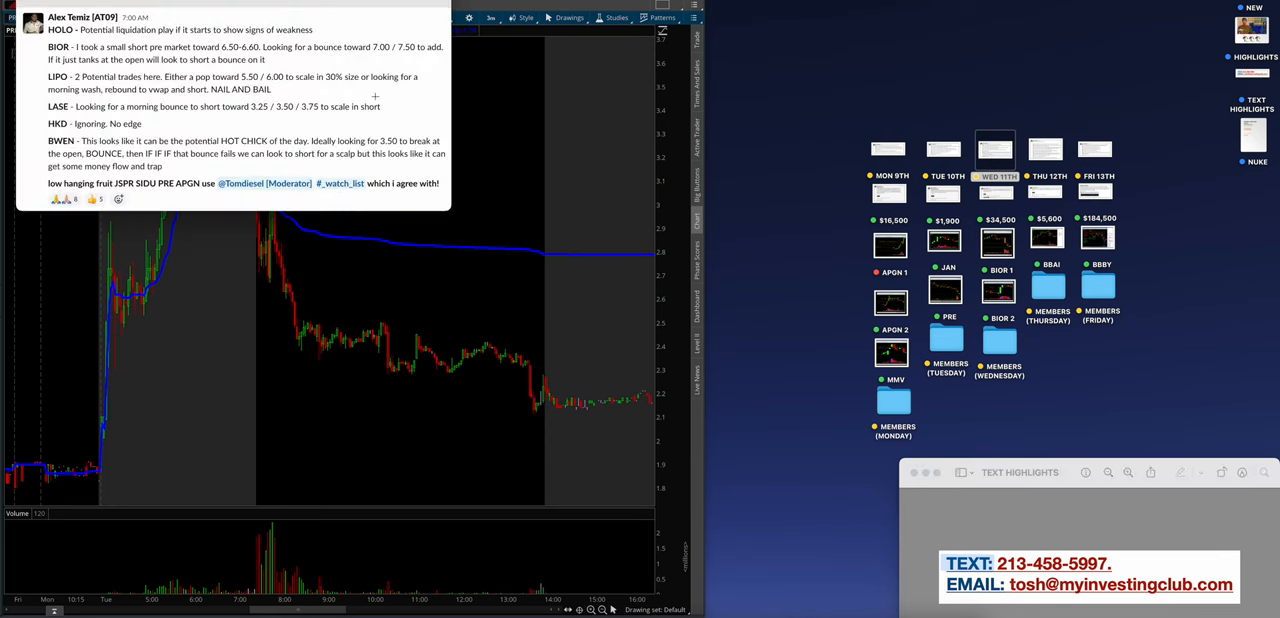
click(997, 192)
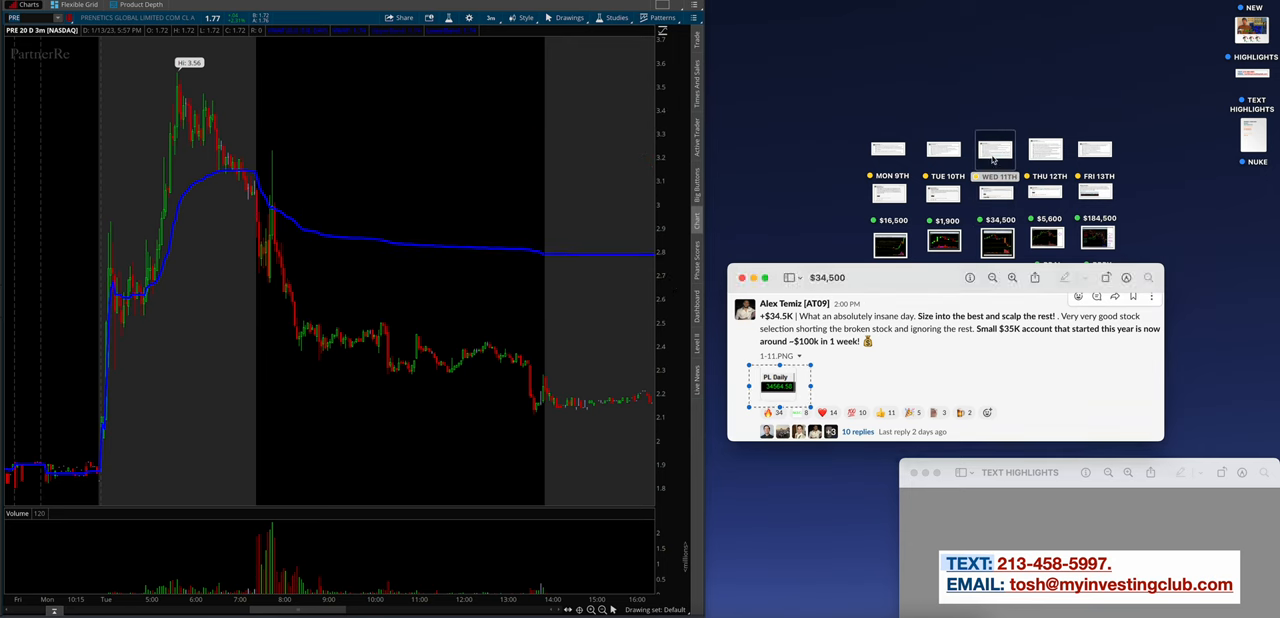
click(994, 150)
text(BIOR)
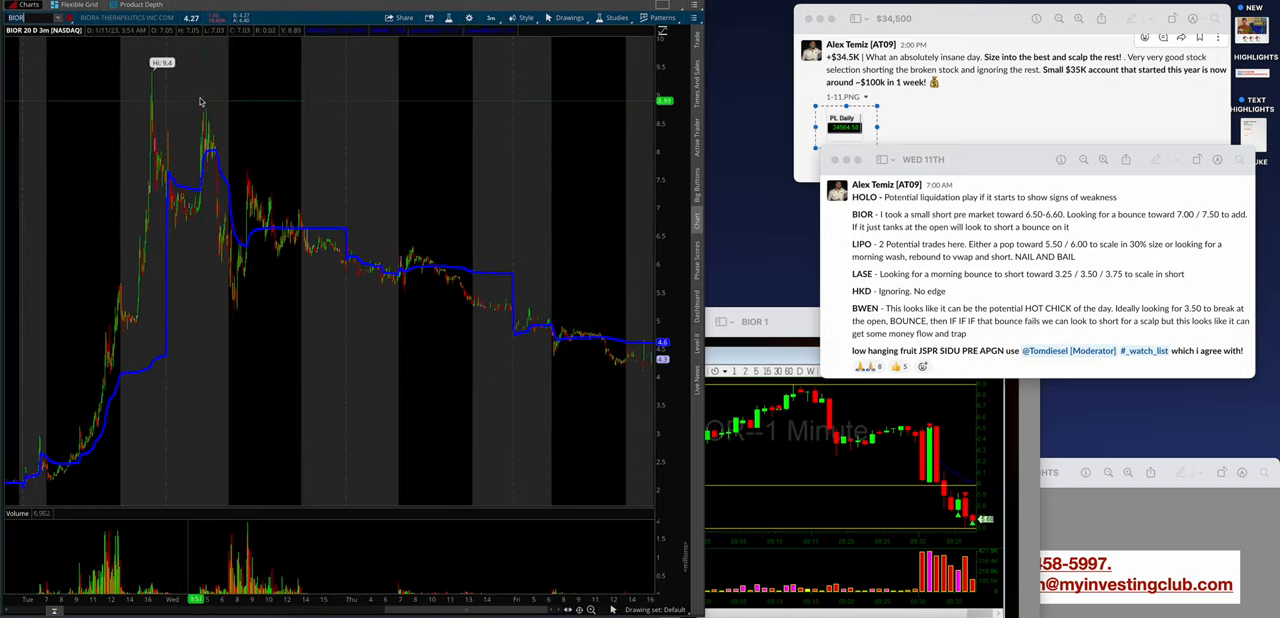
mouse_move(42, 168)
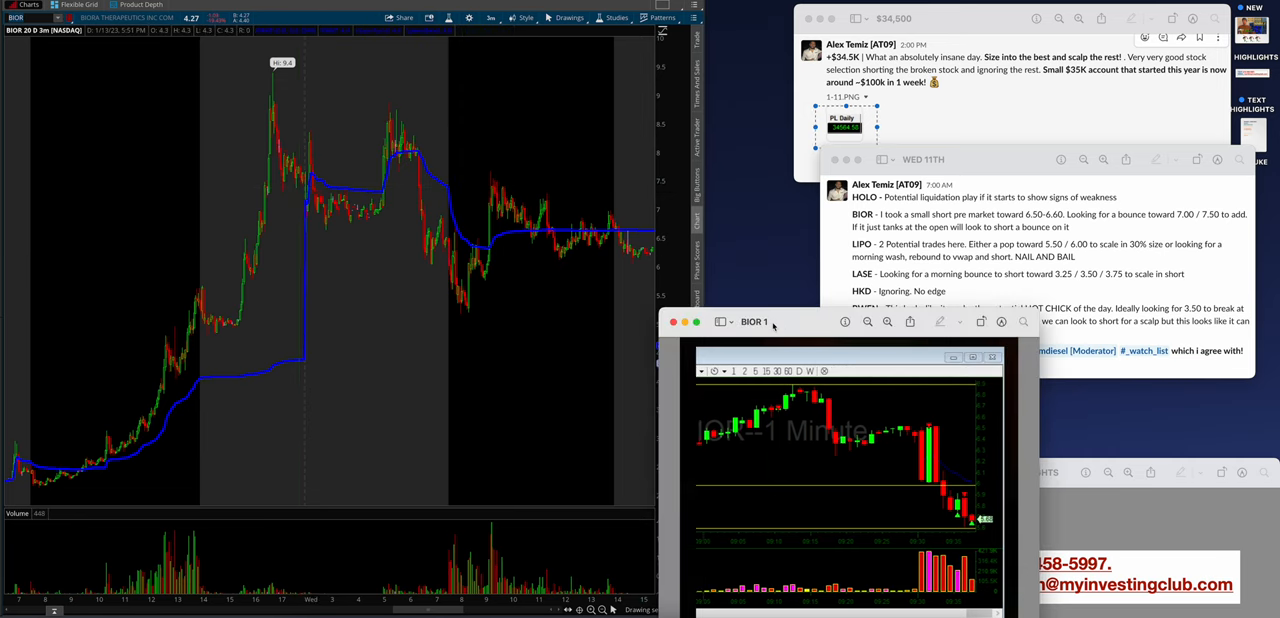
Move the BIOR 1 screenshot window up beside the BIOR chart
drag(755, 322, 779, 197)
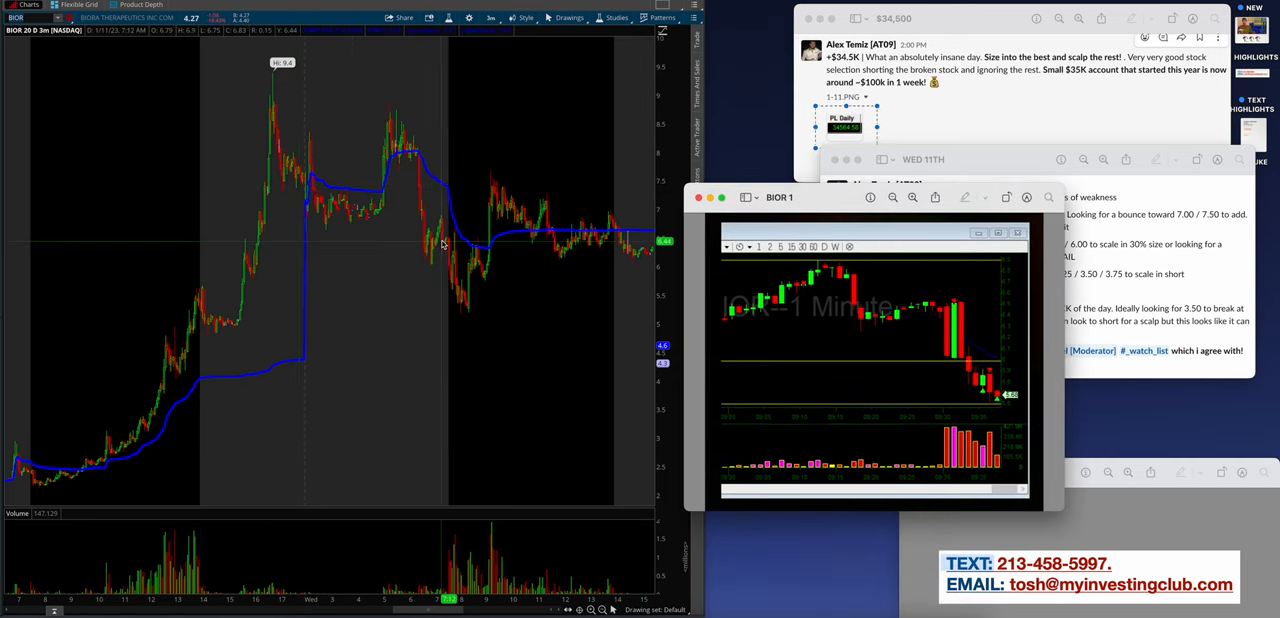
mouse_move(460, 237)
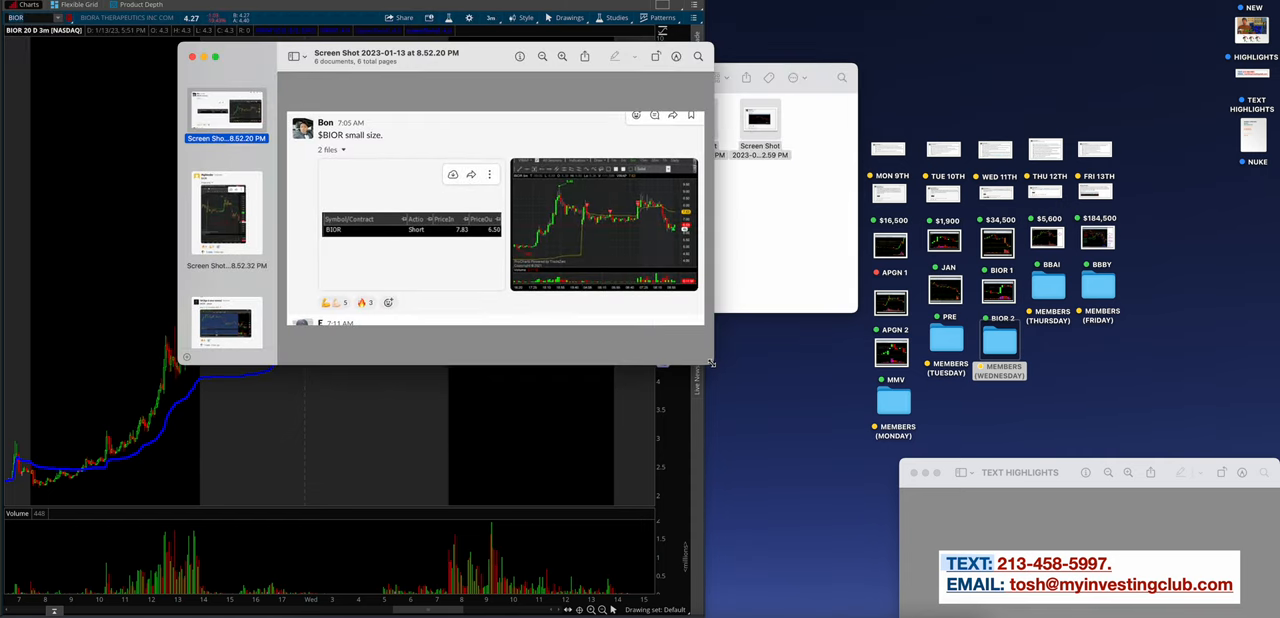
Zoom in on the first two BIOR trade posts and the BIOR short screenshot
click(686, 56)
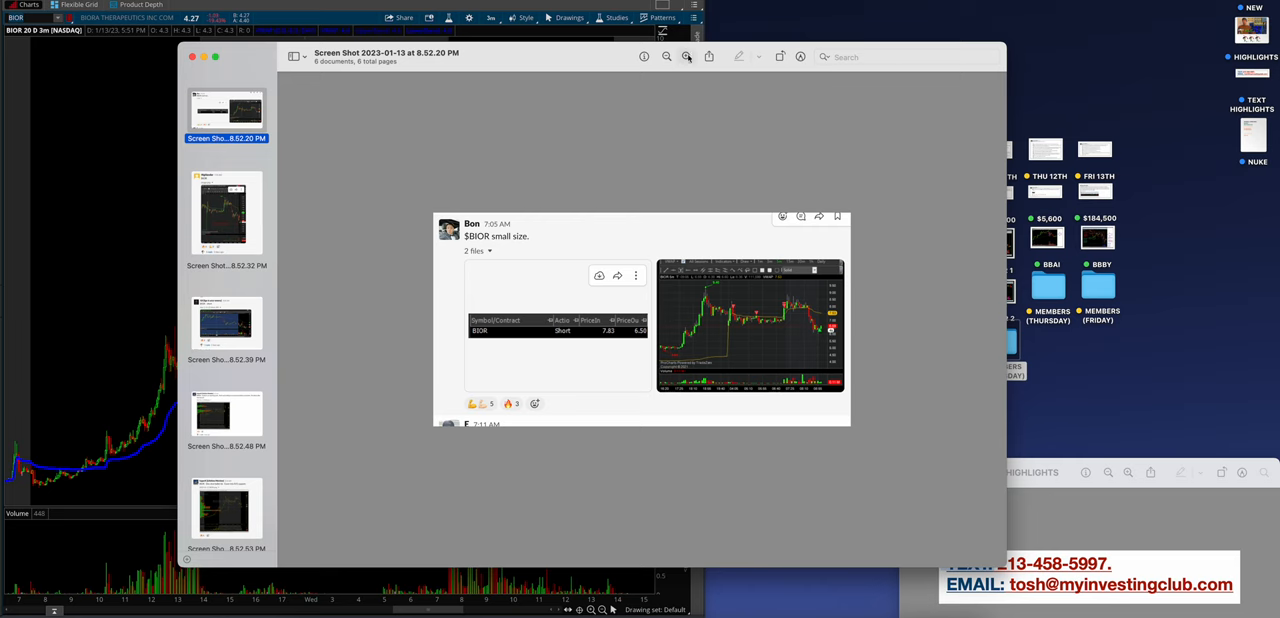
click(686, 56)
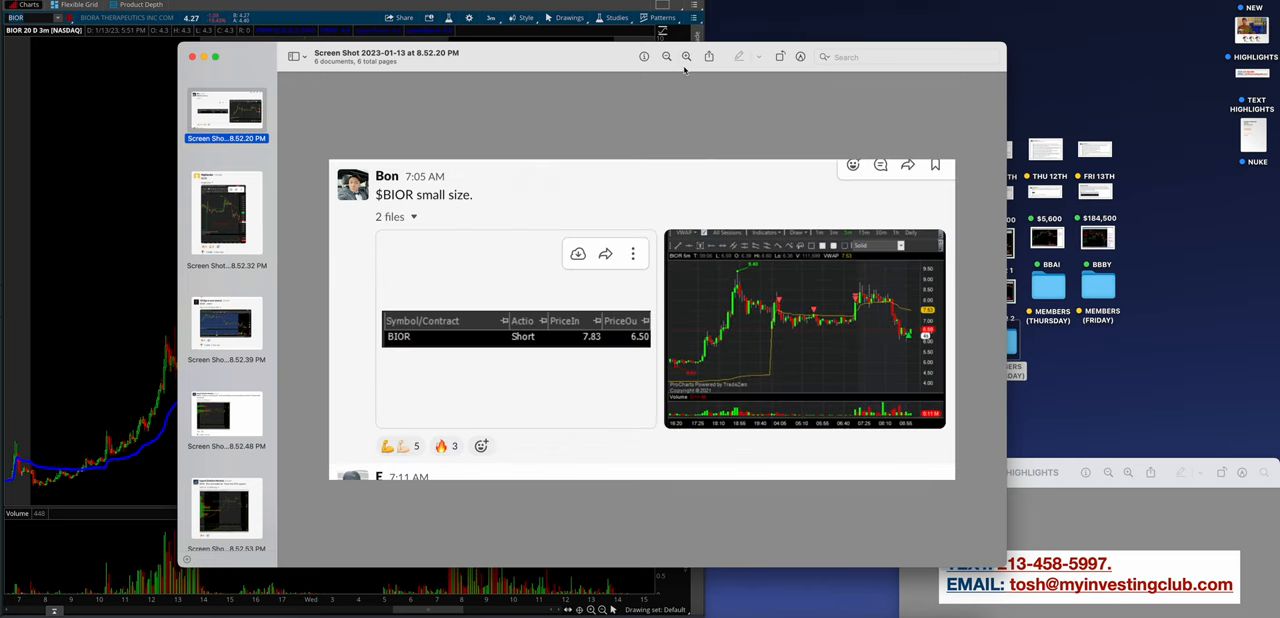
mouse_move(795, 279)
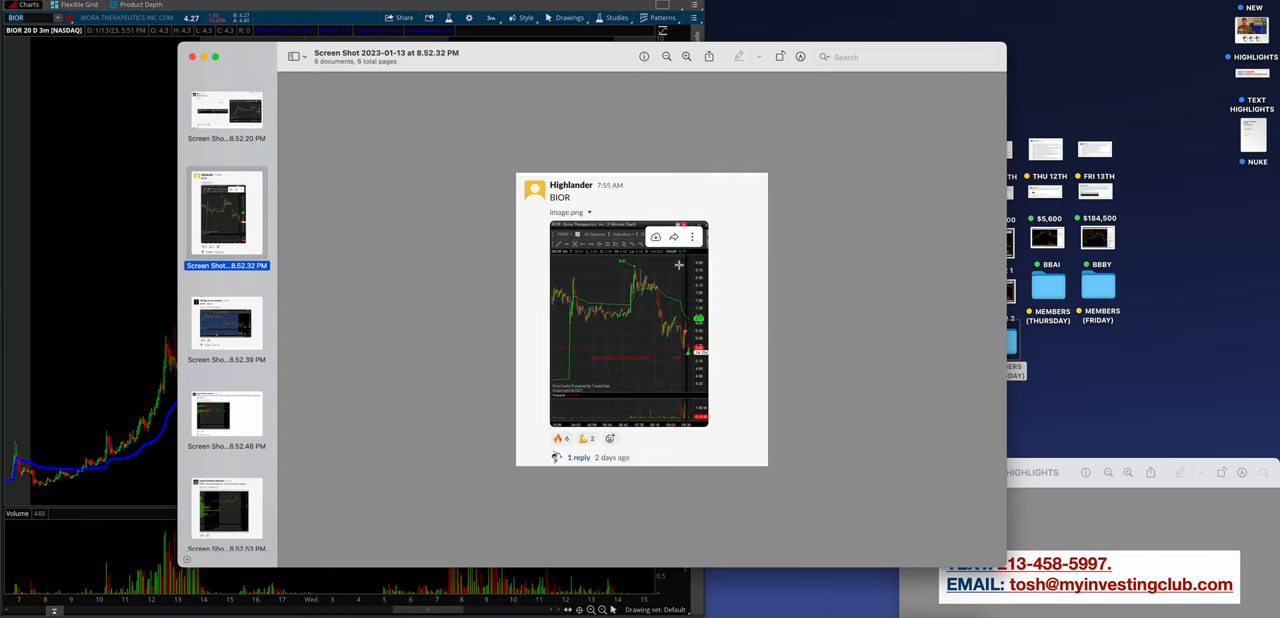
click(686, 57)
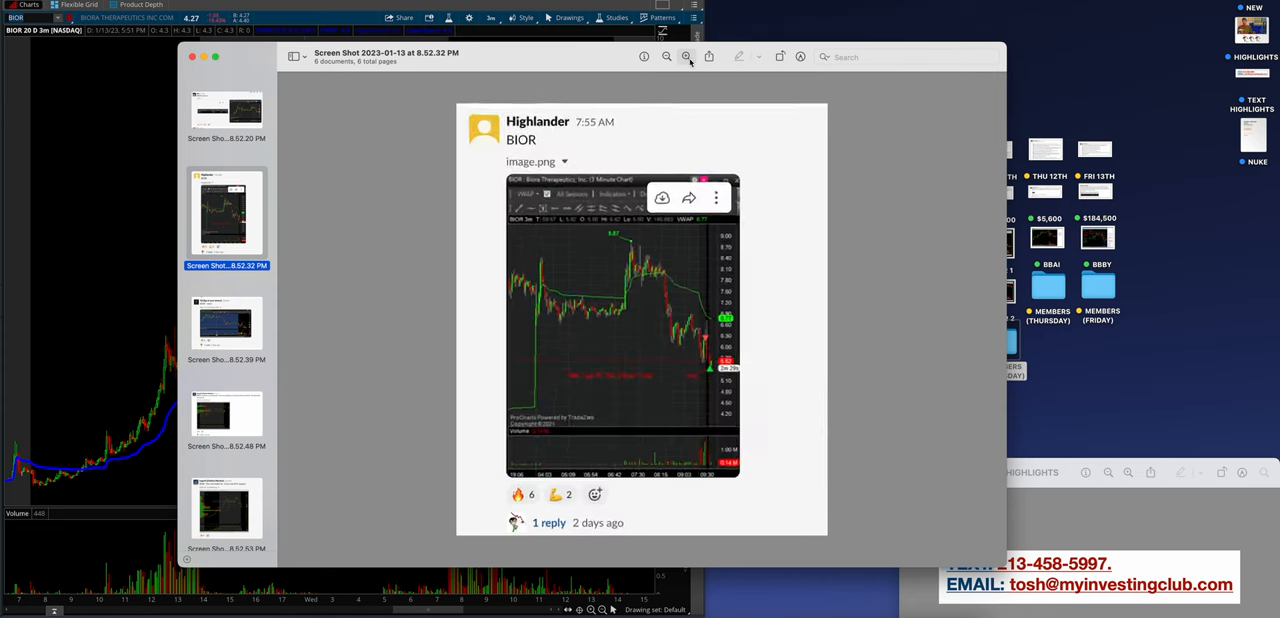
click(686, 56)
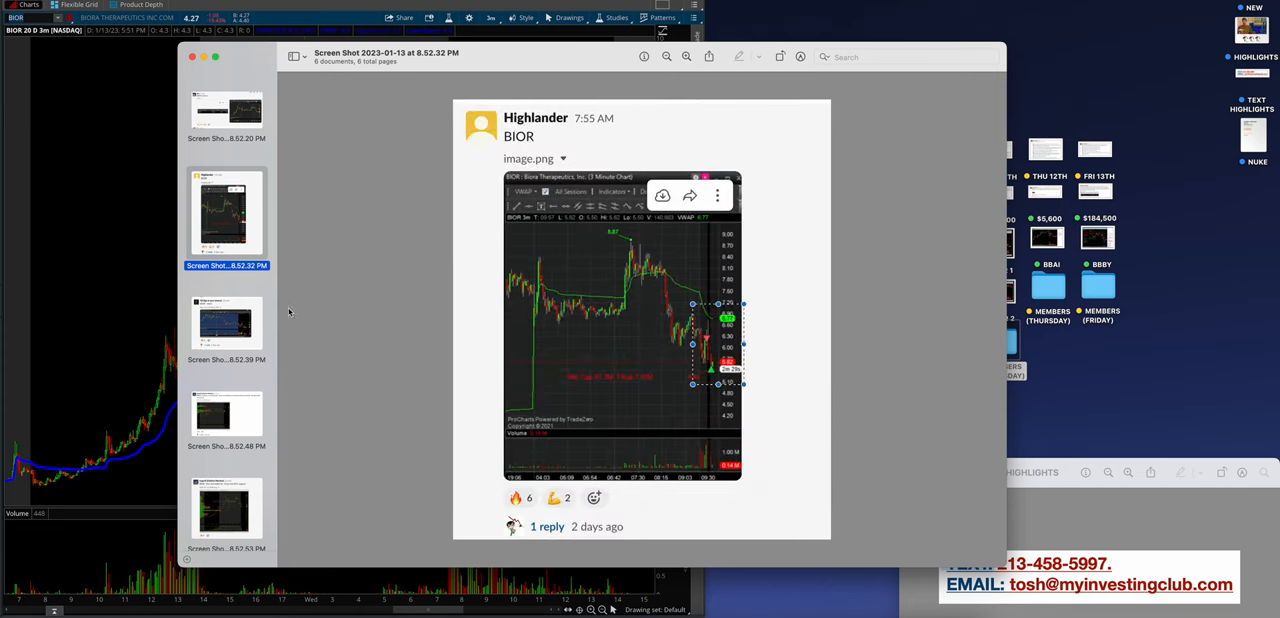
click(226, 322)
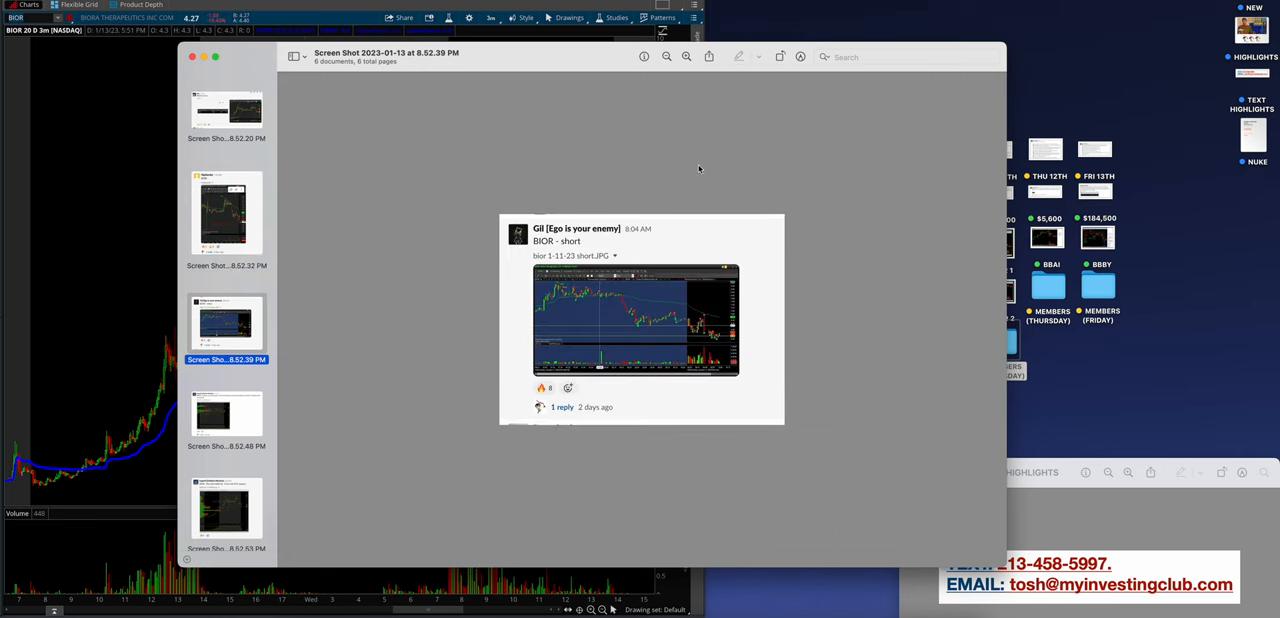
click(685, 56)
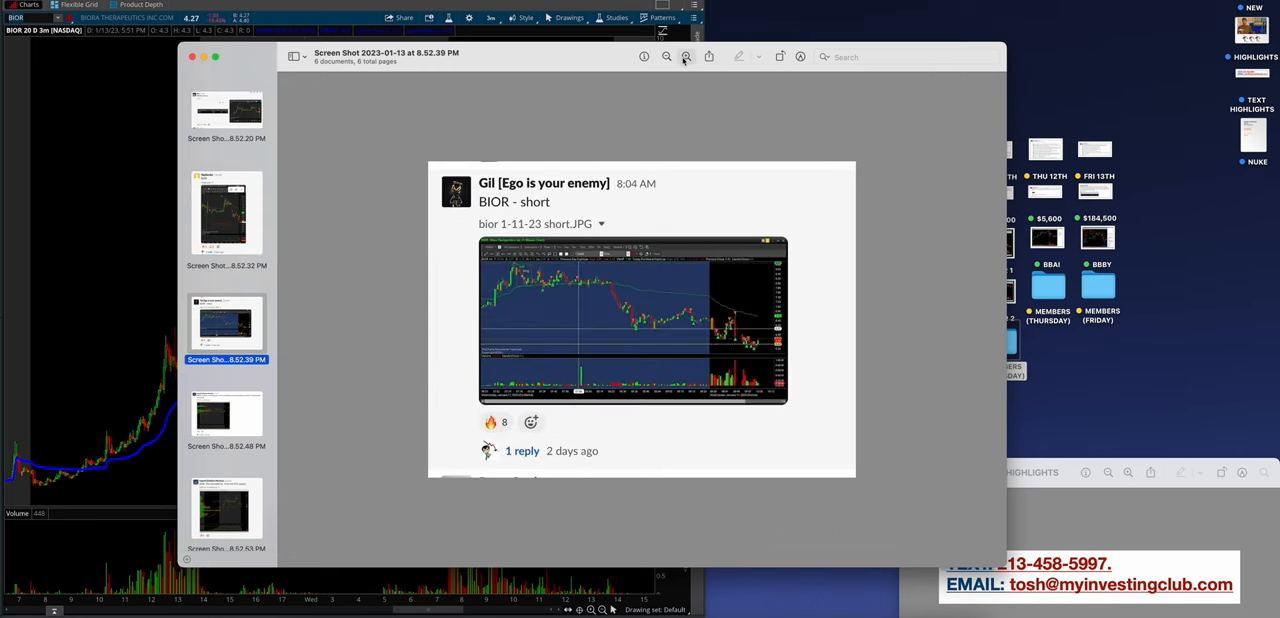
click(685, 56)
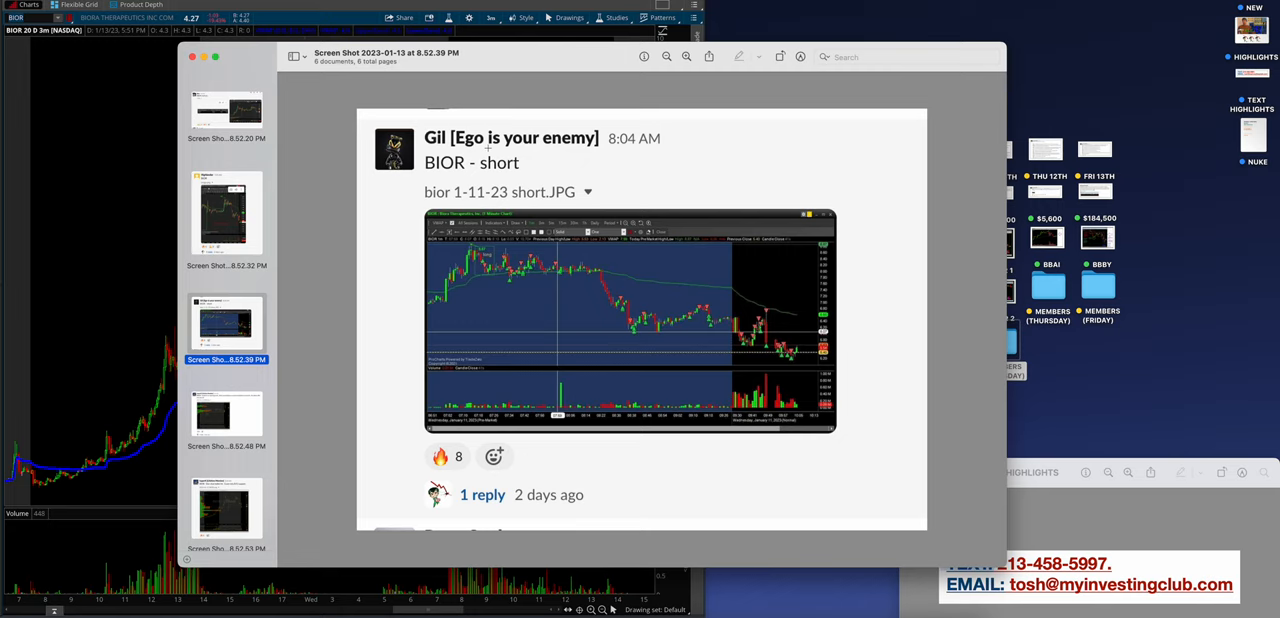
mouse_move(440, 158)
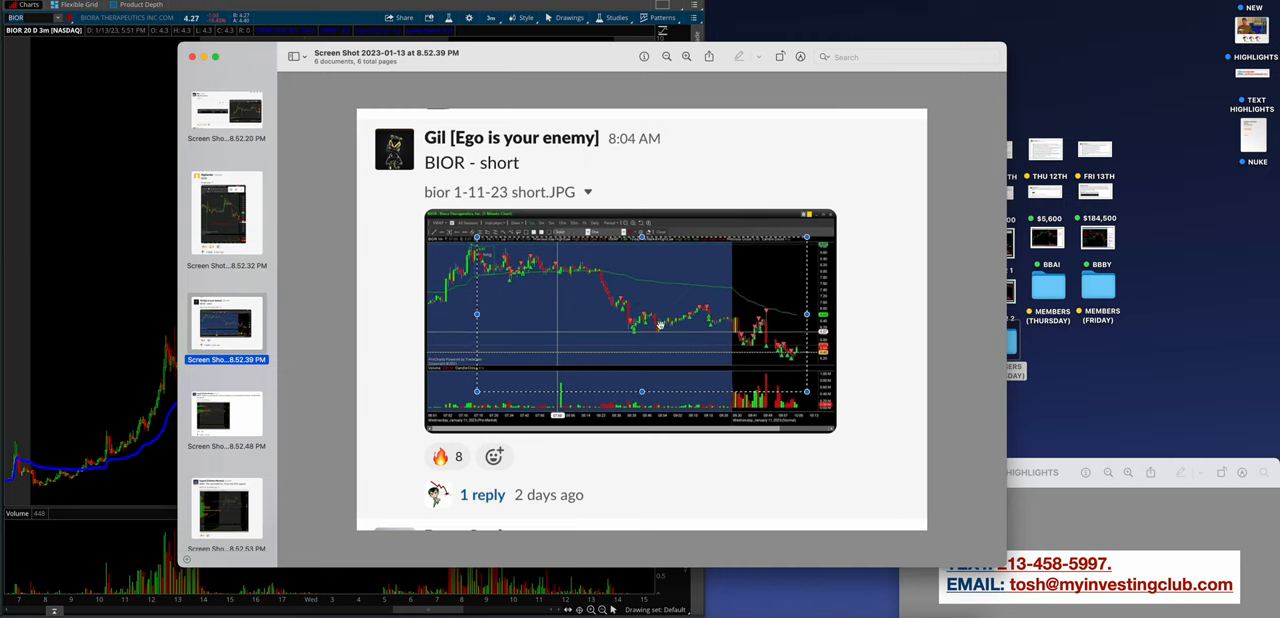
mouse_move(717, 309)
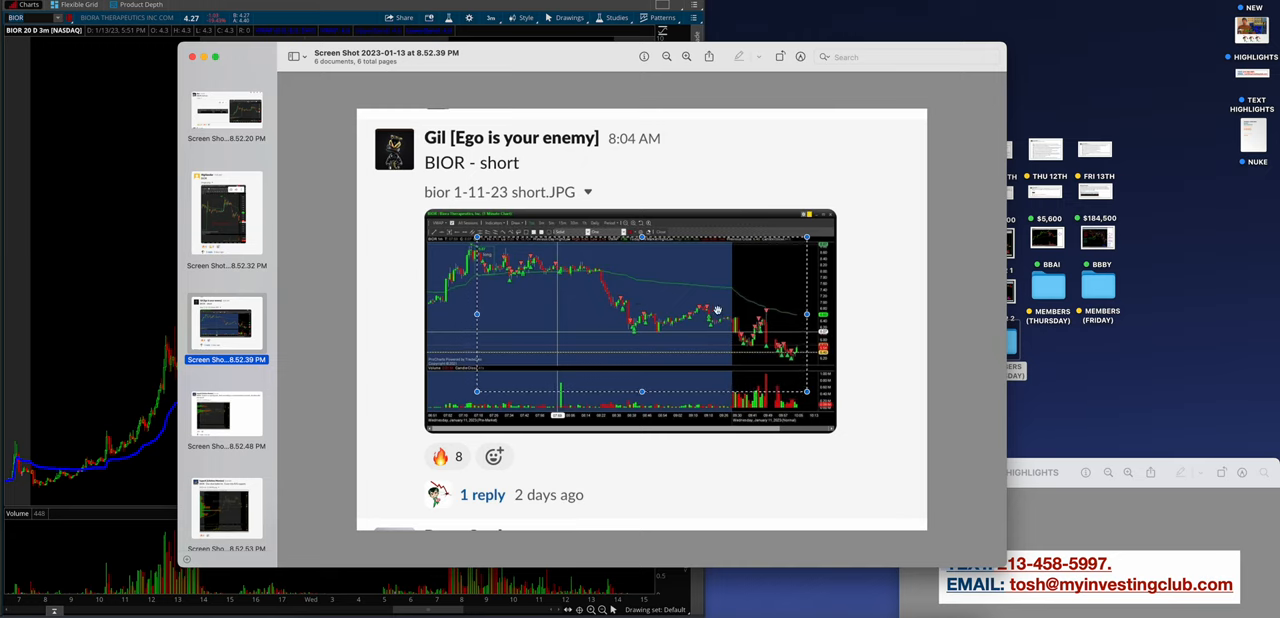
Review the BWEN, BIOR support and 'stuck to lines' posts, then close the set
click(226, 415)
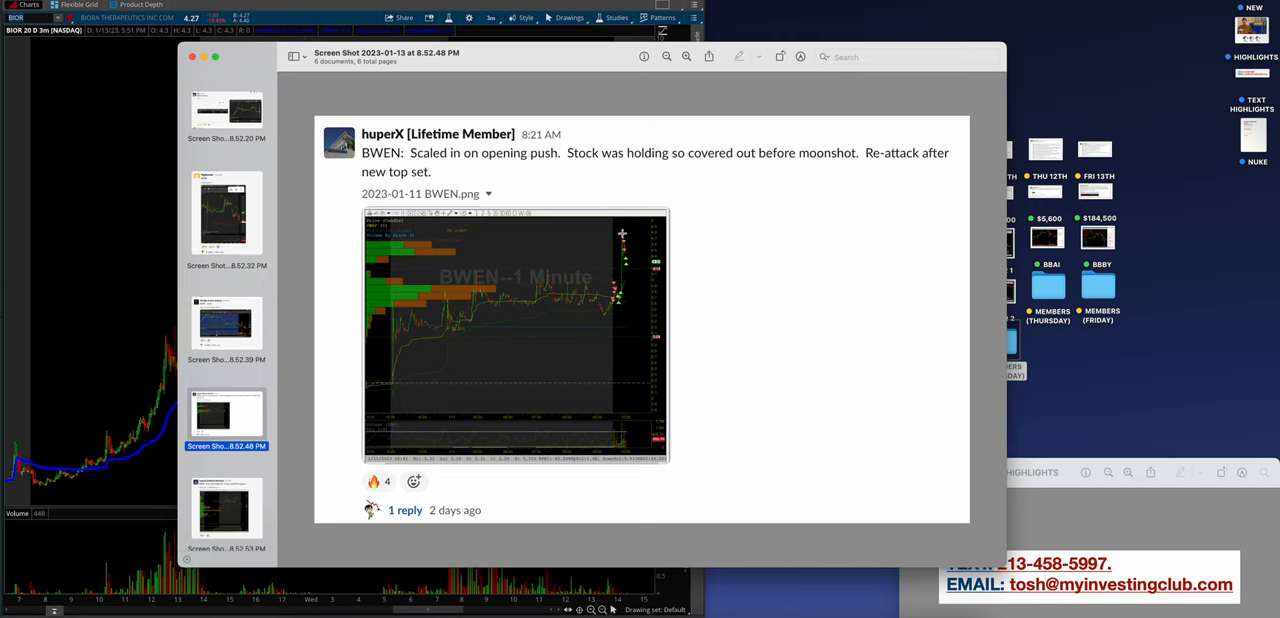
scroll(down, 3)
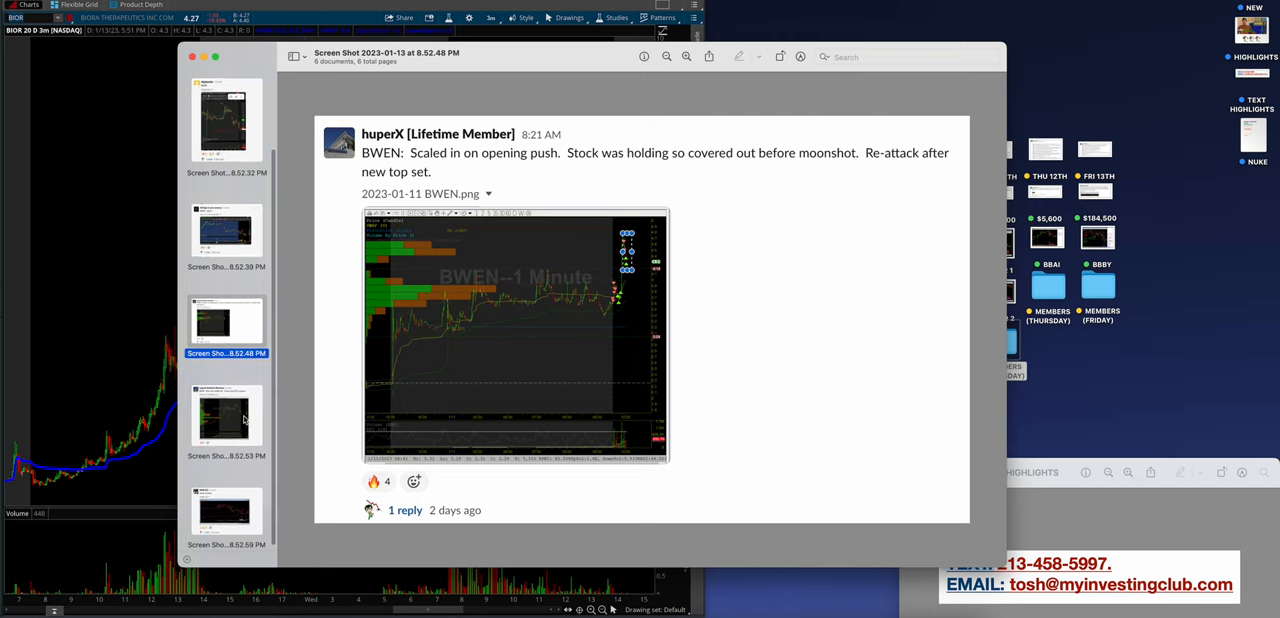
click(226, 415)
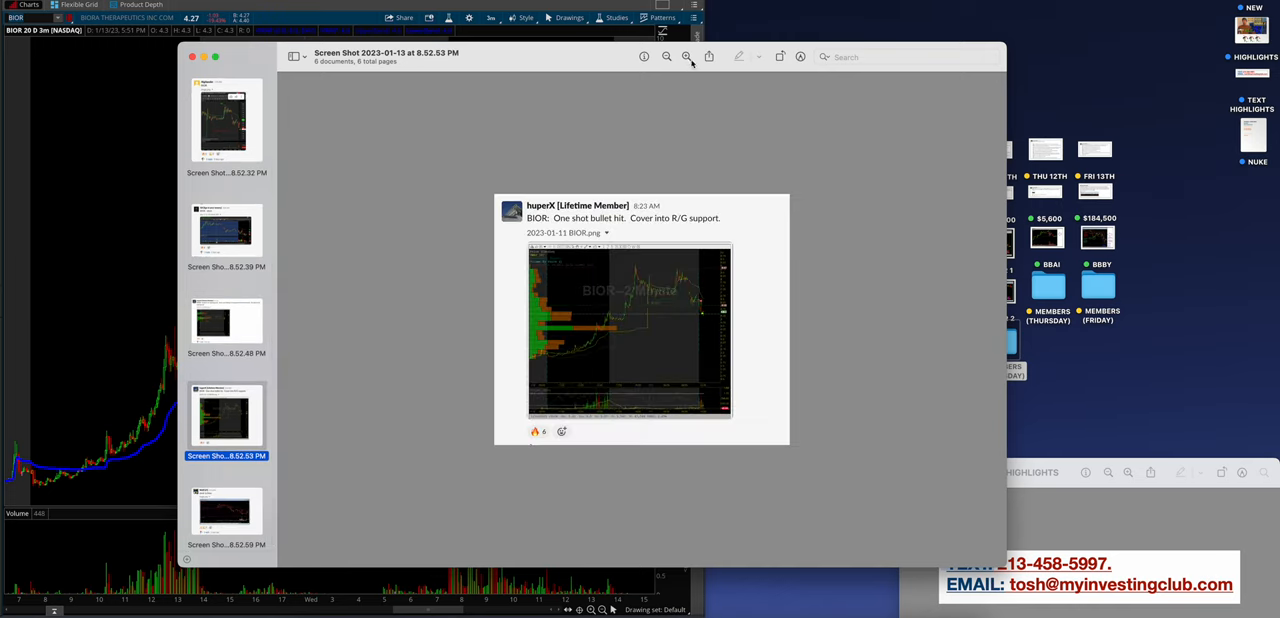
click(226, 510)
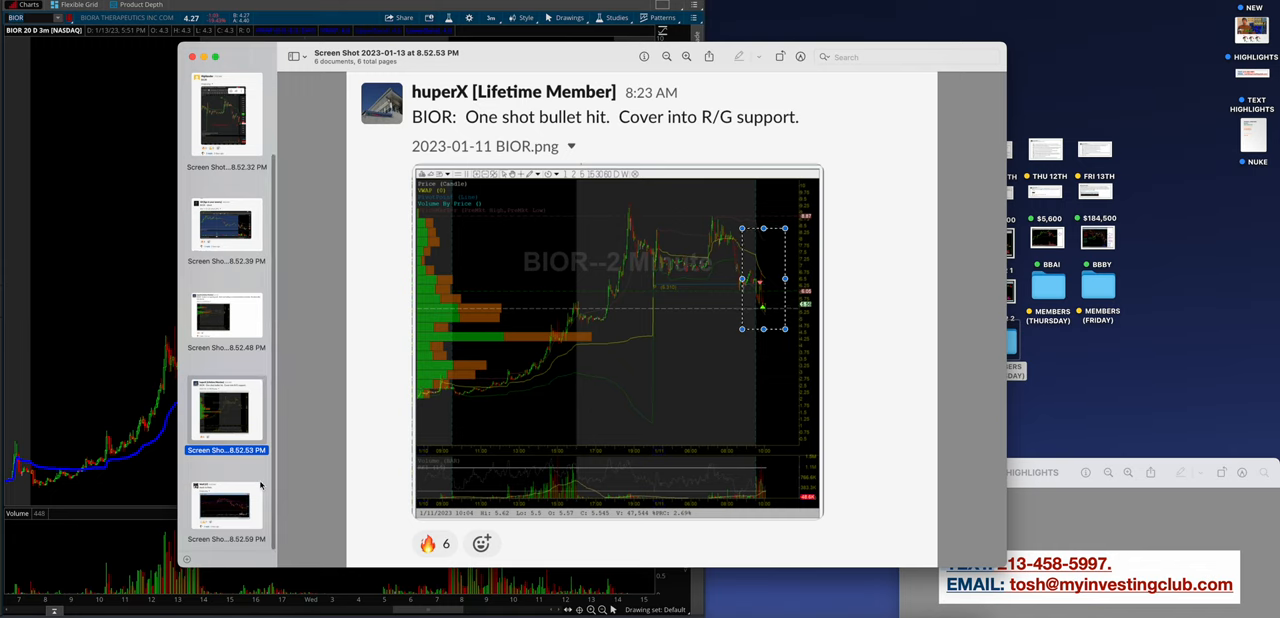
click(226, 505)
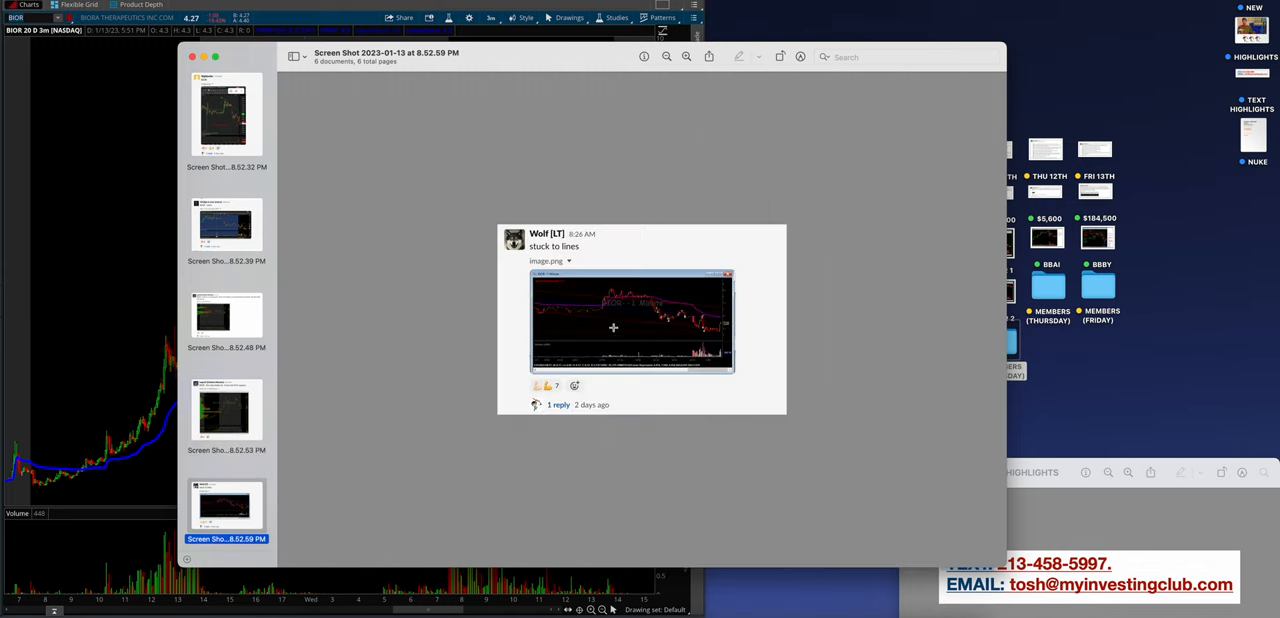
click(686, 56)
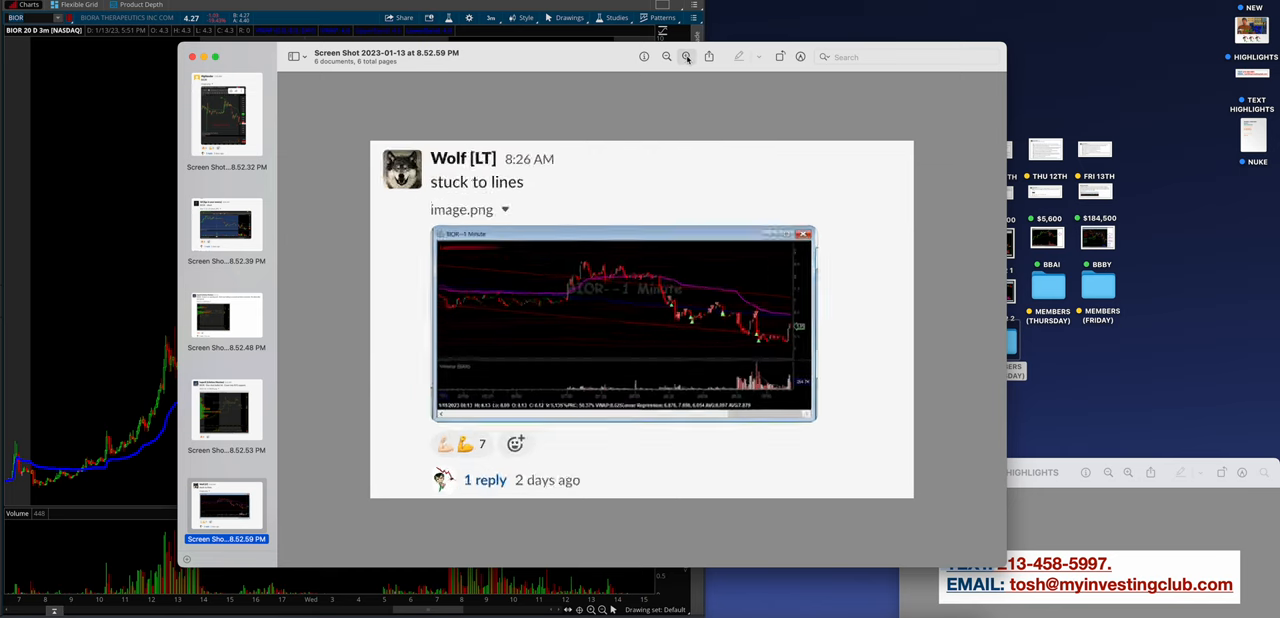
click(686, 57)
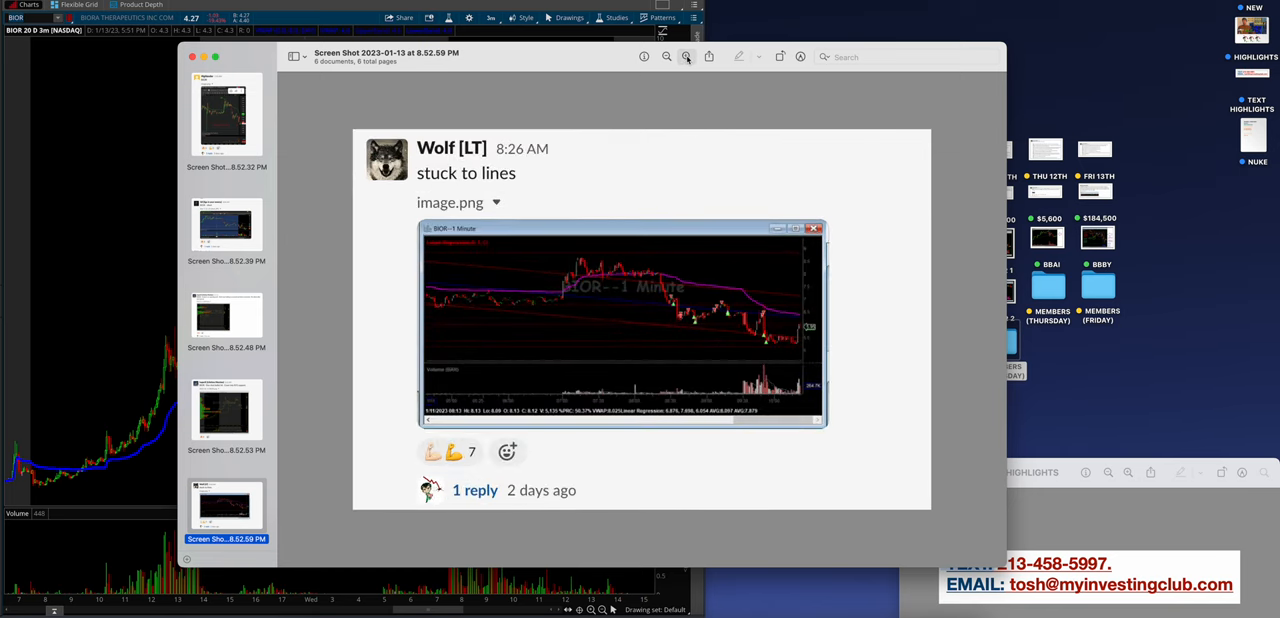
click(686, 56)
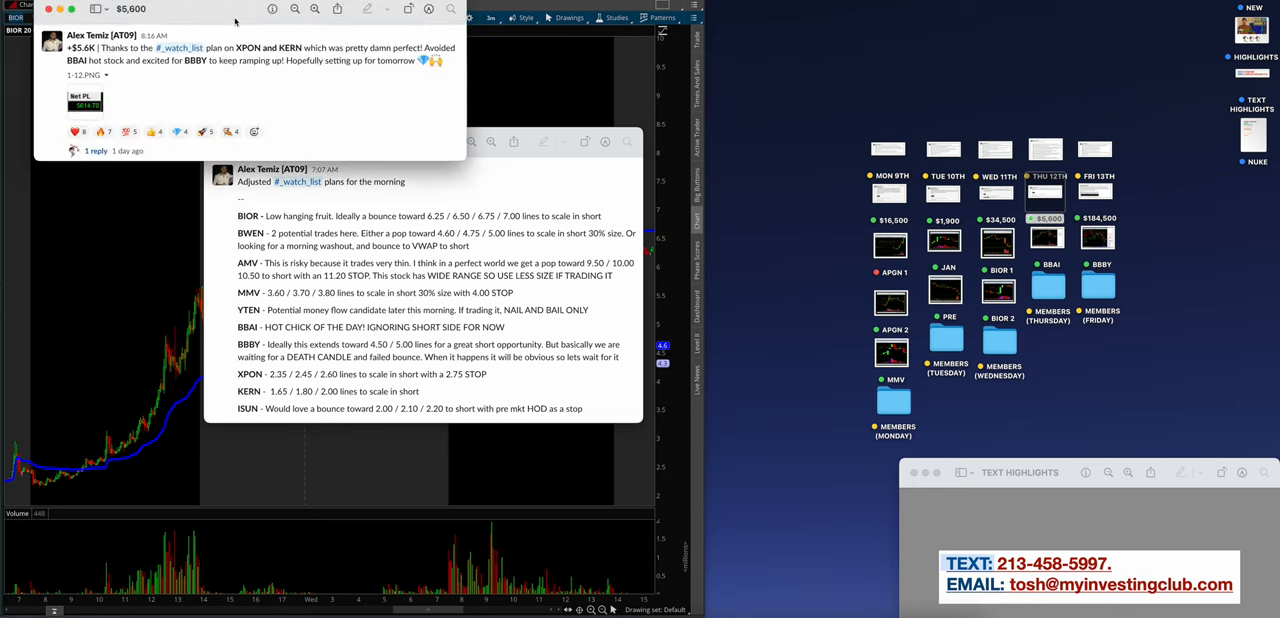
Open the annotated BBAI one-minute chart screenshot from the desktop
click(1047, 237)
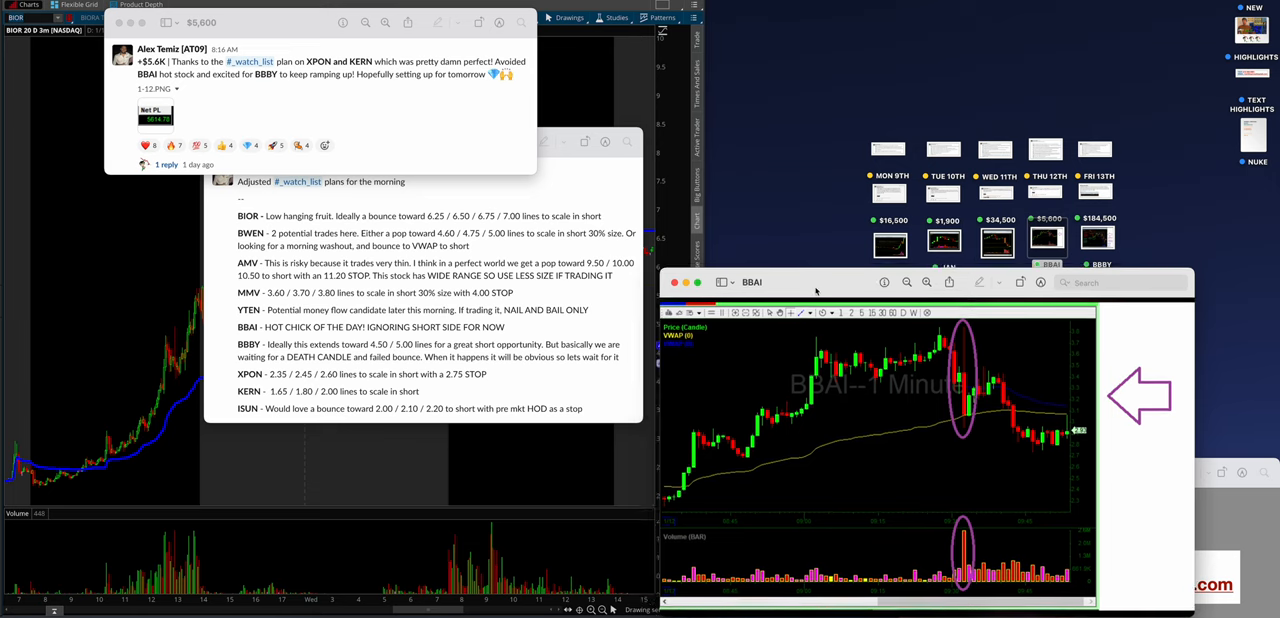
mouse_move(573, 160)
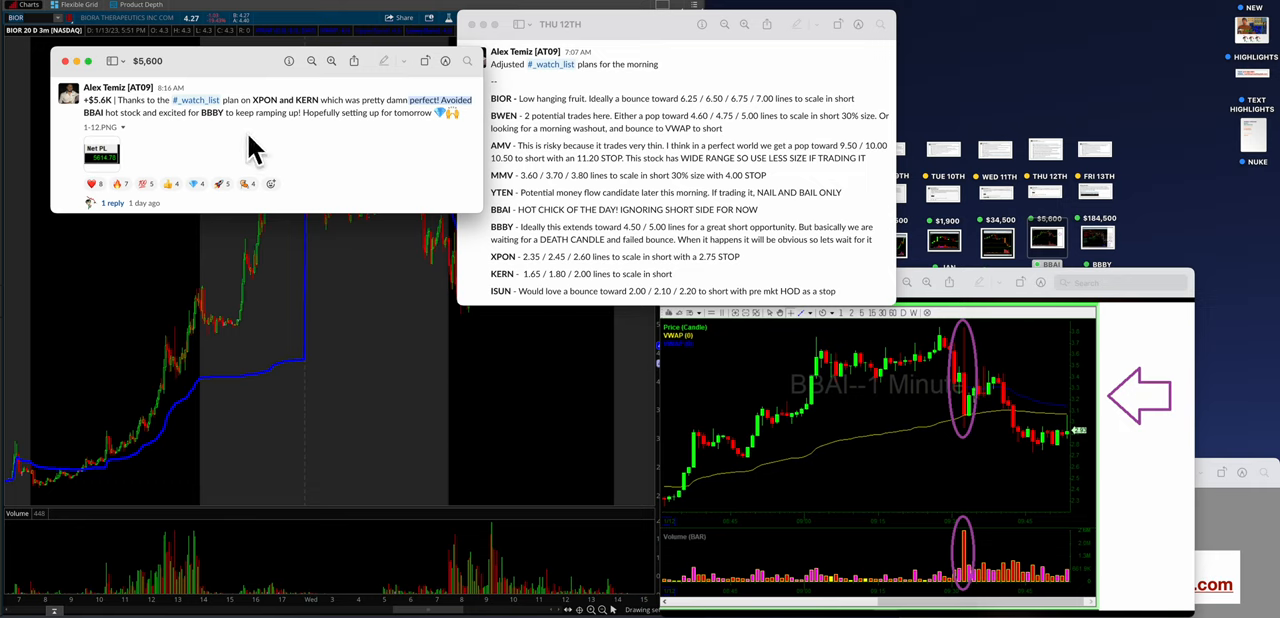
mouse_move(951, 360)
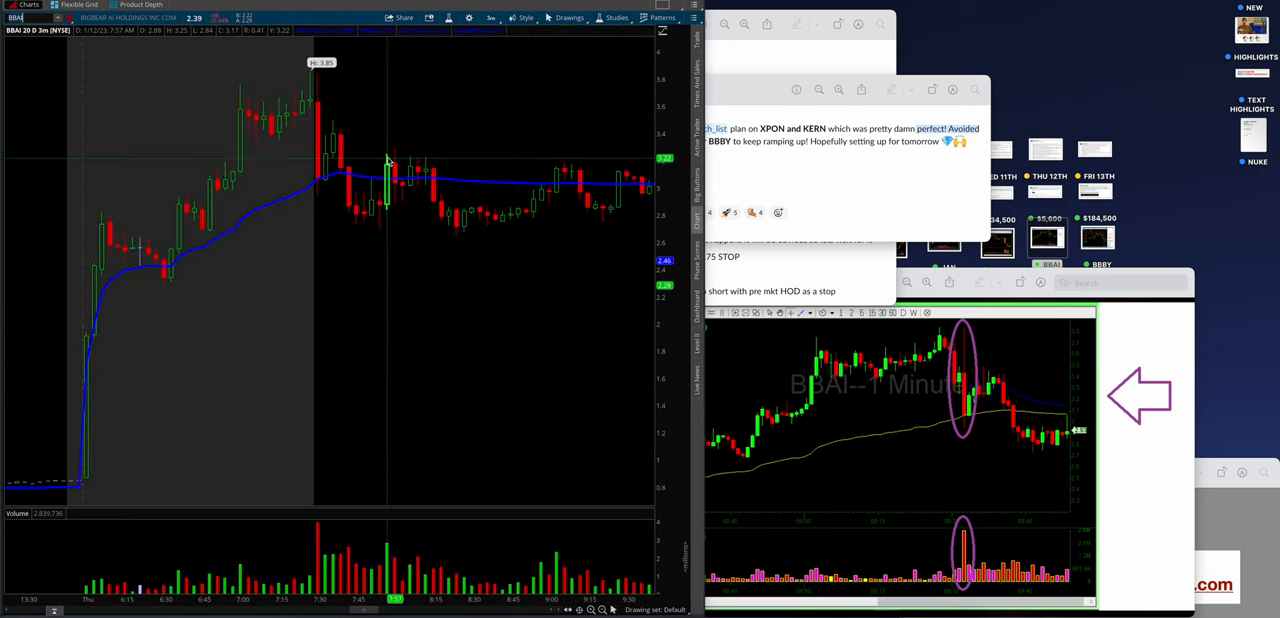
mouse_move(316, 121)
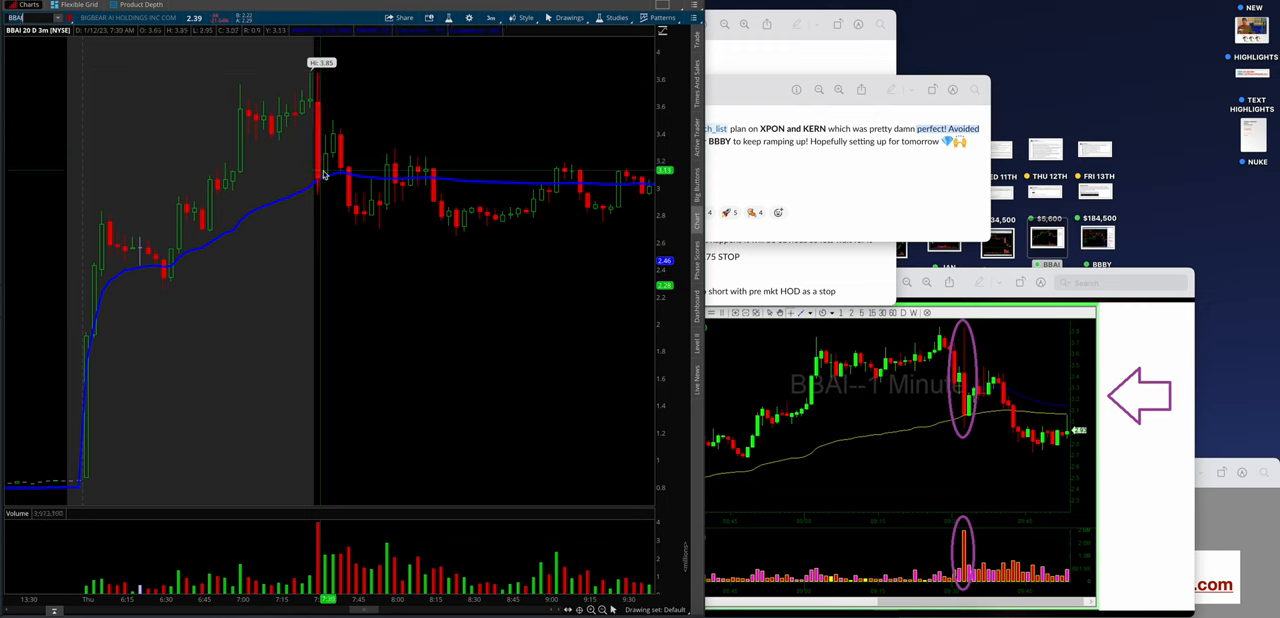
mouse_move(350, 418)
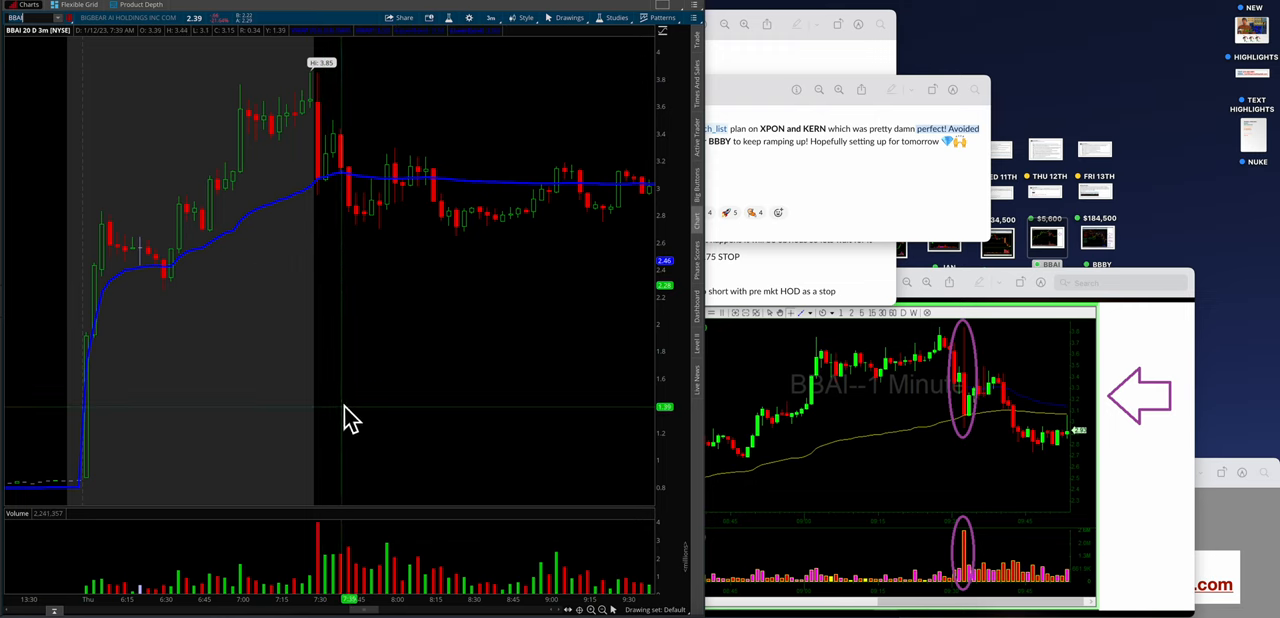
mouse_move(330, 172)
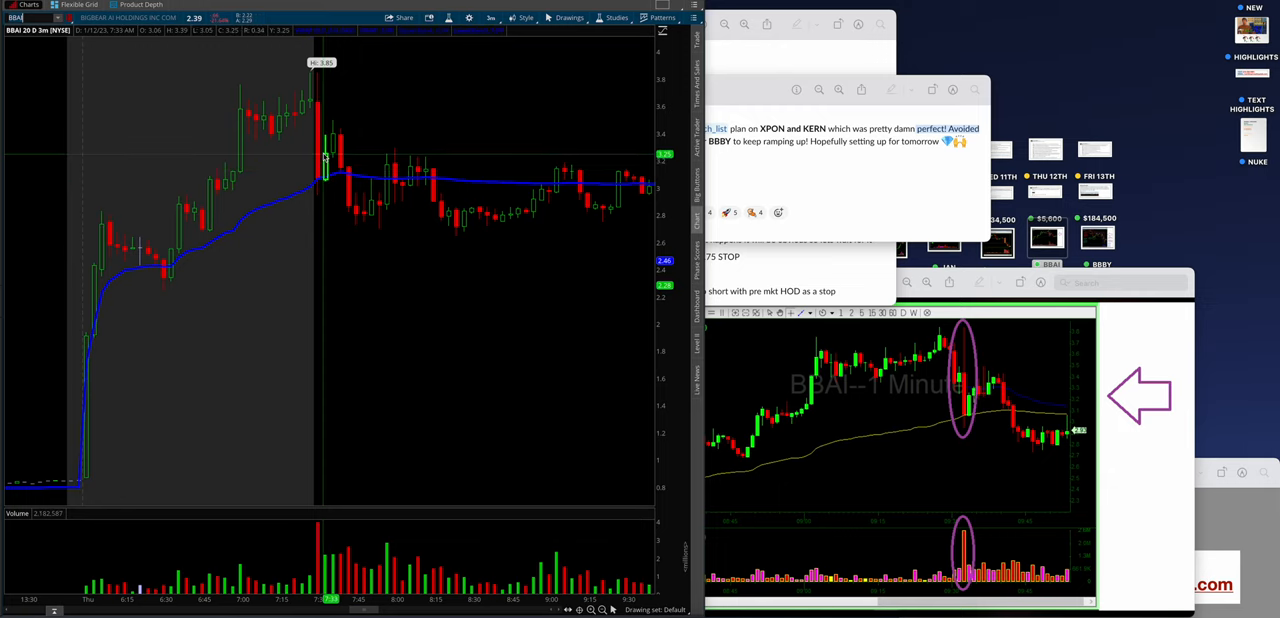
mouse_move(313, 157)
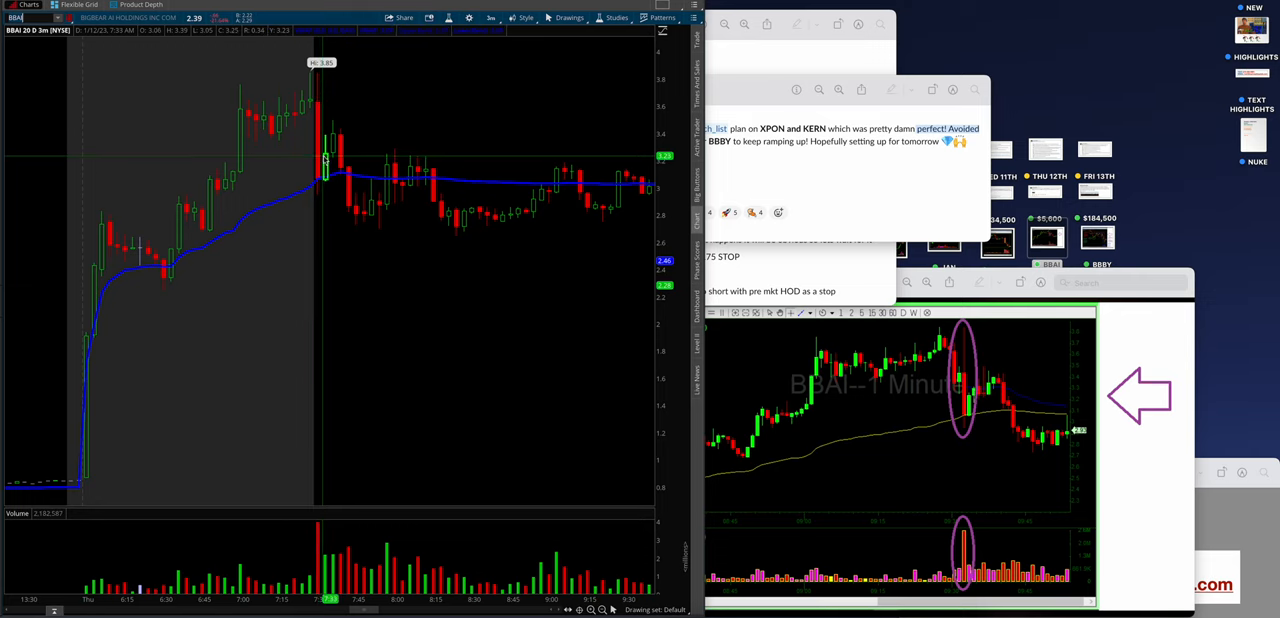
mouse_move(316, 85)
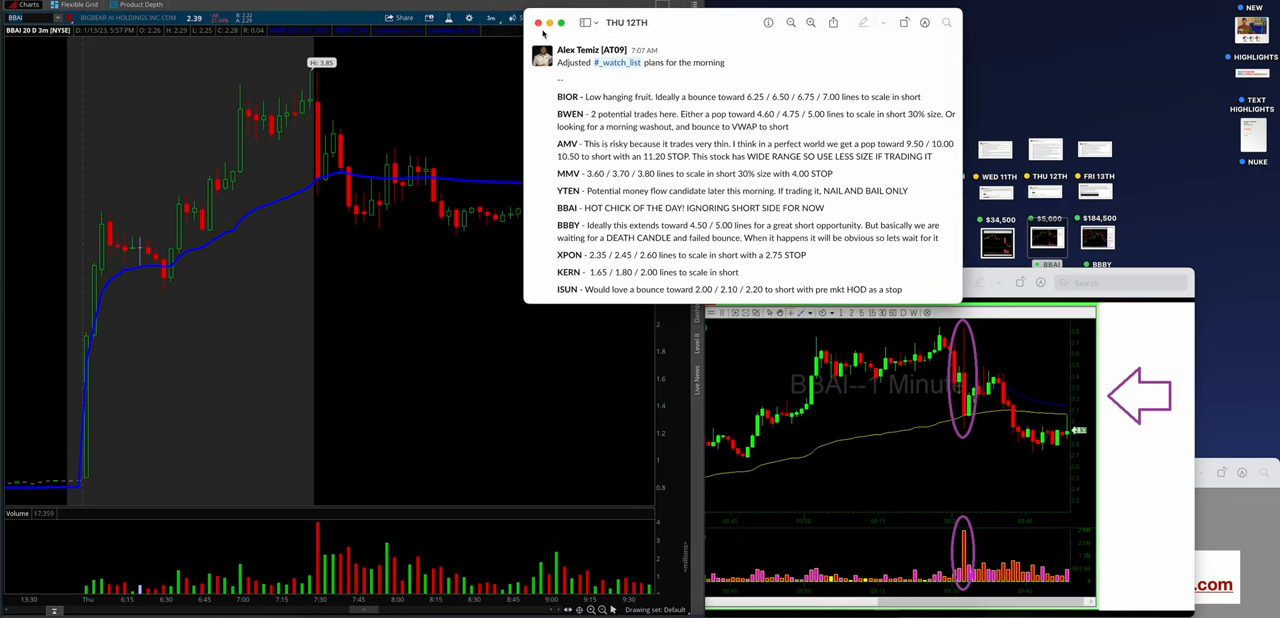
Close the Thursday watch-list plan and open all Thursday member screenshots together
click(538, 23)
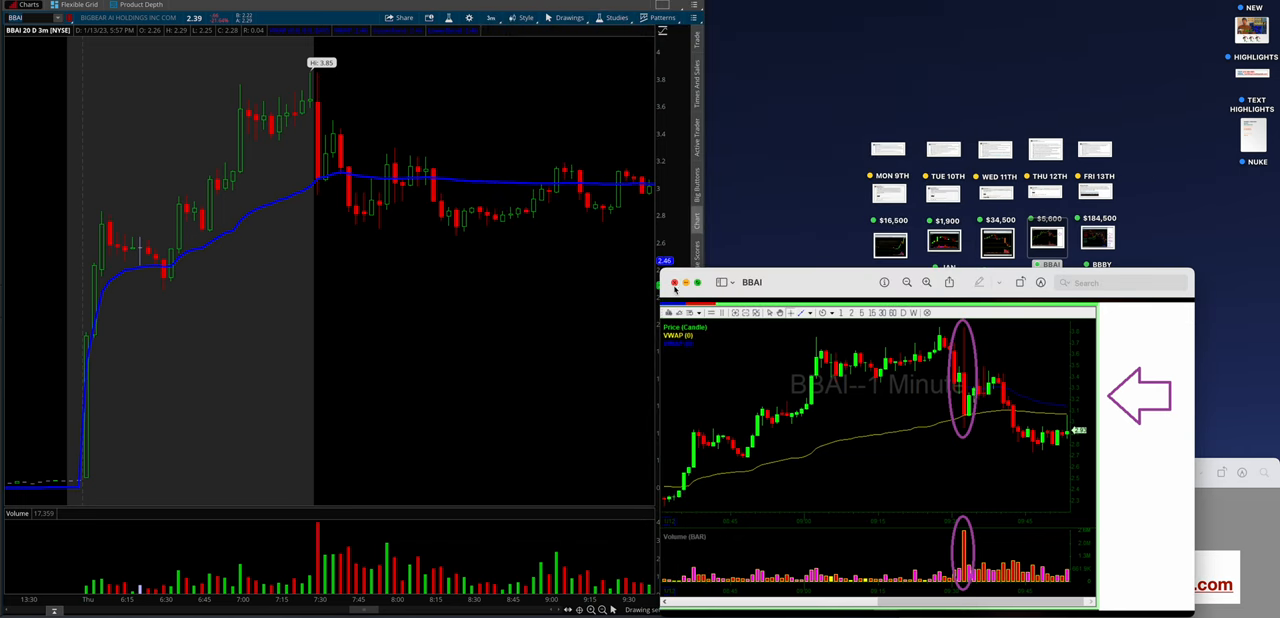
double_click(1048, 290)
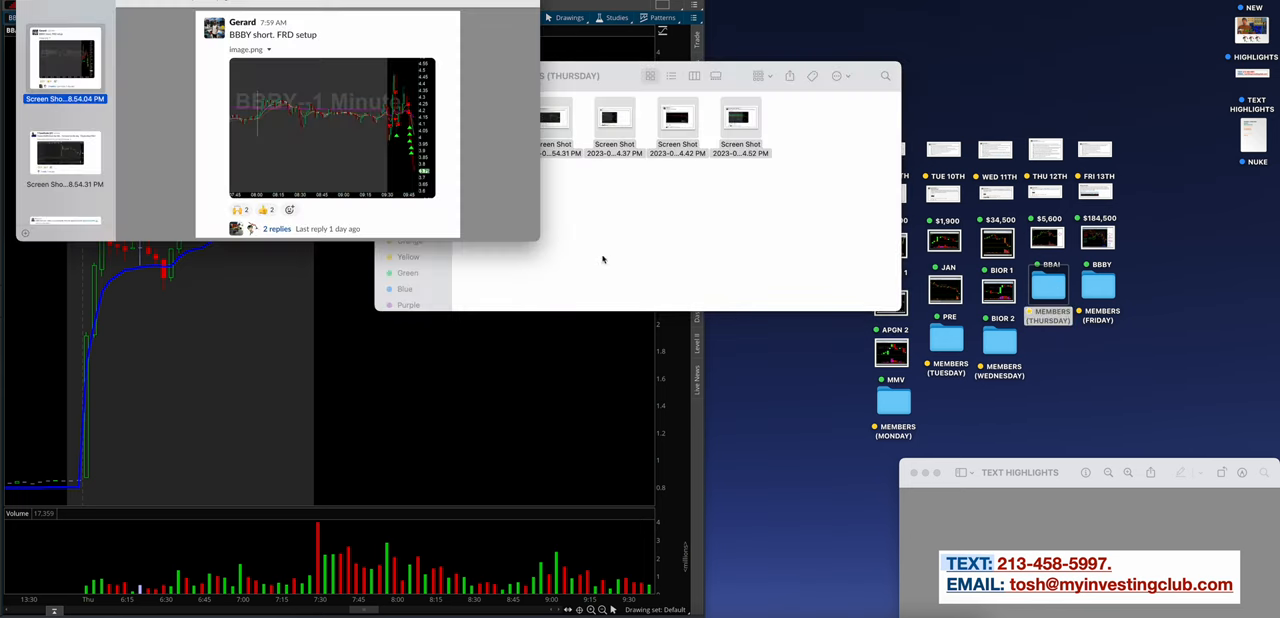
click(65, 60)
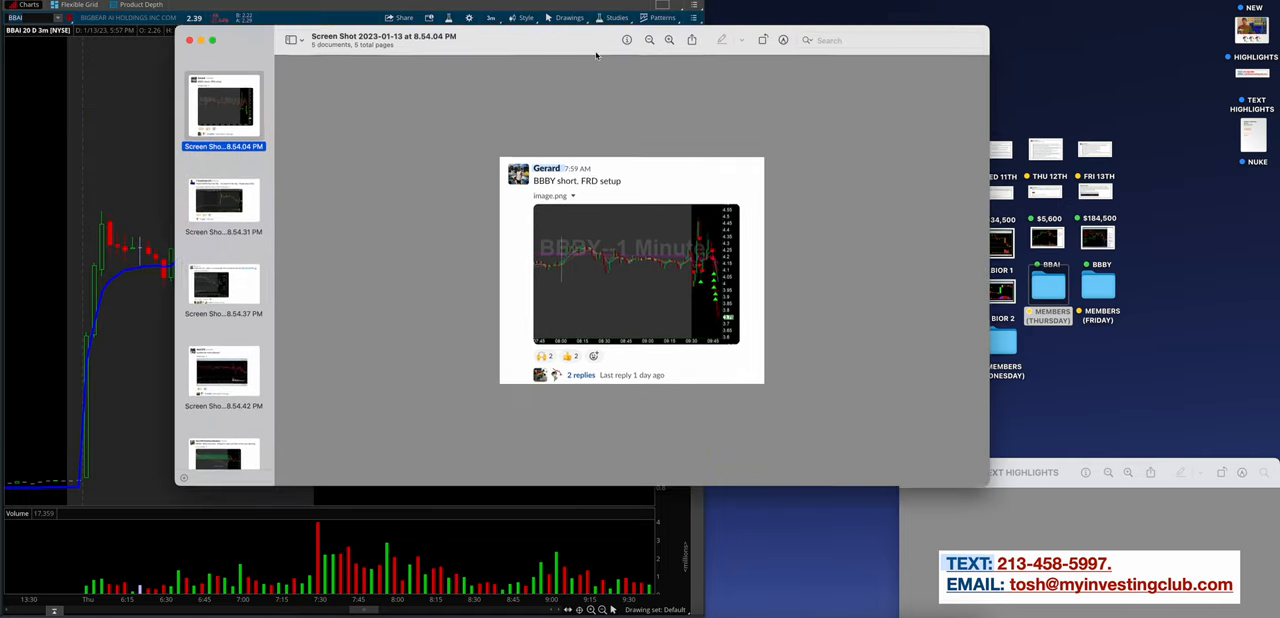
Zoom in on the BBBY short post, the KERN posts and the next member's chart
click(657, 42)
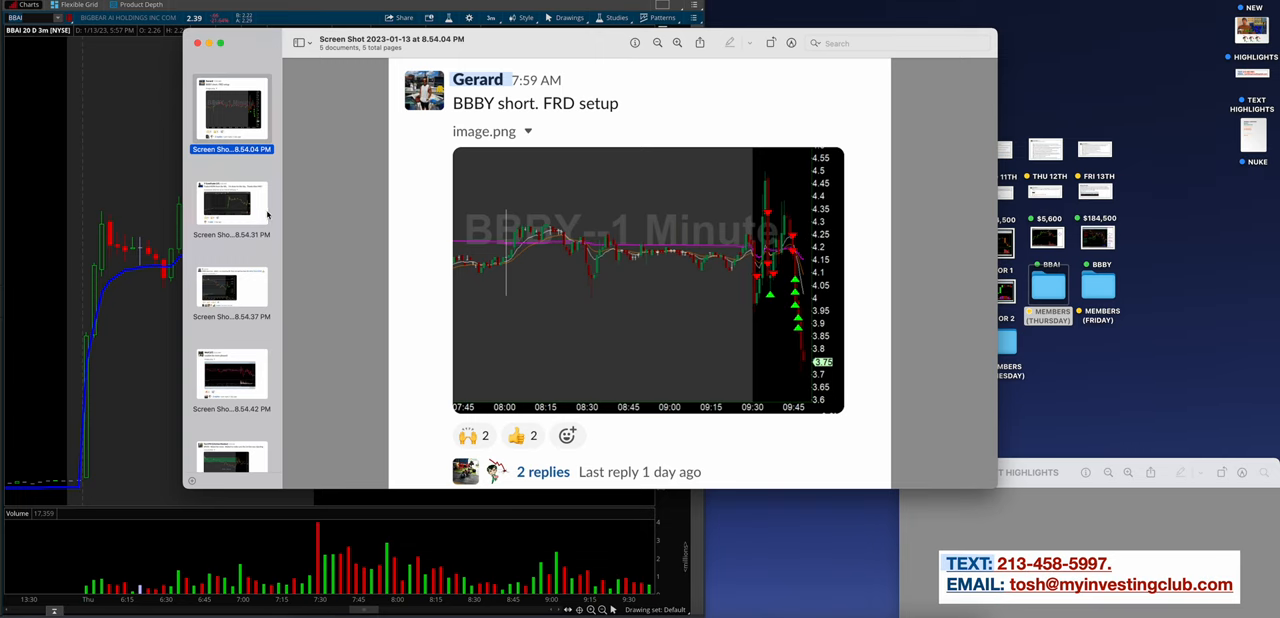
click(231, 205)
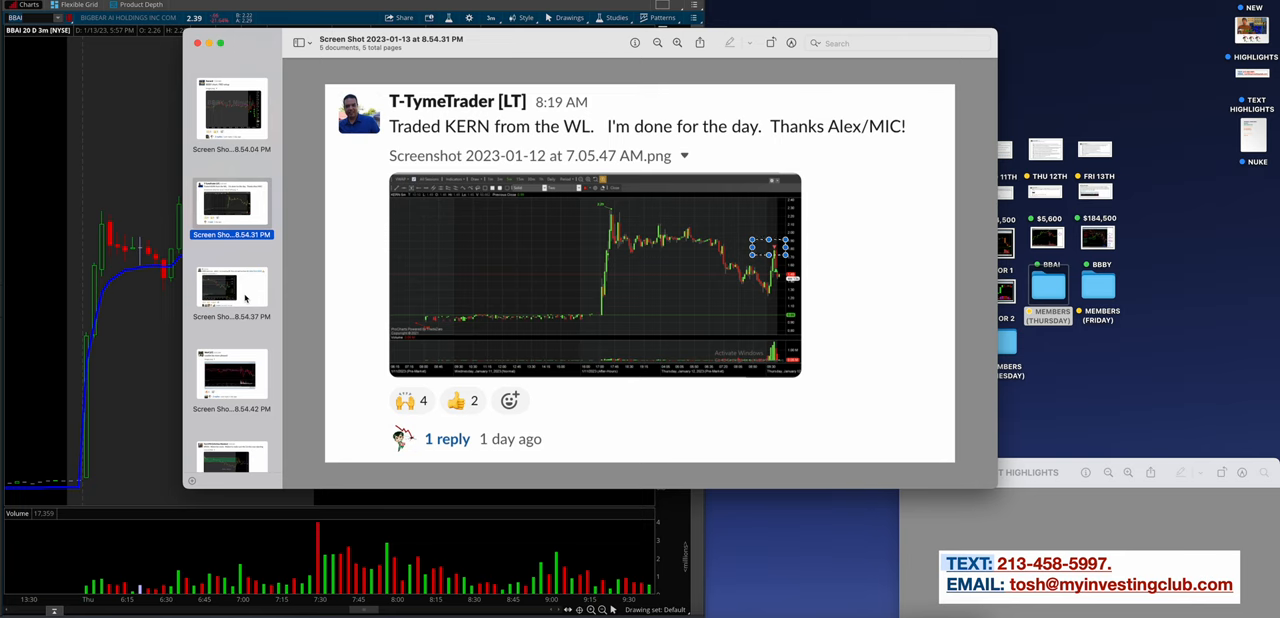
click(231, 290)
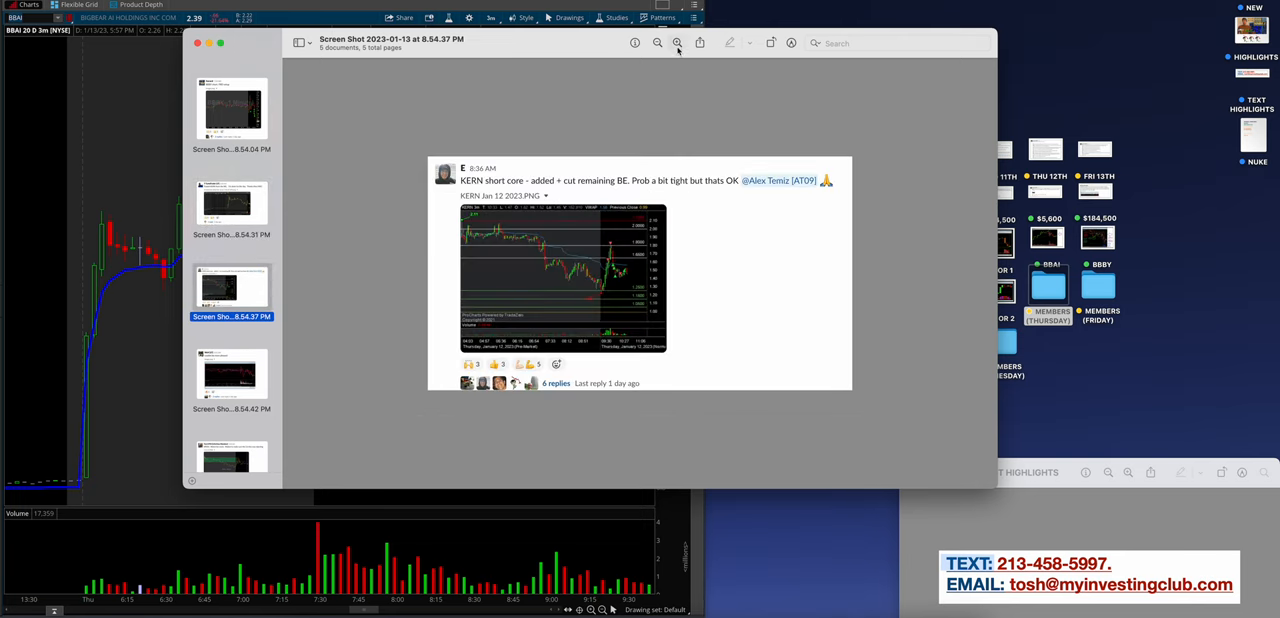
click(677, 43)
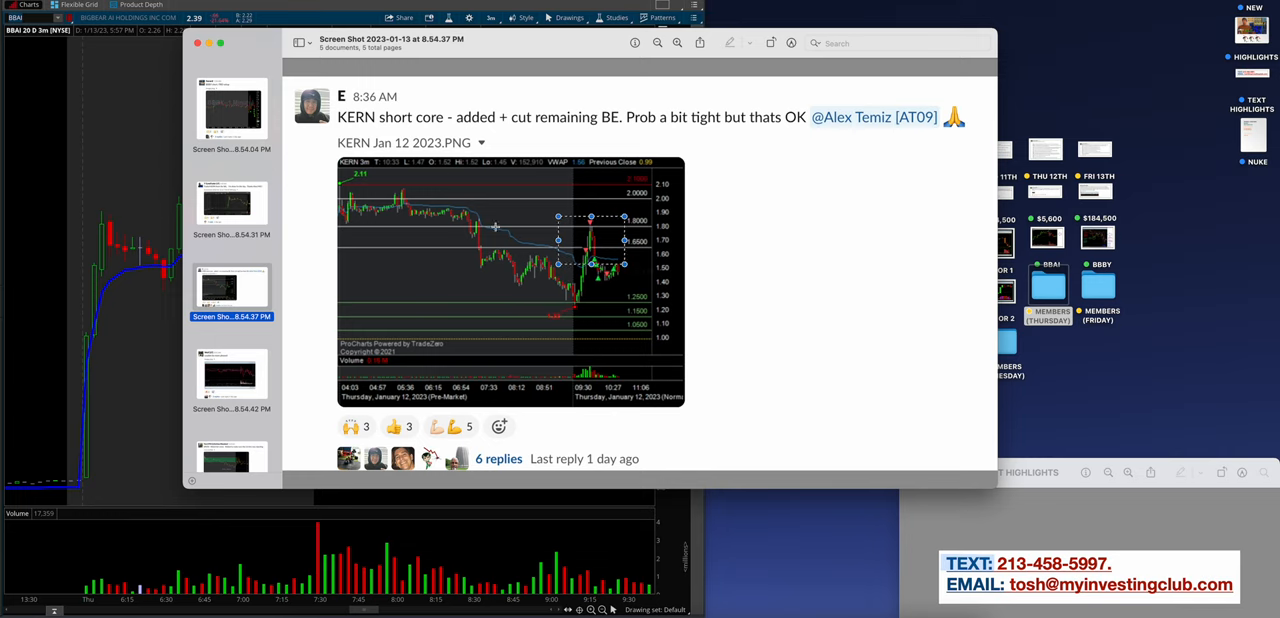
click(231, 375)
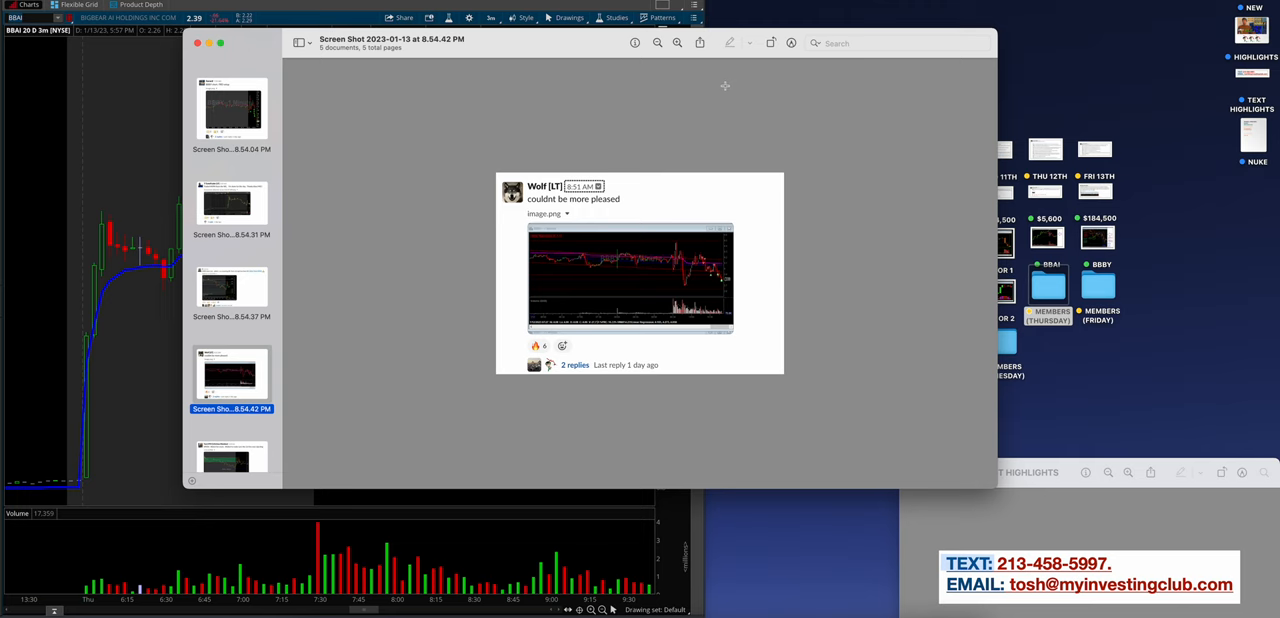
click(677, 43)
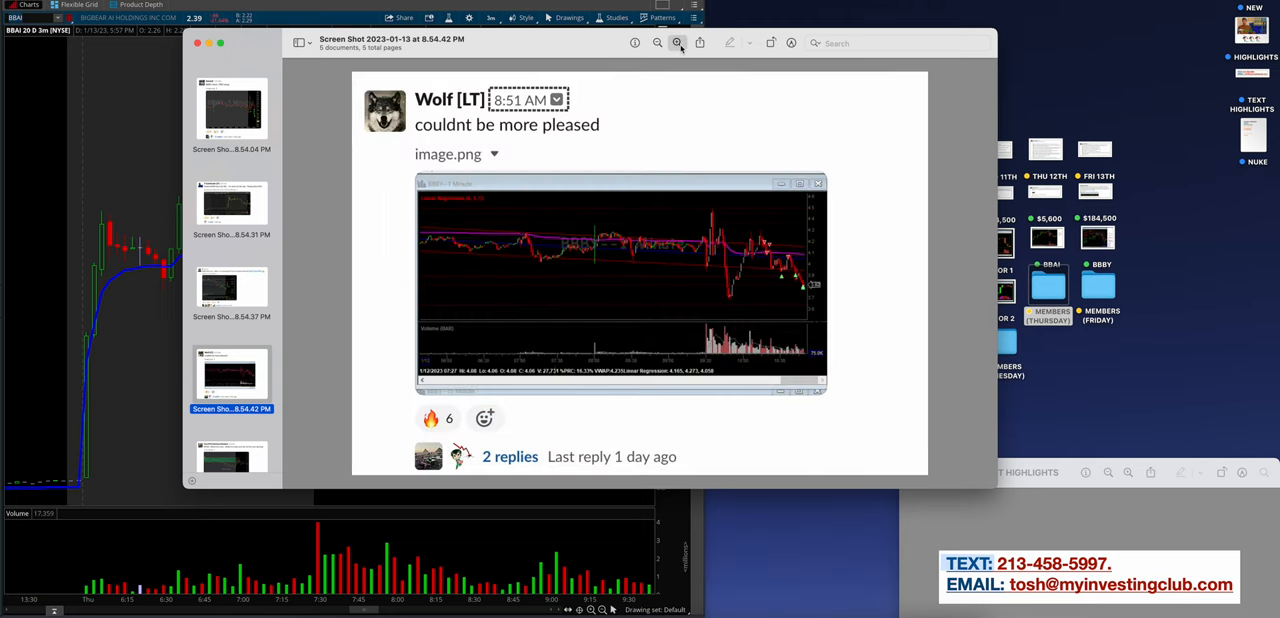
click(657, 43)
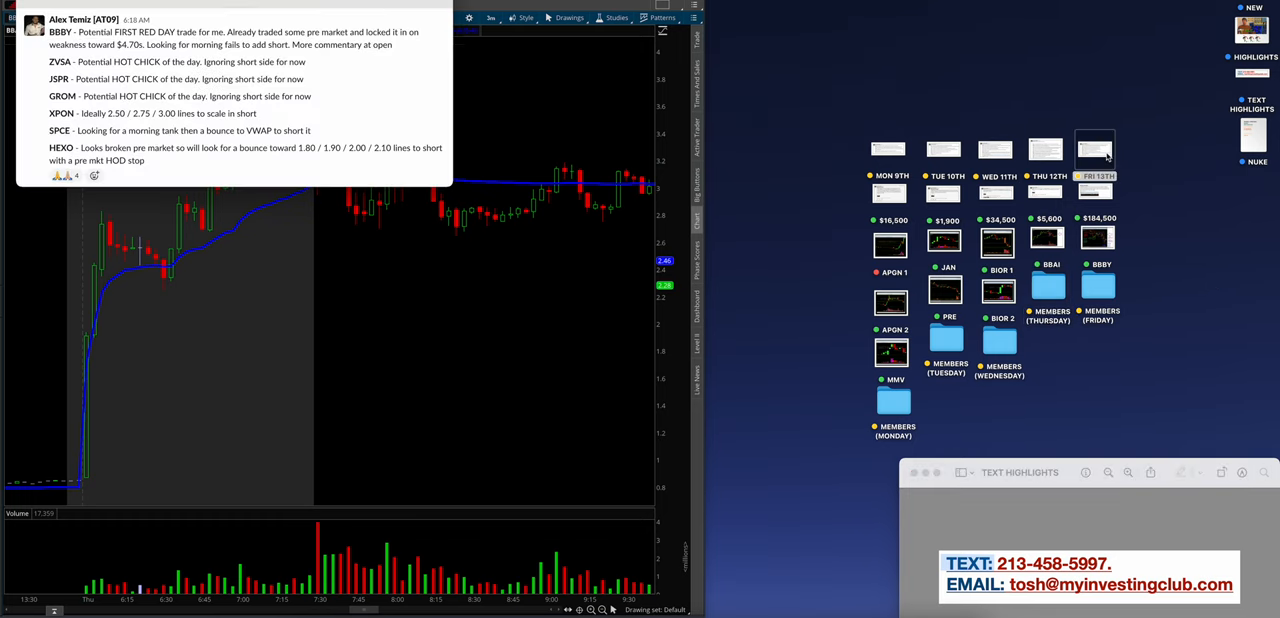
Show the Friday watchlist and $184,500 day recap, then view and close the small account table
click(1094, 160)
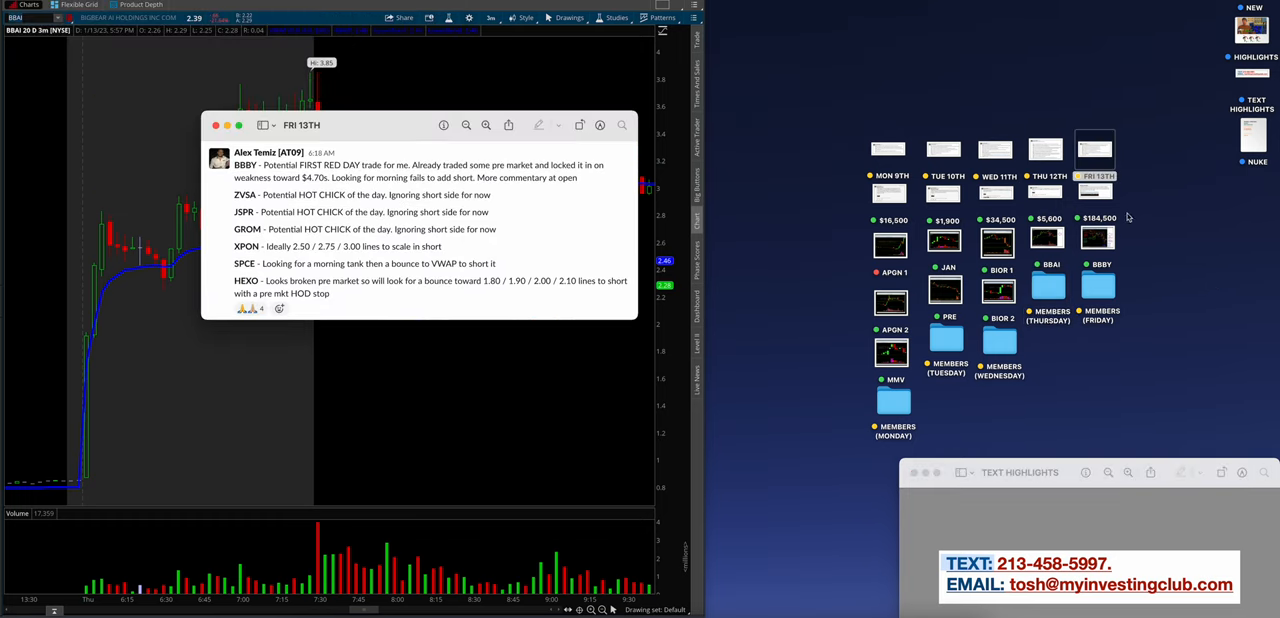
click(1095, 218)
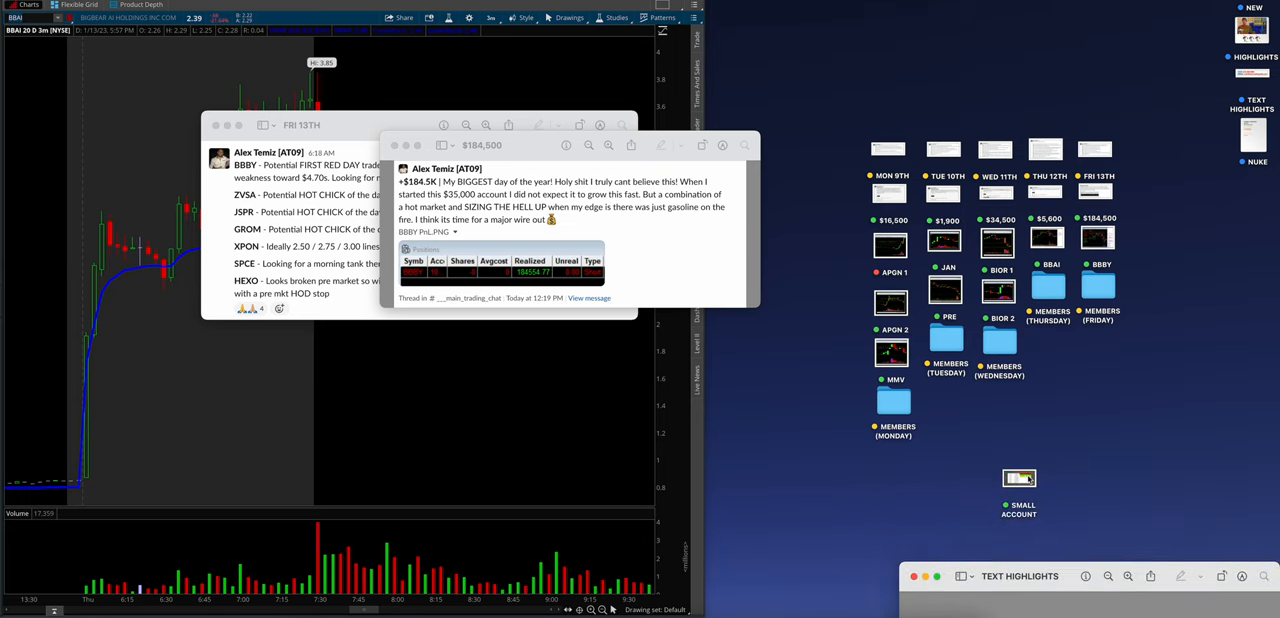
click(1018, 478)
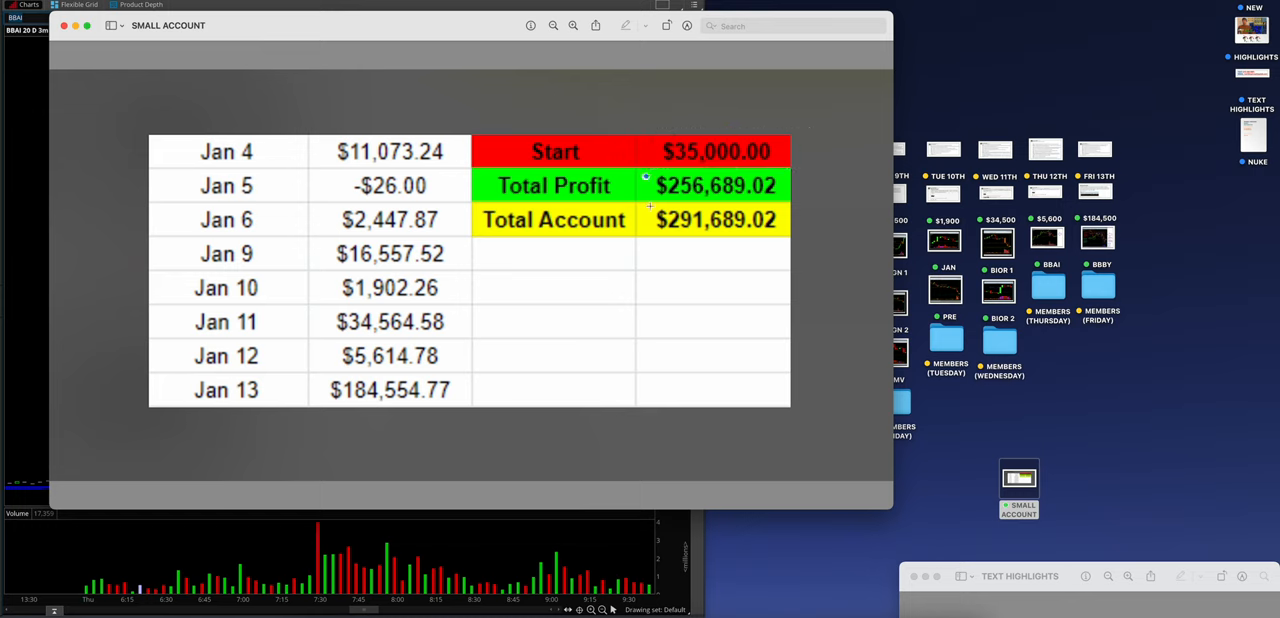
click(717, 219)
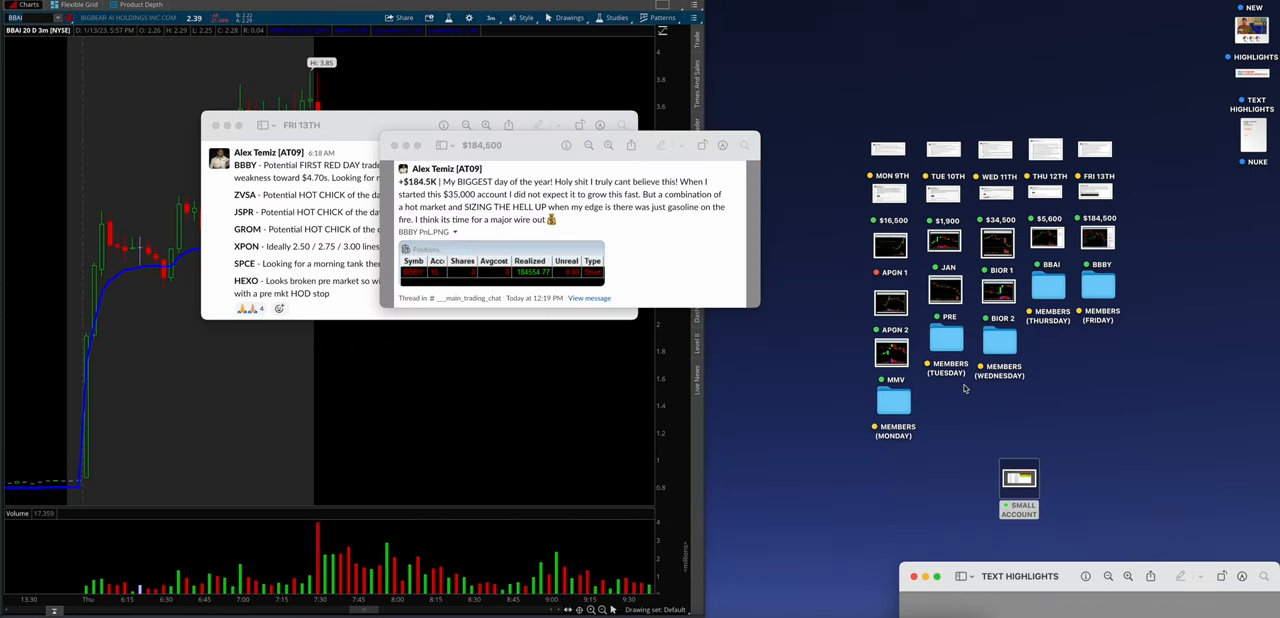
mouse_move(1062, 405)
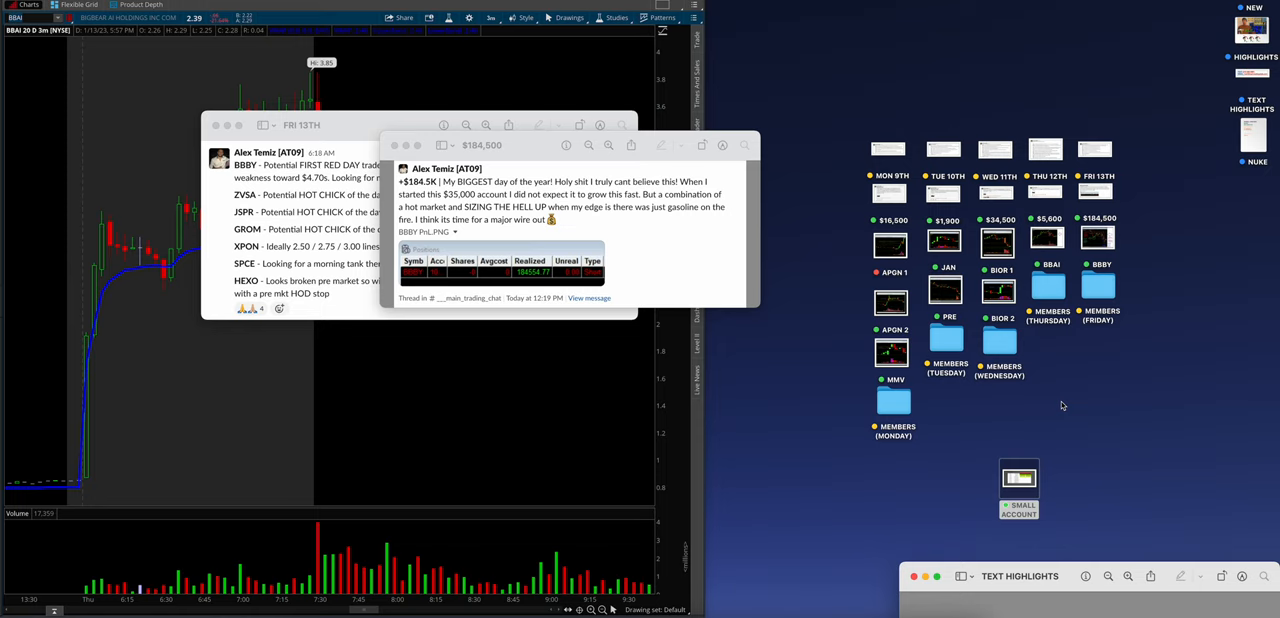
mouse_move(395, 147)
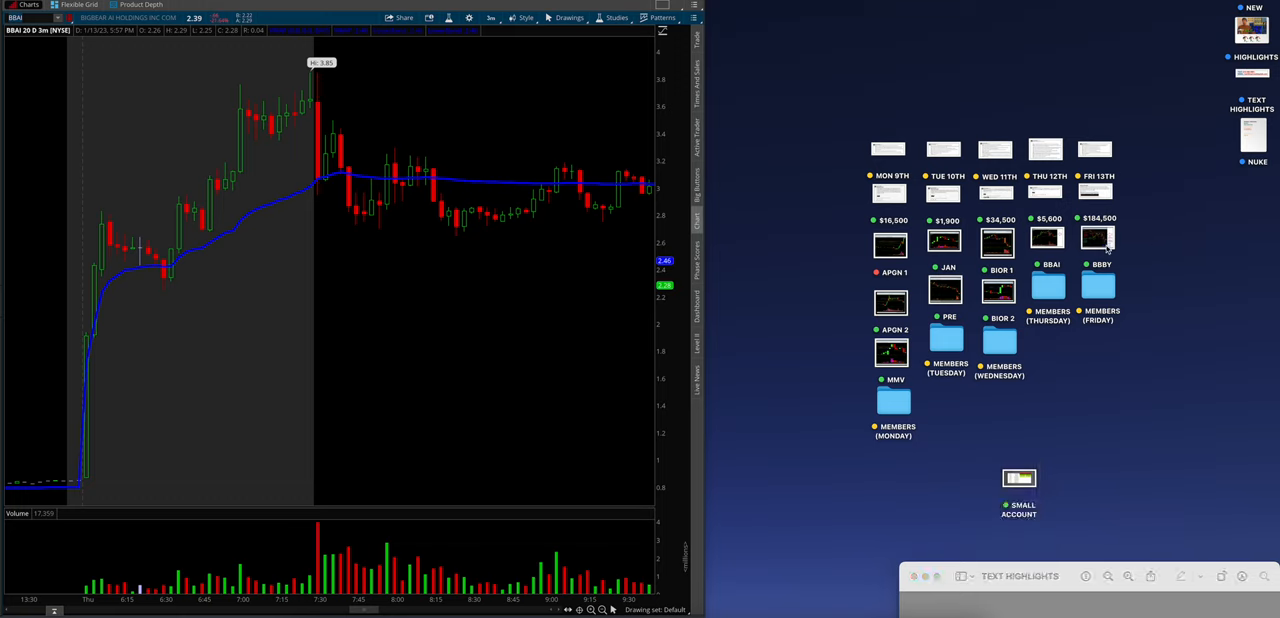
Open the annotated BBBY trade chart and enter the BBBY symbol in thinkorswim
click(1097, 238)
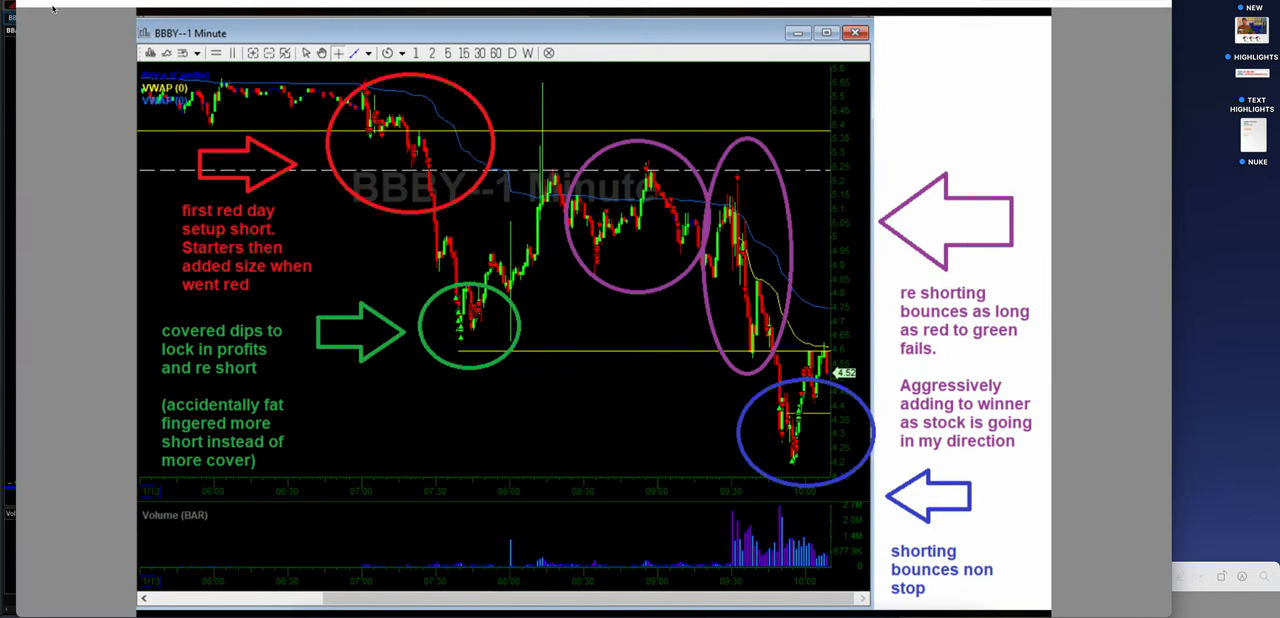
mouse_move(688, 332)
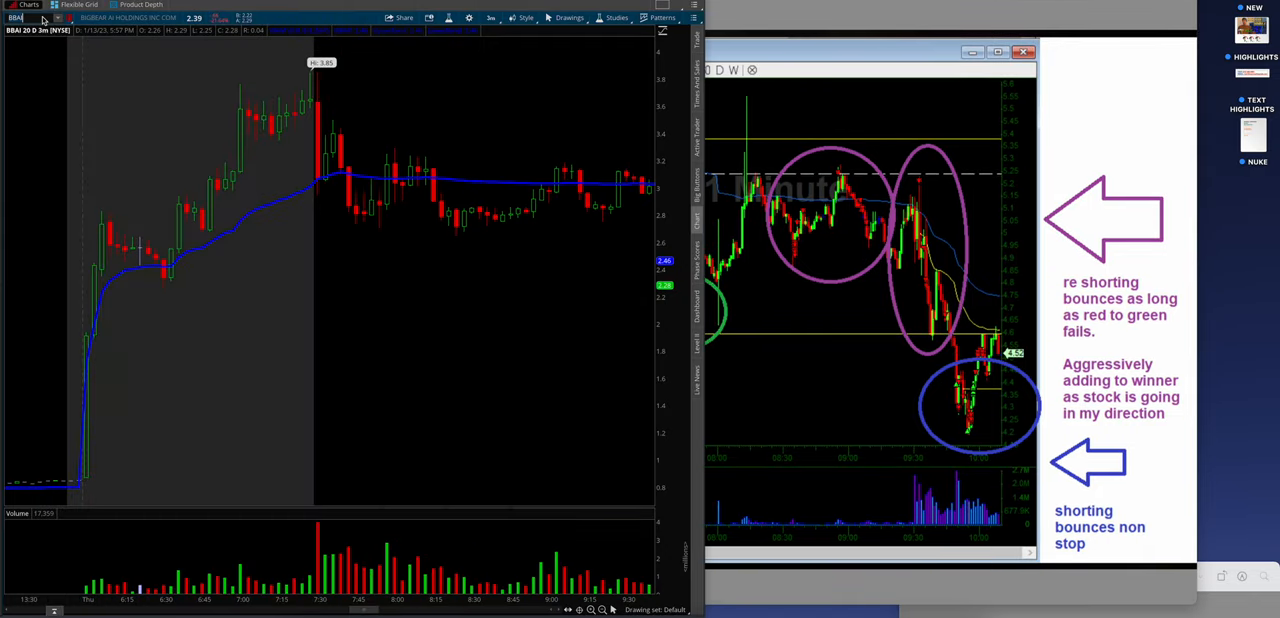
text(BBY)
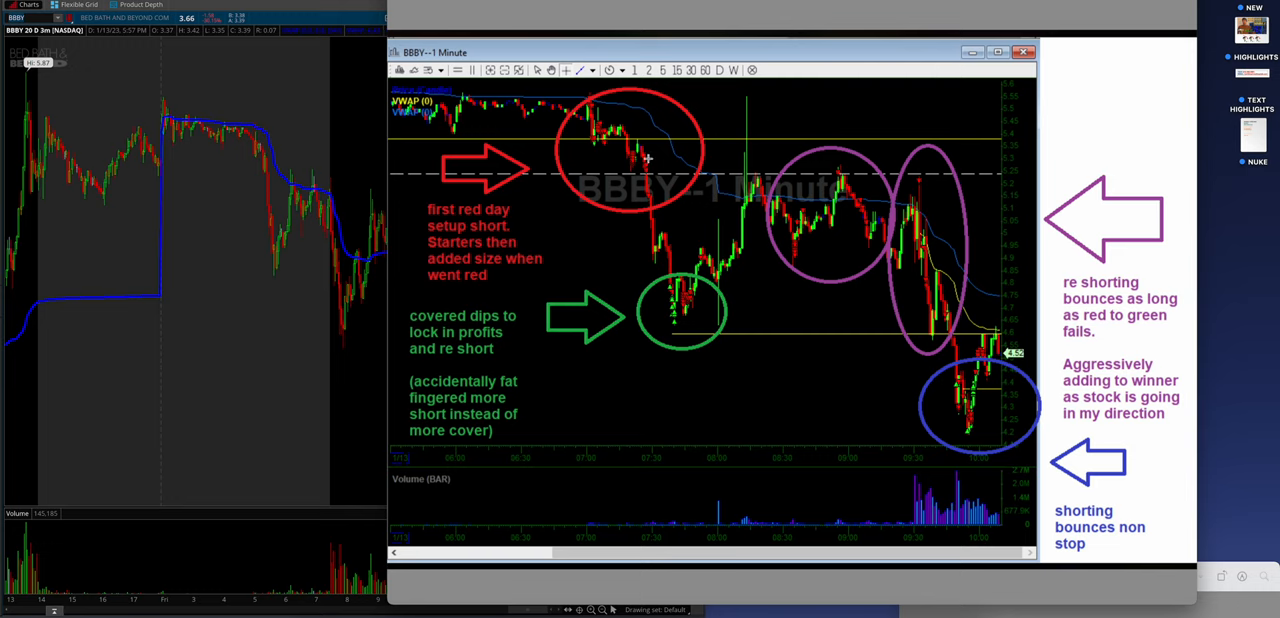
Highlight the BBBY dip and late selloff, close the image, and open Friday's member screenshots
click(648, 176)
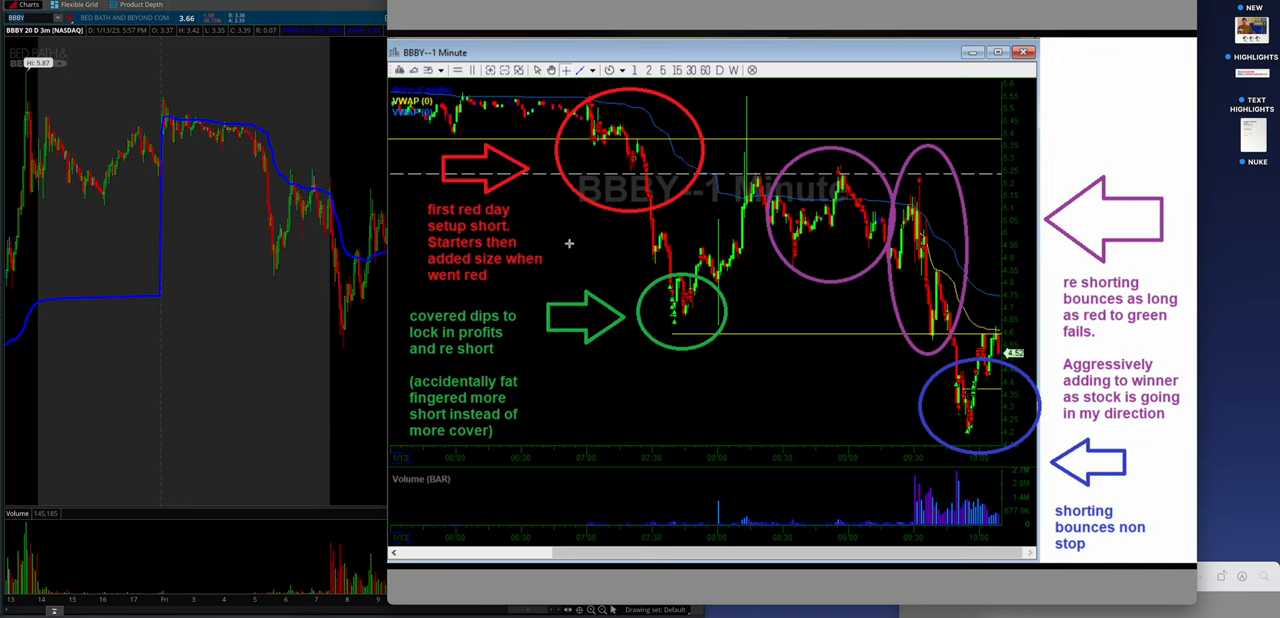
mouse_move(593, 183)
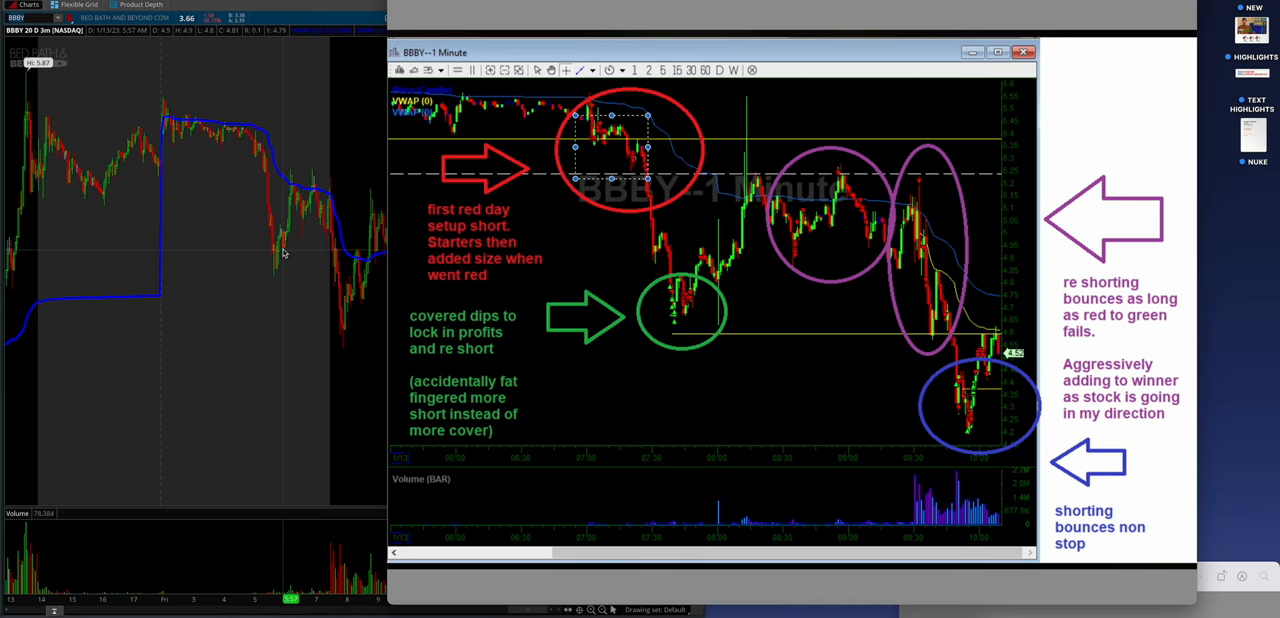
click(685, 310)
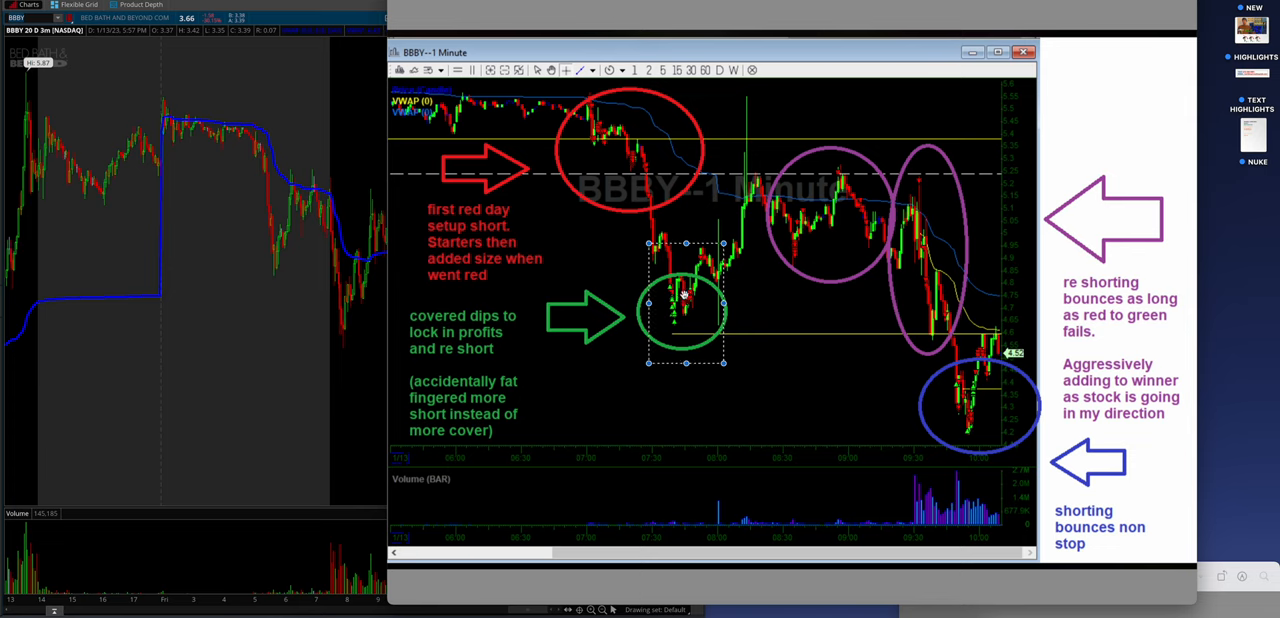
mouse_move(550, 337)
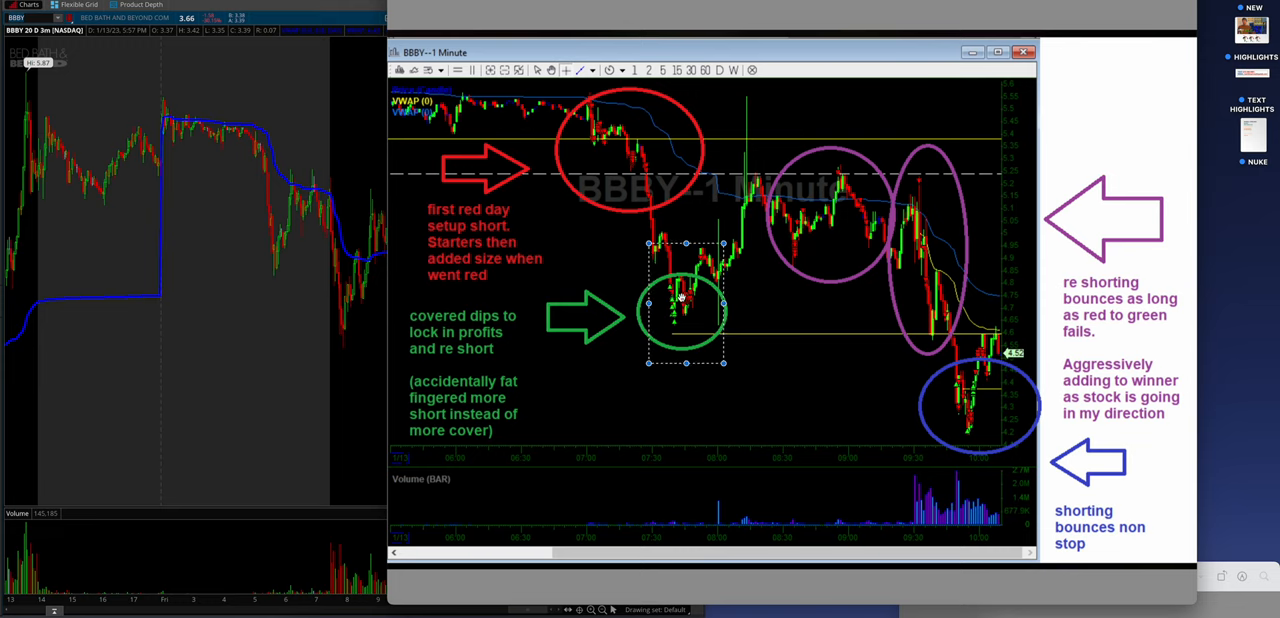
mouse_move(810, 166)
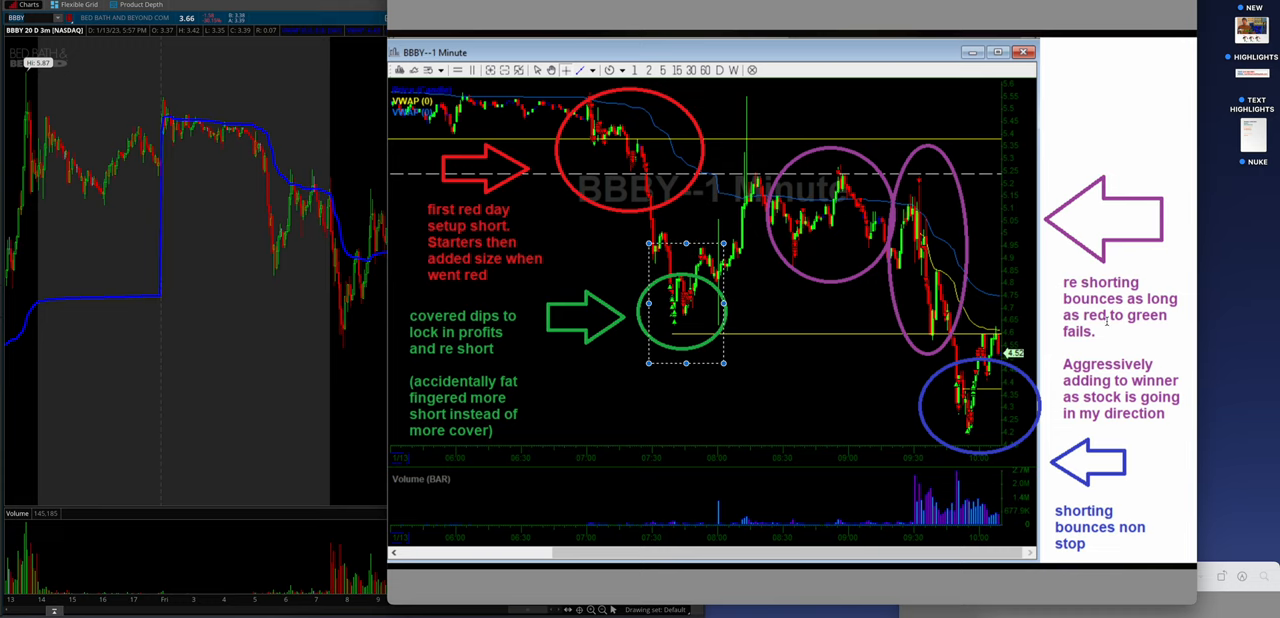
mouse_move(823, 162)
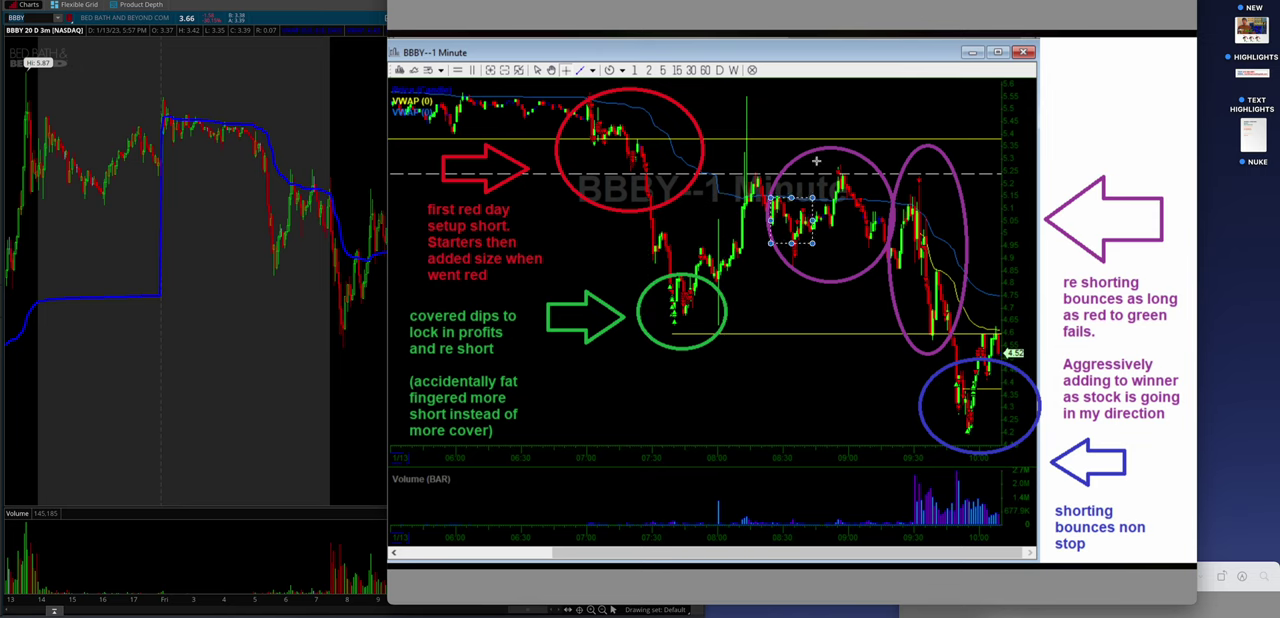
drag(790, 218, 935, 285)
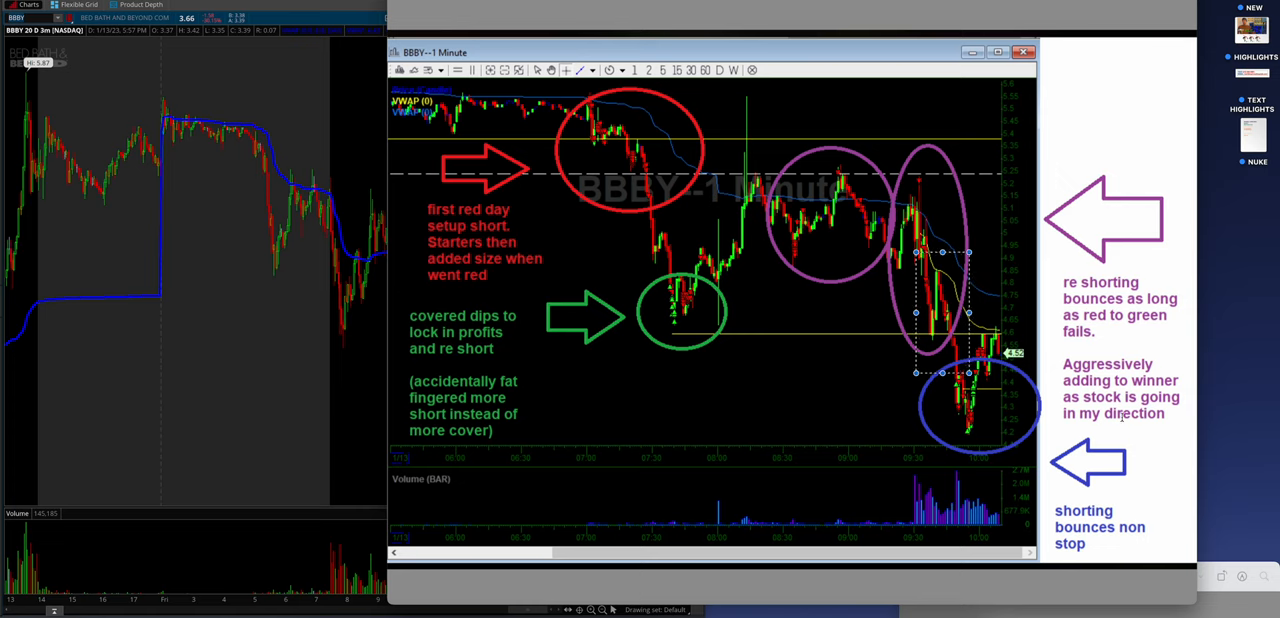
click(690, 302)
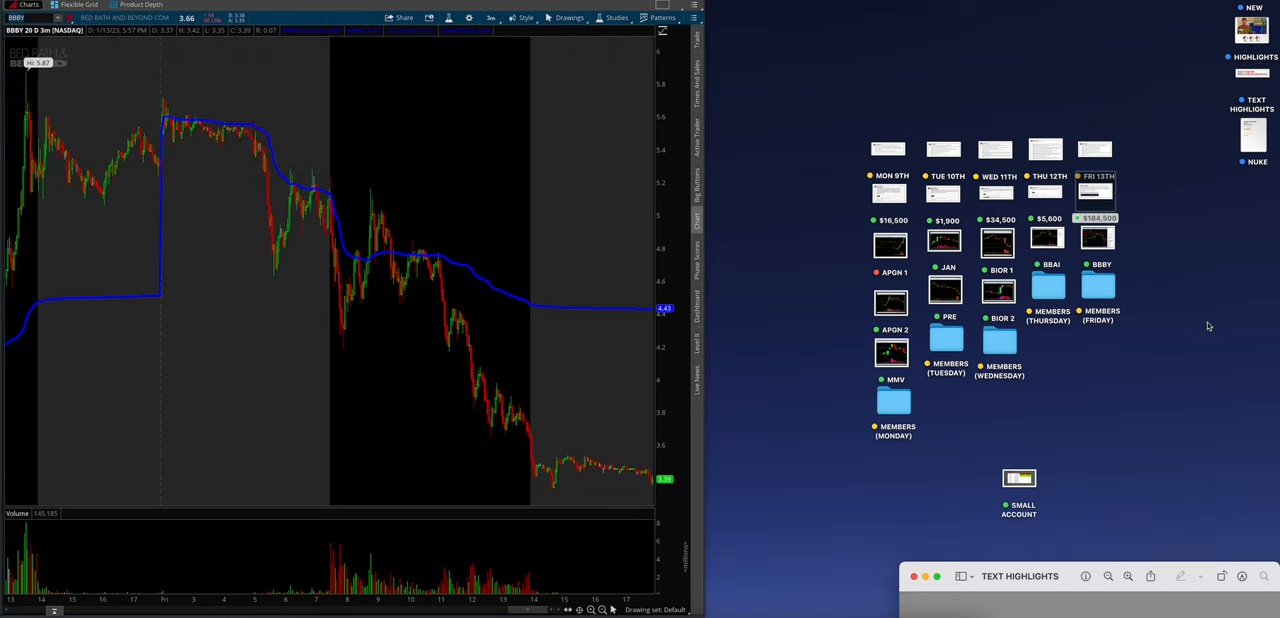
double_click(1098, 290)
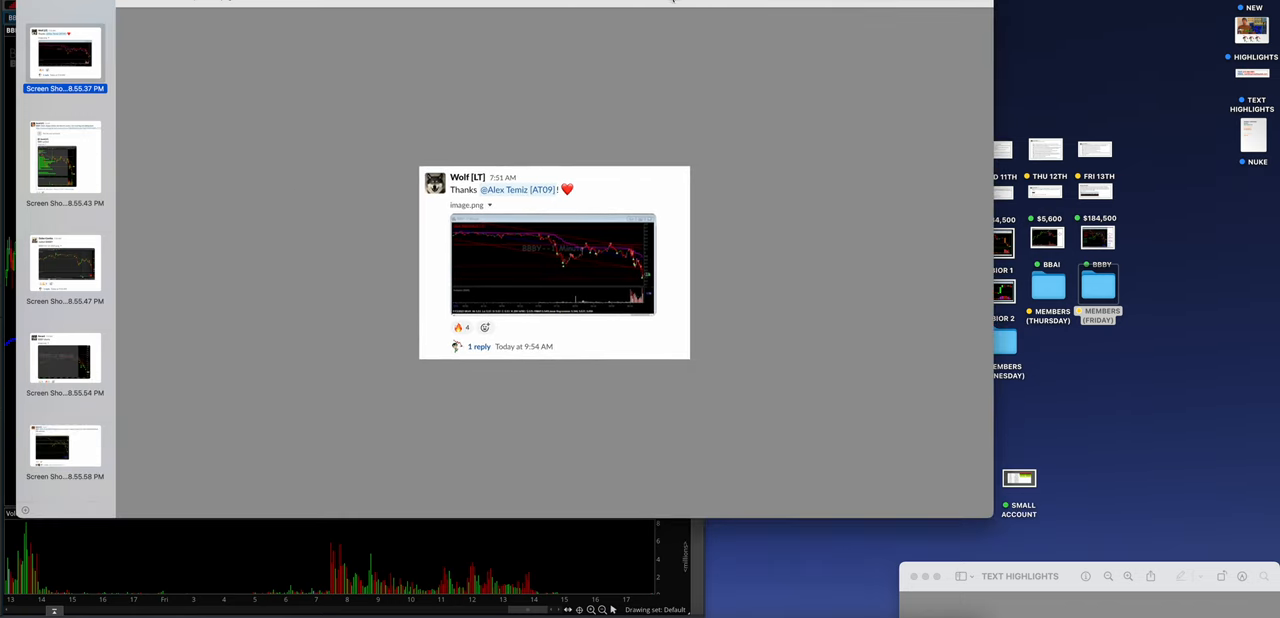
Enlarge the first Friday member post and mark the sharp drop on the nailed BBBY post
click(553, 264)
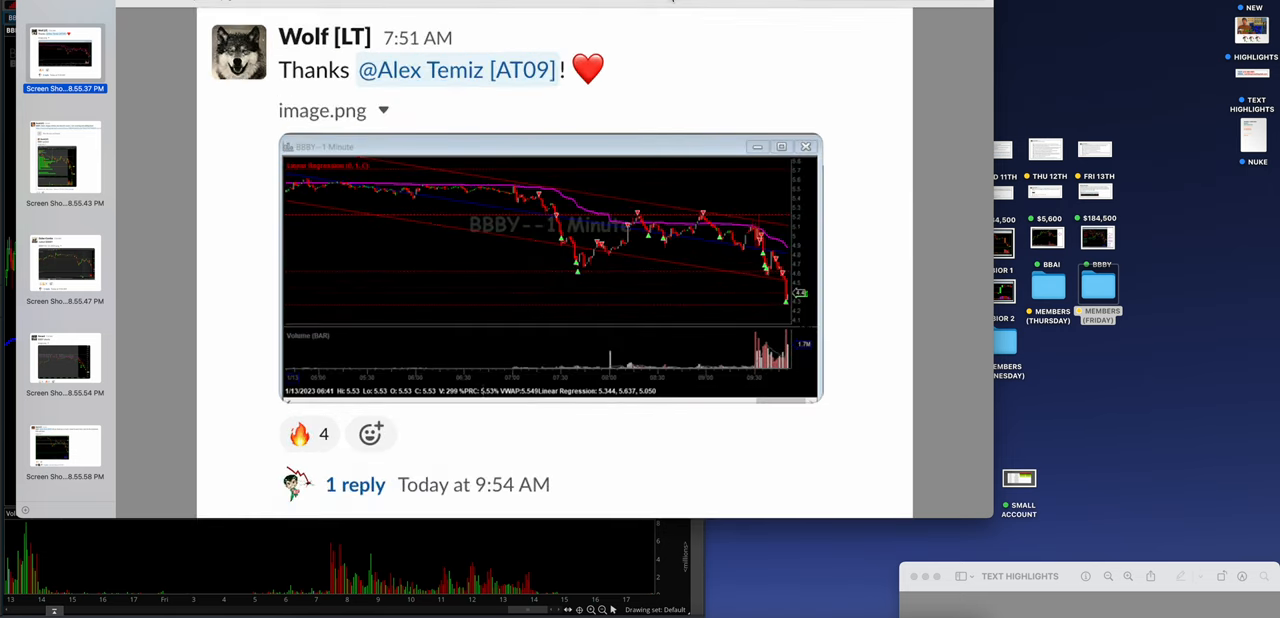
mouse_move(104, 169)
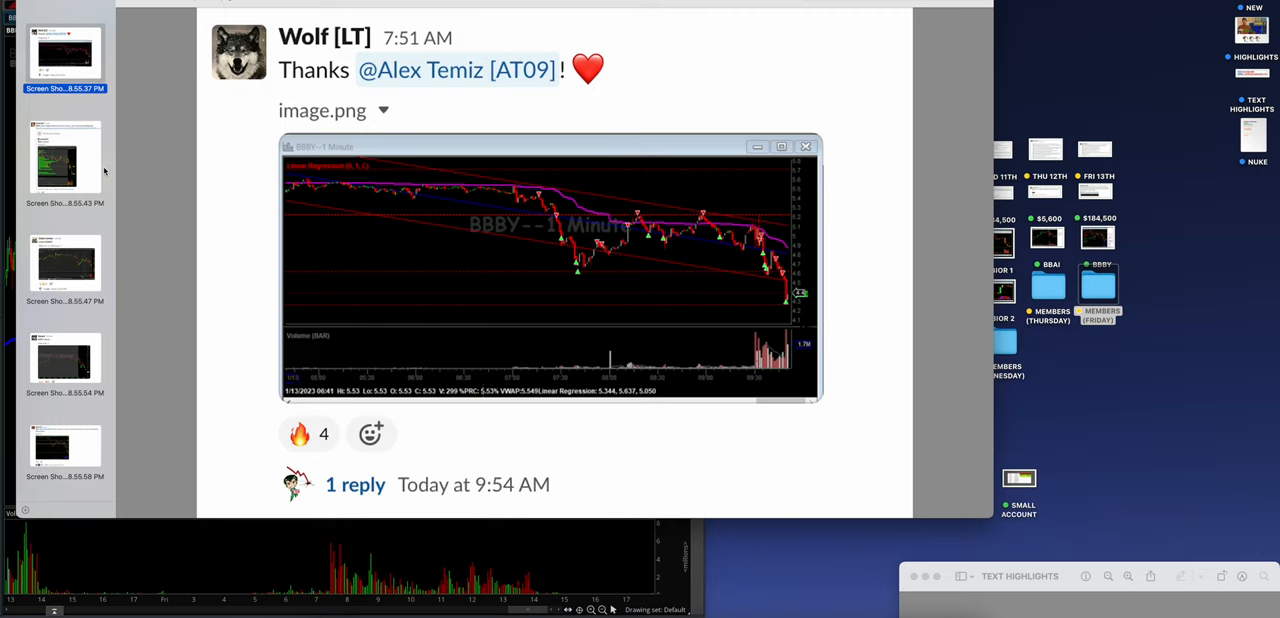
scroll(down, 3)
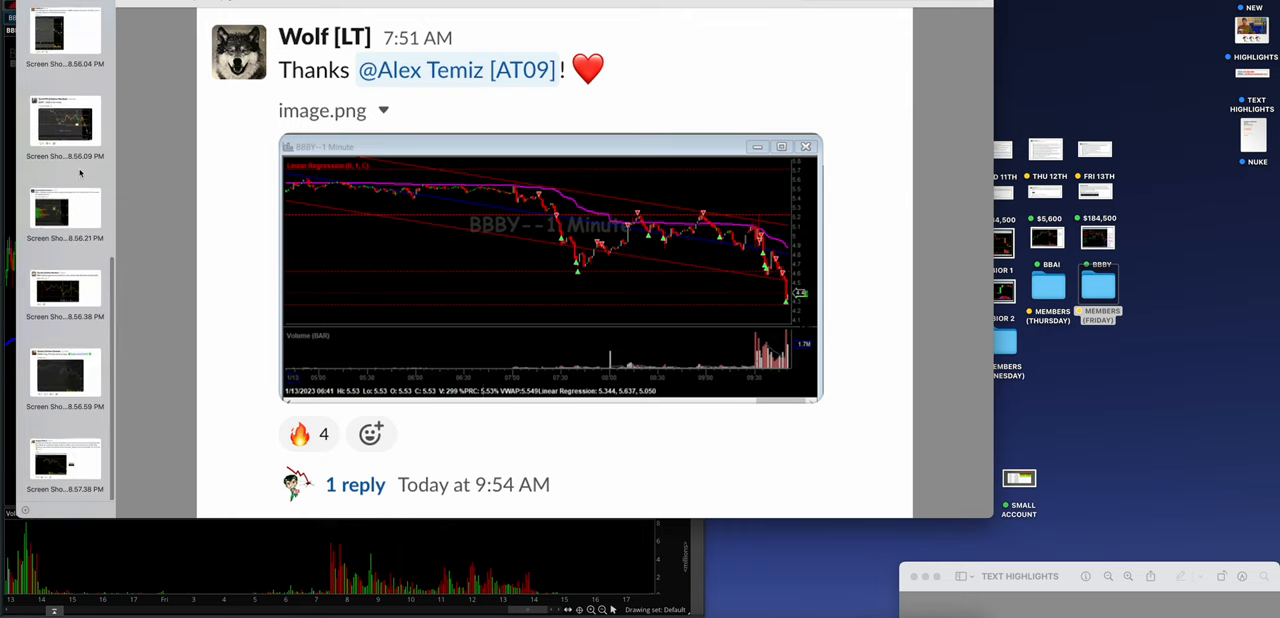
scroll(up, 3)
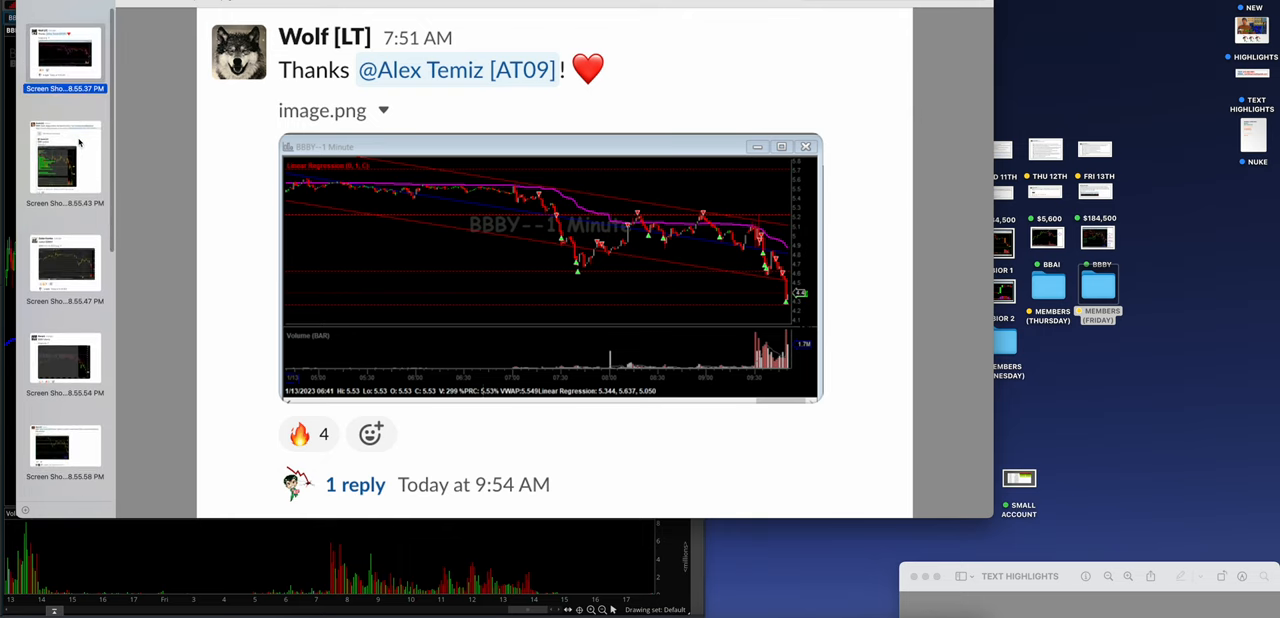
click(64, 160)
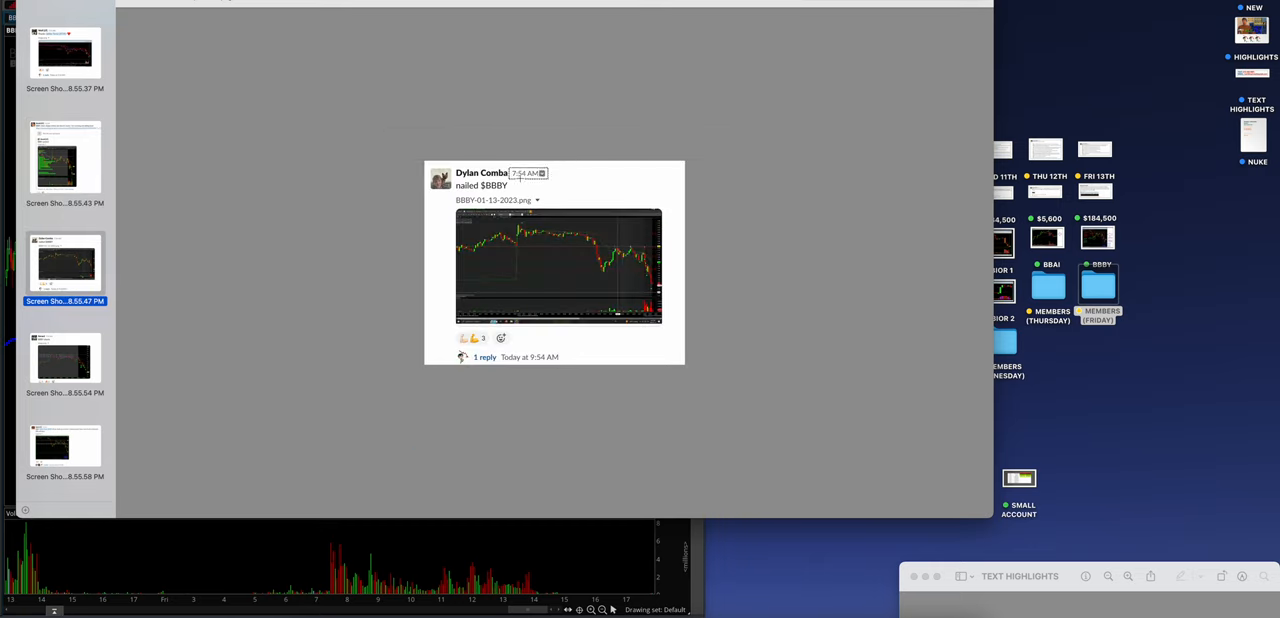
click(559, 265)
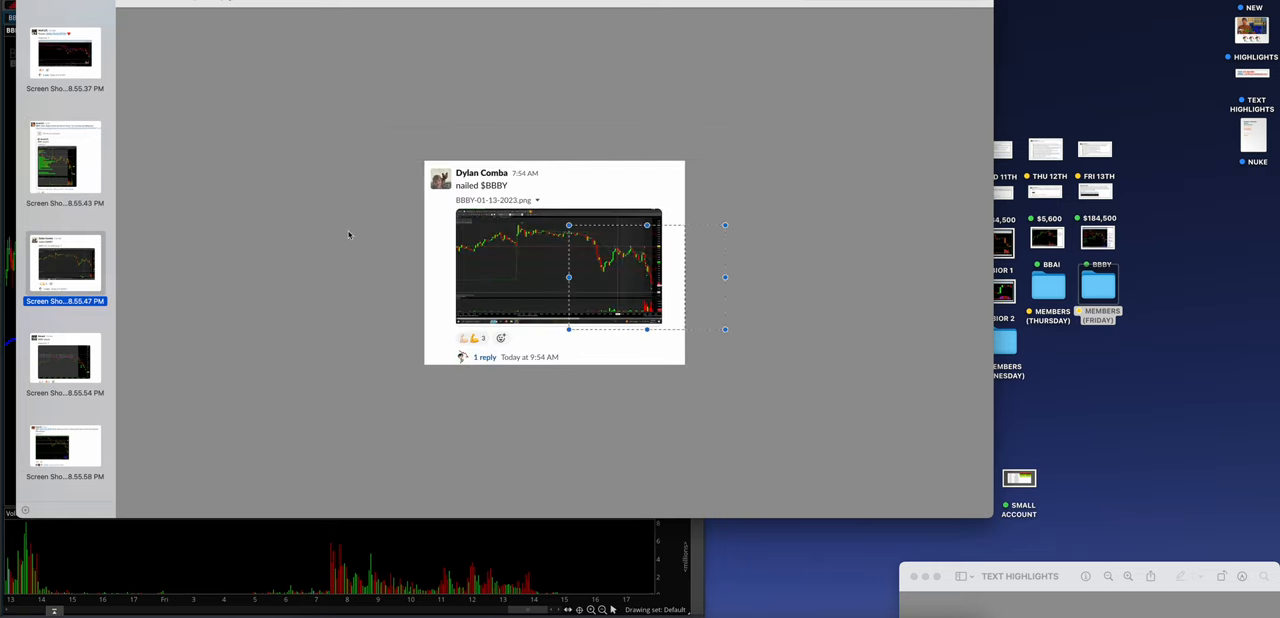
Step through the BBBY shorts, best-day, watch-list and late-move posts to the best-day PNL screenshot
click(64, 360)
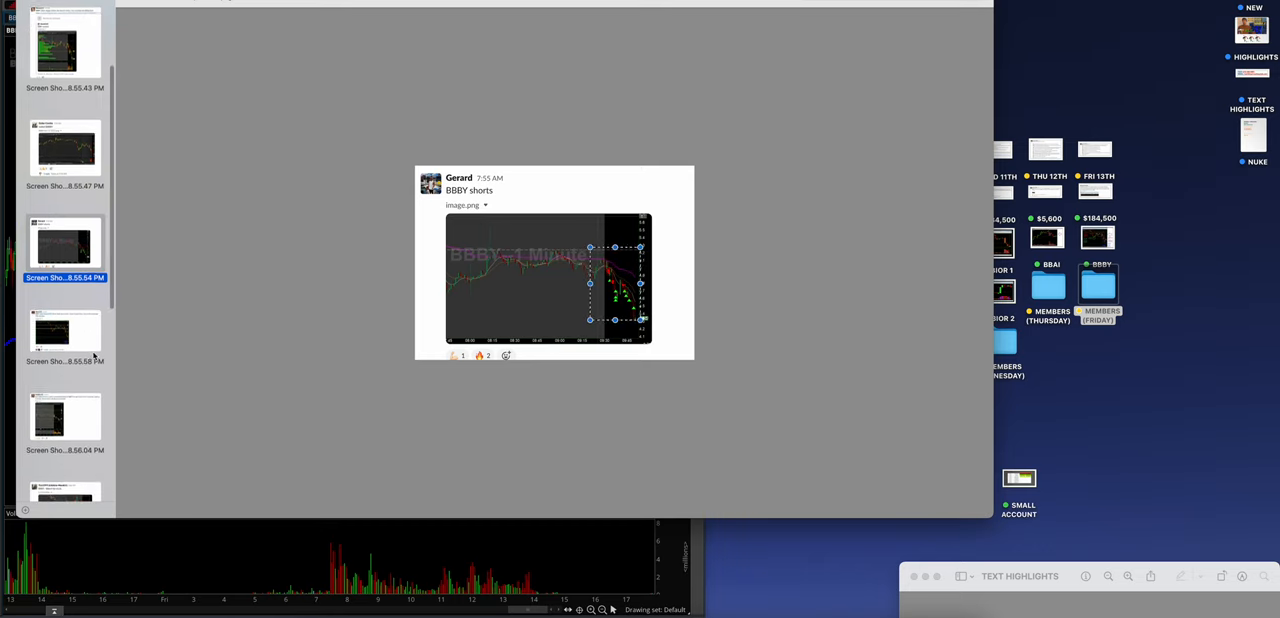
click(64, 331)
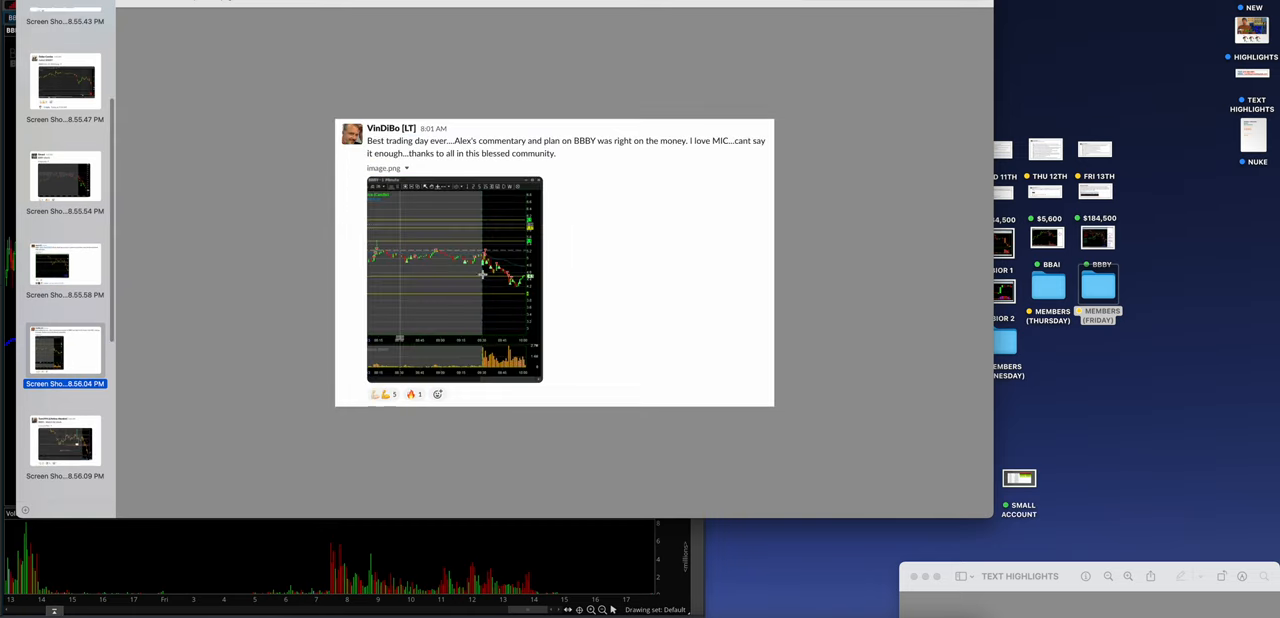
click(65, 443)
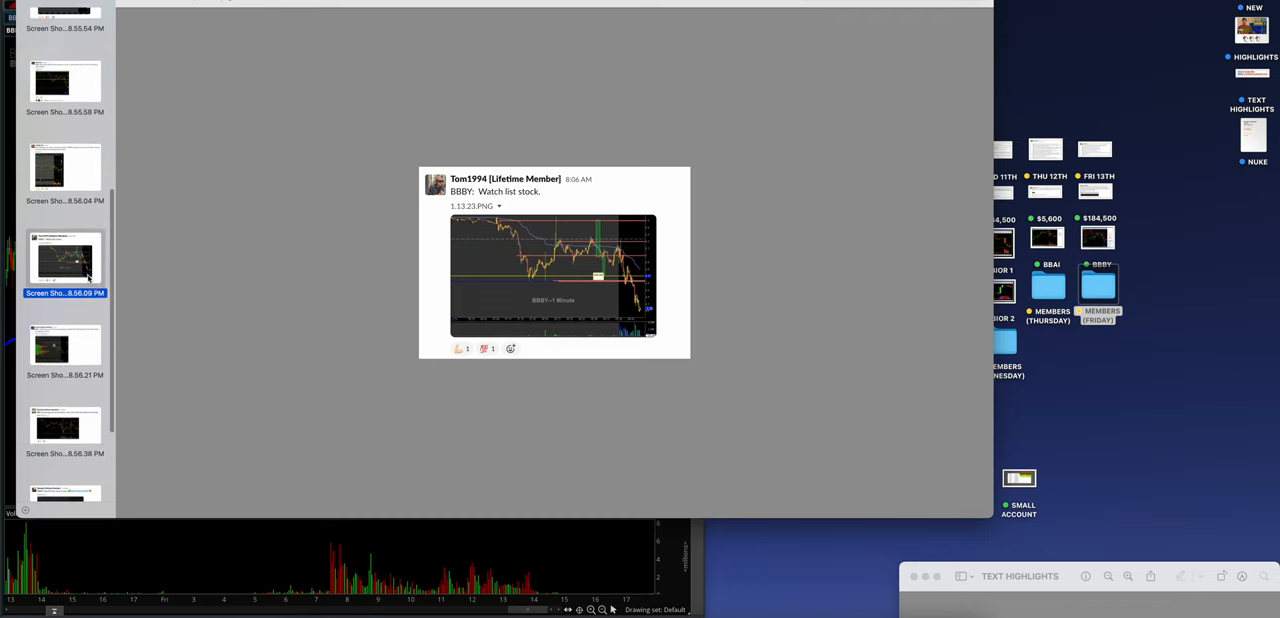
click(65, 347)
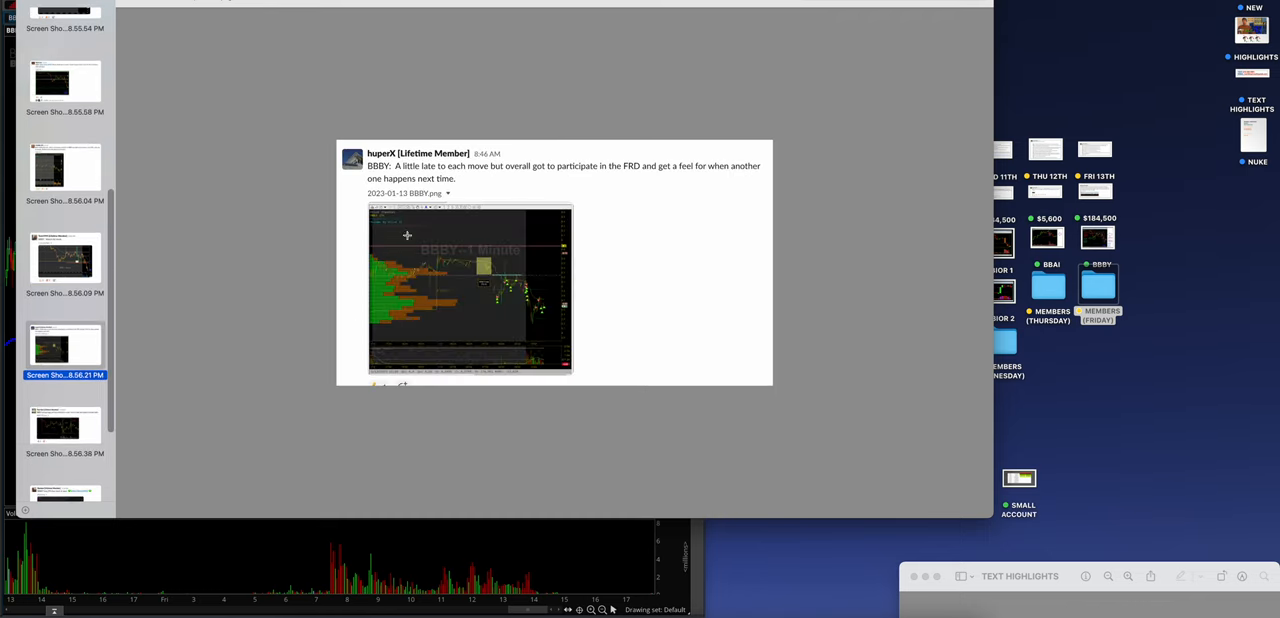
click(65, 428)
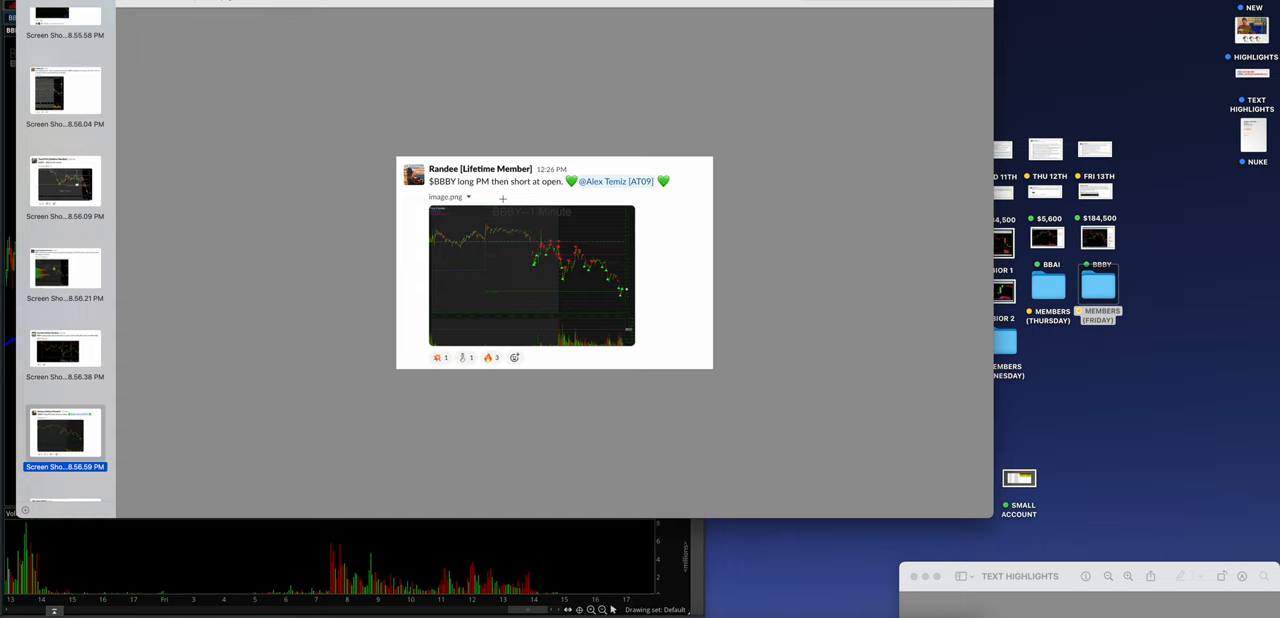
scroll(down, 3)
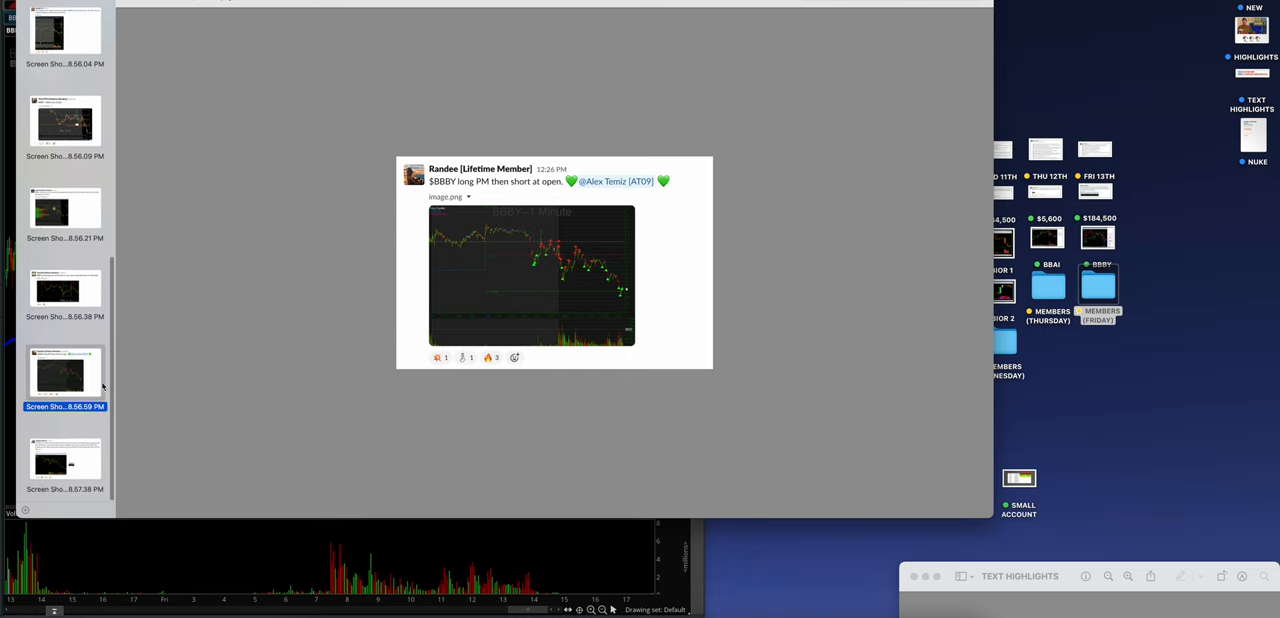
click(65, 465)
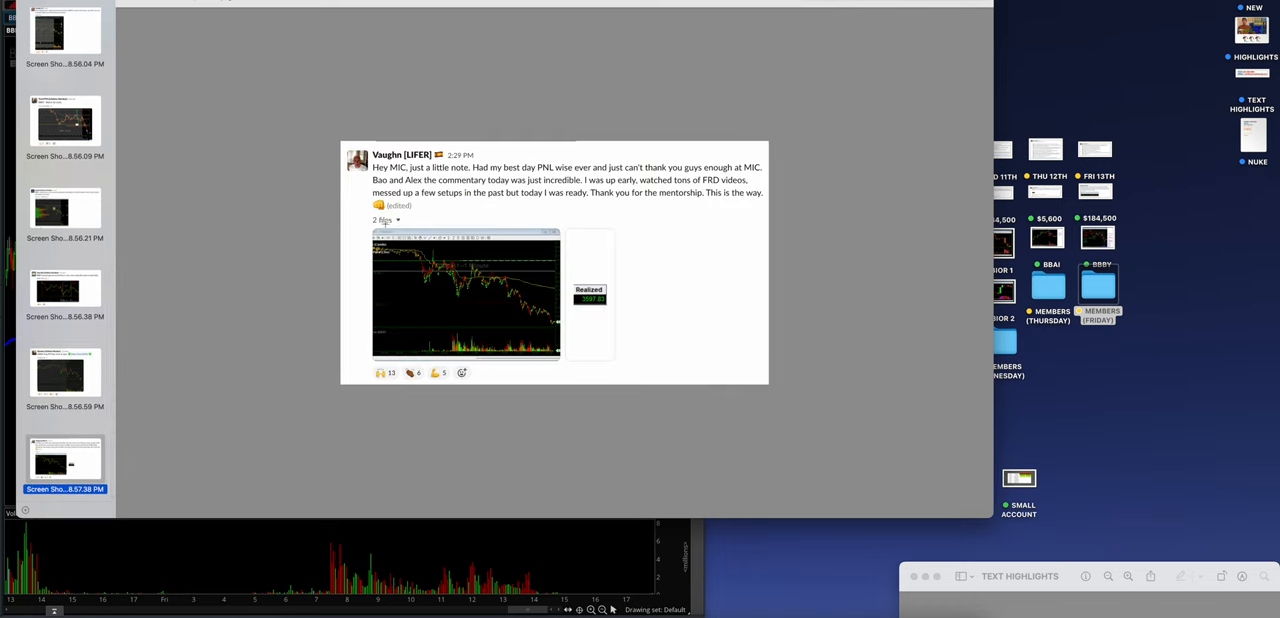
Zoom in on the Realized 3597.83 profit figure, then close the member screenshots
click(589, 295)
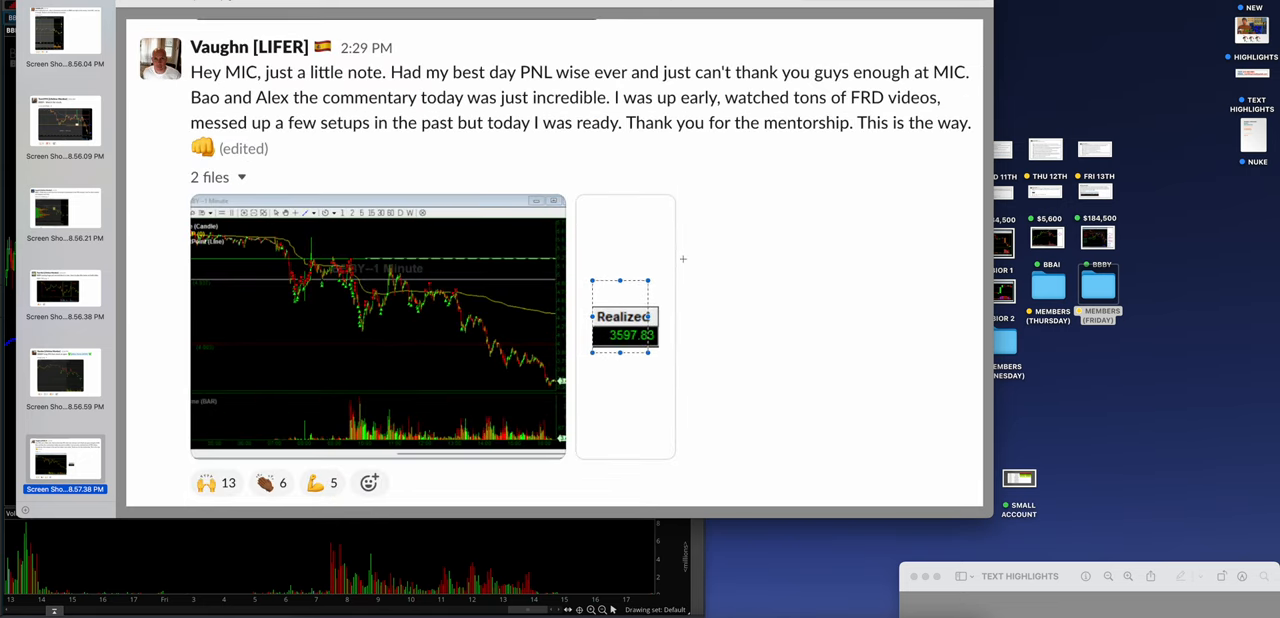
click(64, 375)
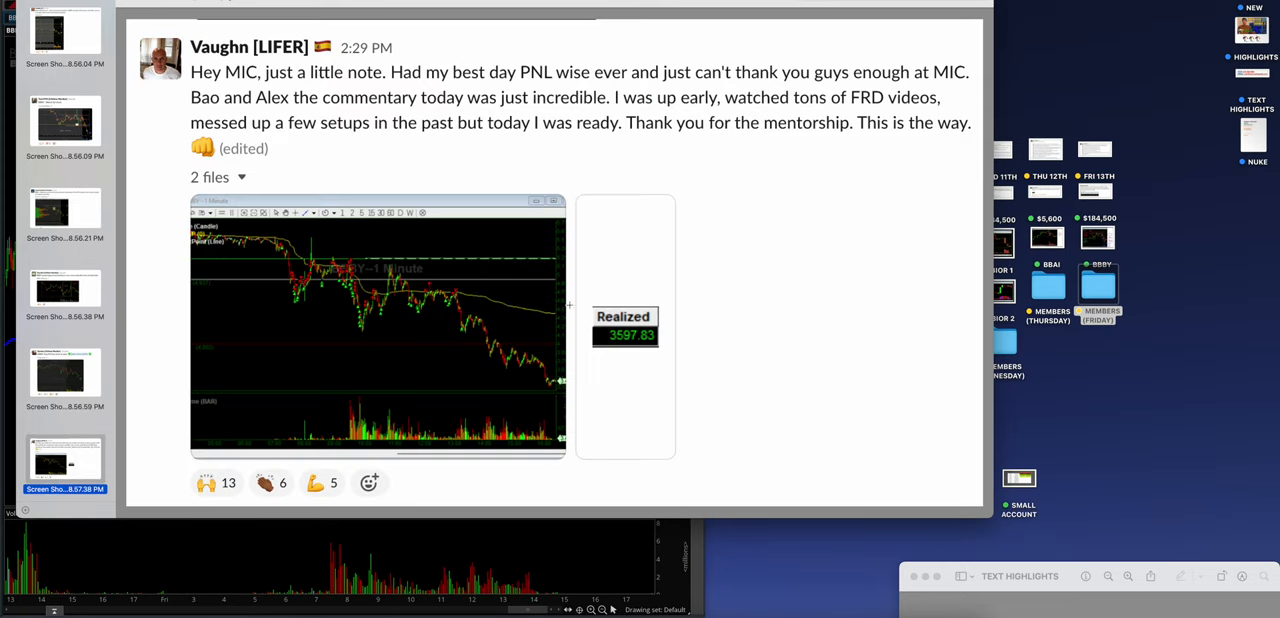
click(638, 327)
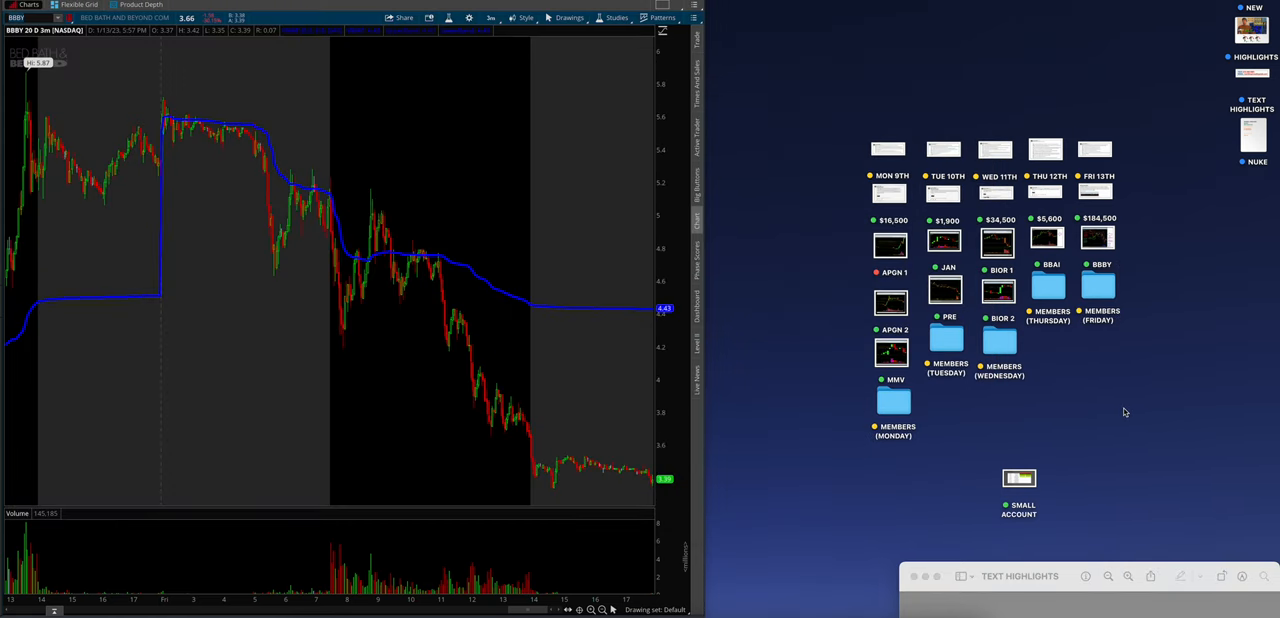
Bring up Slack, switch to #_watch_list, and scroll up through Alex's BBBY plan
click(1018, 478)
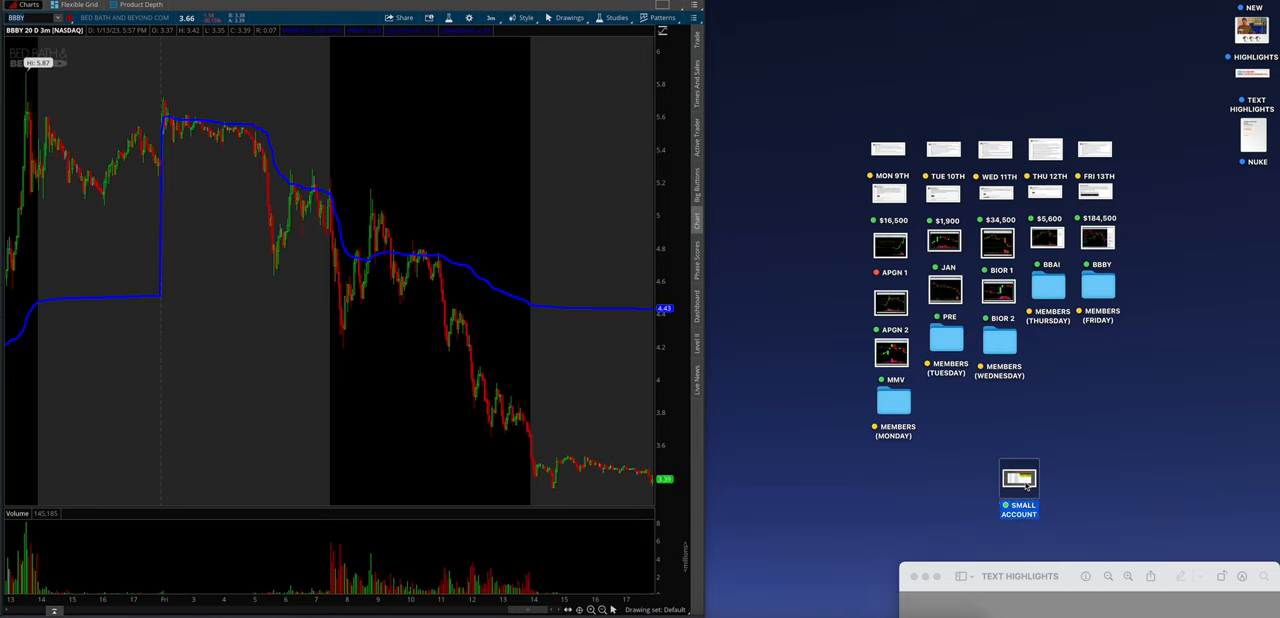
click(1018, 479)
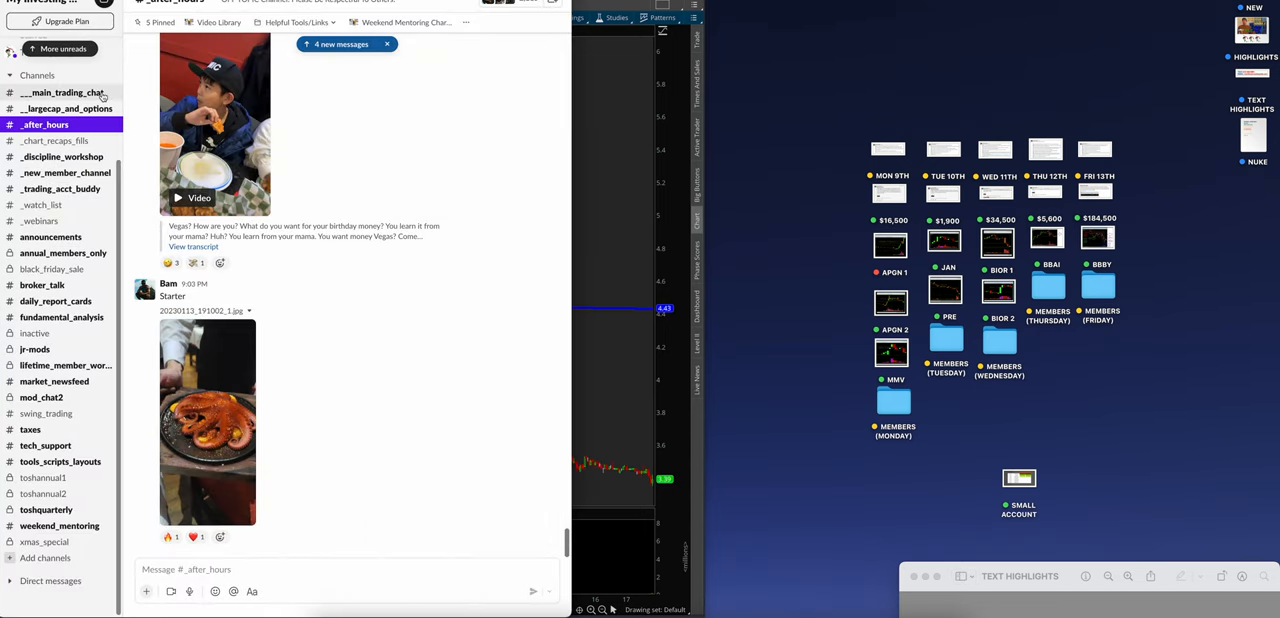
mouse_move(795, 600)
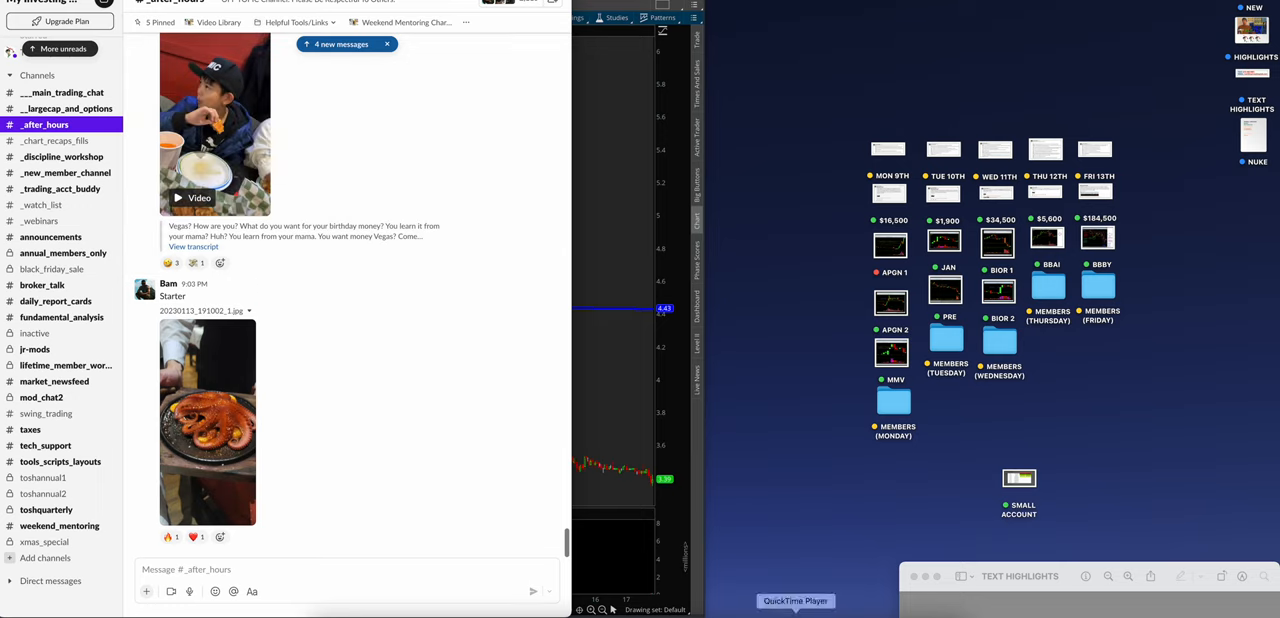
mouse_move(355, 316)
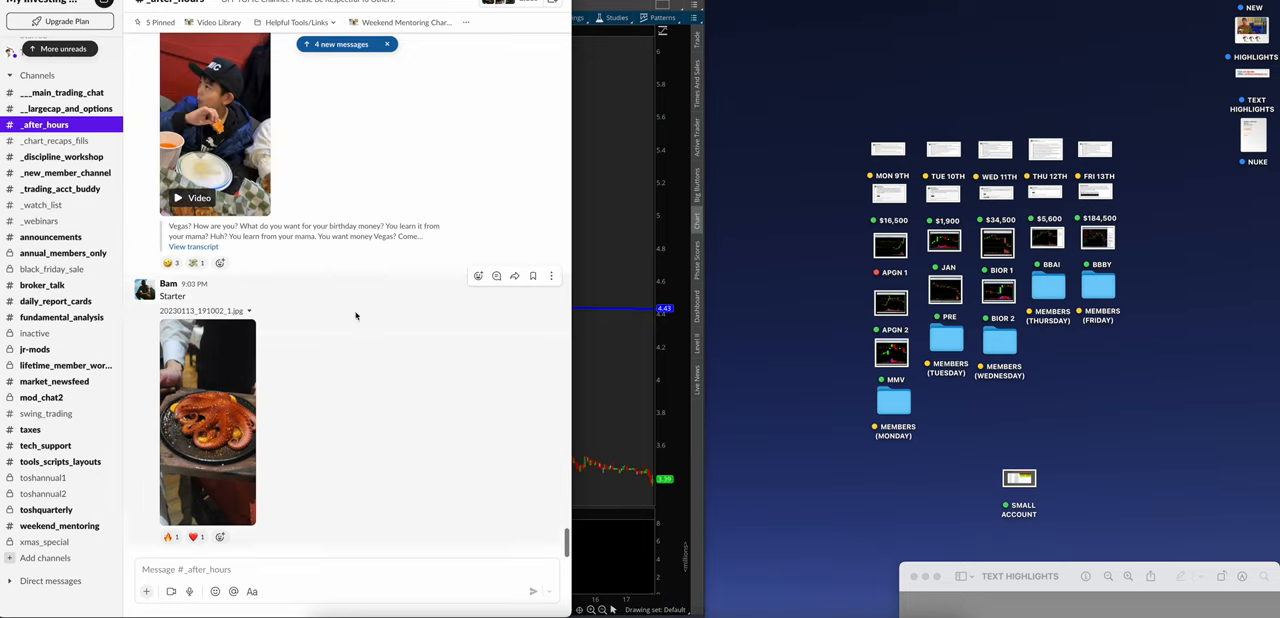
click(41, 205)
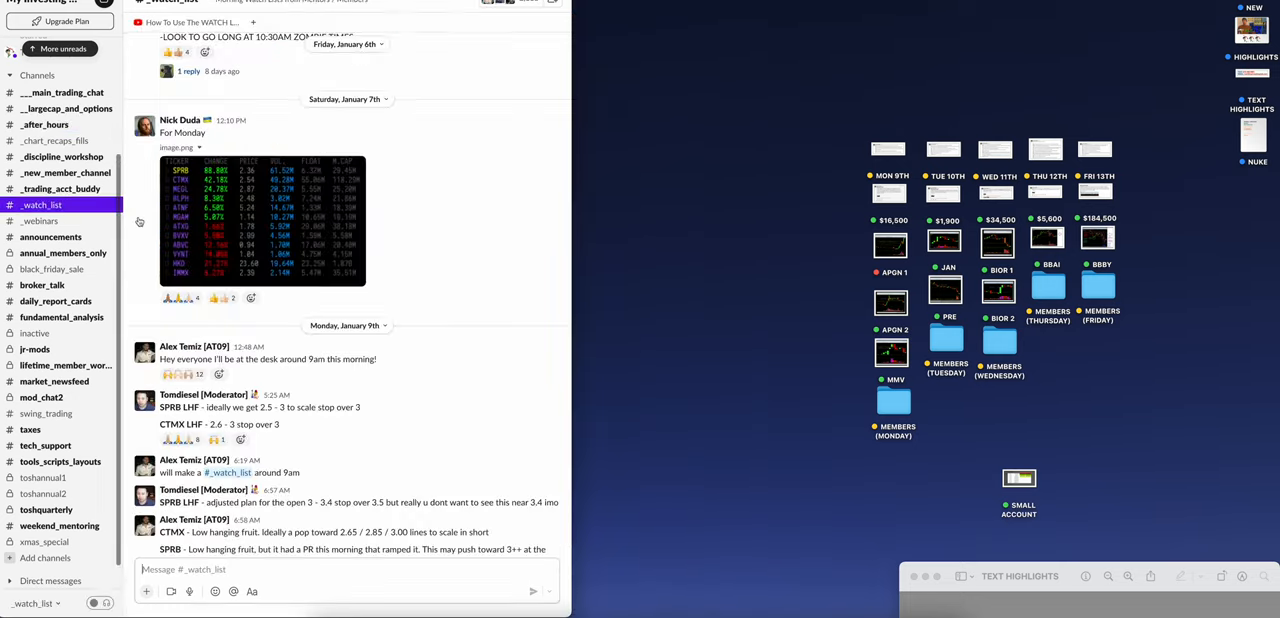
scroll(down, 3)
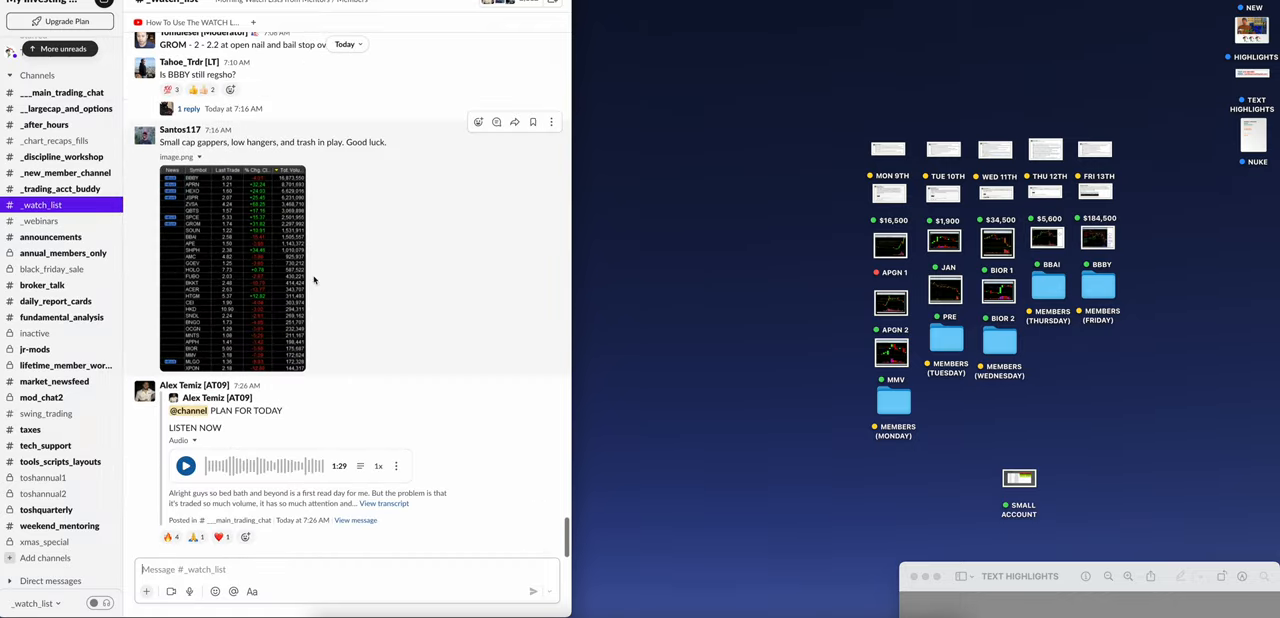
scroll(up, 3)
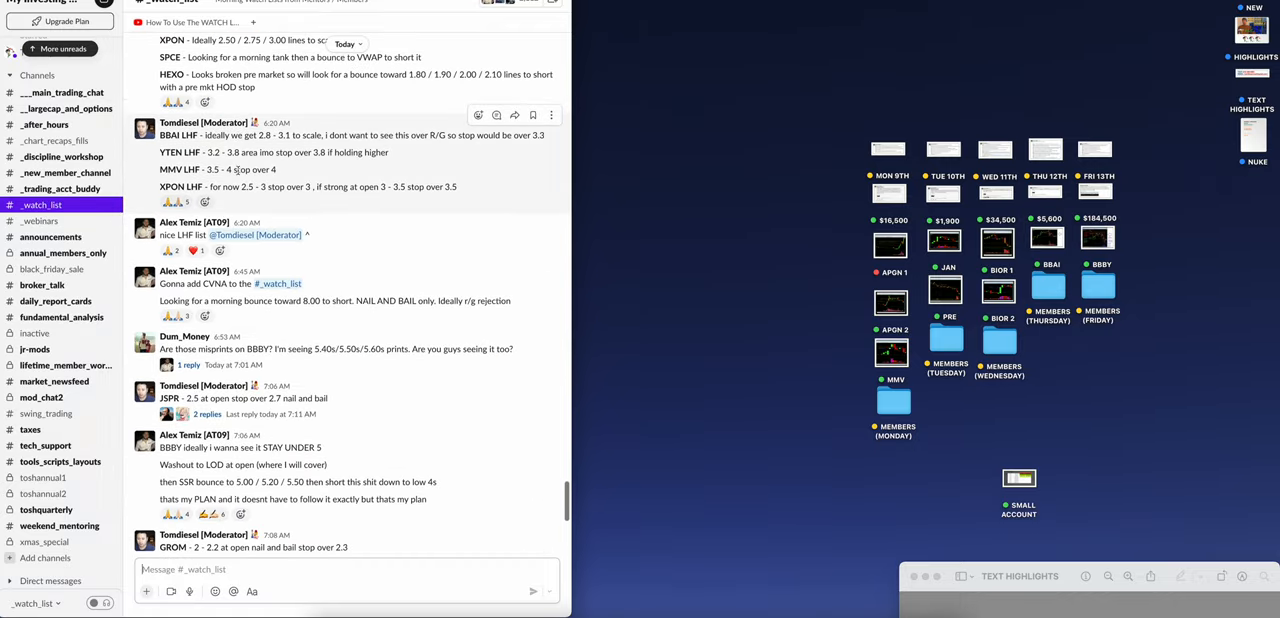
scroll(up, 3)
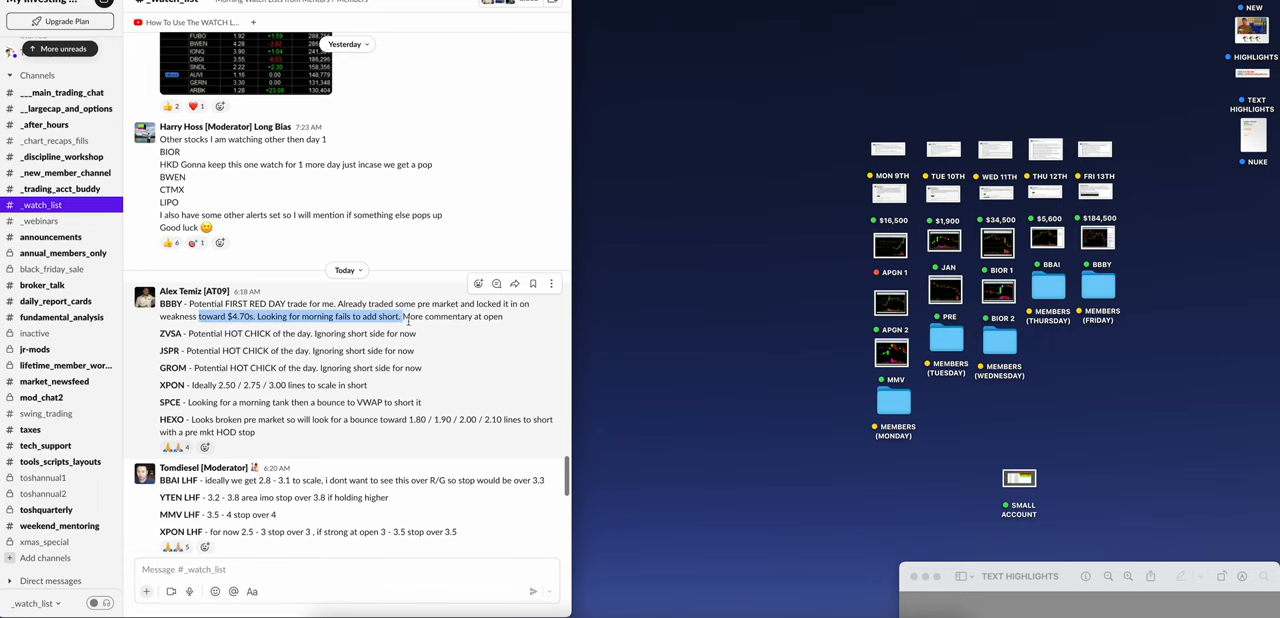
scroll(up, 3)
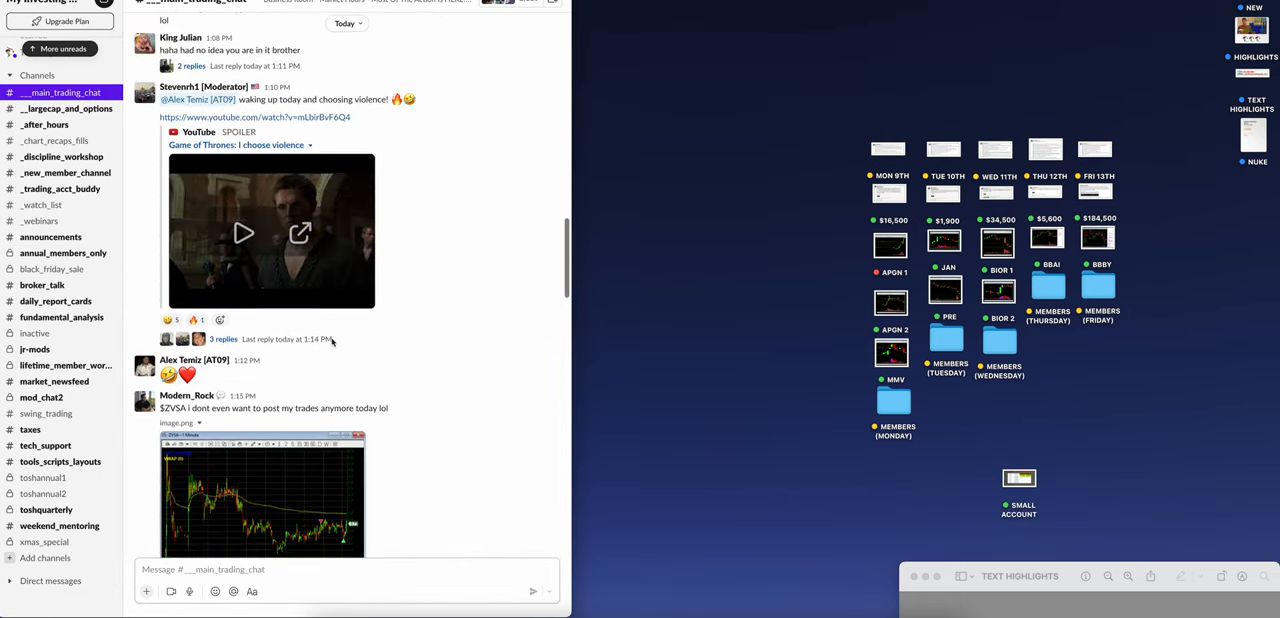
Scroll back through today's #___main_trading_chat messages, then open the #_after_hours channel
scroll(up, 3)
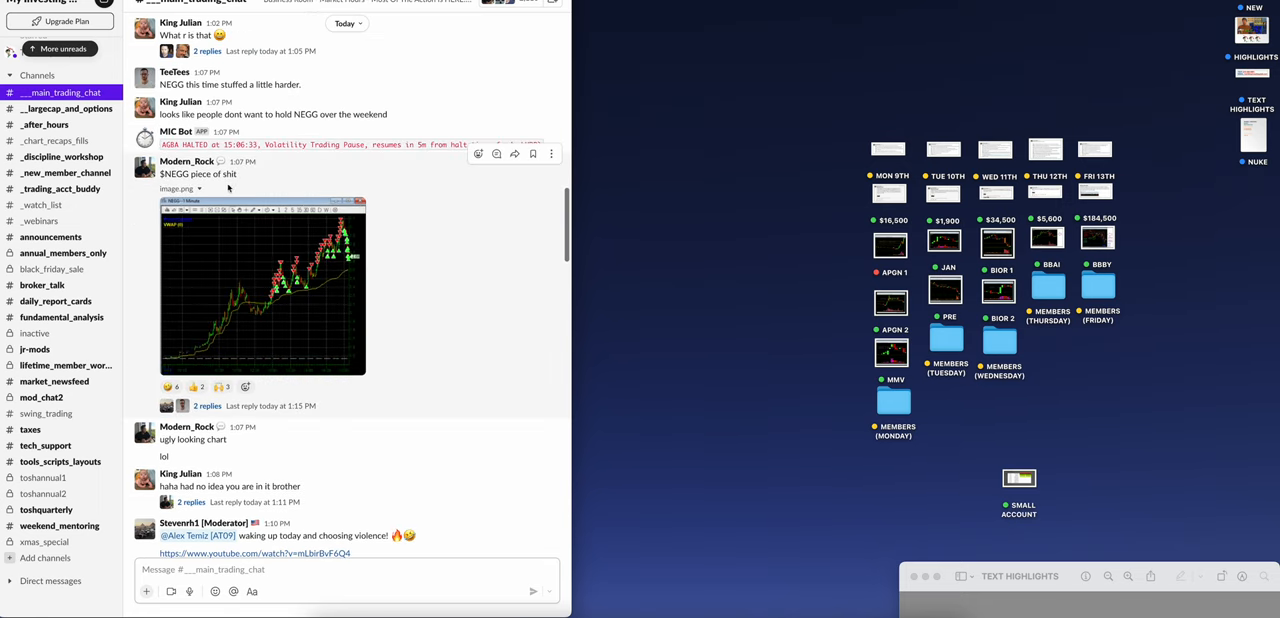
mouse_move(383, 294)
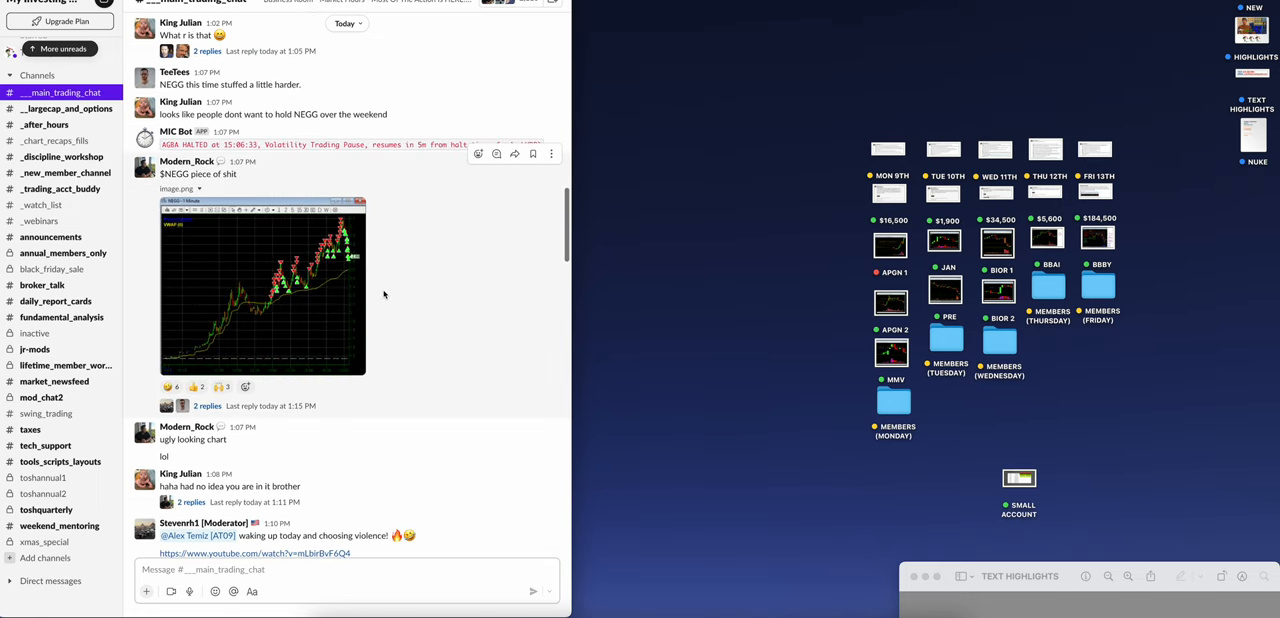
scroll(up, 3)
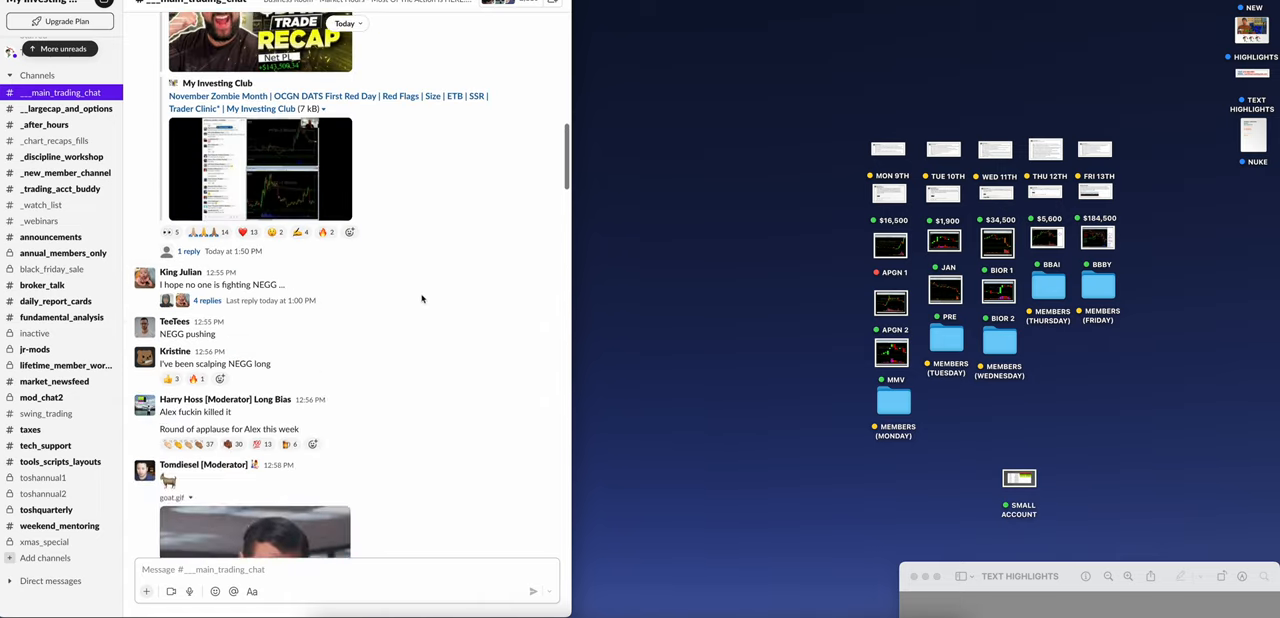
scroll(down, 3)
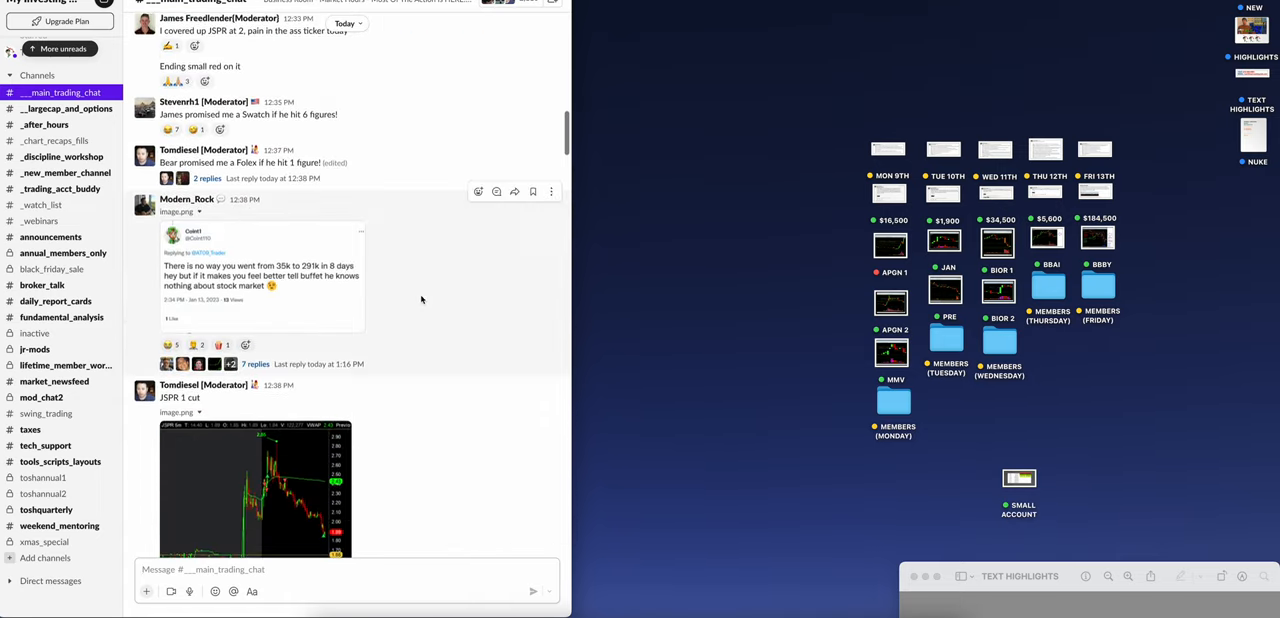
scroll(down, 3)
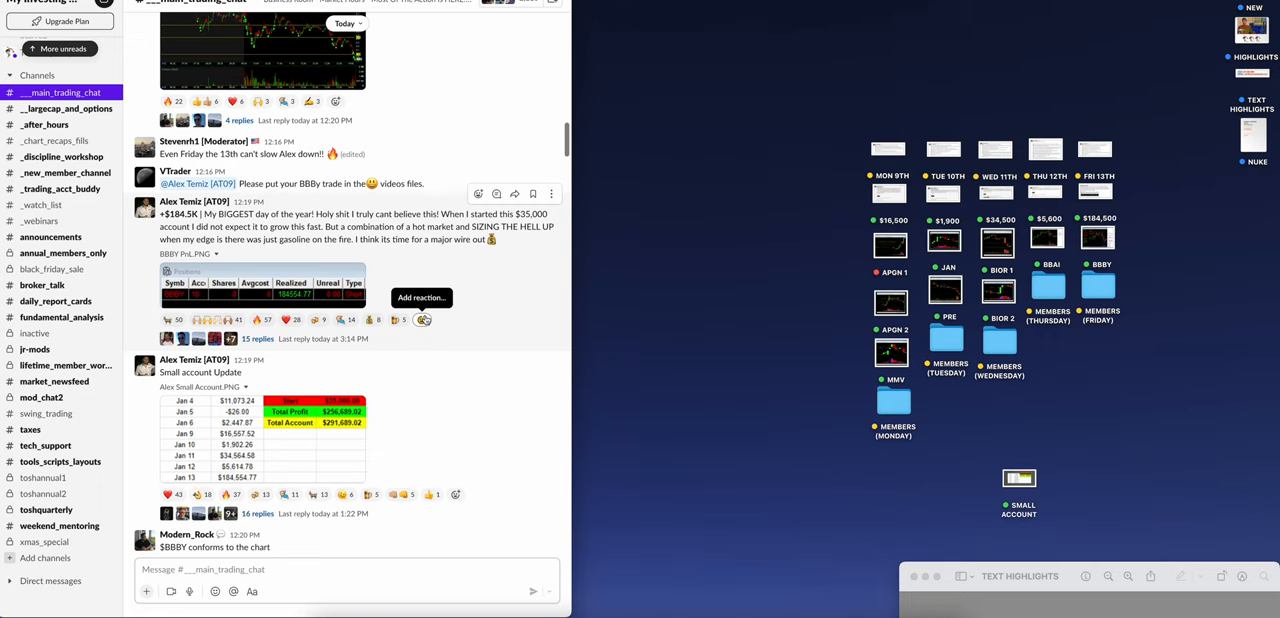
scroll(up, 3)
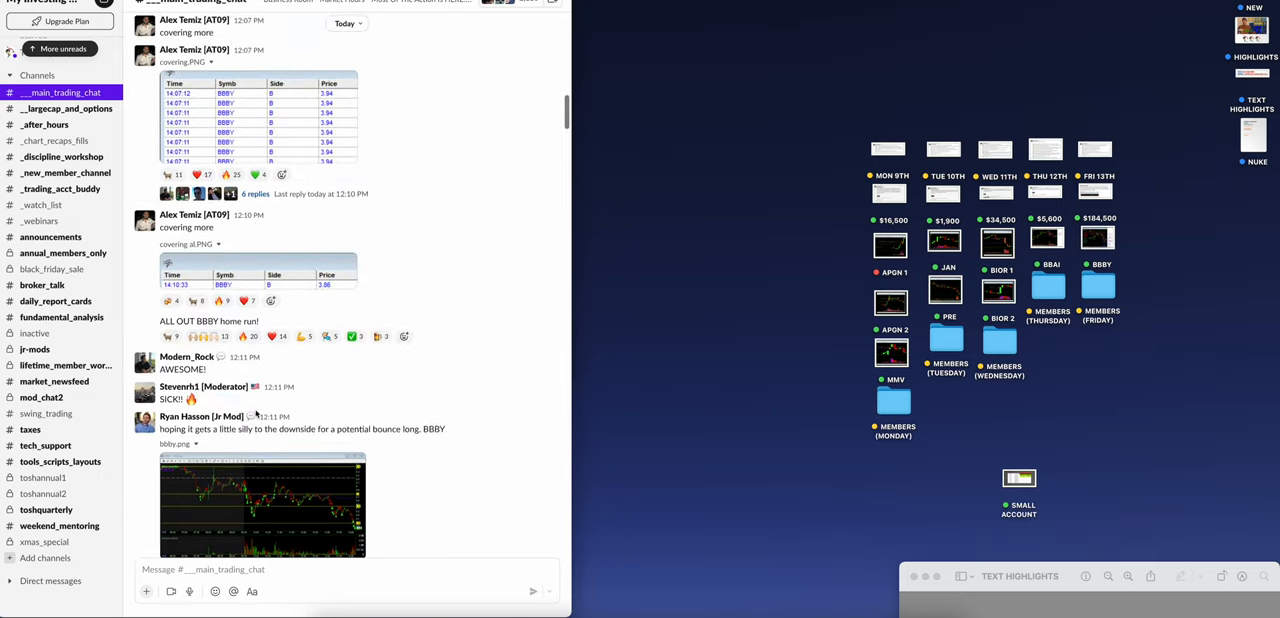
scroll(up, 3)
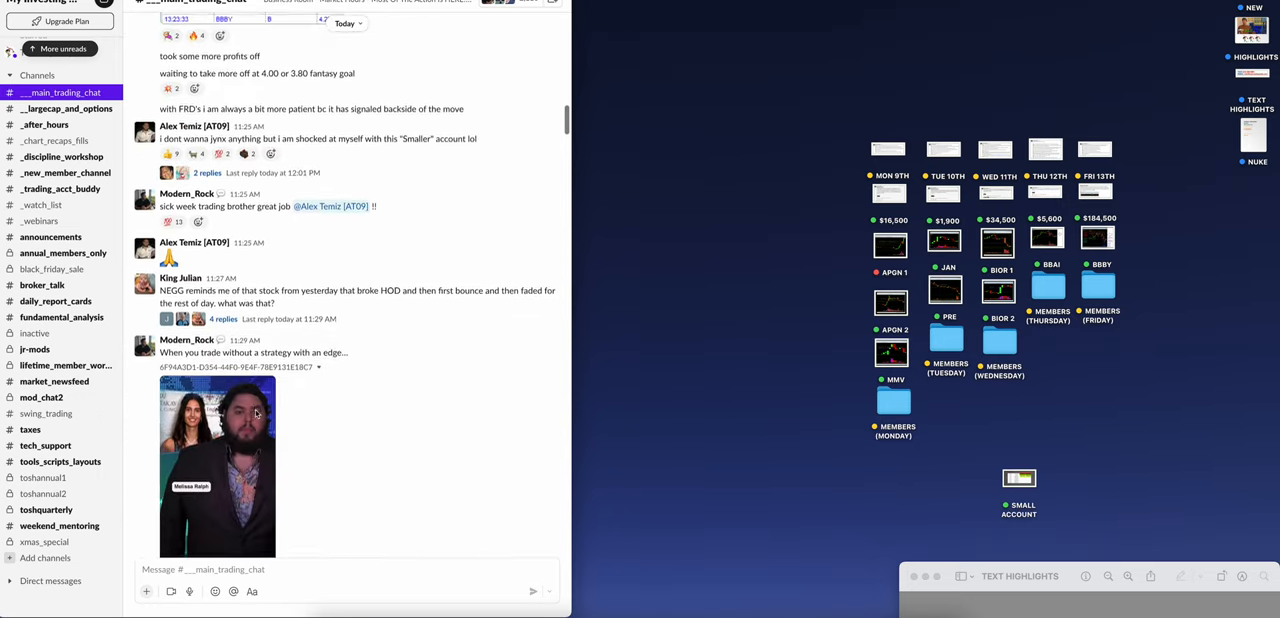
scroll(up, 3)
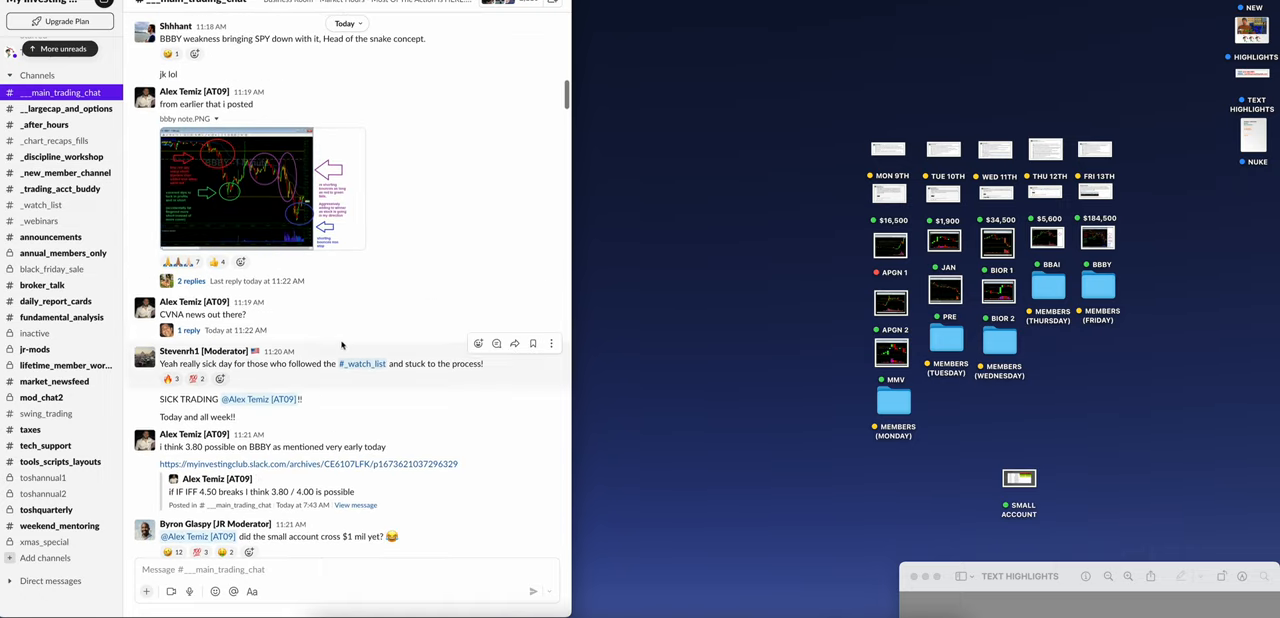
scroll(up, 3)
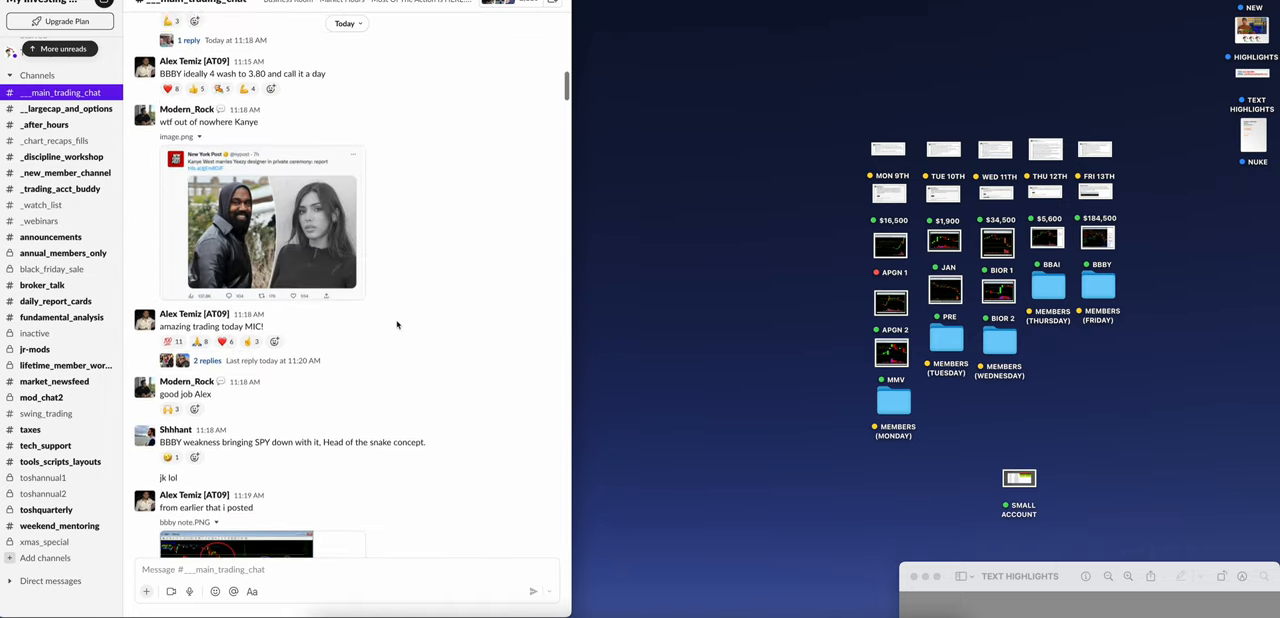
scroll(up, 3)
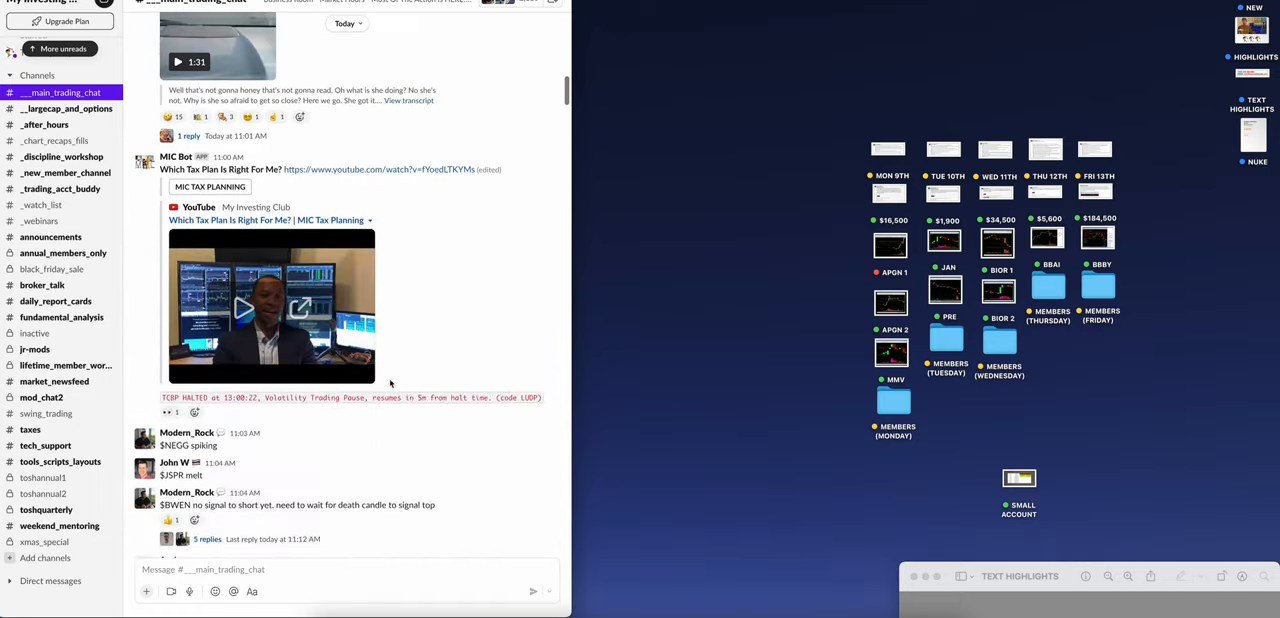
scroll(up, 3)
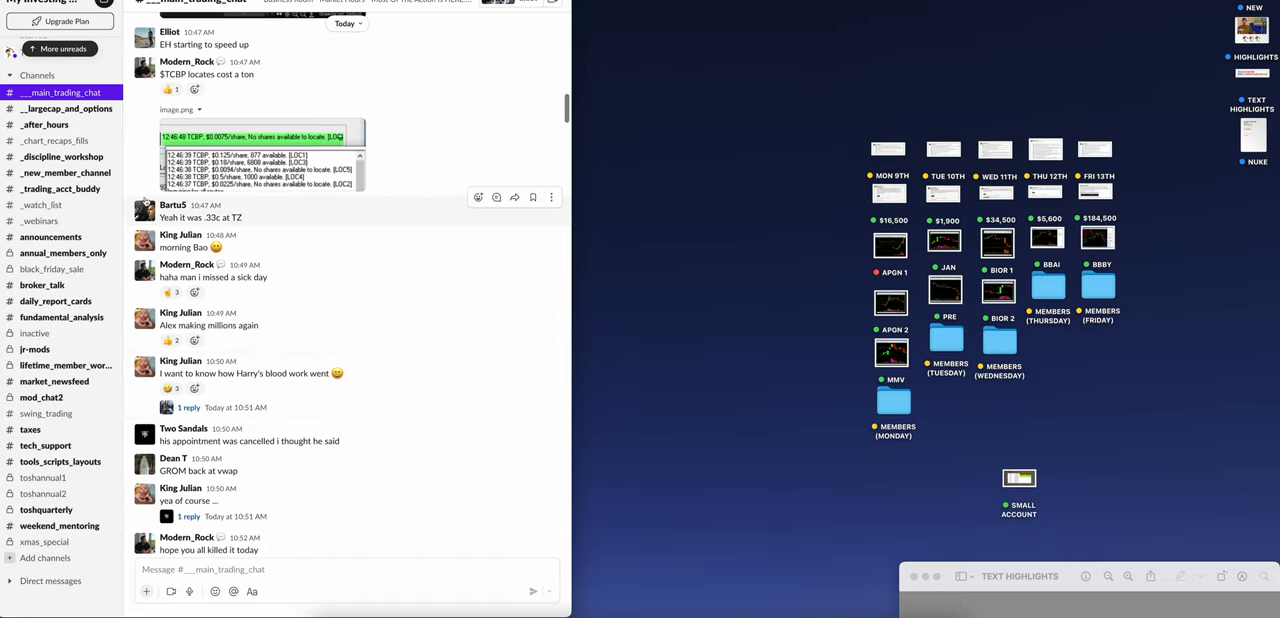
click(67, 108)
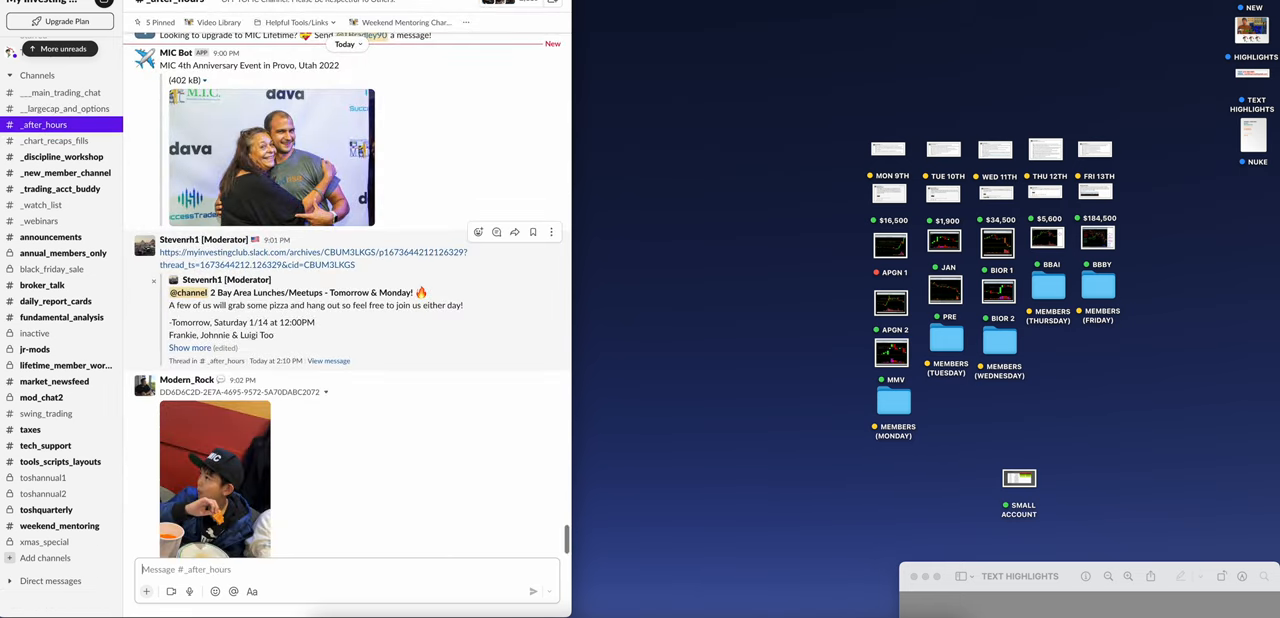
Scroll back through the after_hours channel posts before putting Slack away
scroll(up, 3)
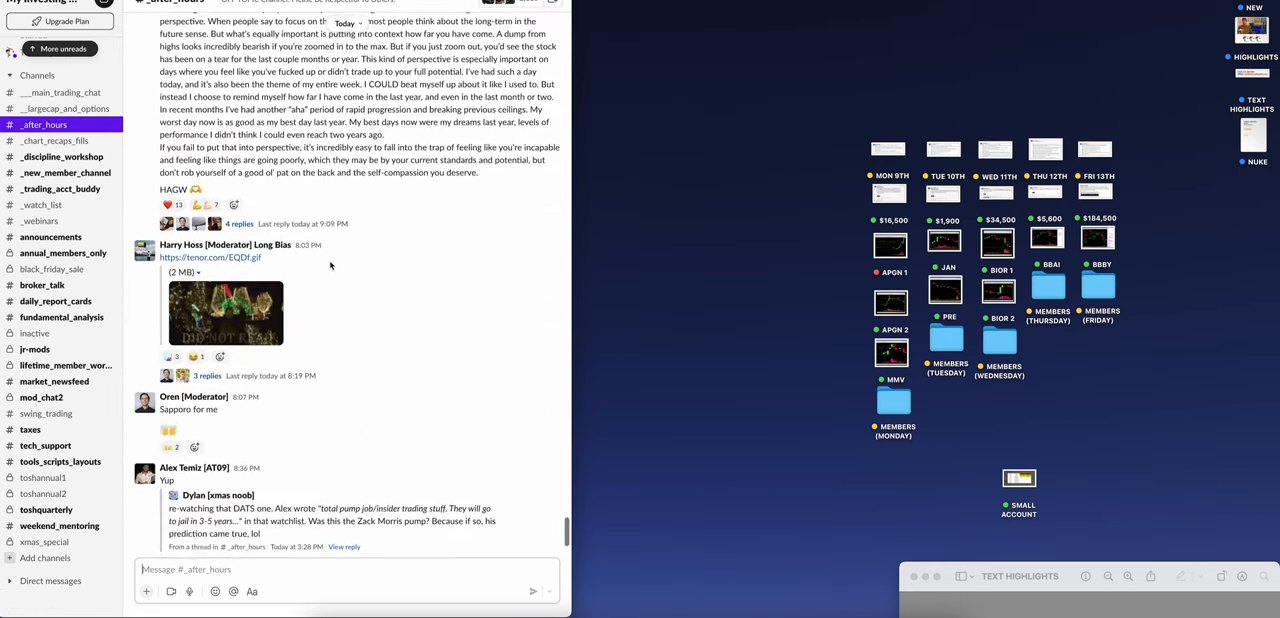
scroll(down, 3)
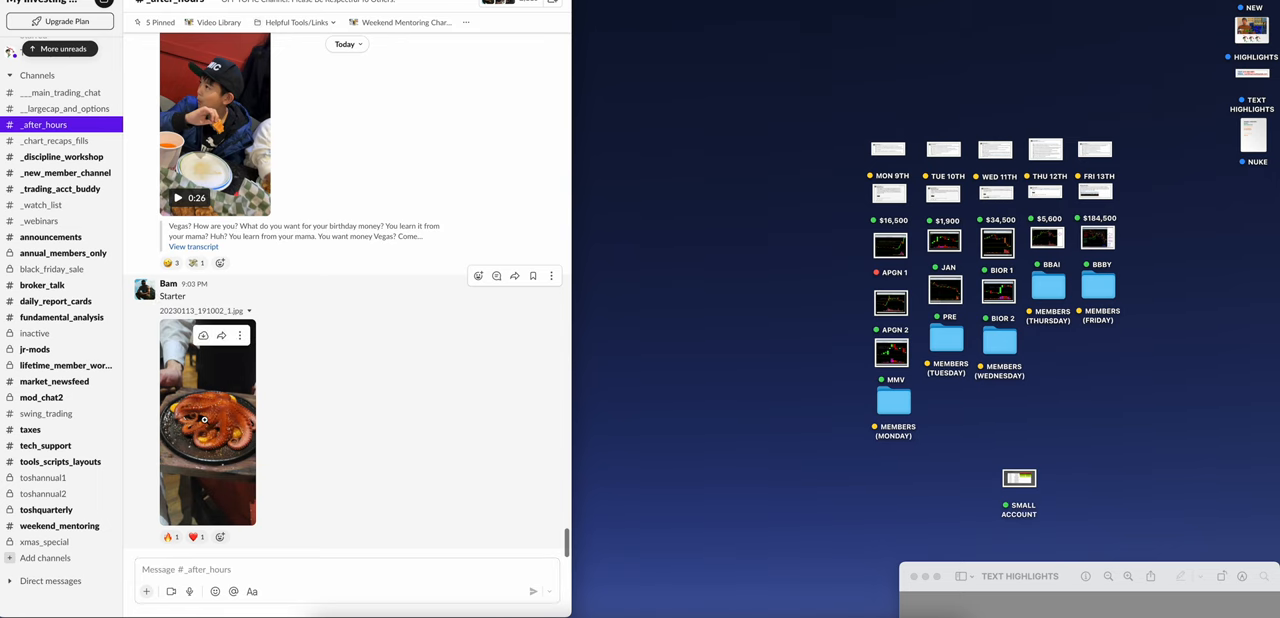
mouse_move(310, 318)
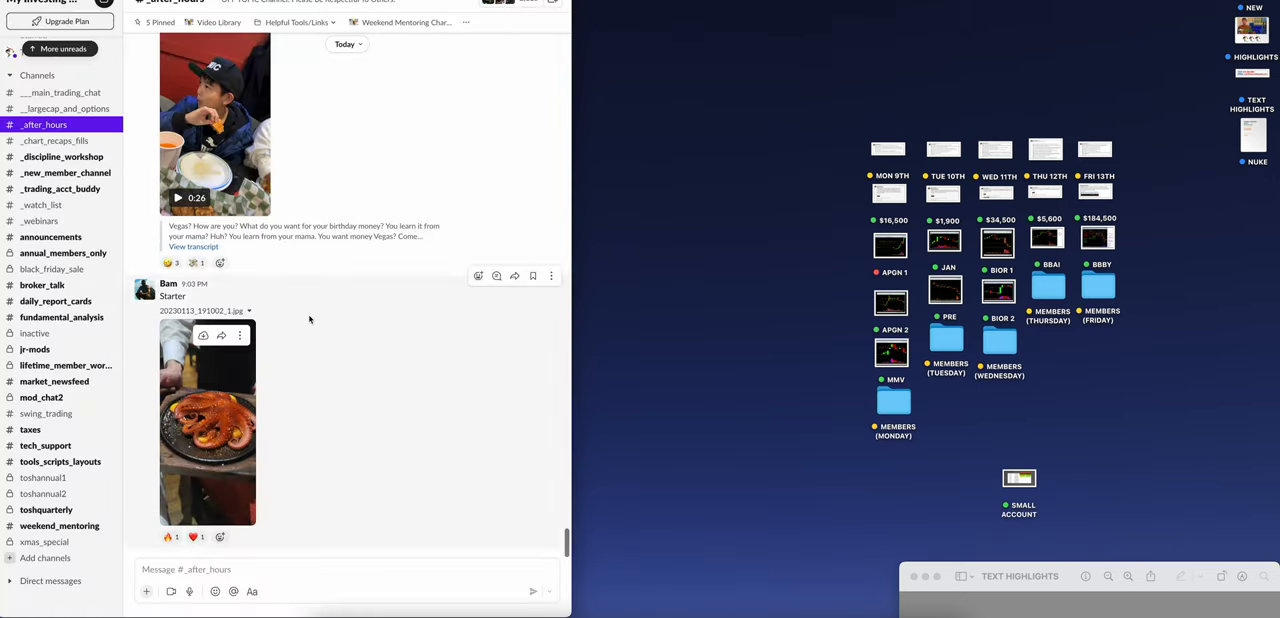
scroll(down, 3)
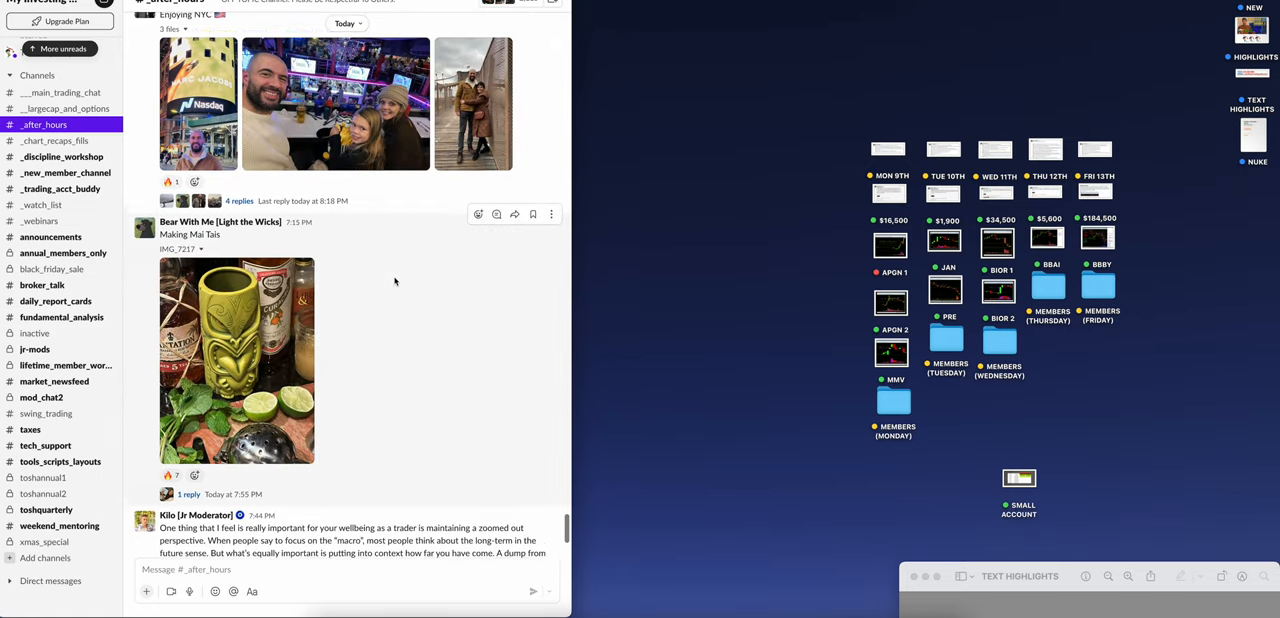
scroll(up, 3)
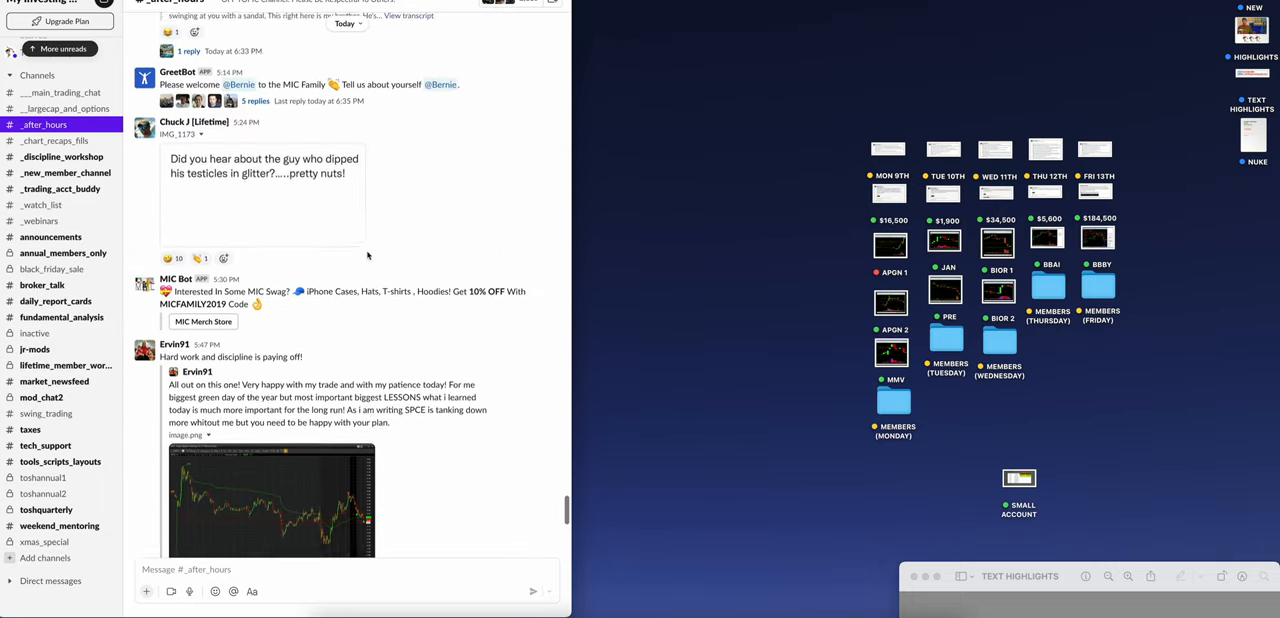
scroll(up, 3)
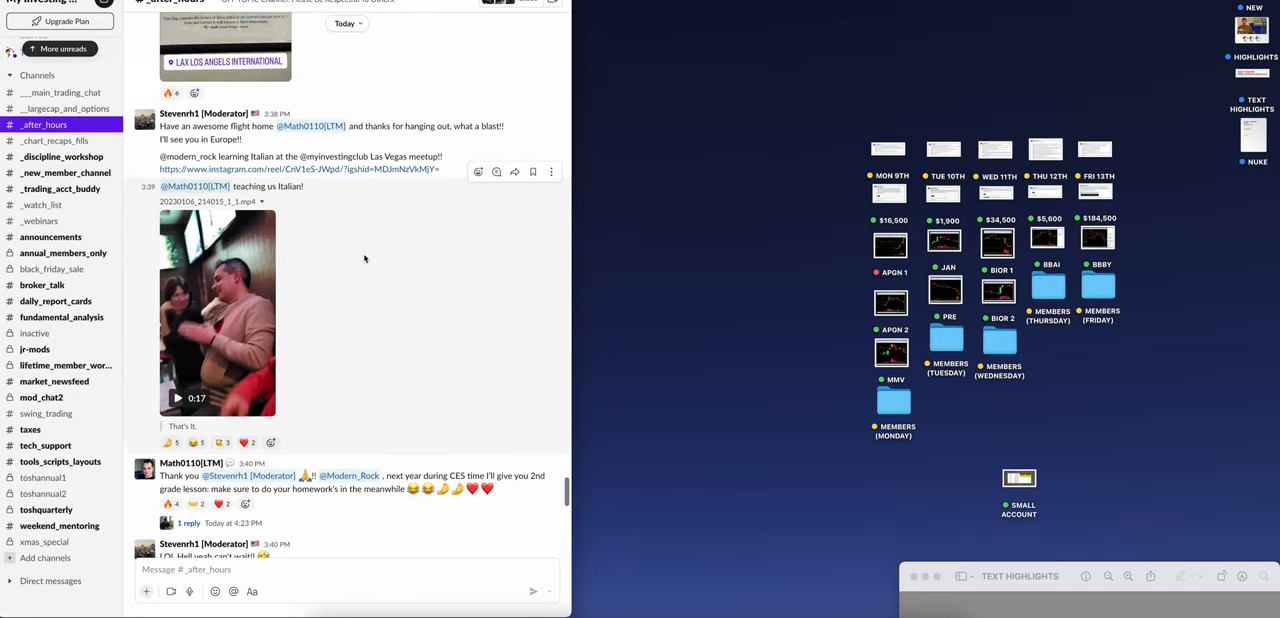
scroll(up, 3)
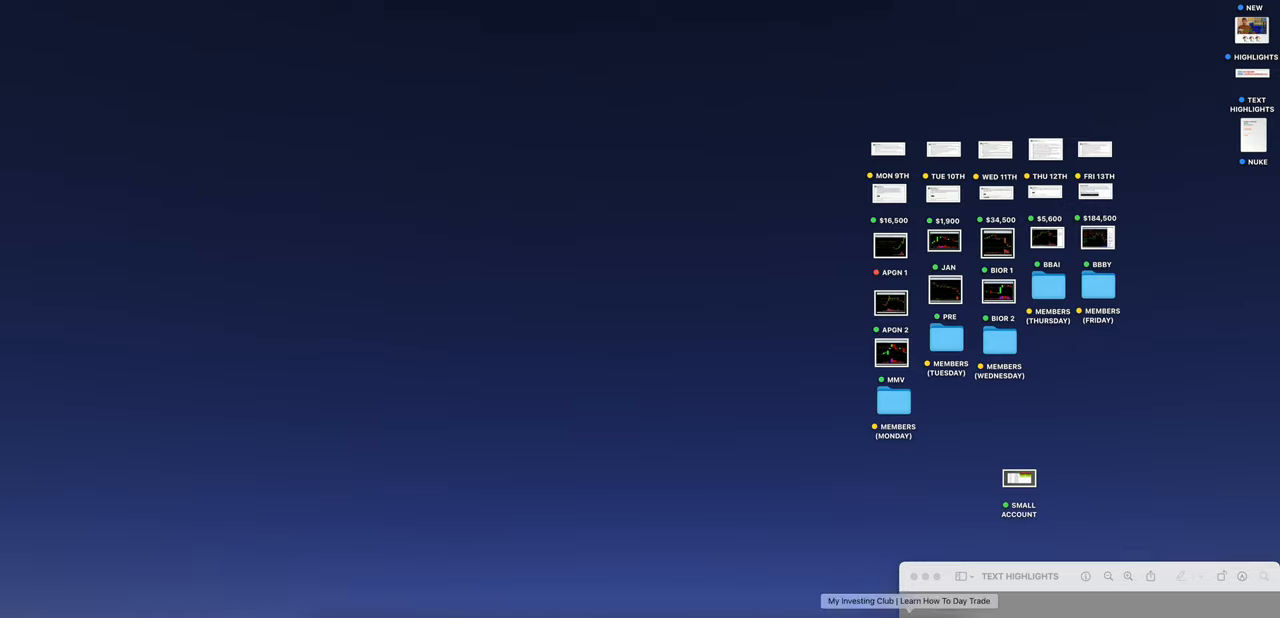
Bring up the My Investing Club website and go to its Video Library
click(908, 601)
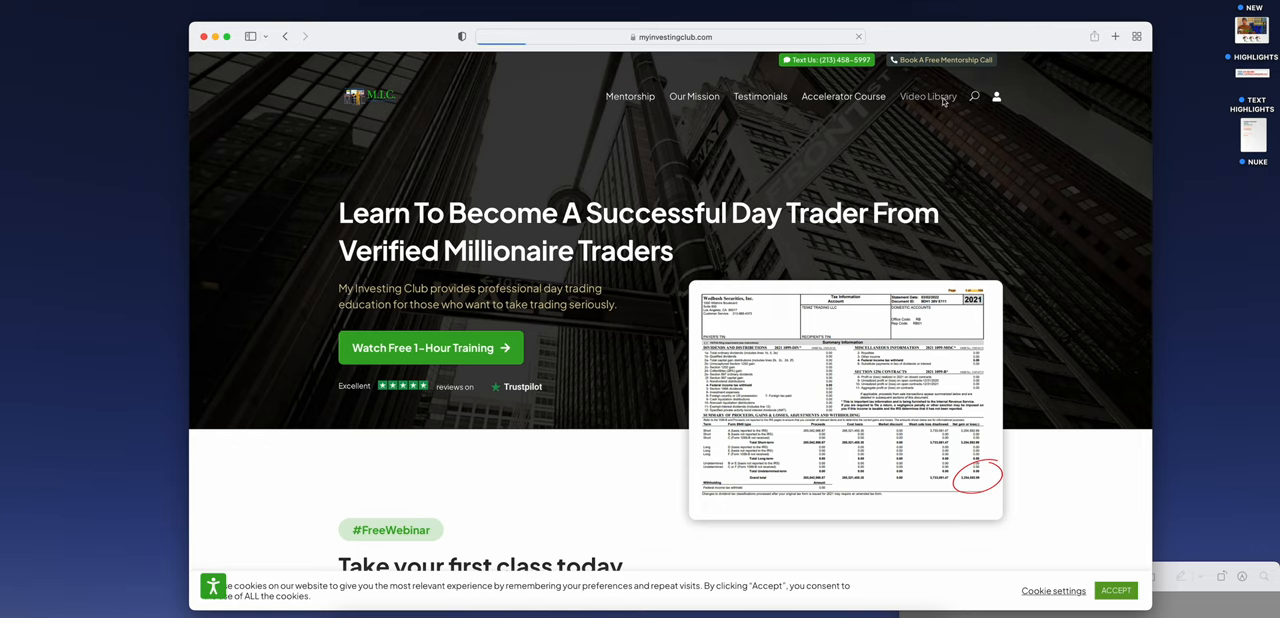
click(927, 96)
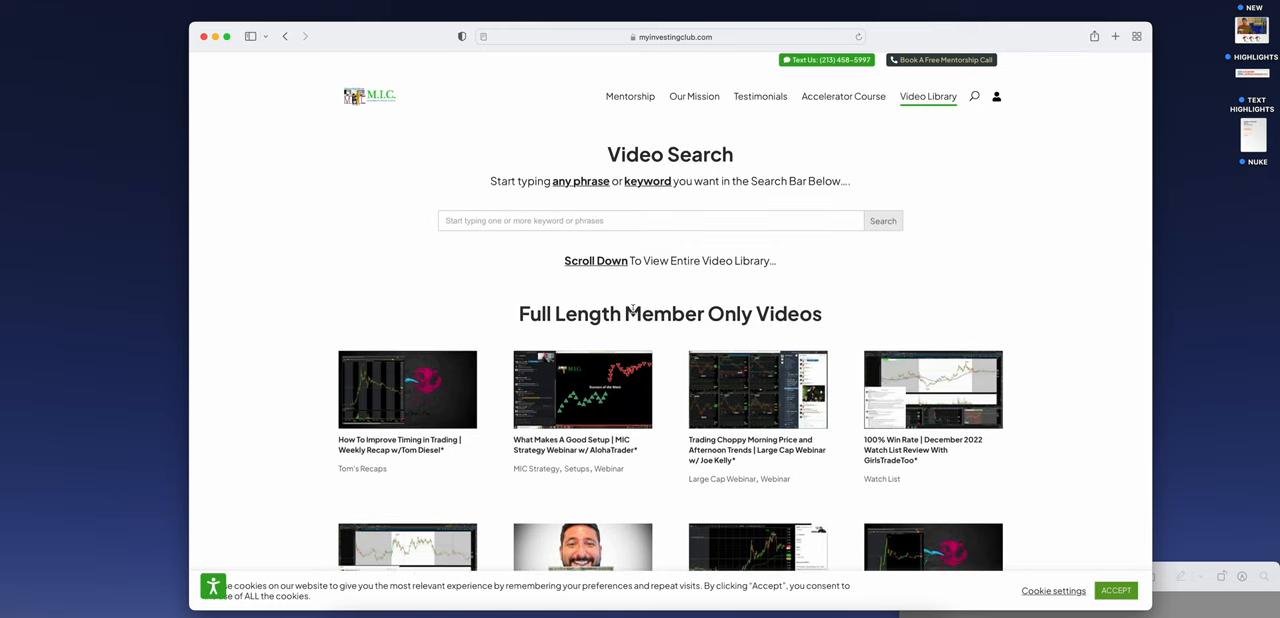
scroll(down, 3)
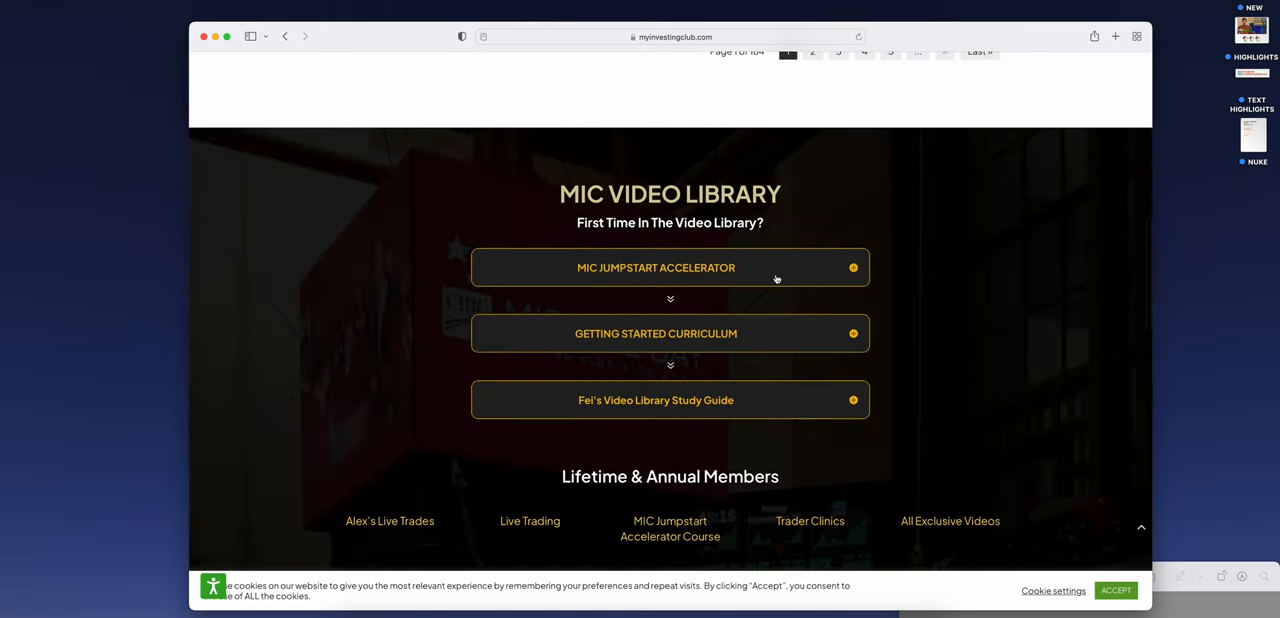
Expand the MIC Jumpstart Accelerator and Fei's Video Library Study Guide lists
click(669, 268)
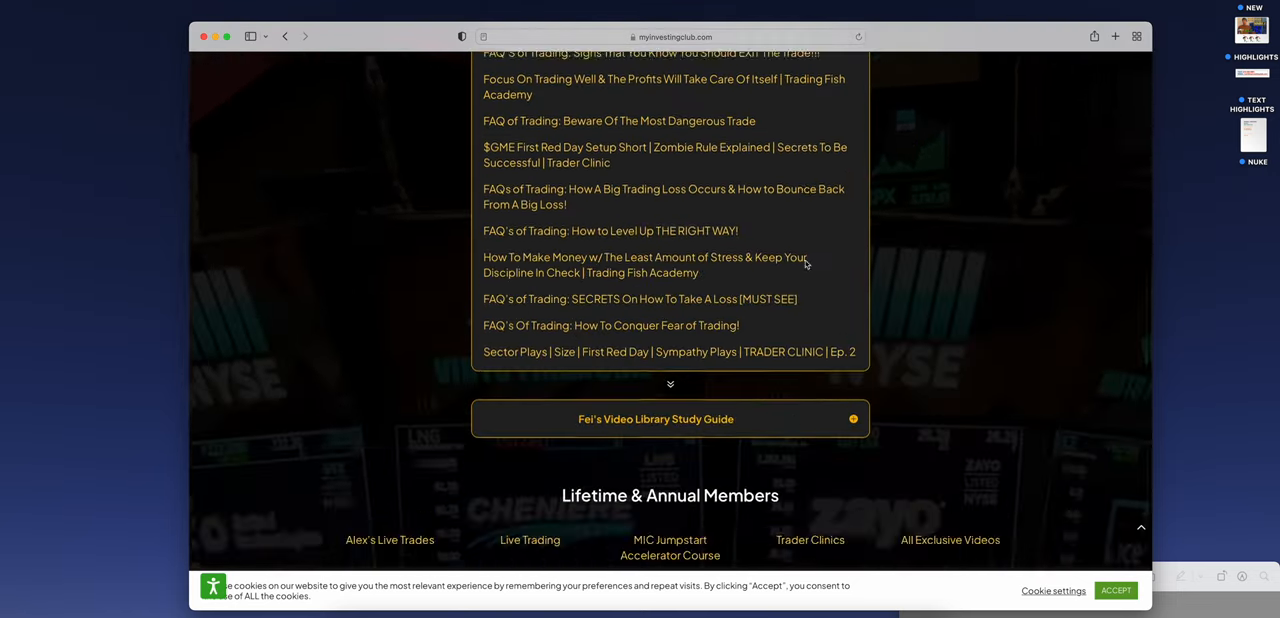
click(669, 419)
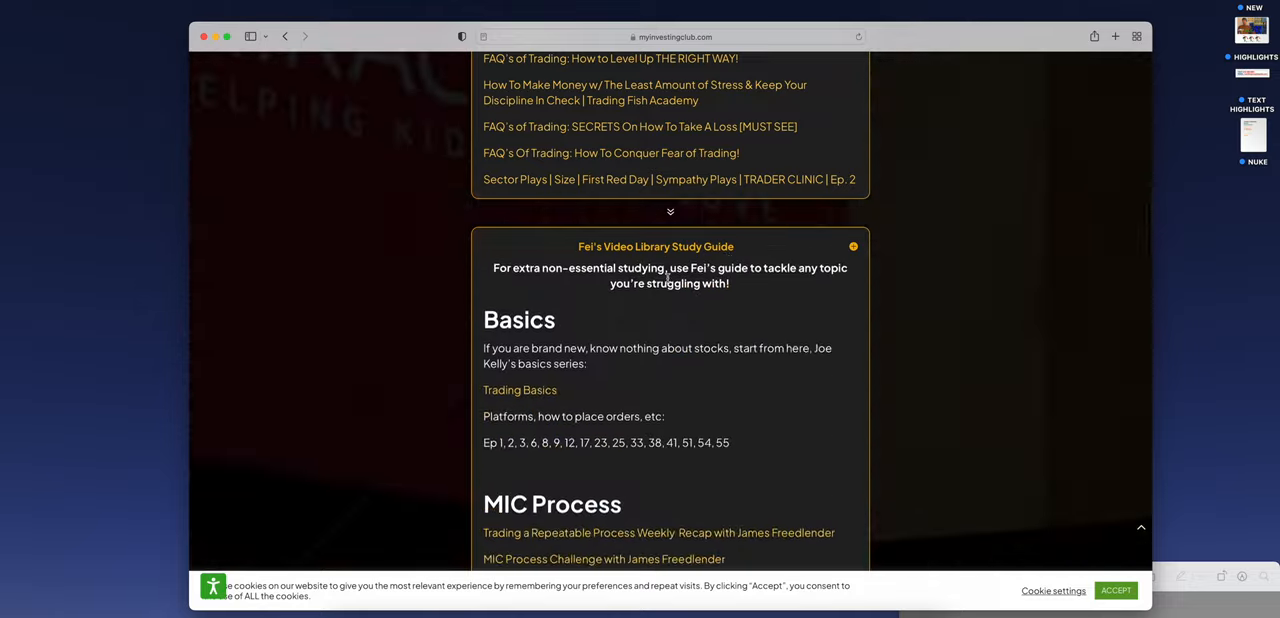
scroll(down, 3)
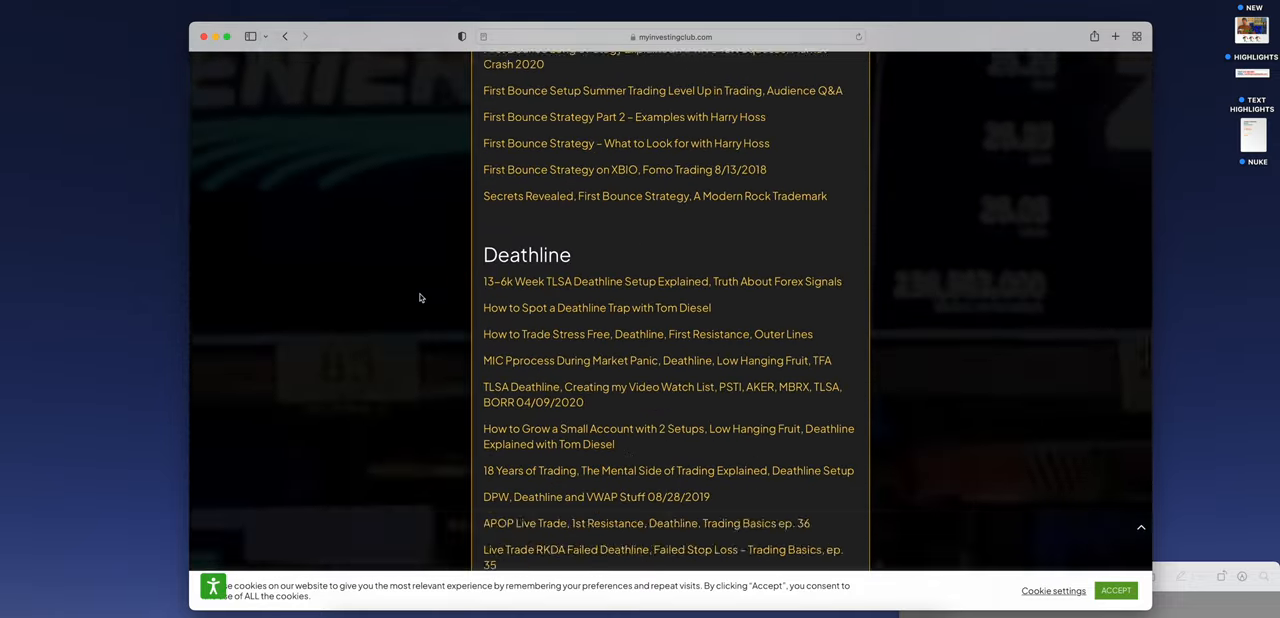
scroll(up, 3)
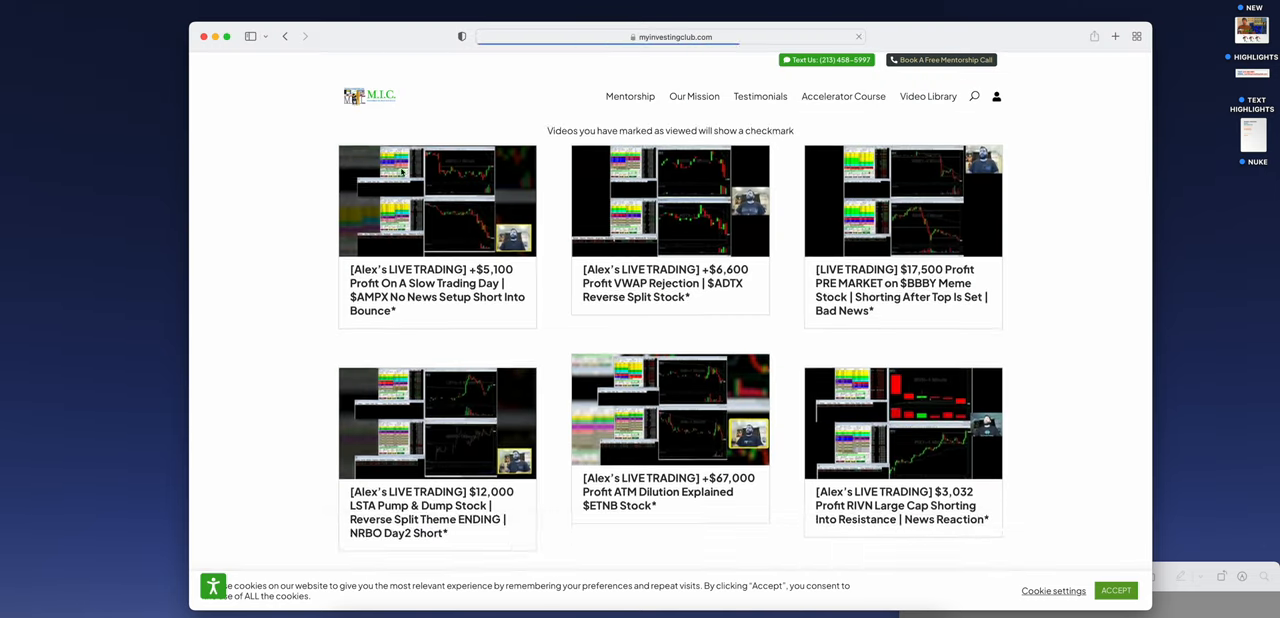
click(974, 96)
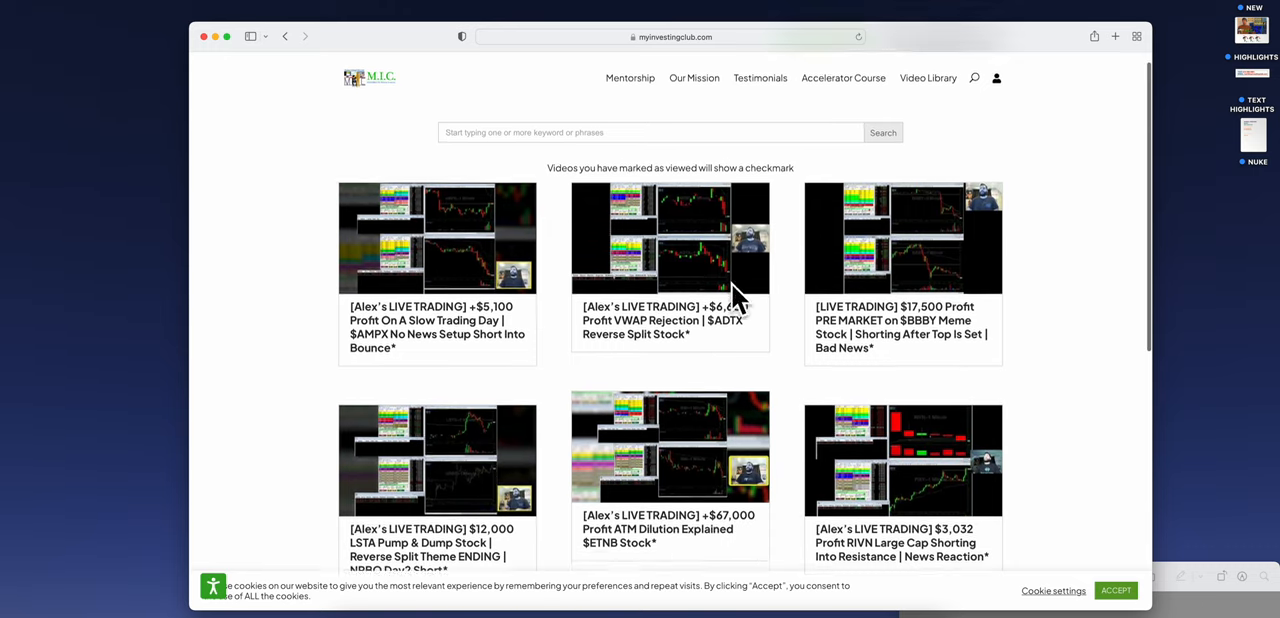
scroll(down, 3)
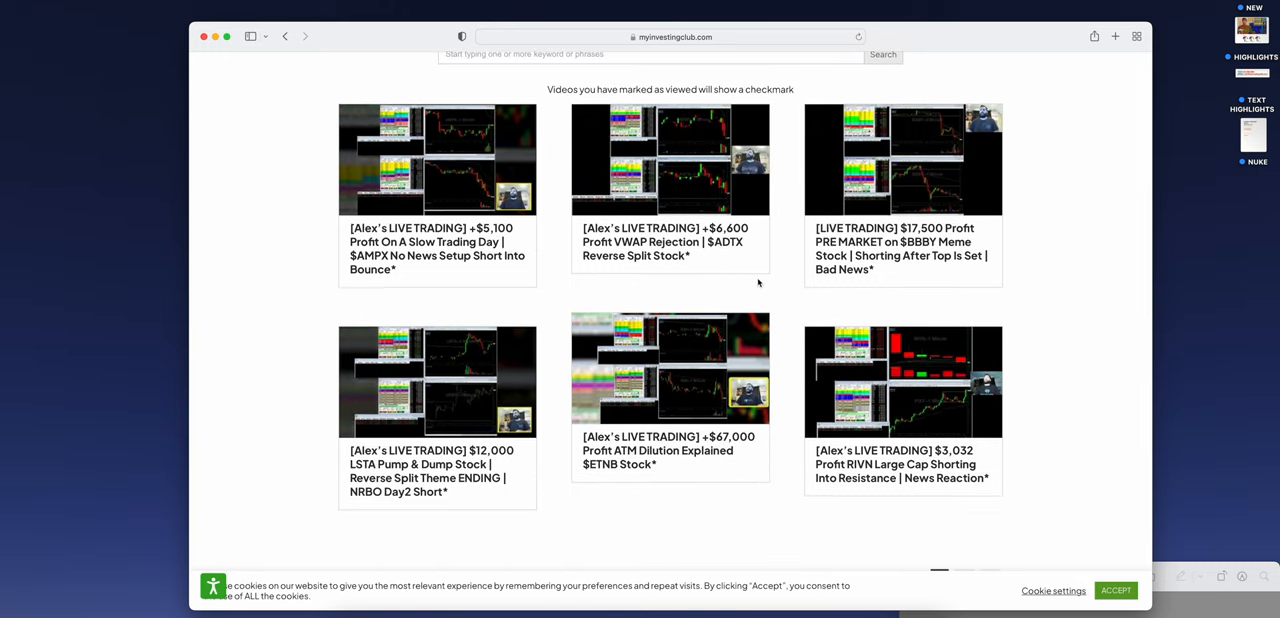
mouse_move(745, 418)
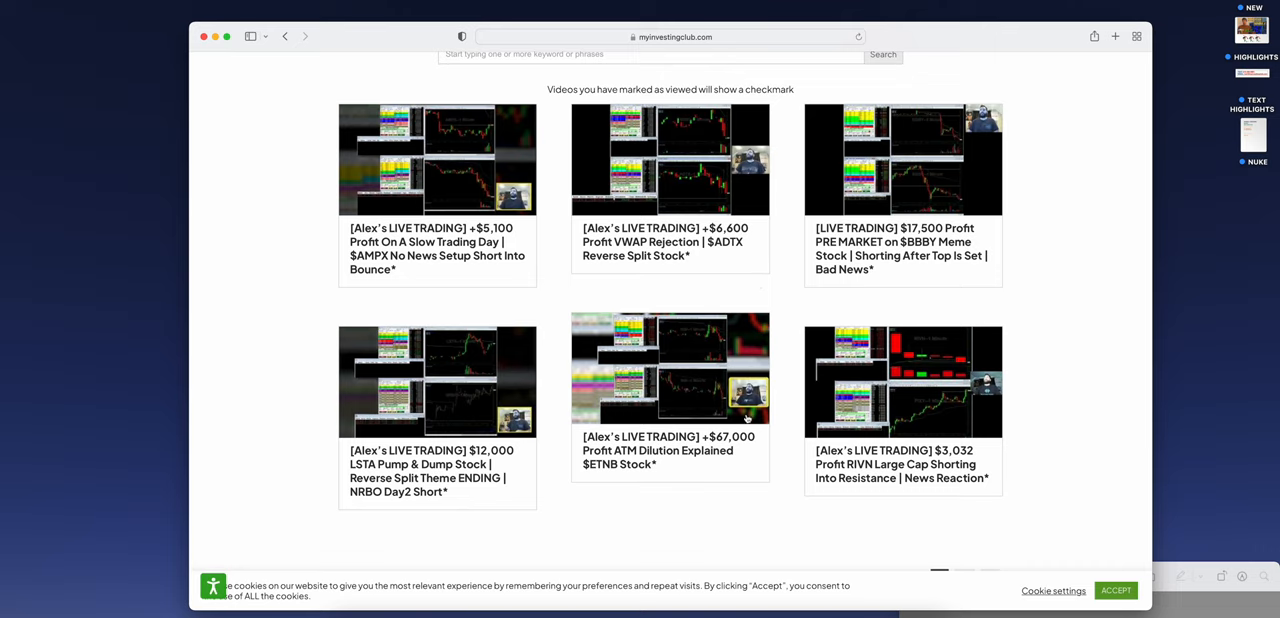
mouse_move(602, 472)
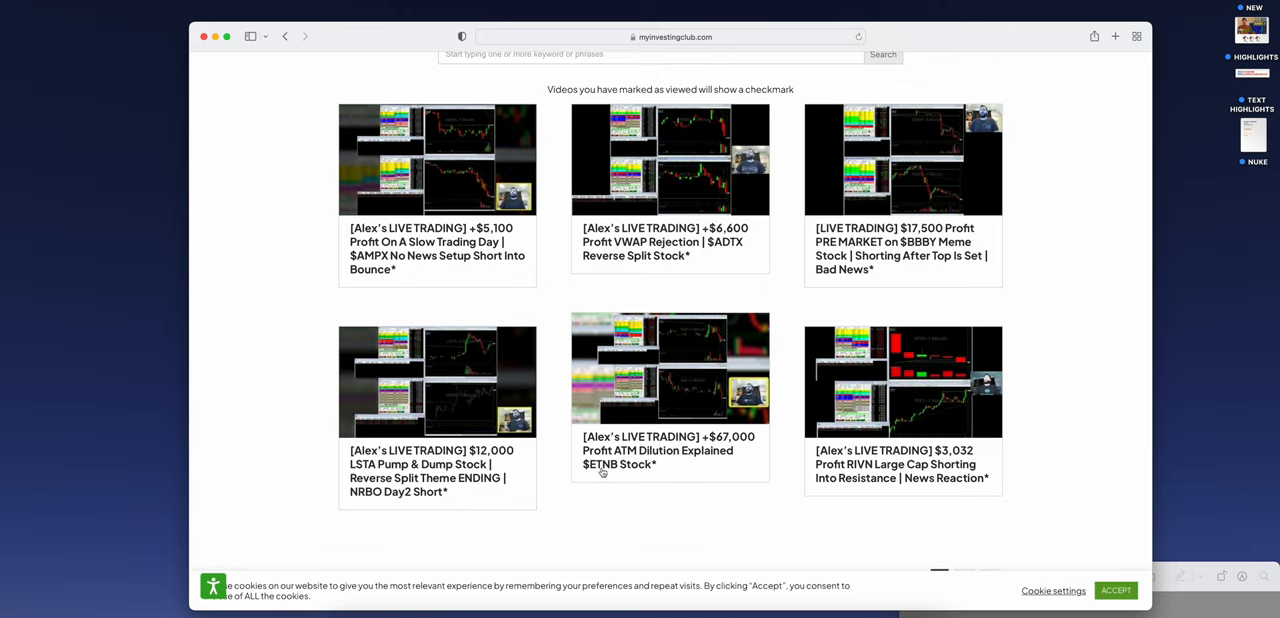
mouse_move(653, 465)
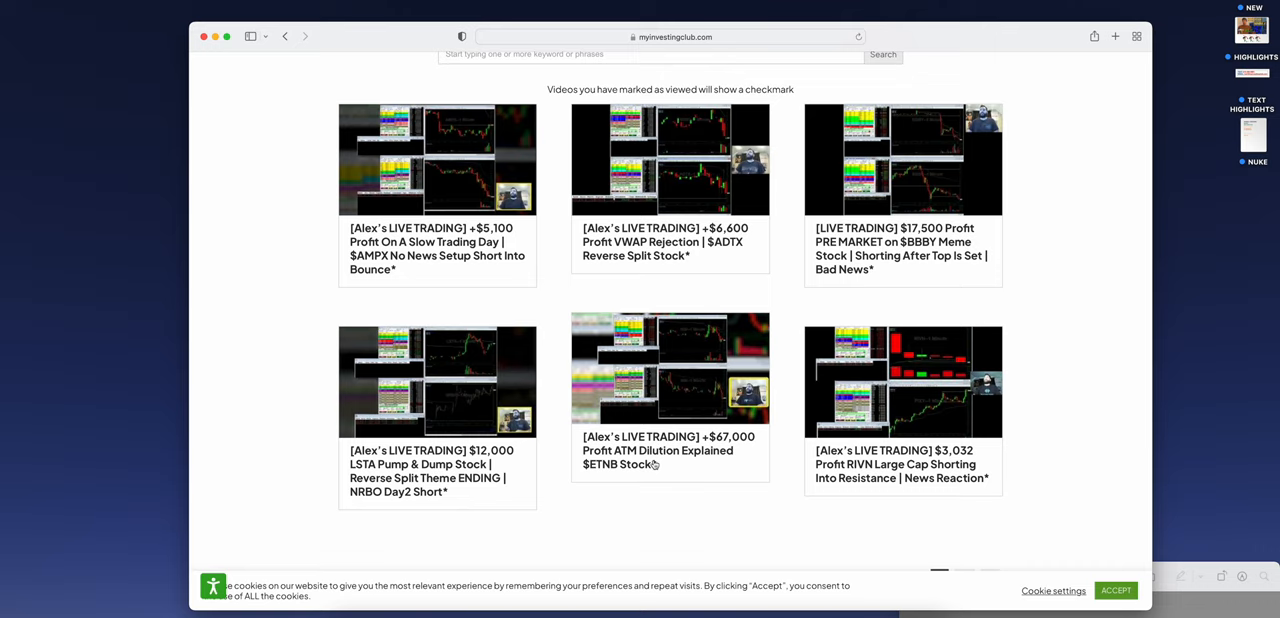
mouse_move(782, 354)
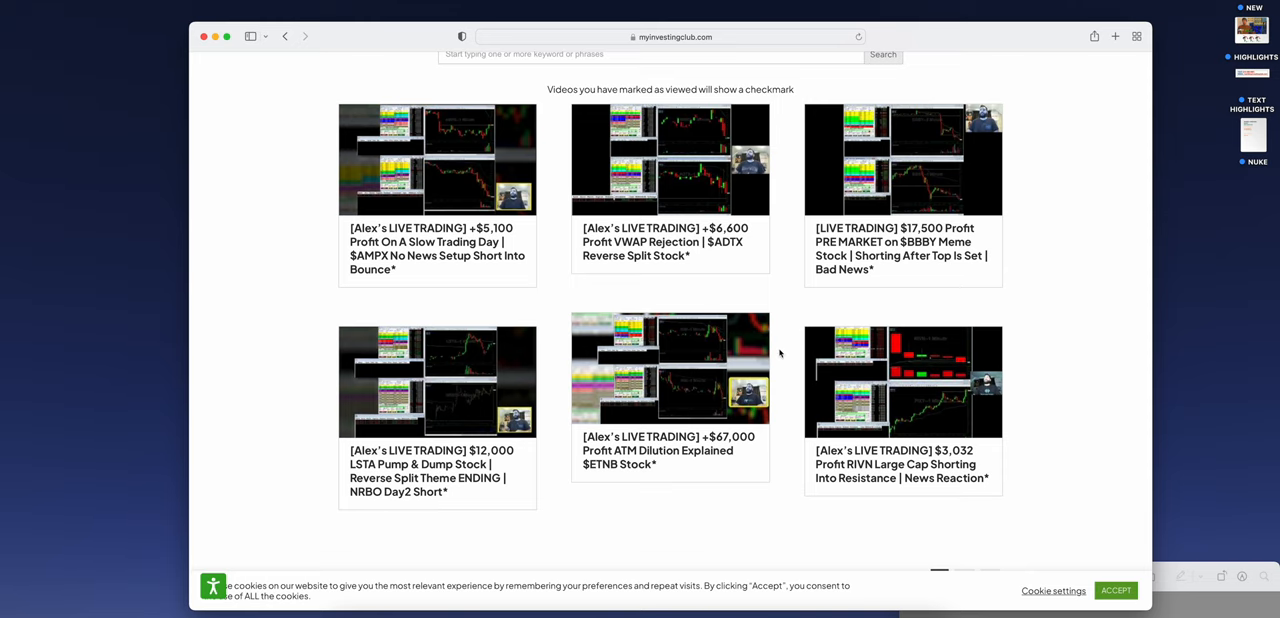
scroll(up, 3)
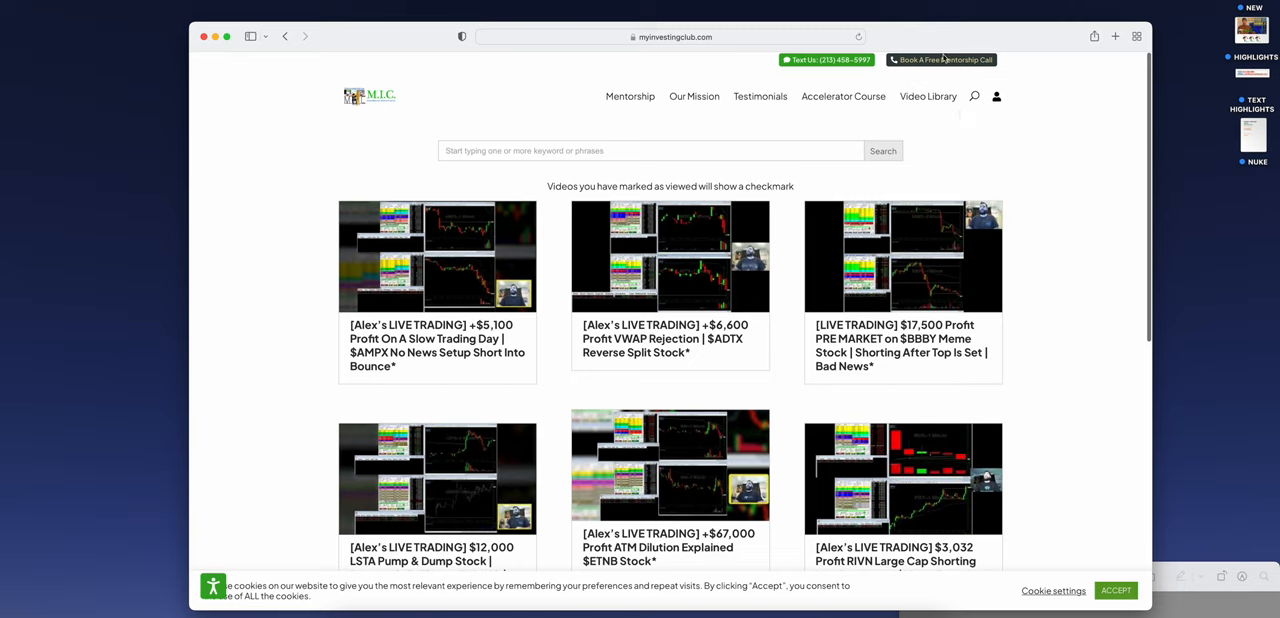
mouse_move(890, 74)
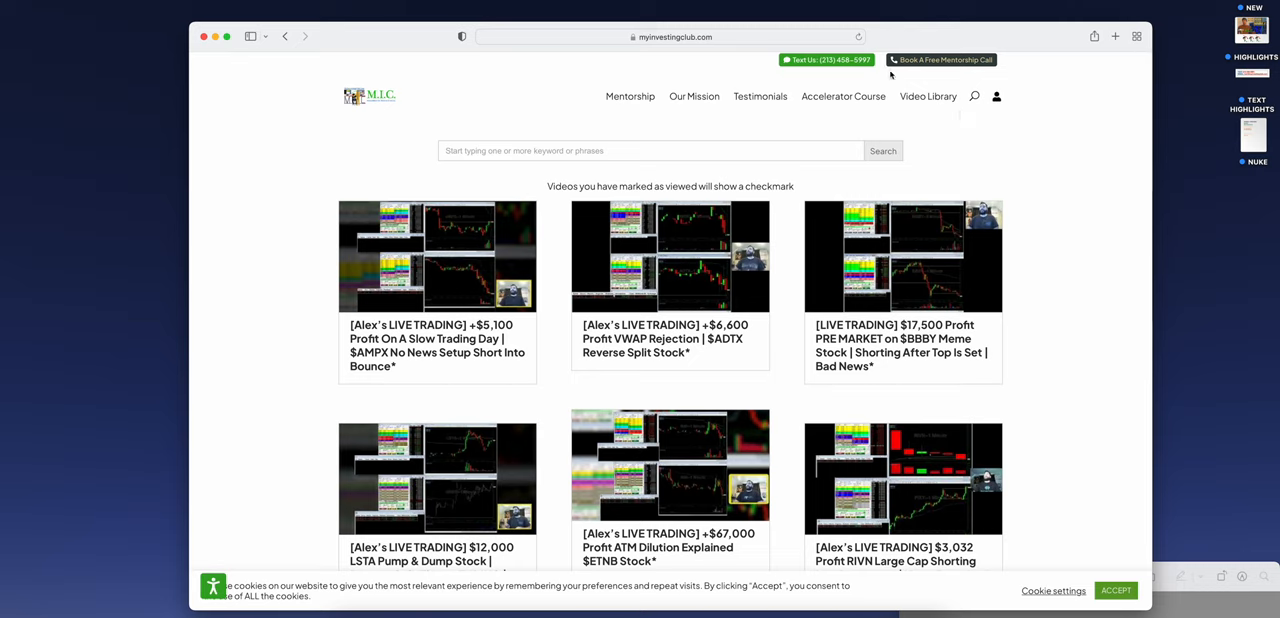
mouse_move(897, 40)
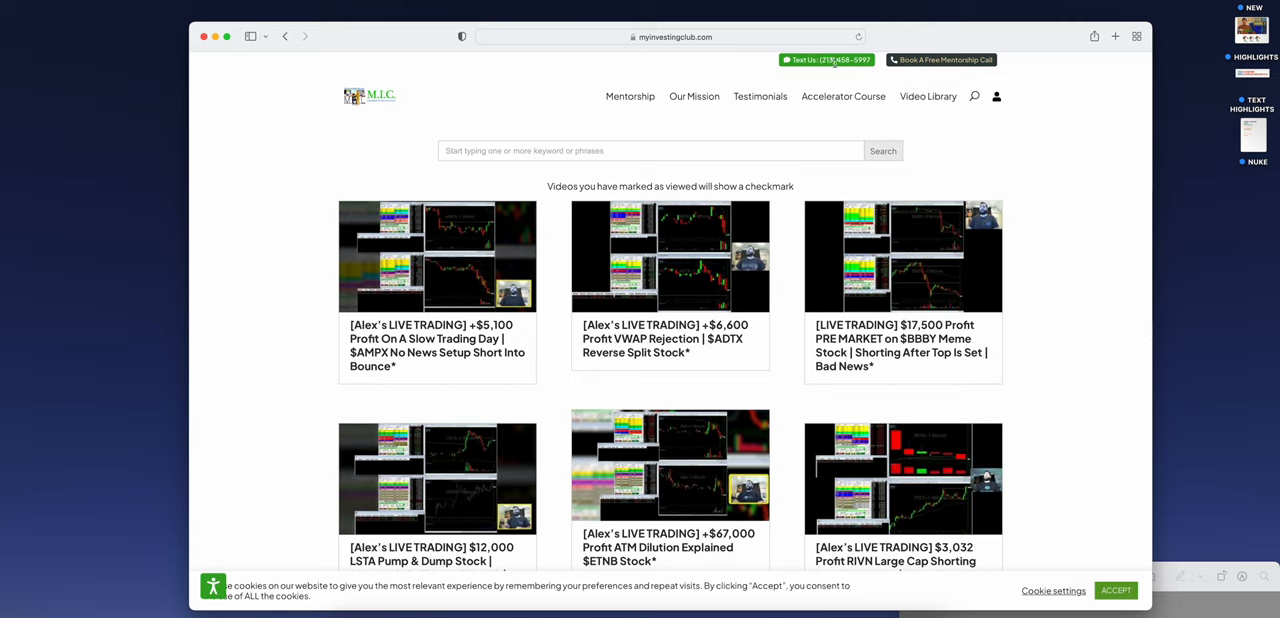
Click near the top of the site, next to the Text Us number
click(940, 60)
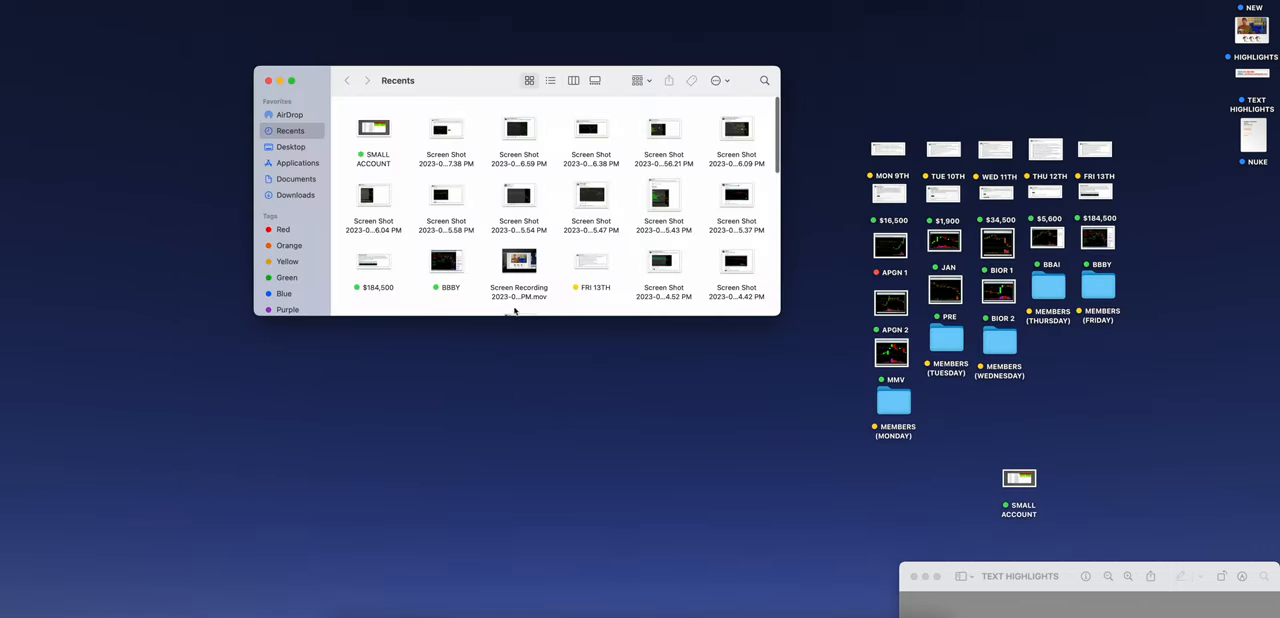
Switch Finder from Desktop to Applications and launch Calculator
click(291, 147)
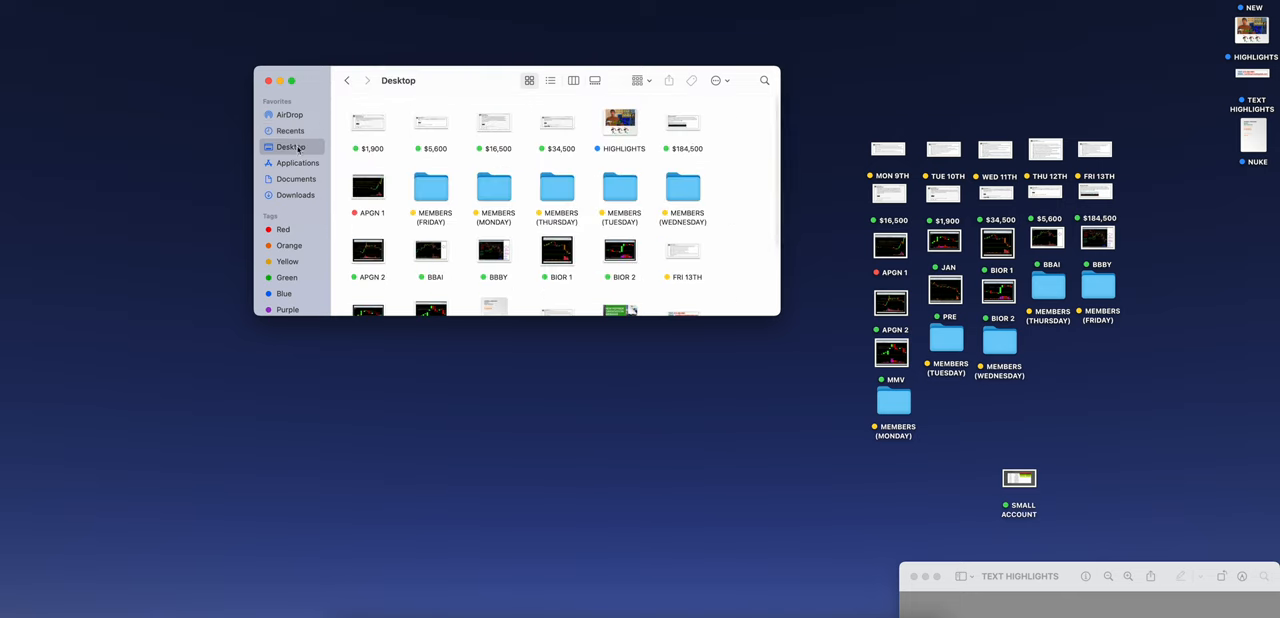
click(297, 162)
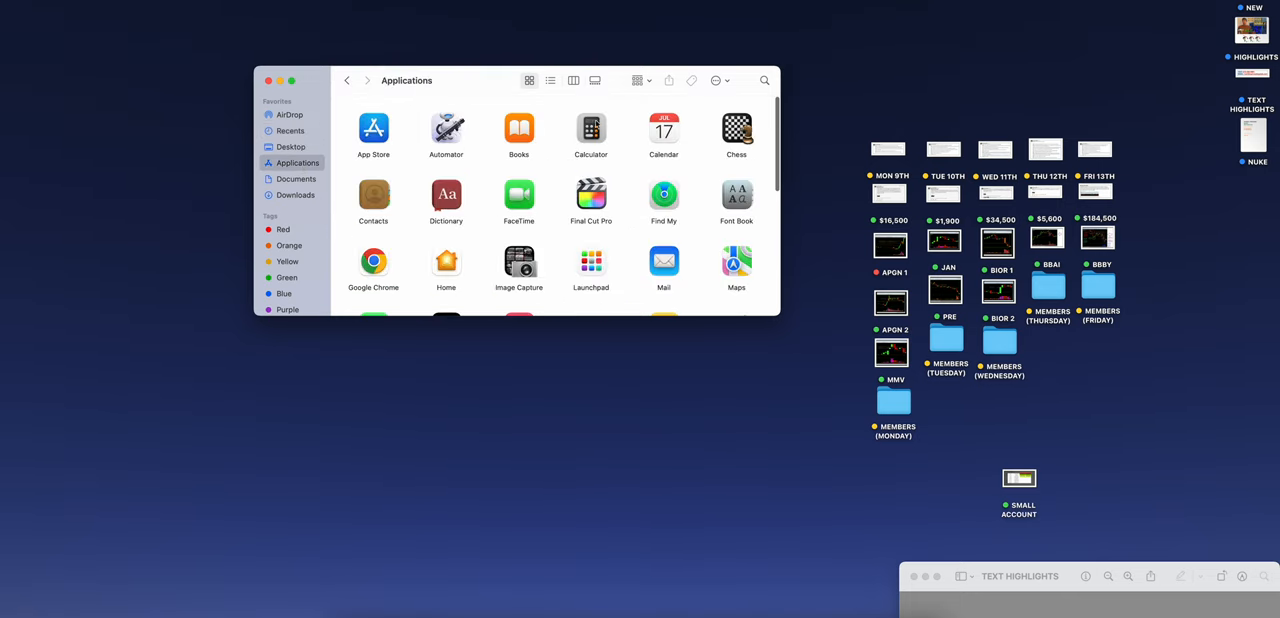
double_click(590, 130)
text(1900)
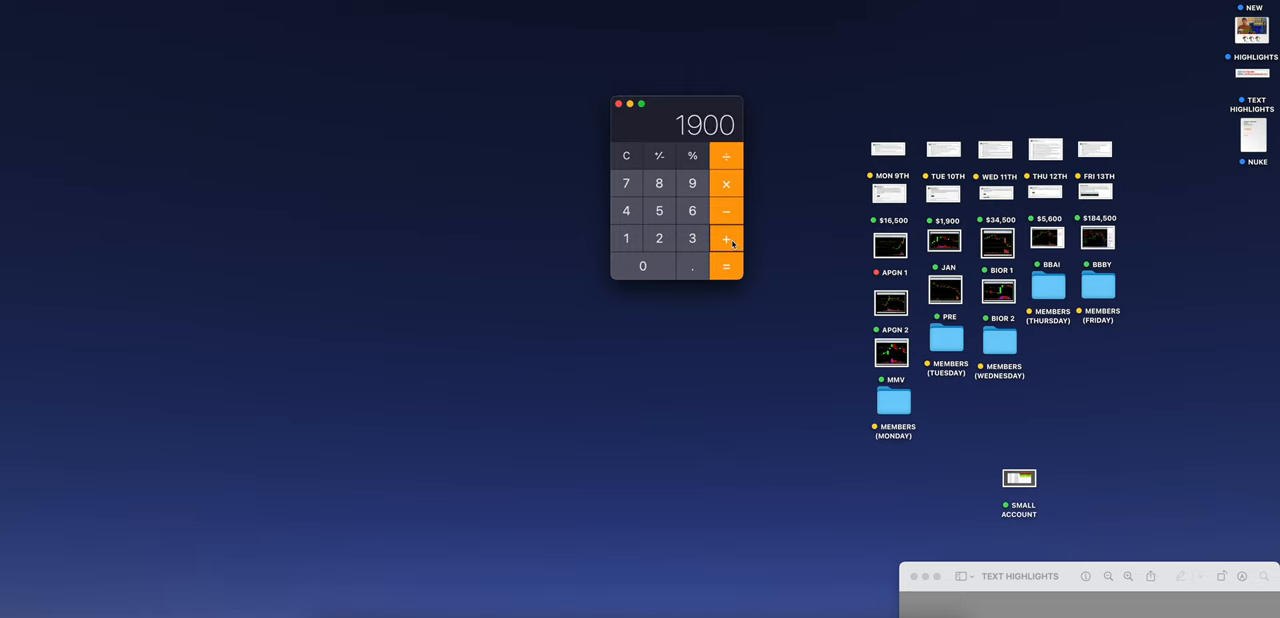
Sum the week's daily profits to 243,000, then clear the Calculator display
click(691, 238)
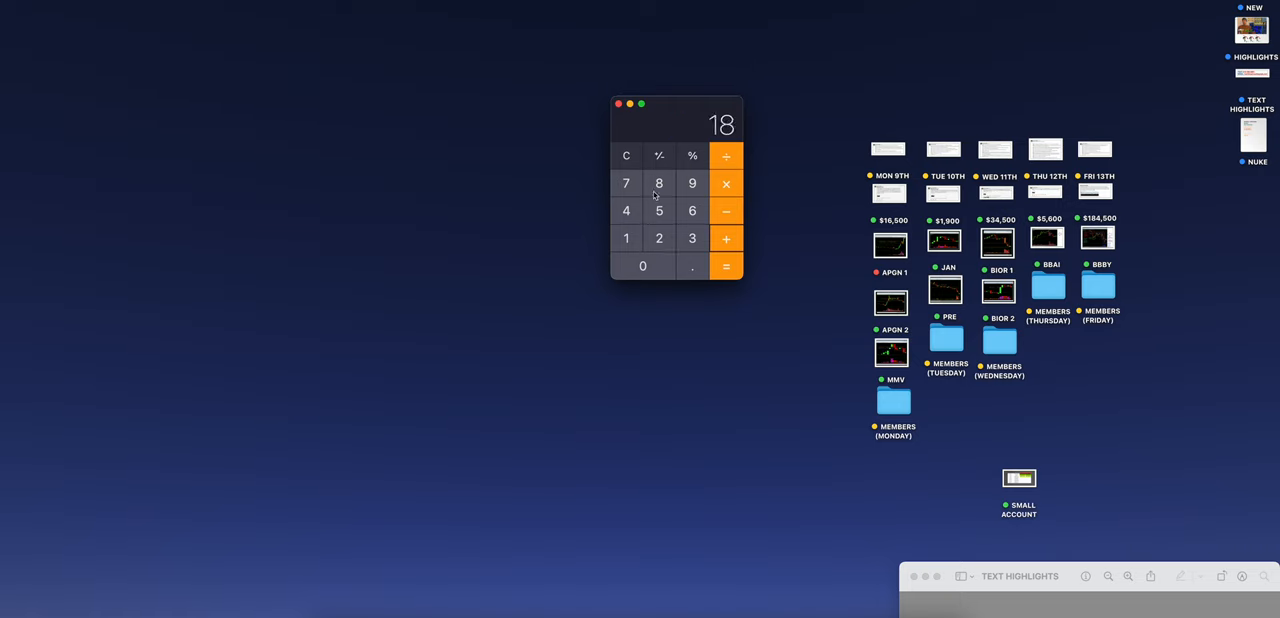
click(642, 266)
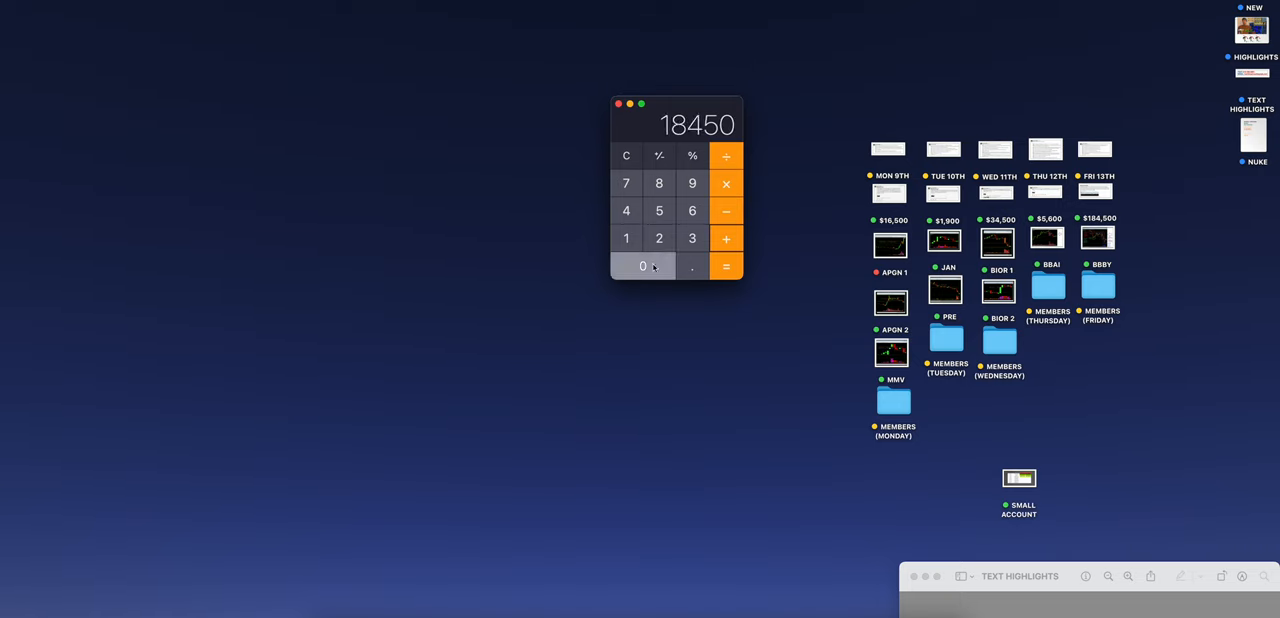
click(725, 266)
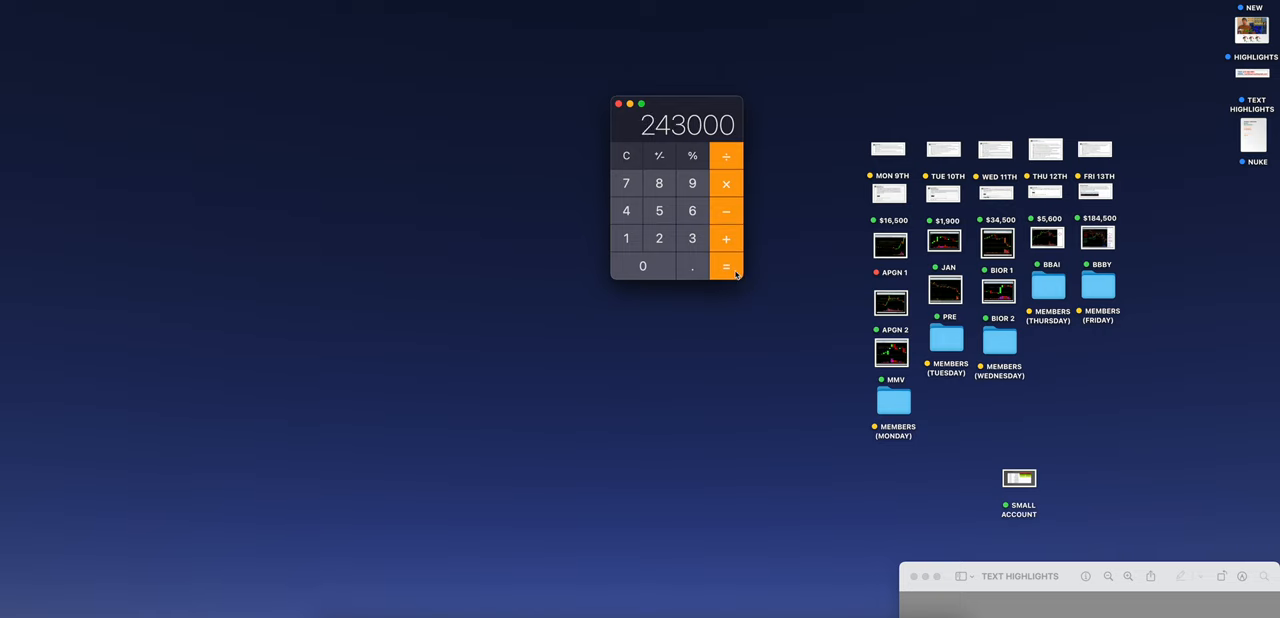
mouse_move(710, 134)
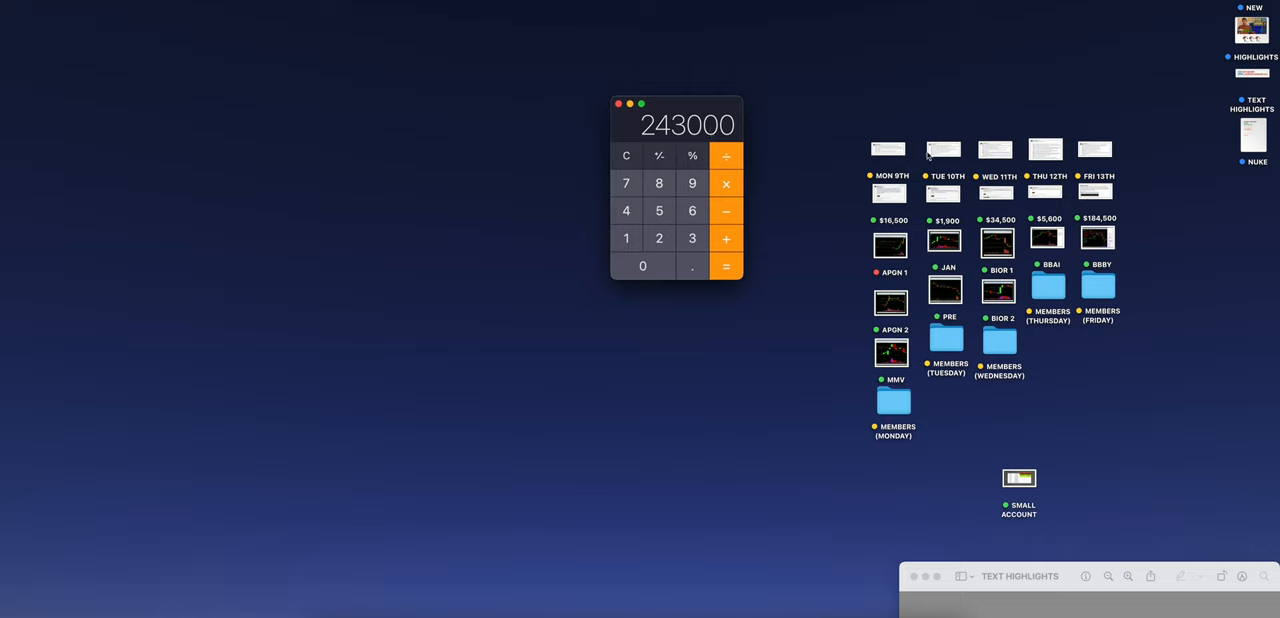
mouse_move(1158, 193)
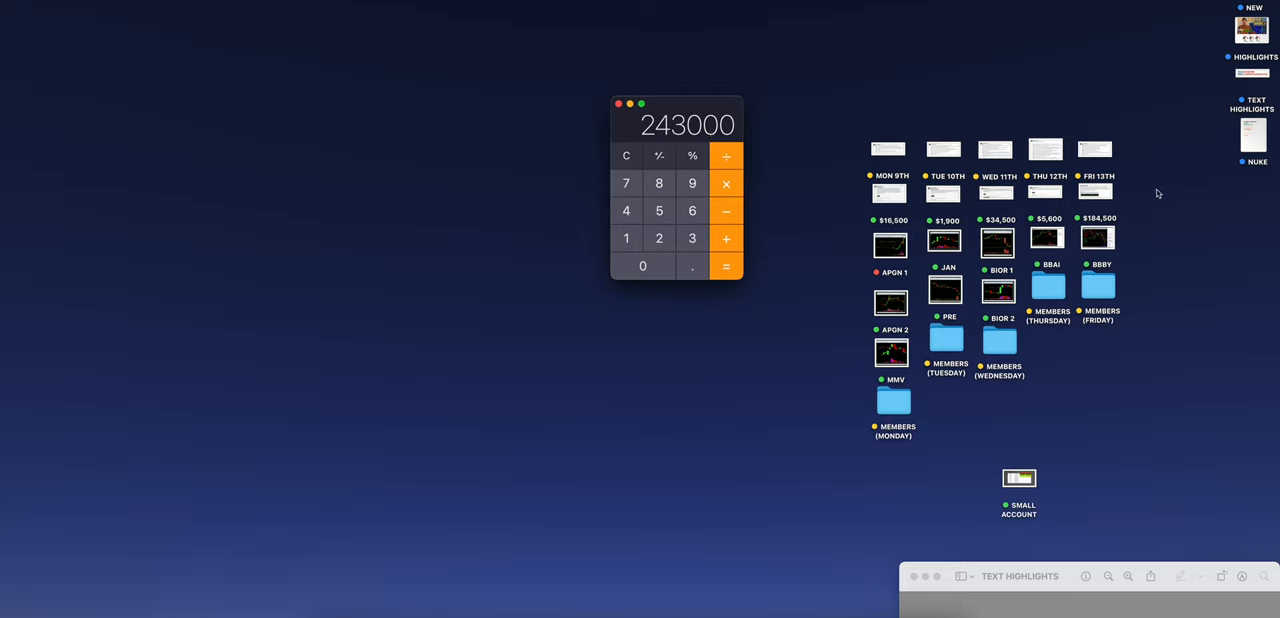
mouse_move(628, 123)
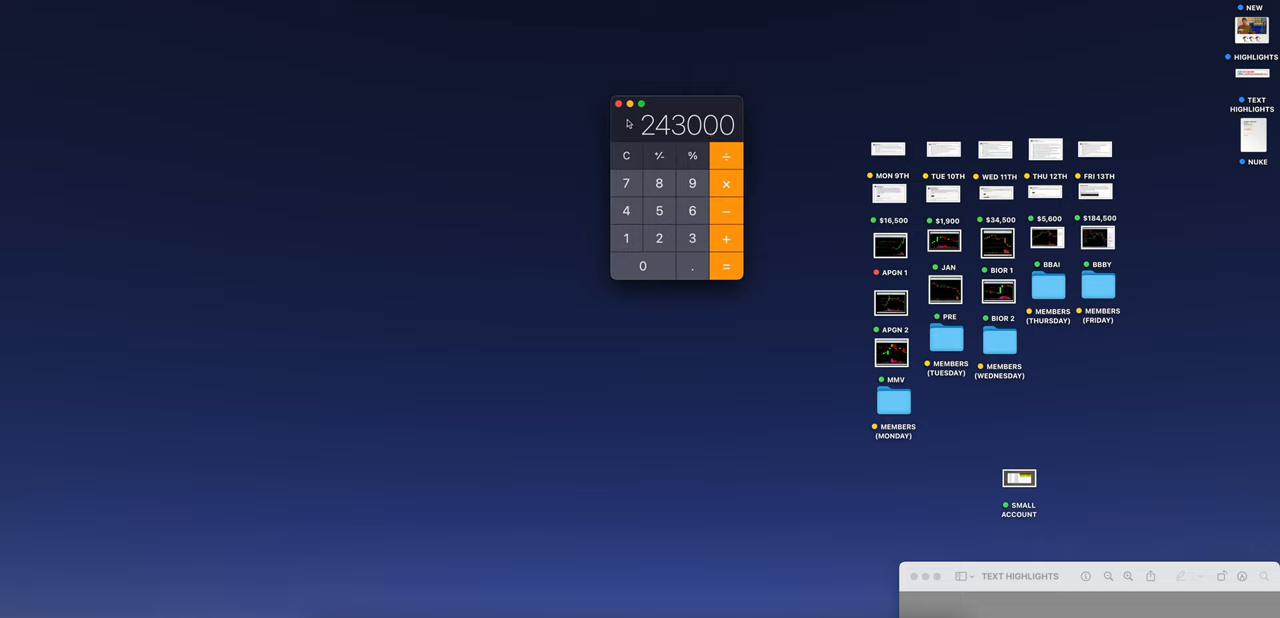
mouse_move(626, 156)
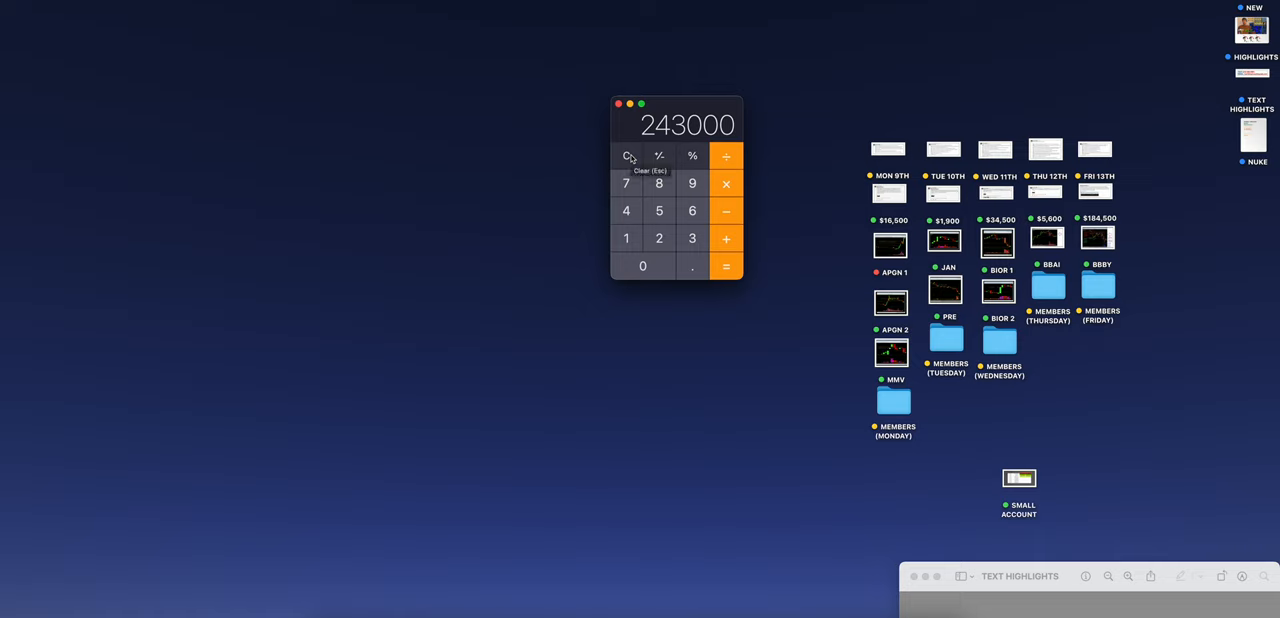
click(626, 156)
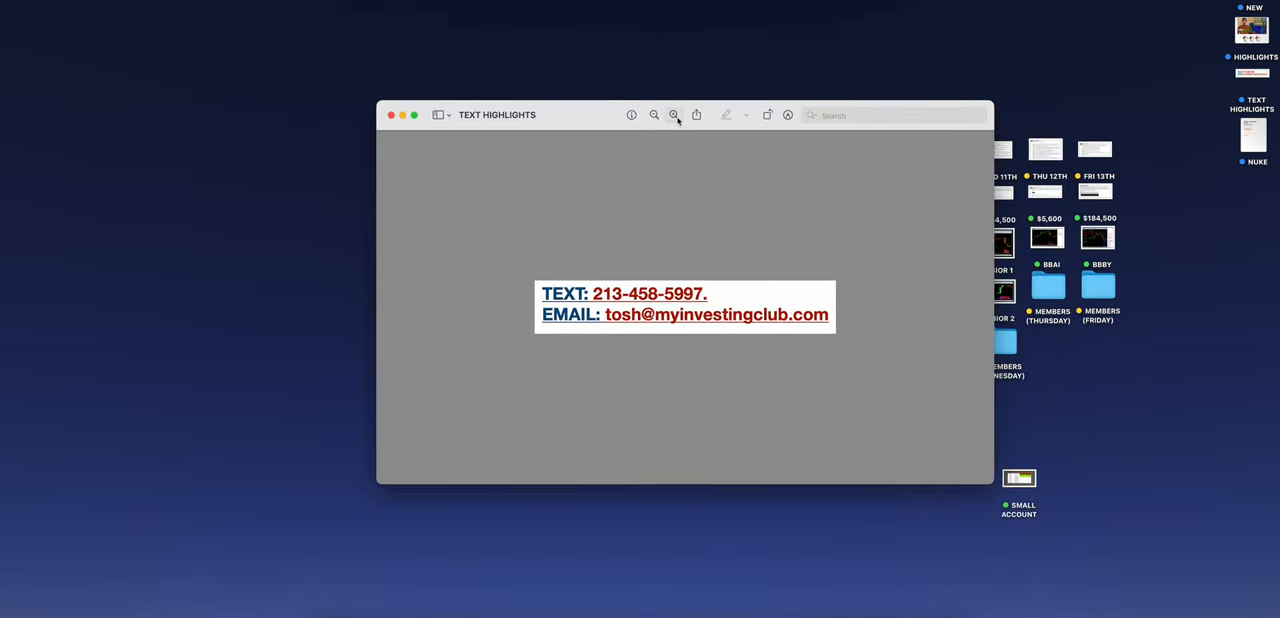
Zoom in on the Text Highlights contact note in Preview
click(673, 115)
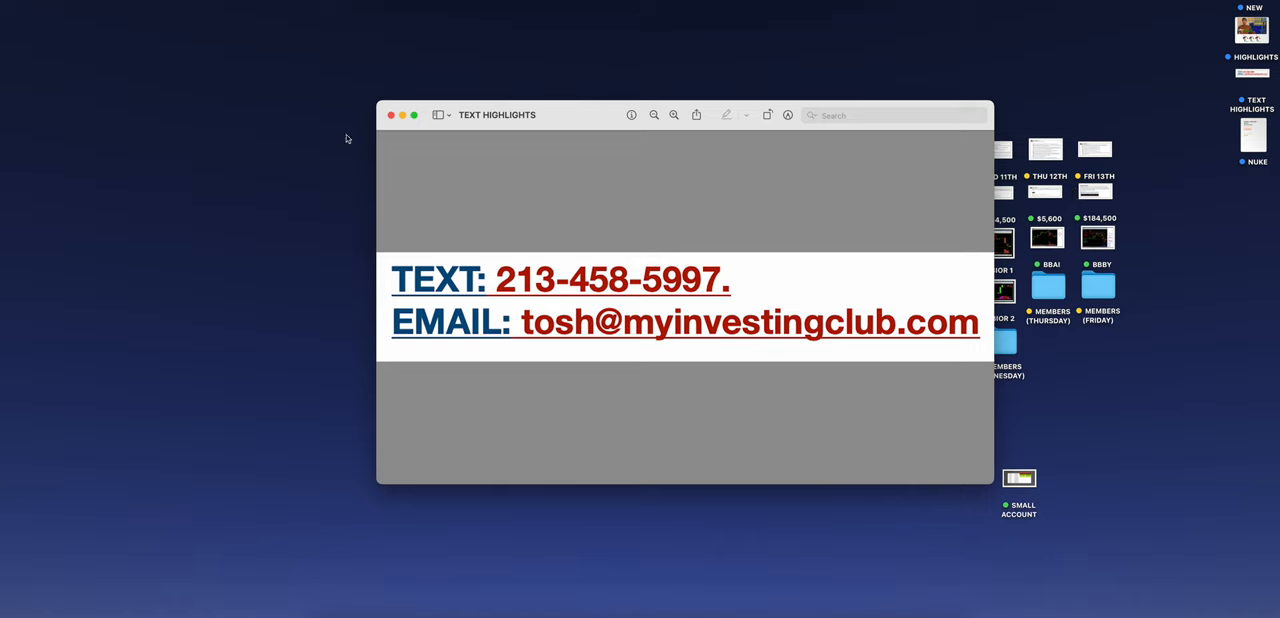
mouse_move(391, 115)
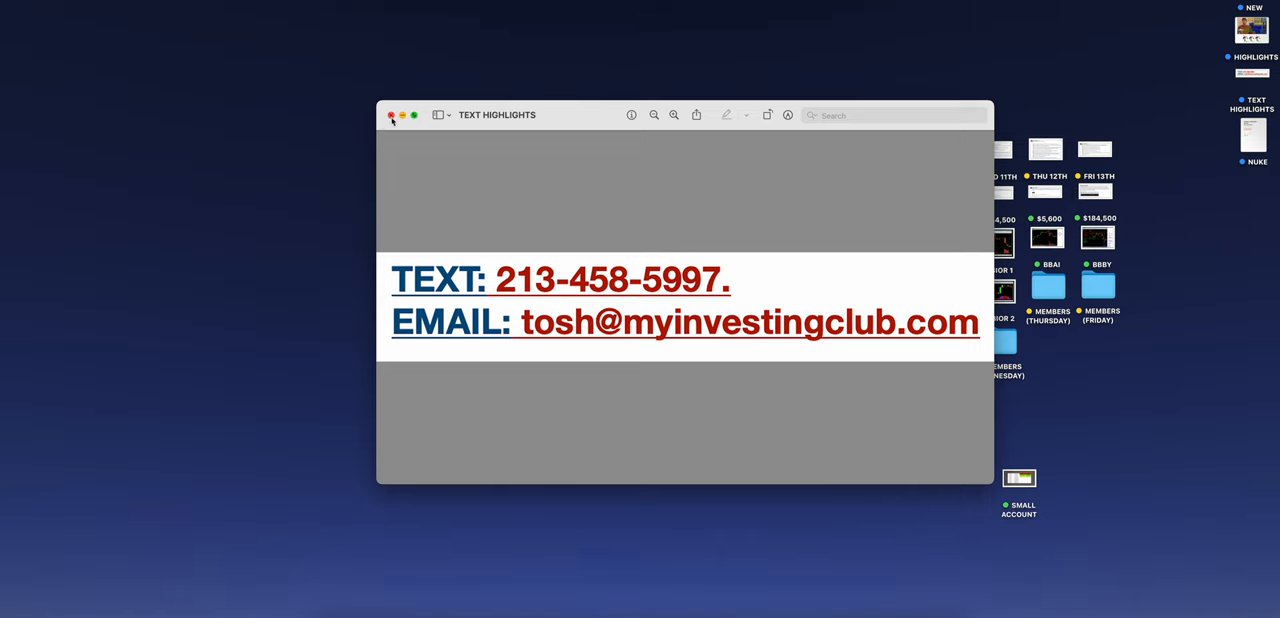